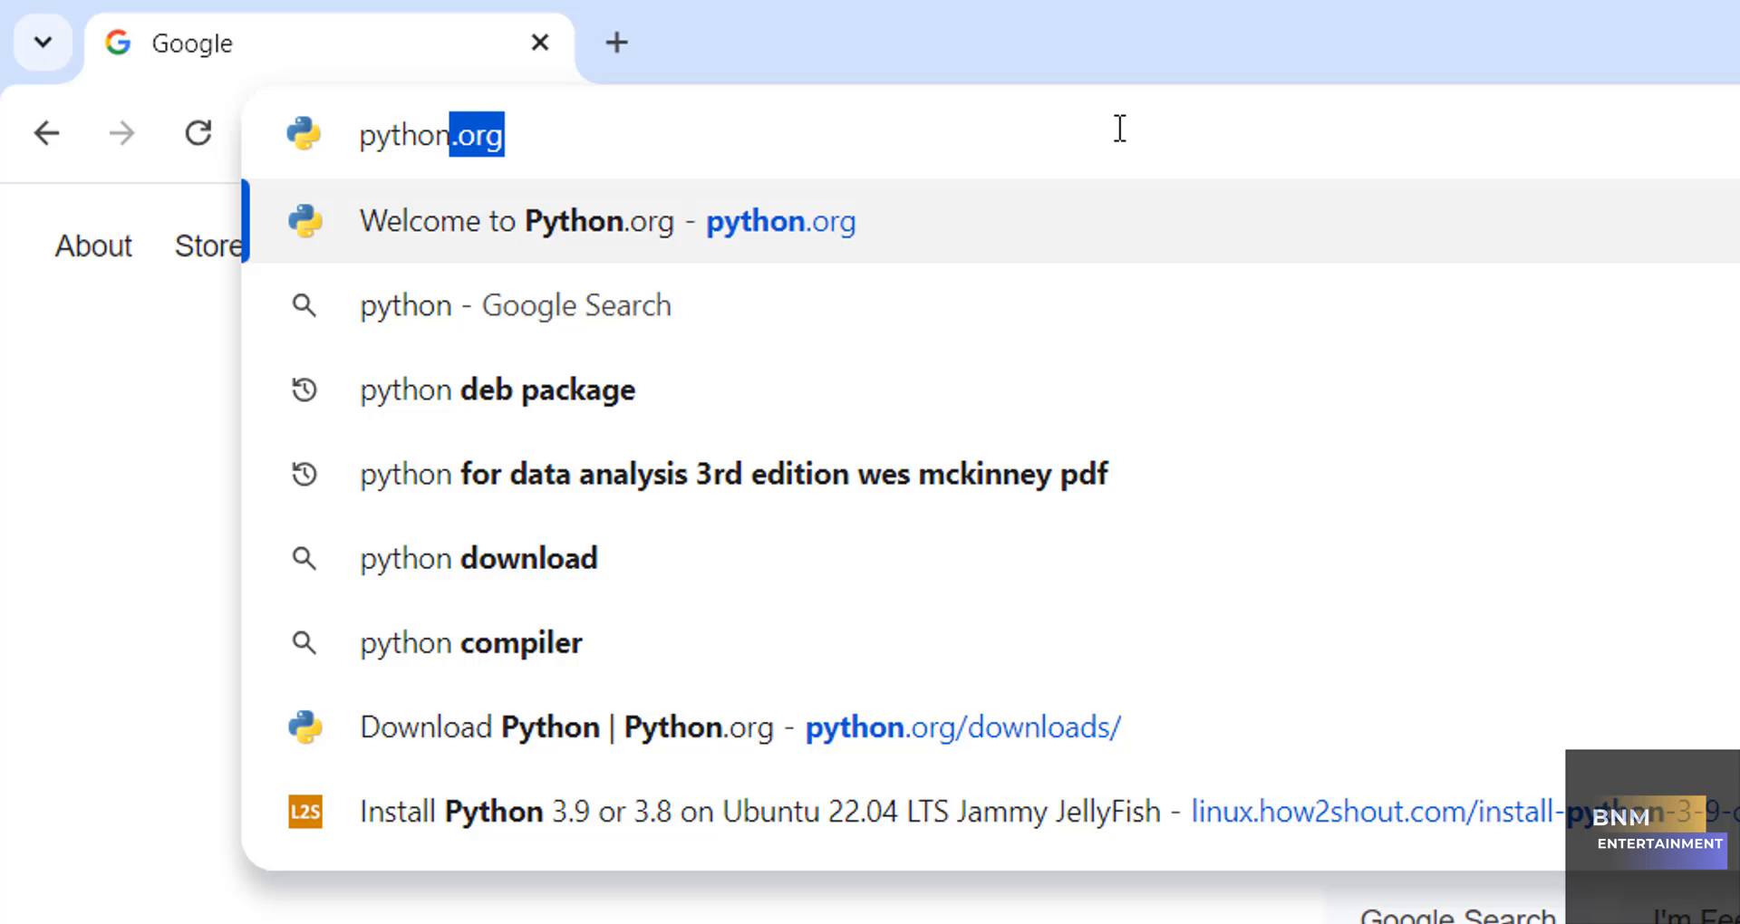
# Step: Go to python.org and reach its Downloads page offering Python 3.13.0 for Windows
pyautogui.click(566, 221)
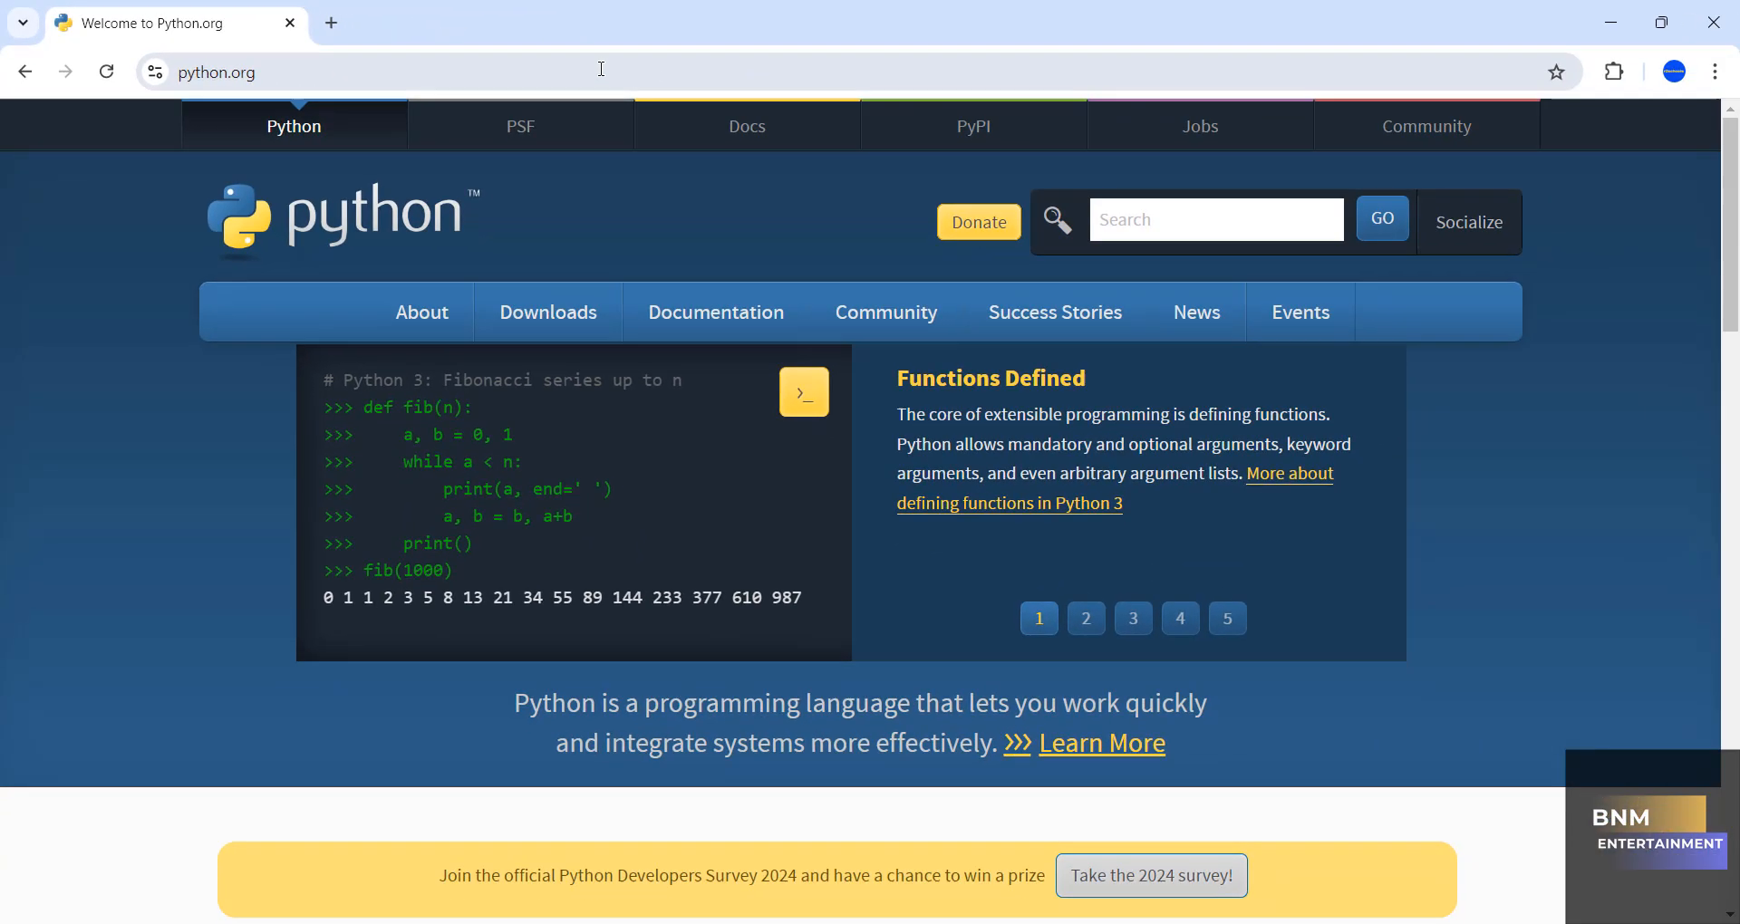
pyautogui.click(546, 312)
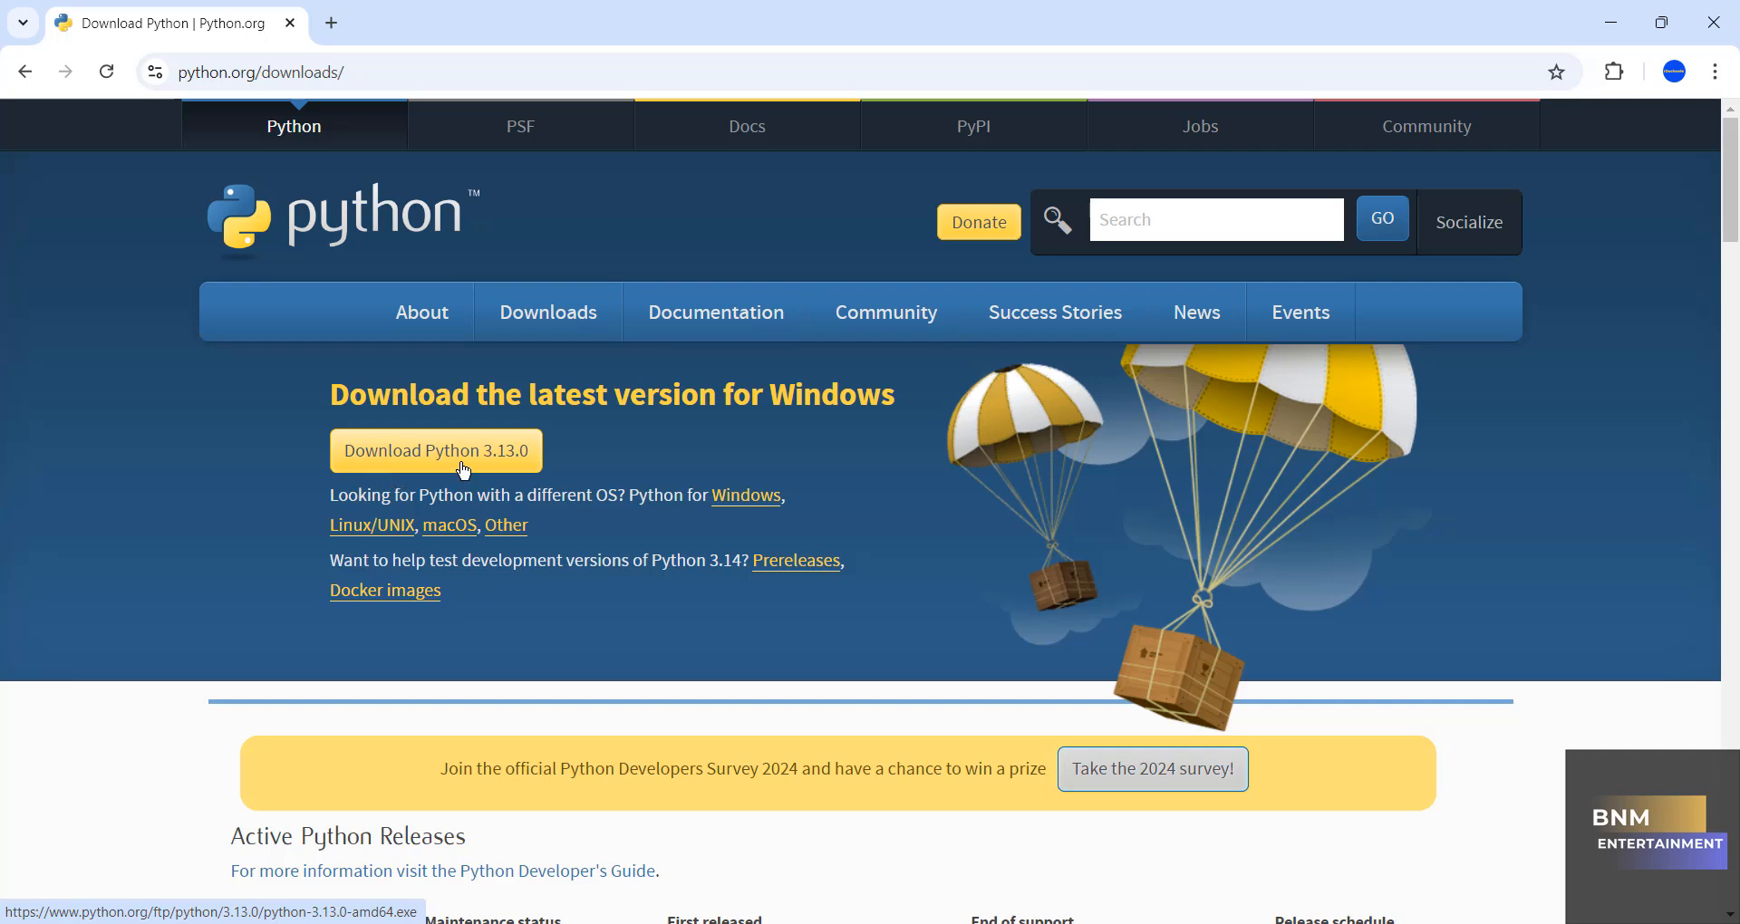
pyautogui.moveTo(577, 455)
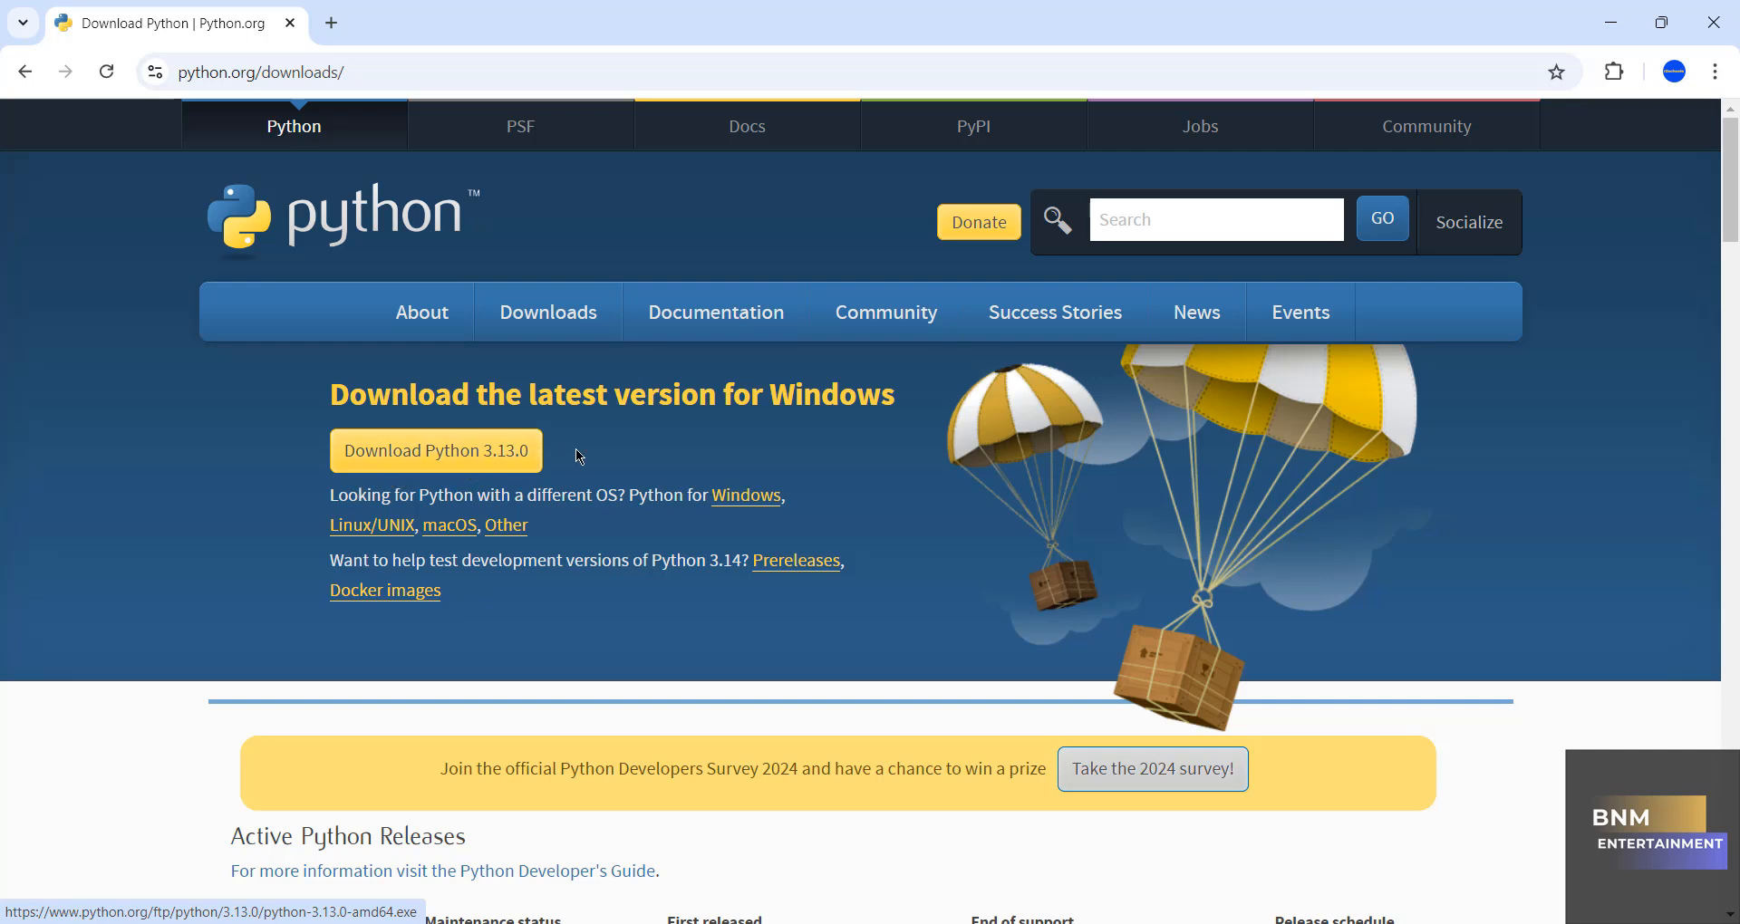
pyautogui.scroll(-3)
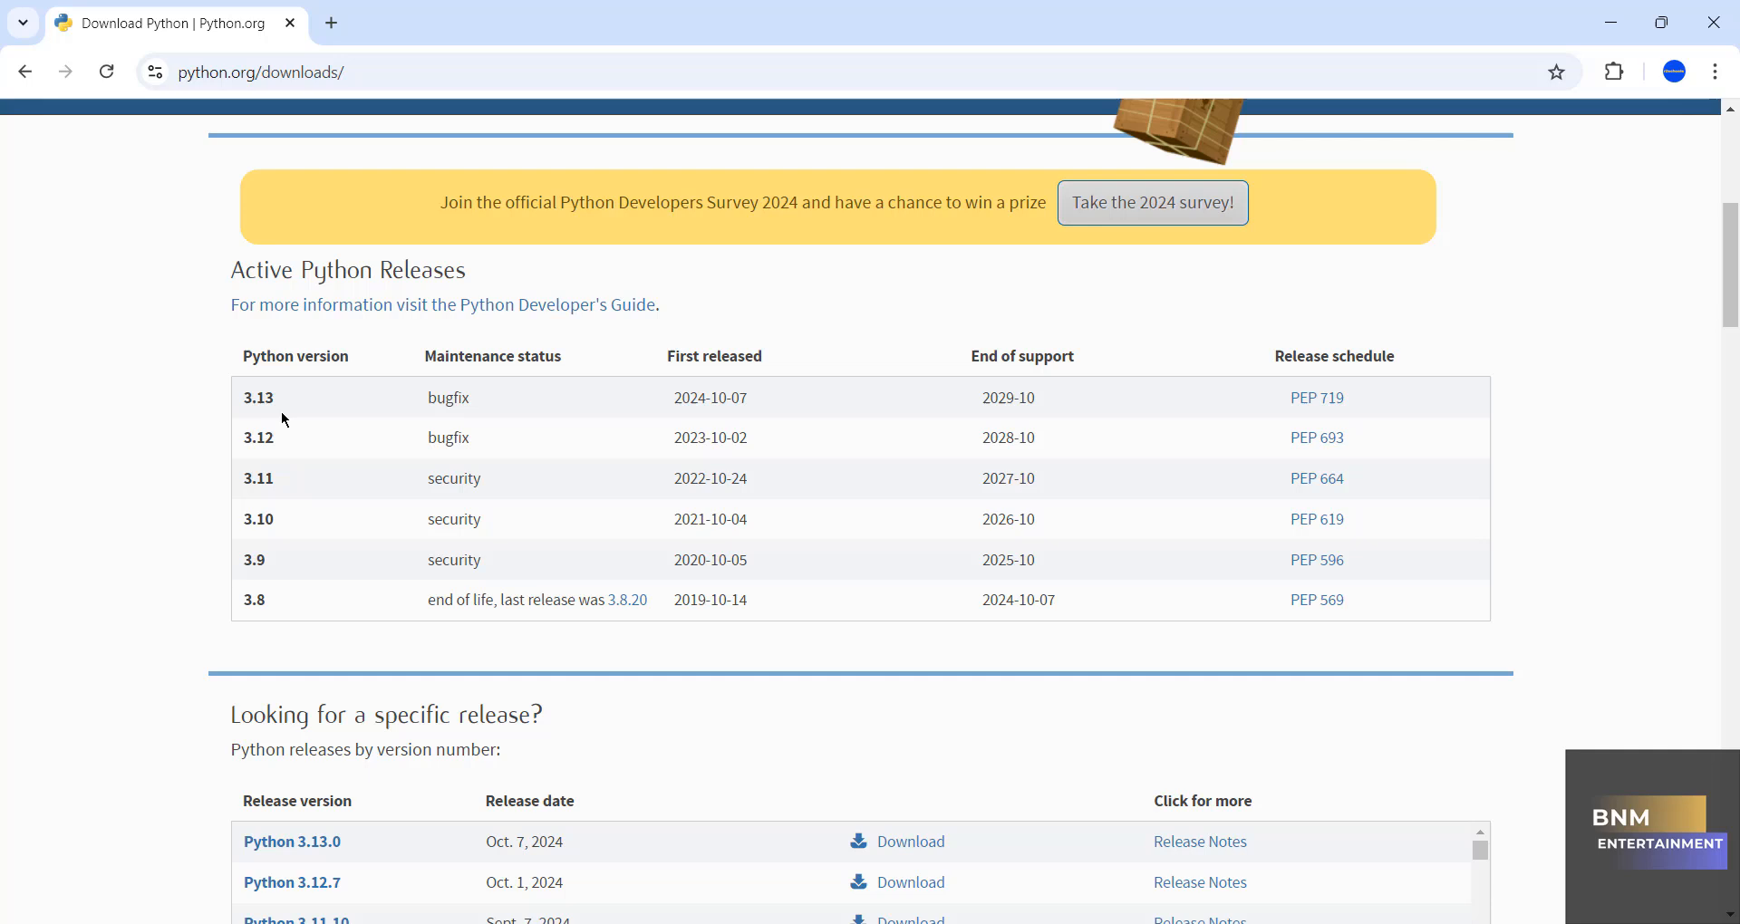
pyautogui.moveTo(792, 364)
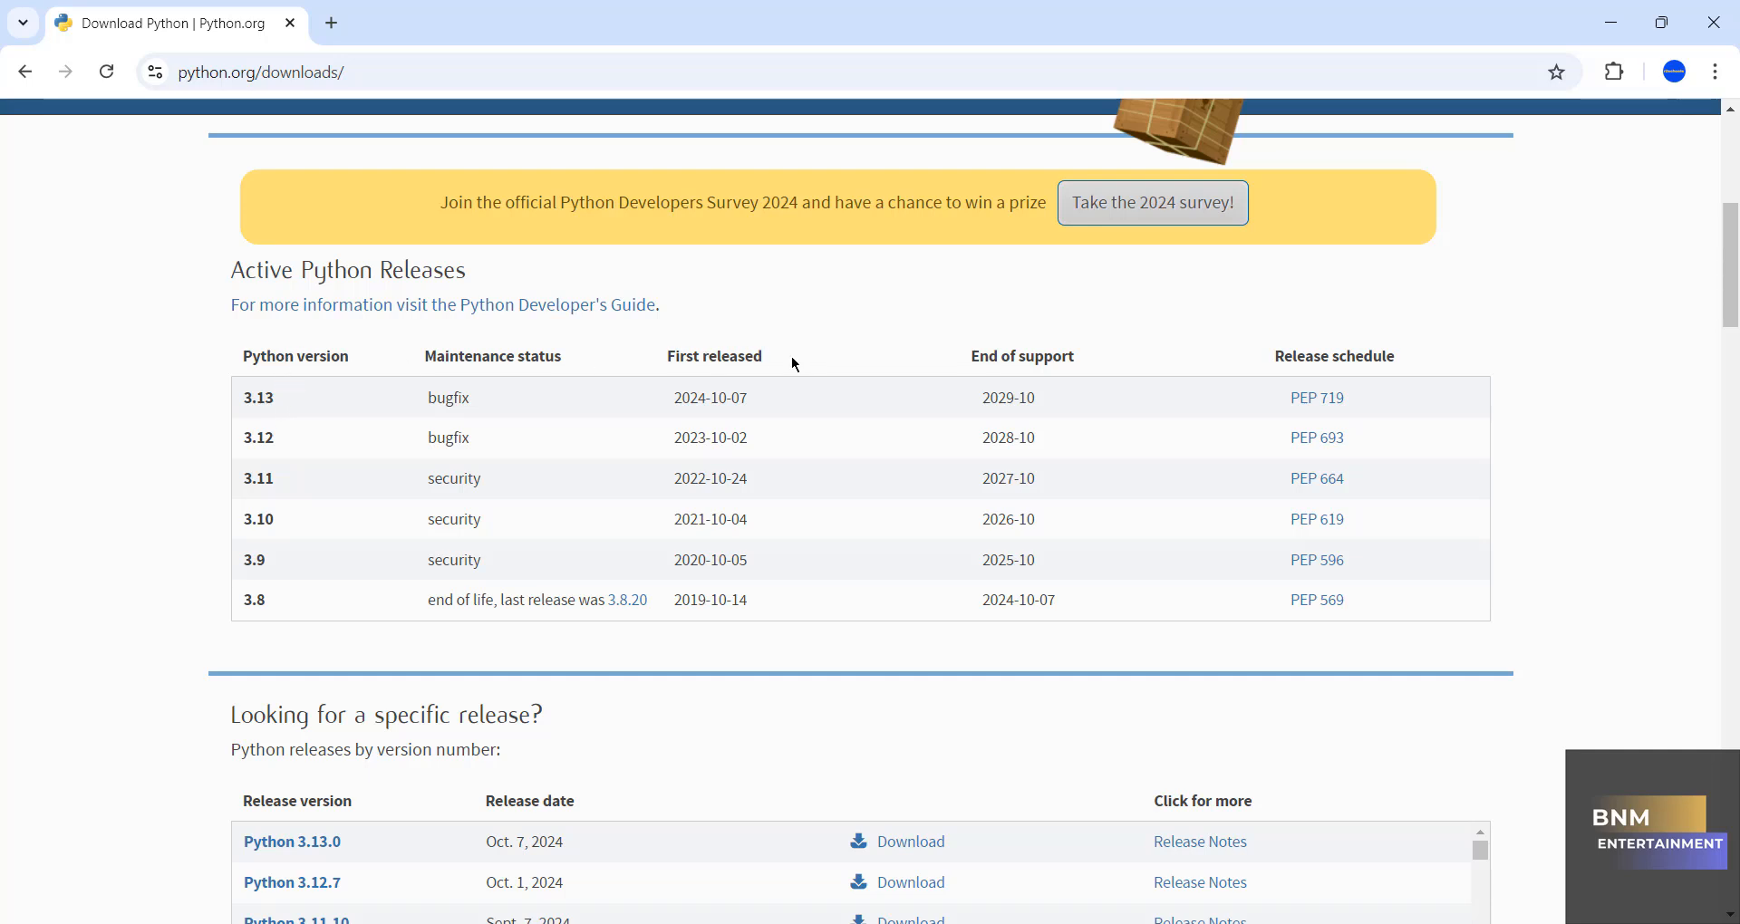
pyautogui.moveTo(966, 354)
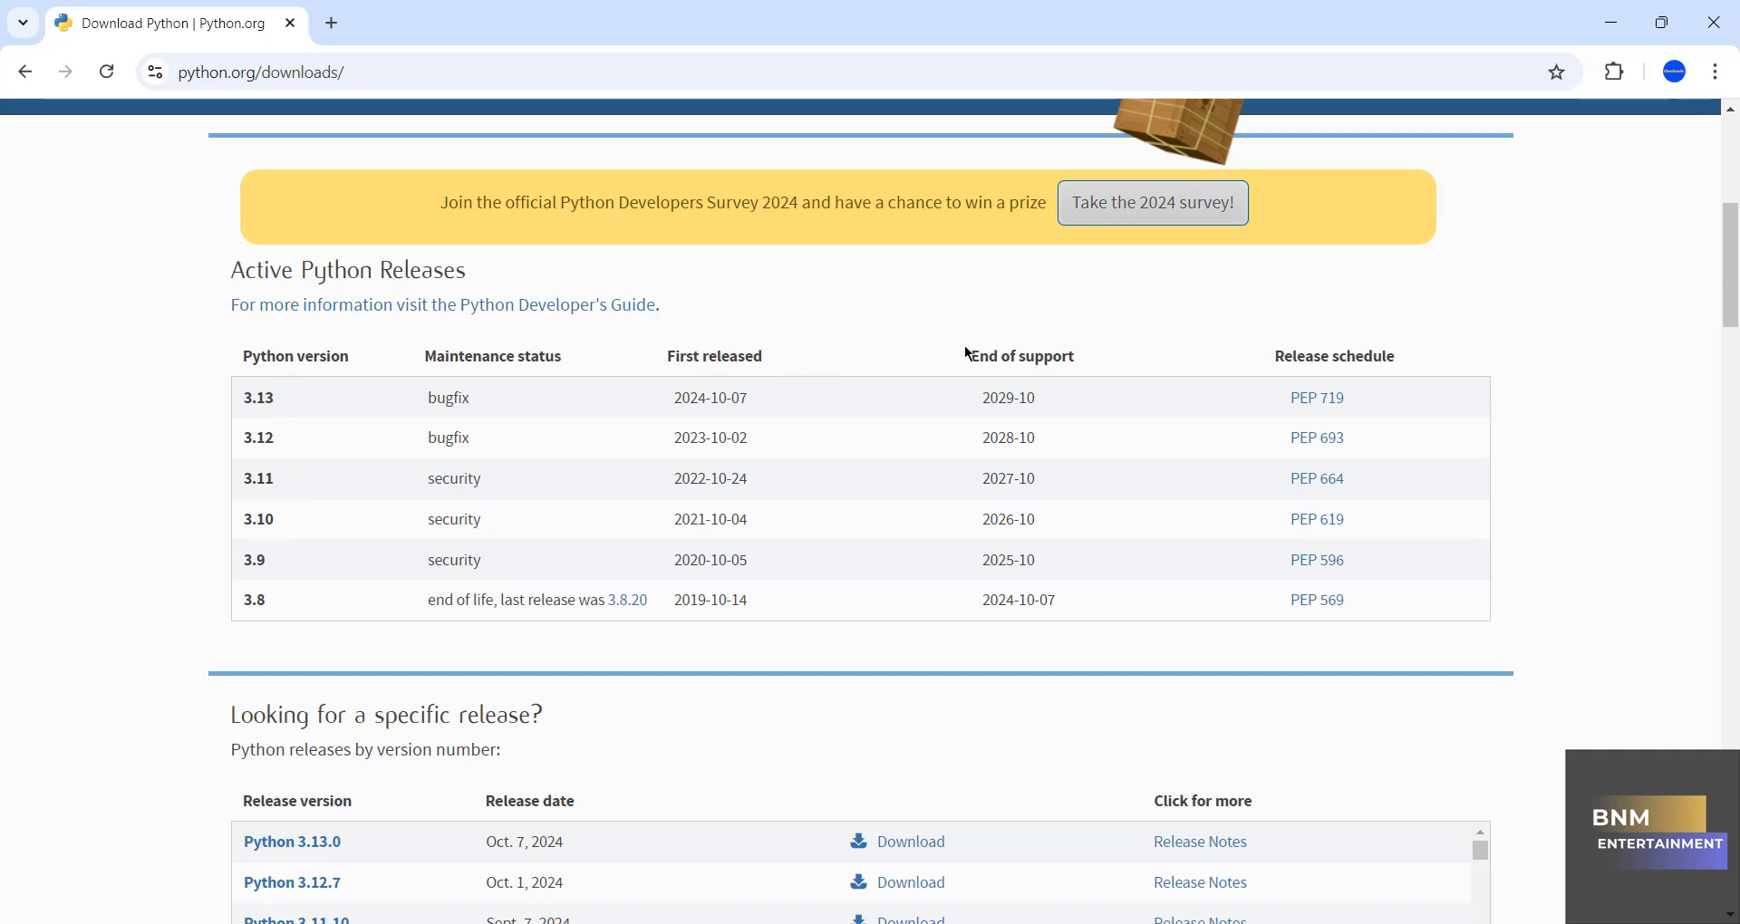
pyautogui.moveTo(1430, 433)
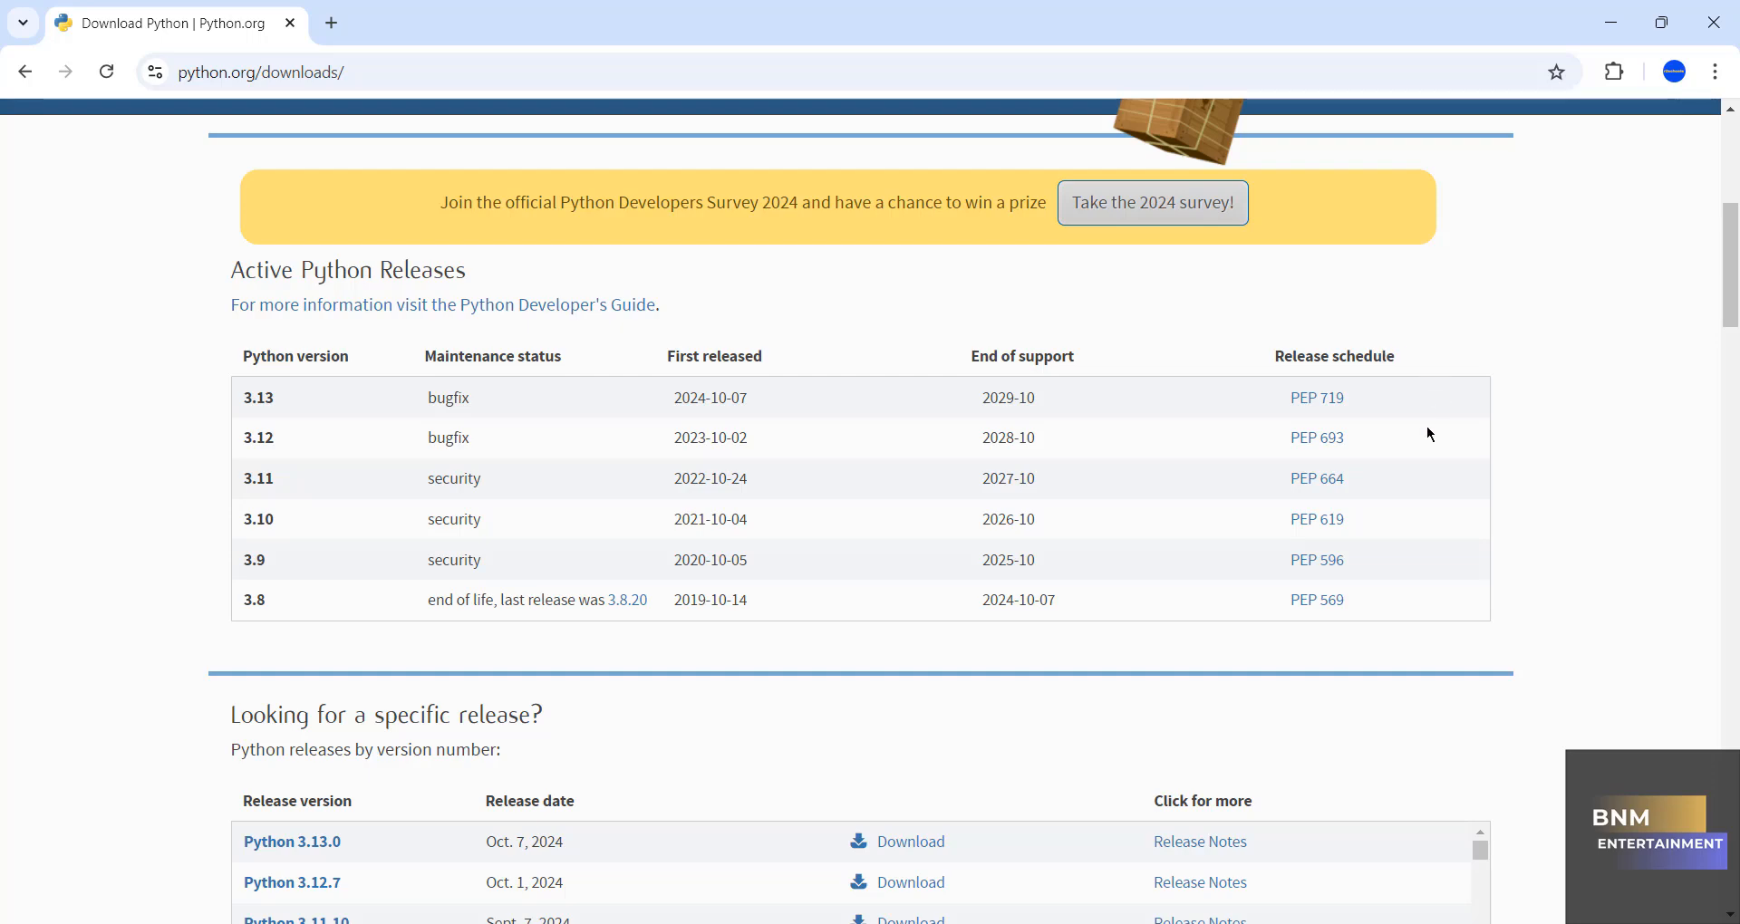
pyautogui.scroll(-3)
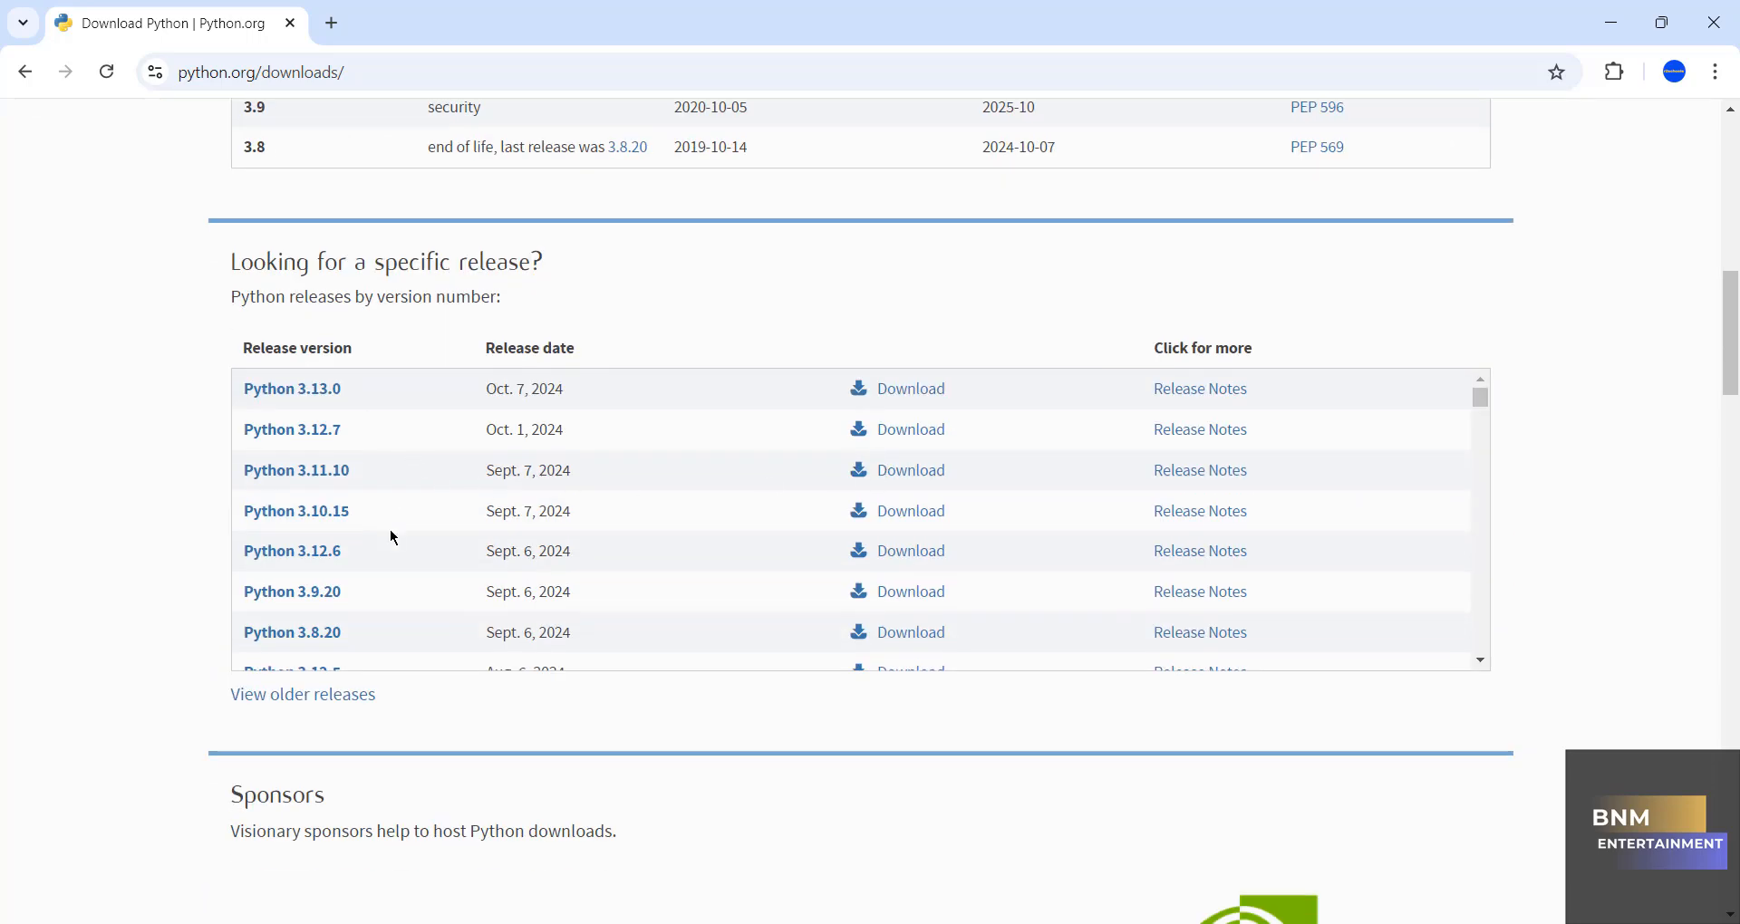
pyautogui.moveTo(531, 428)
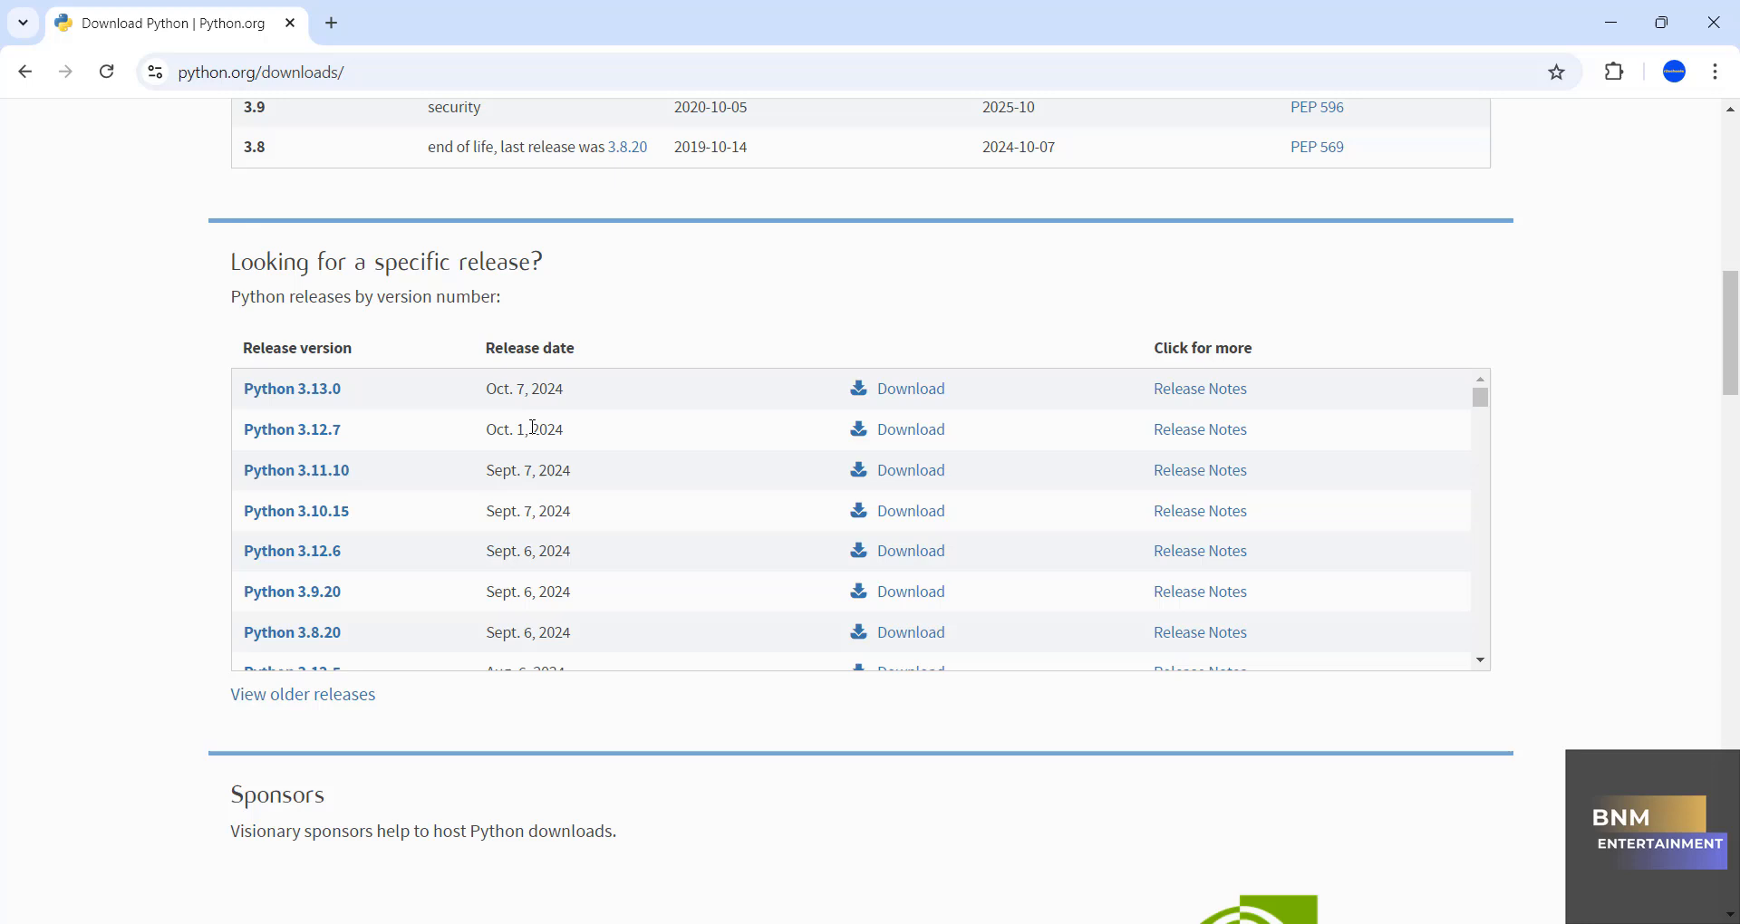
pyautogui.moveTo(919, 440)
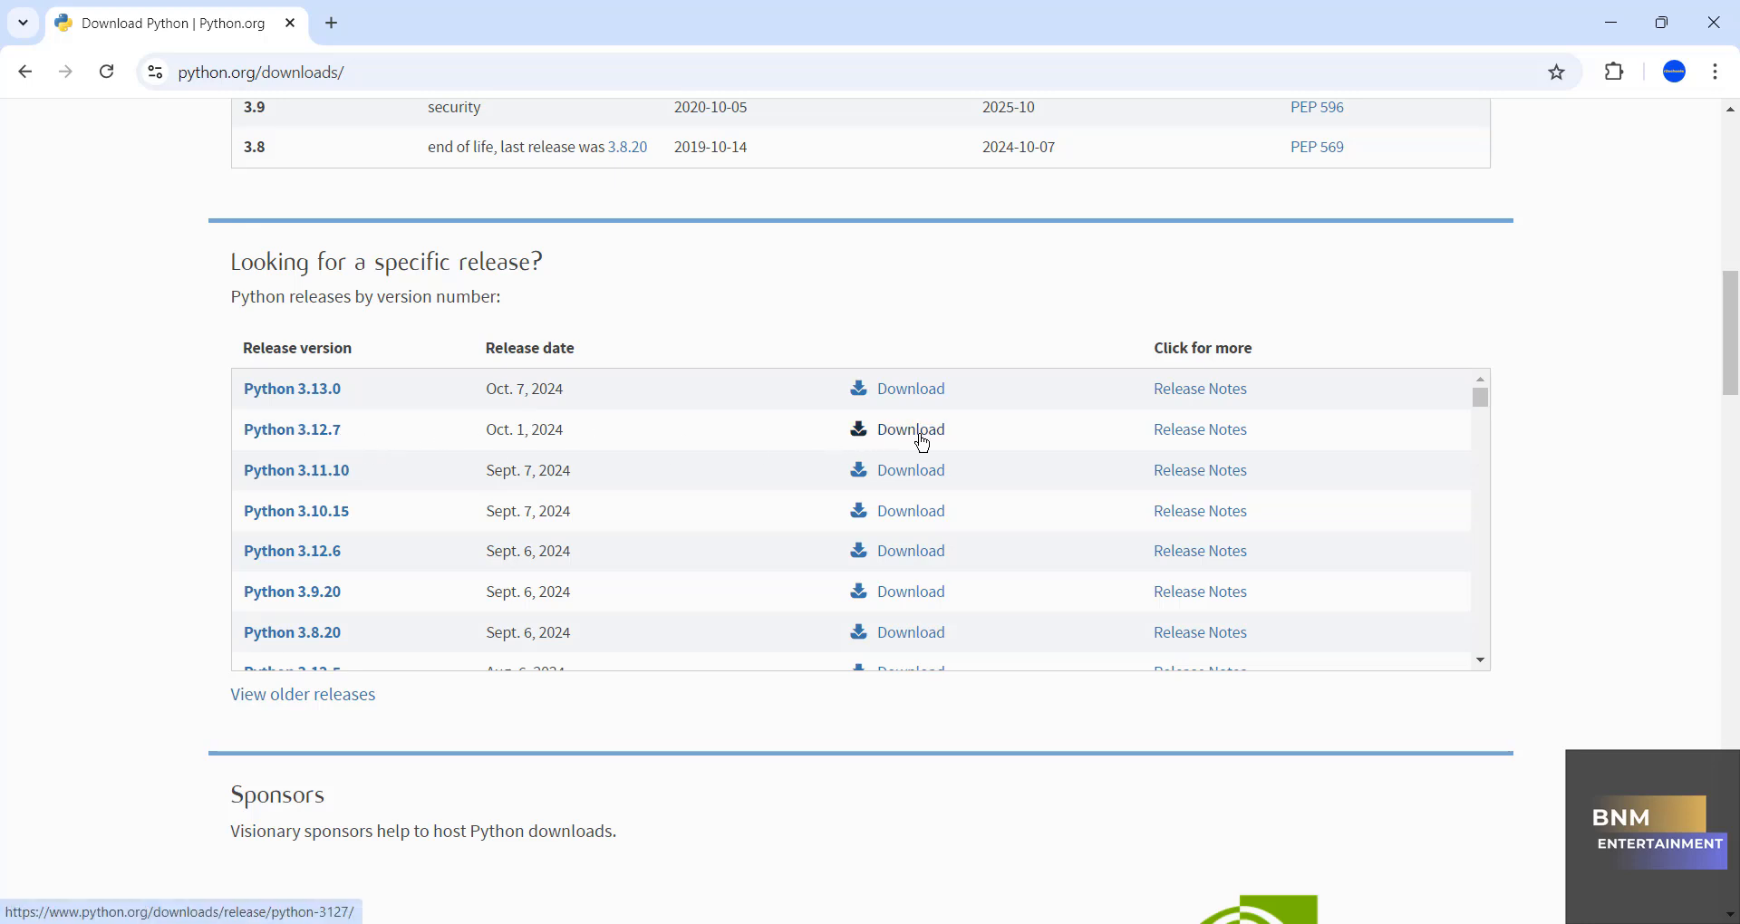
pyautogui.scroll(-3)
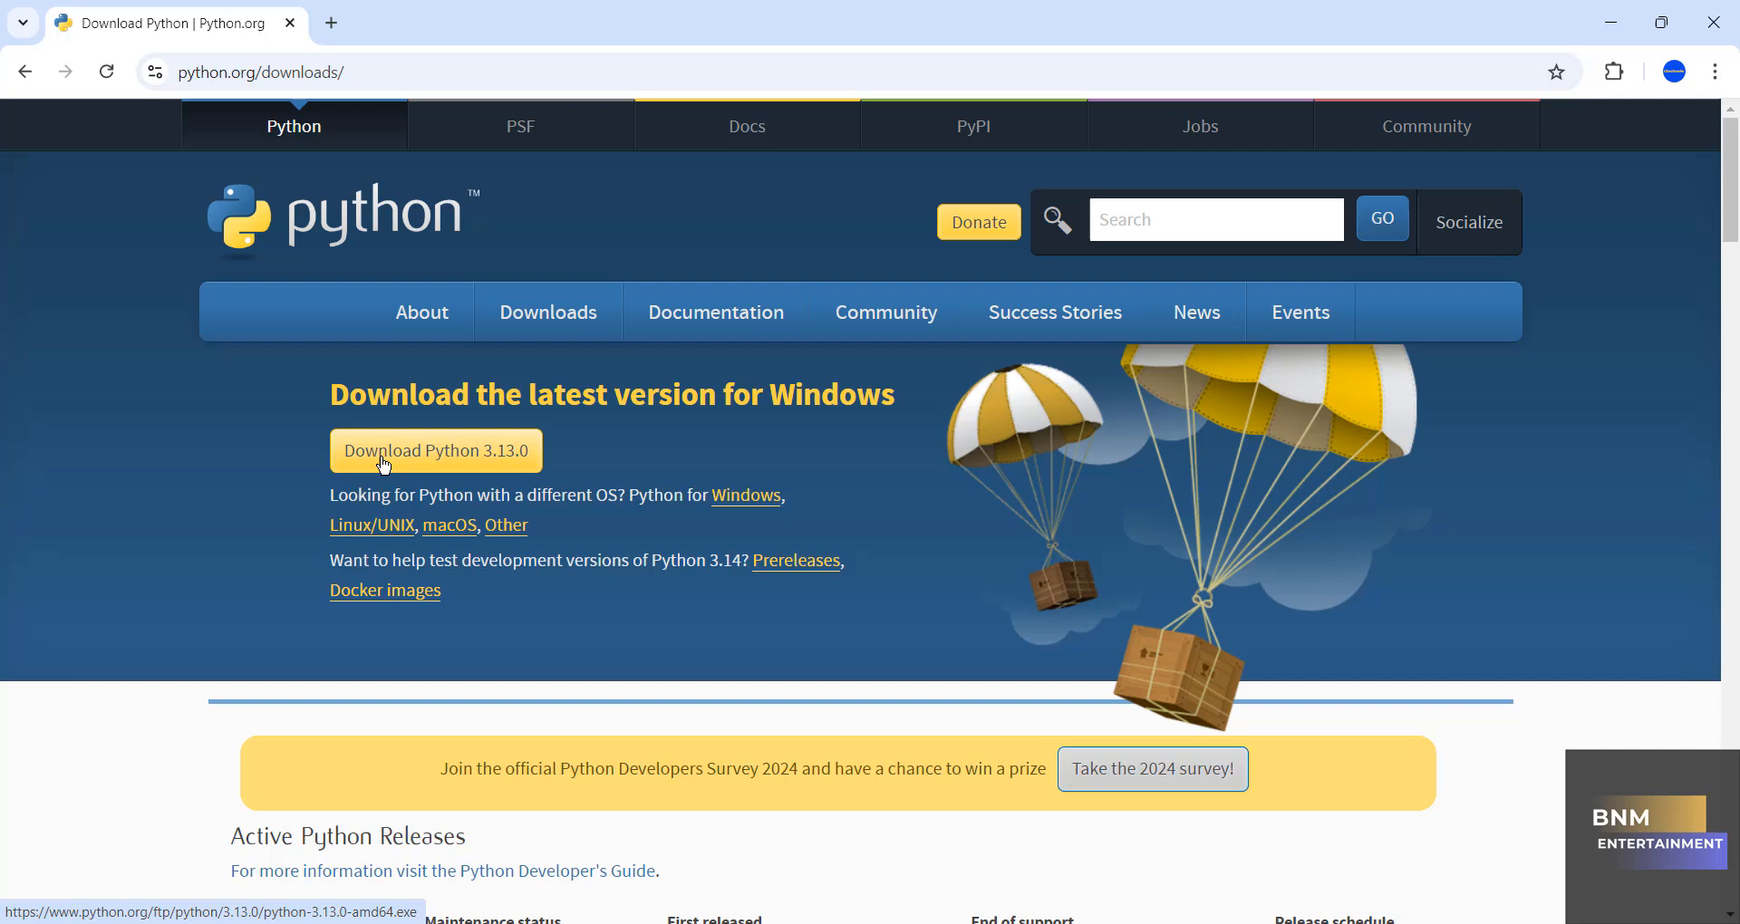
# Step: Download the Python 3.13.0 Windows installer and view it in Chrome's full download history
pyautogui.click(433, 451)
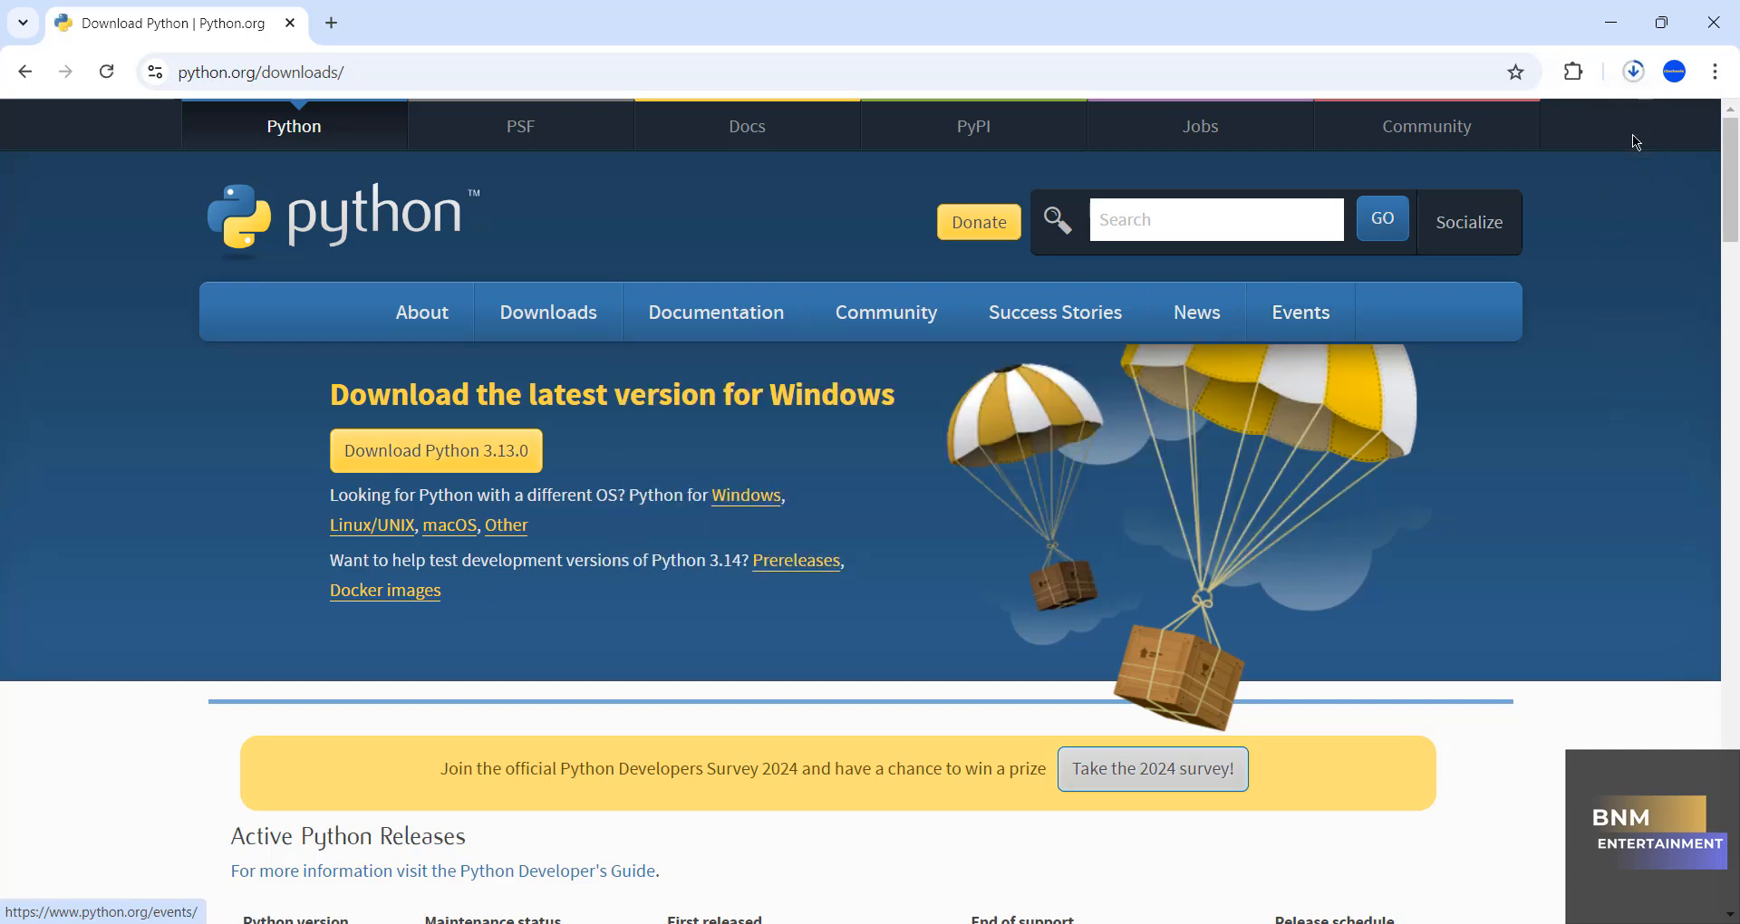
pyautogui.click(1631, 70)
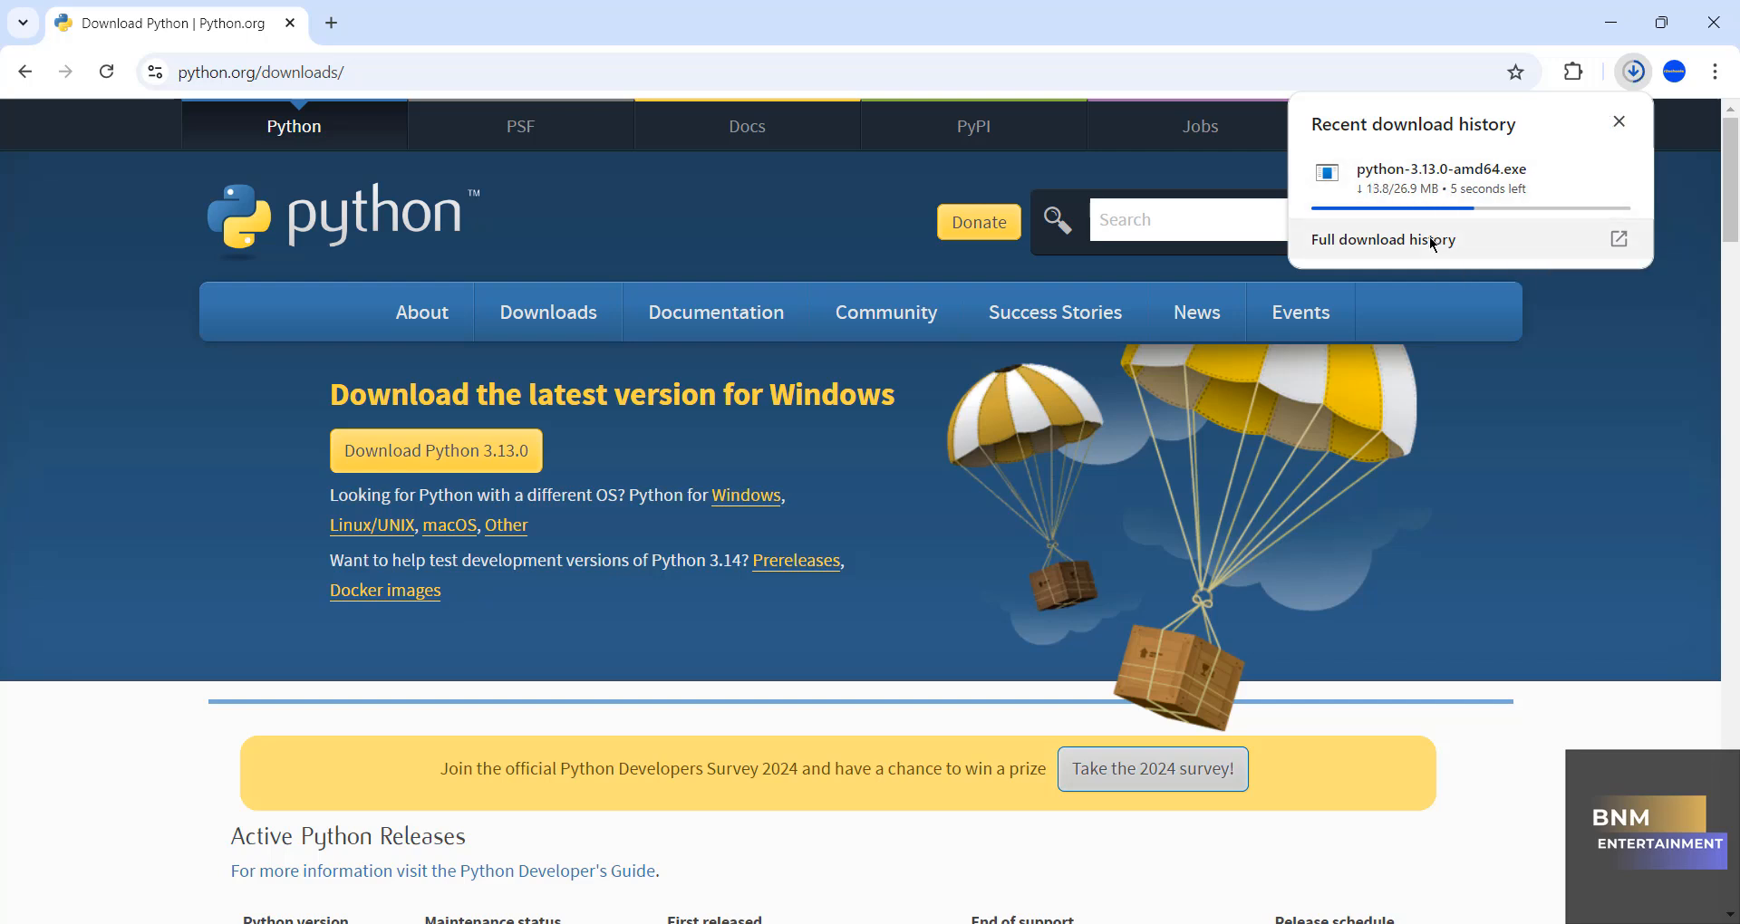
pyautogui.click(1381, 239)
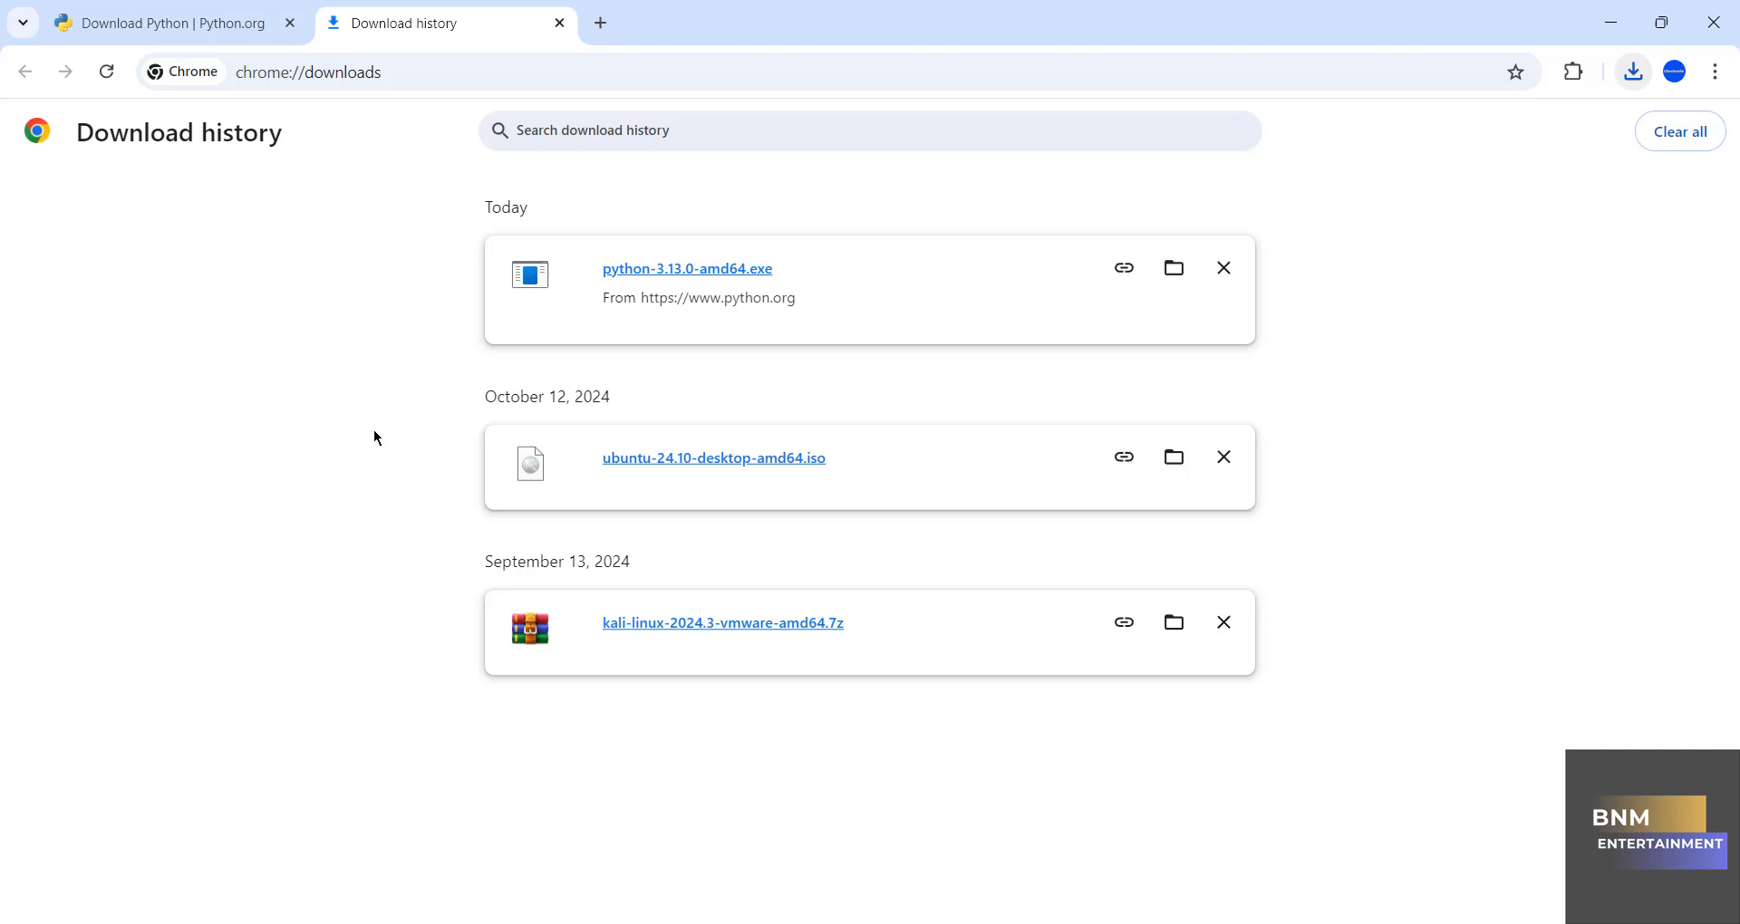
pyautogui.moveTo(687, 276)
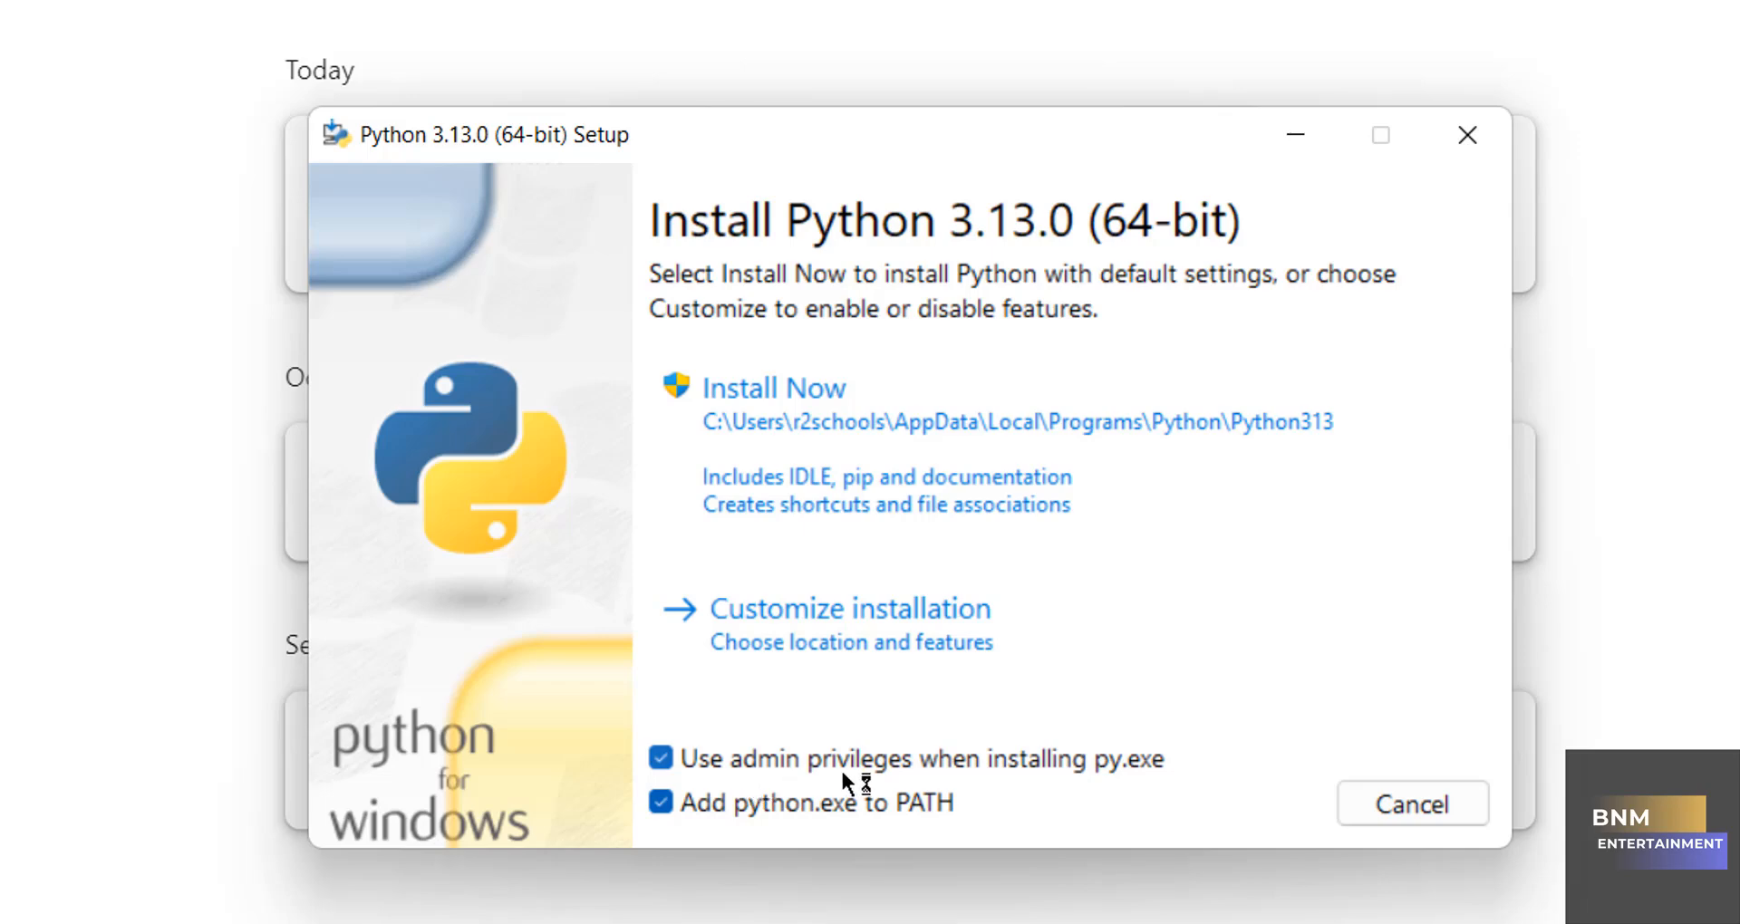
pyautogui.moveTo(1118, 774)
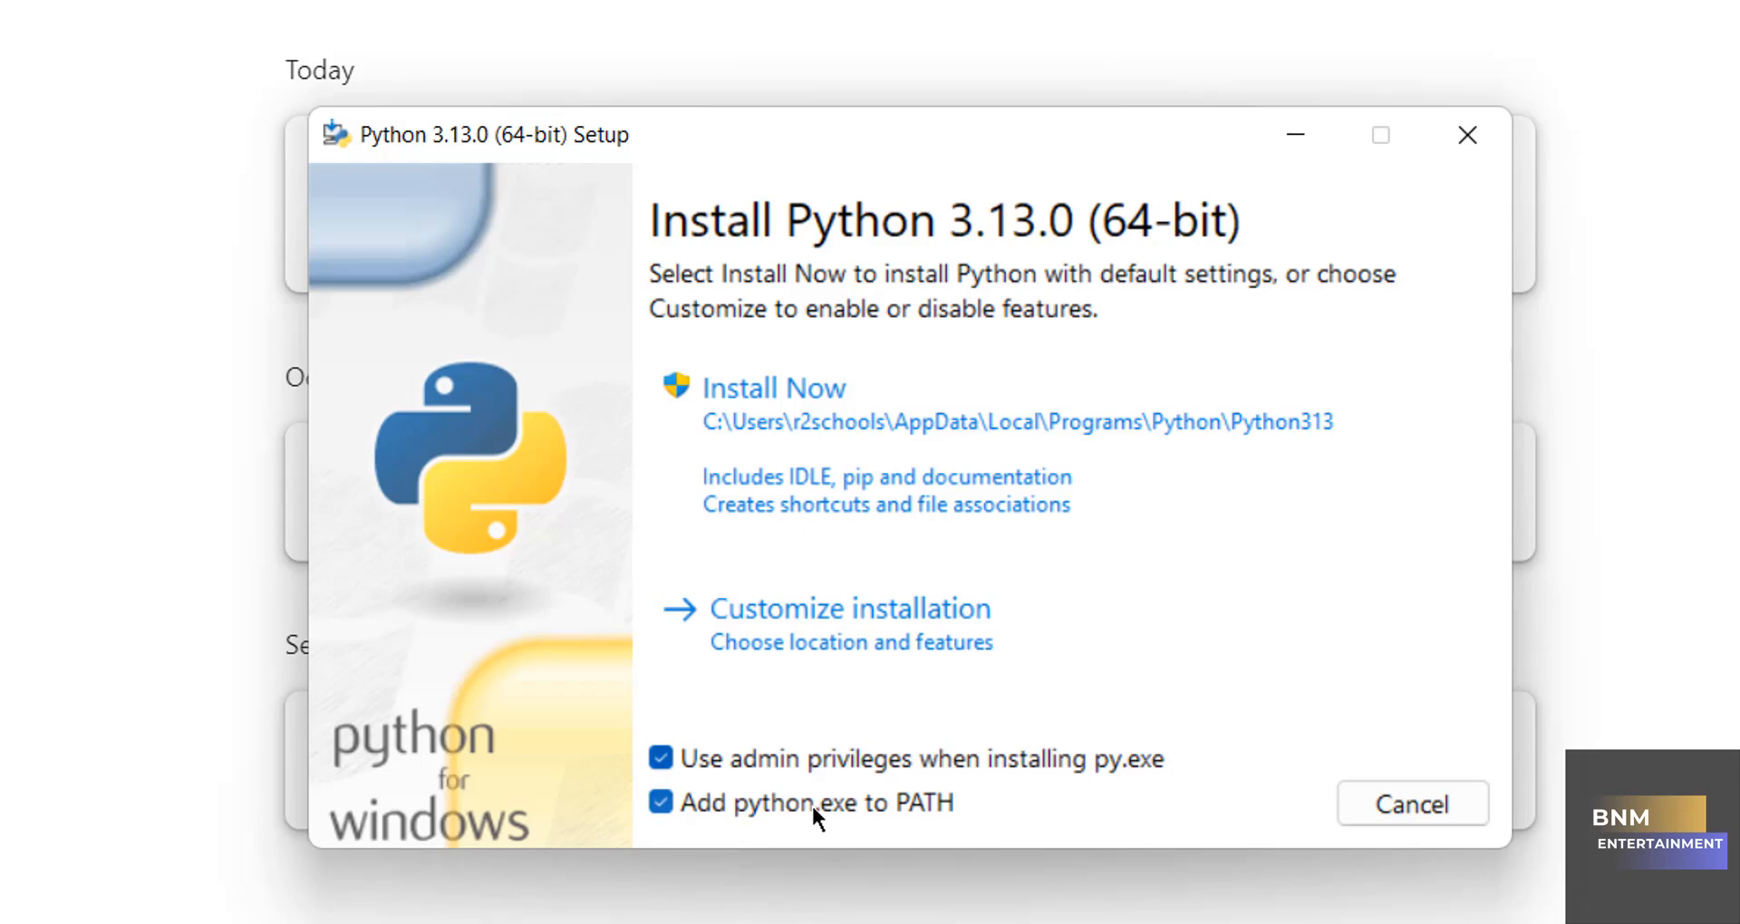
pyautogui.moveTo(975, 823)
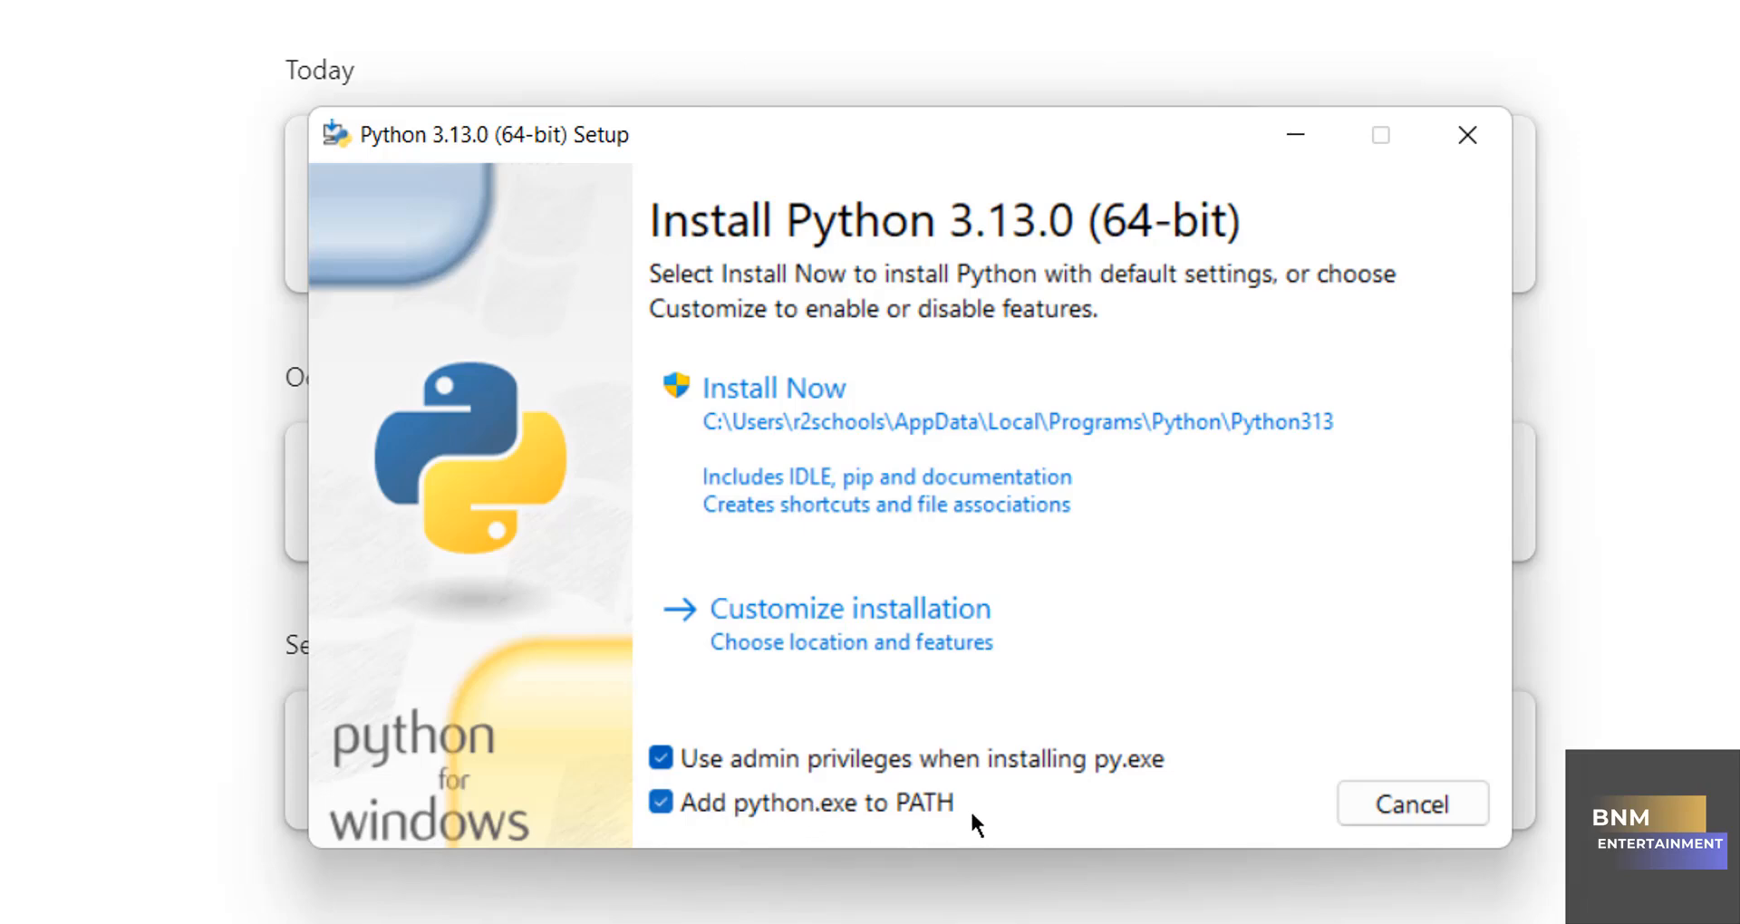
pyautogui.moveTo(814, 371)
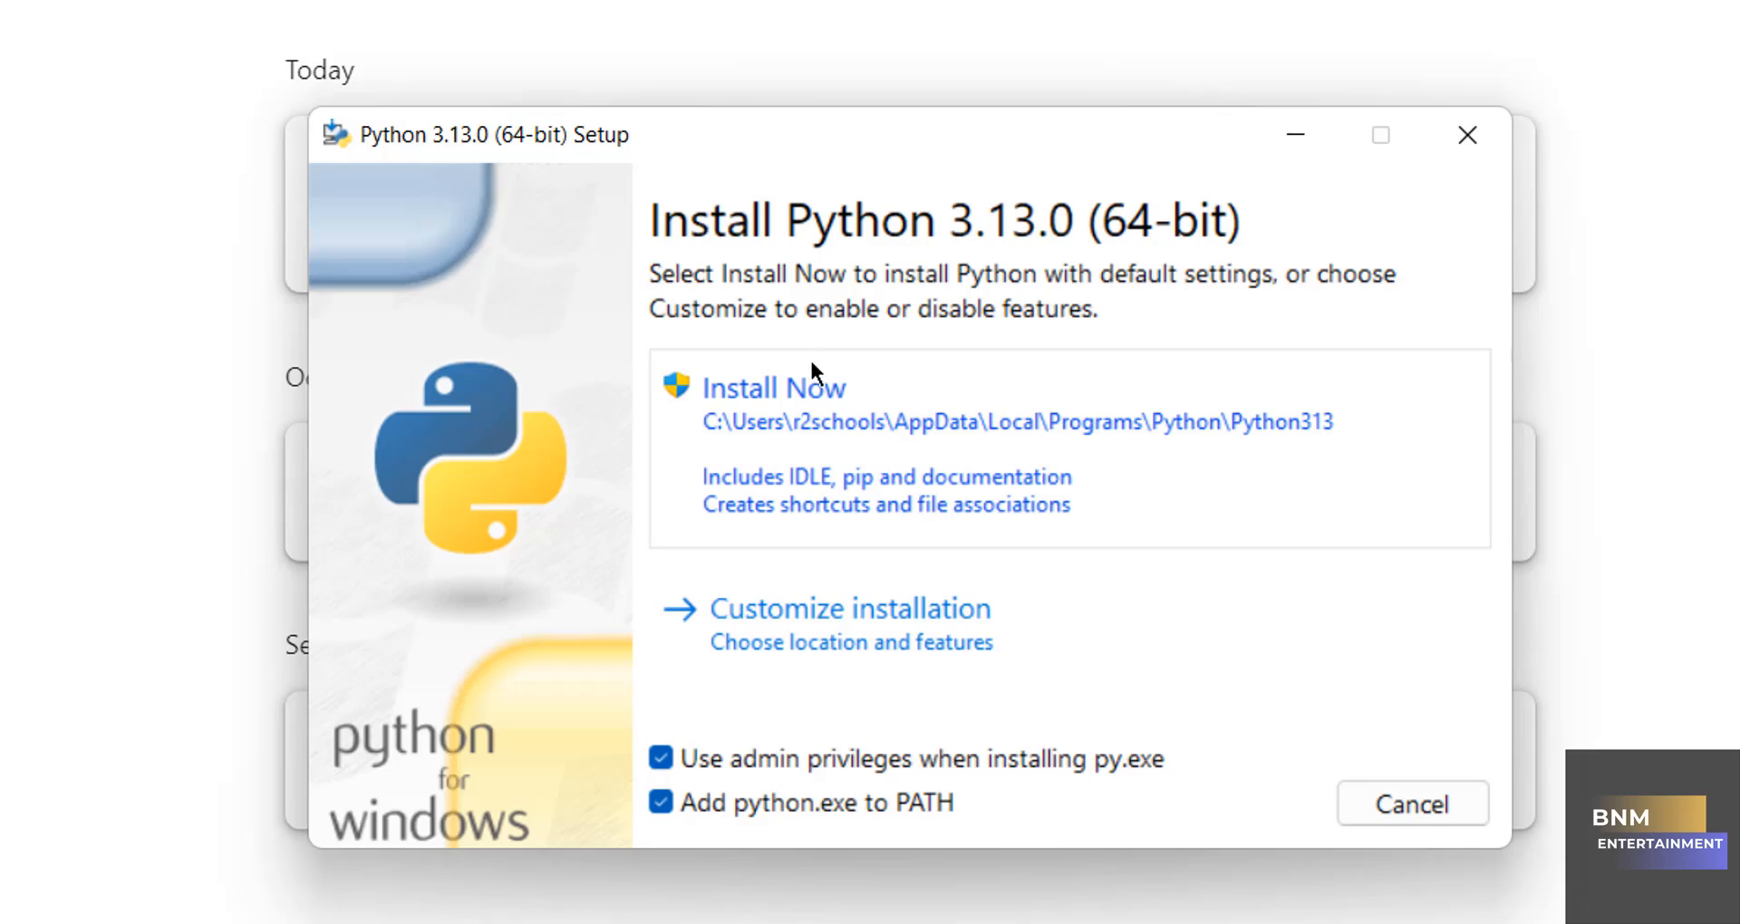
pyautogui.moveTo(794, 397)
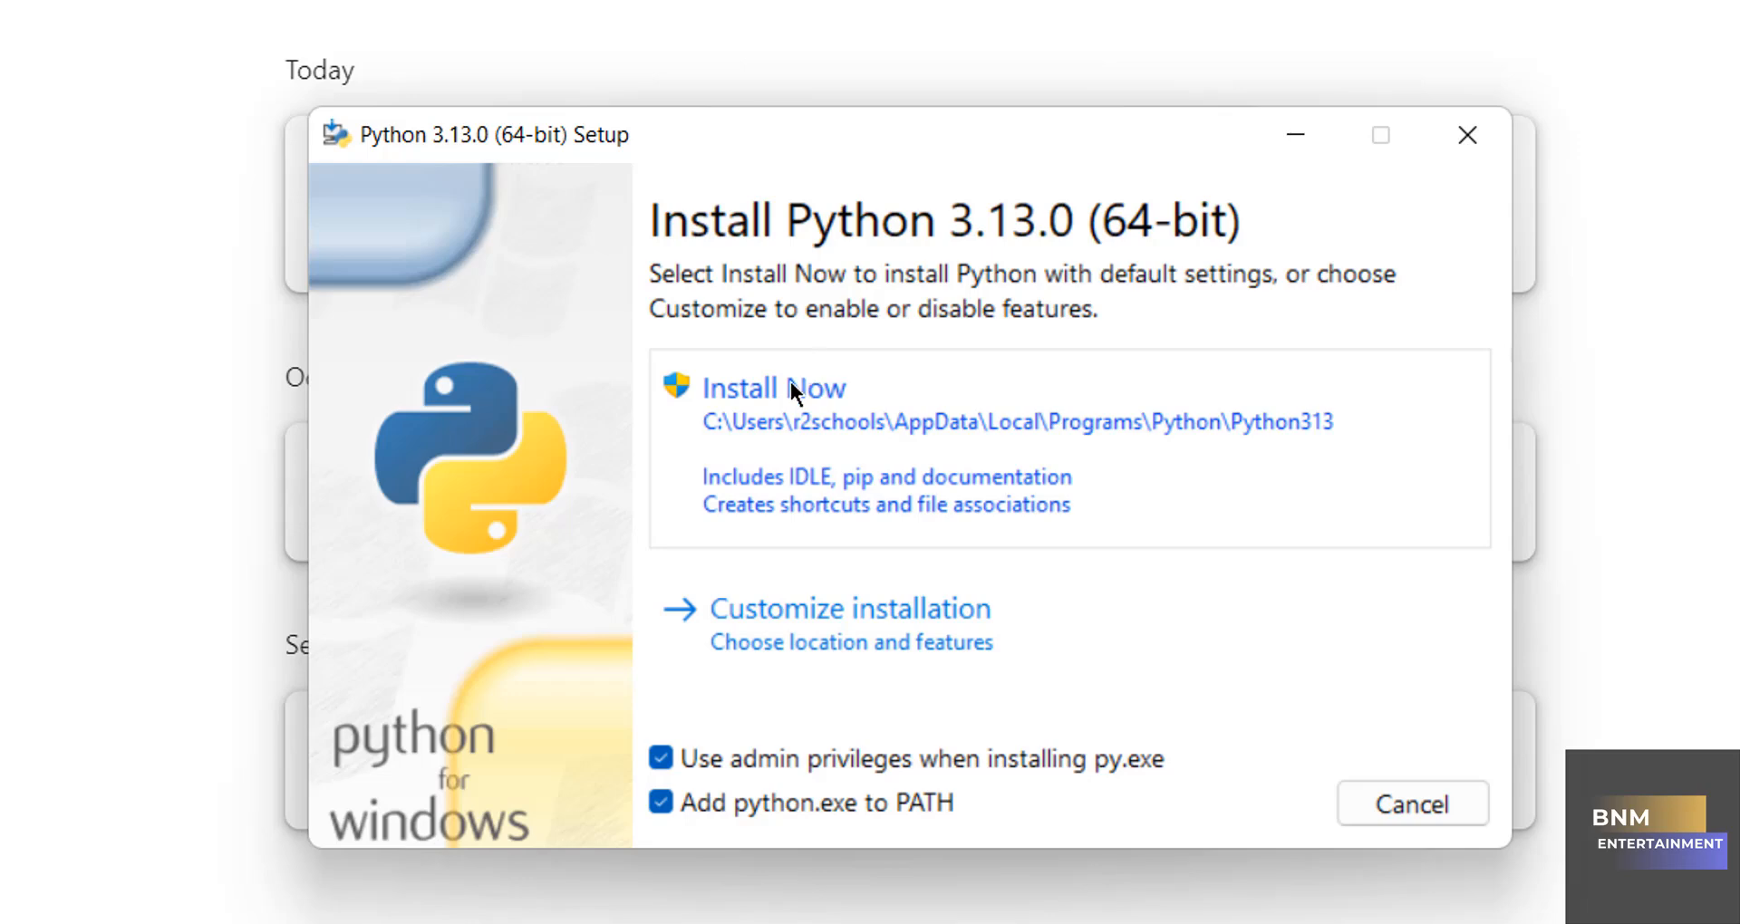
pyautogui.moveTo(817, 647)
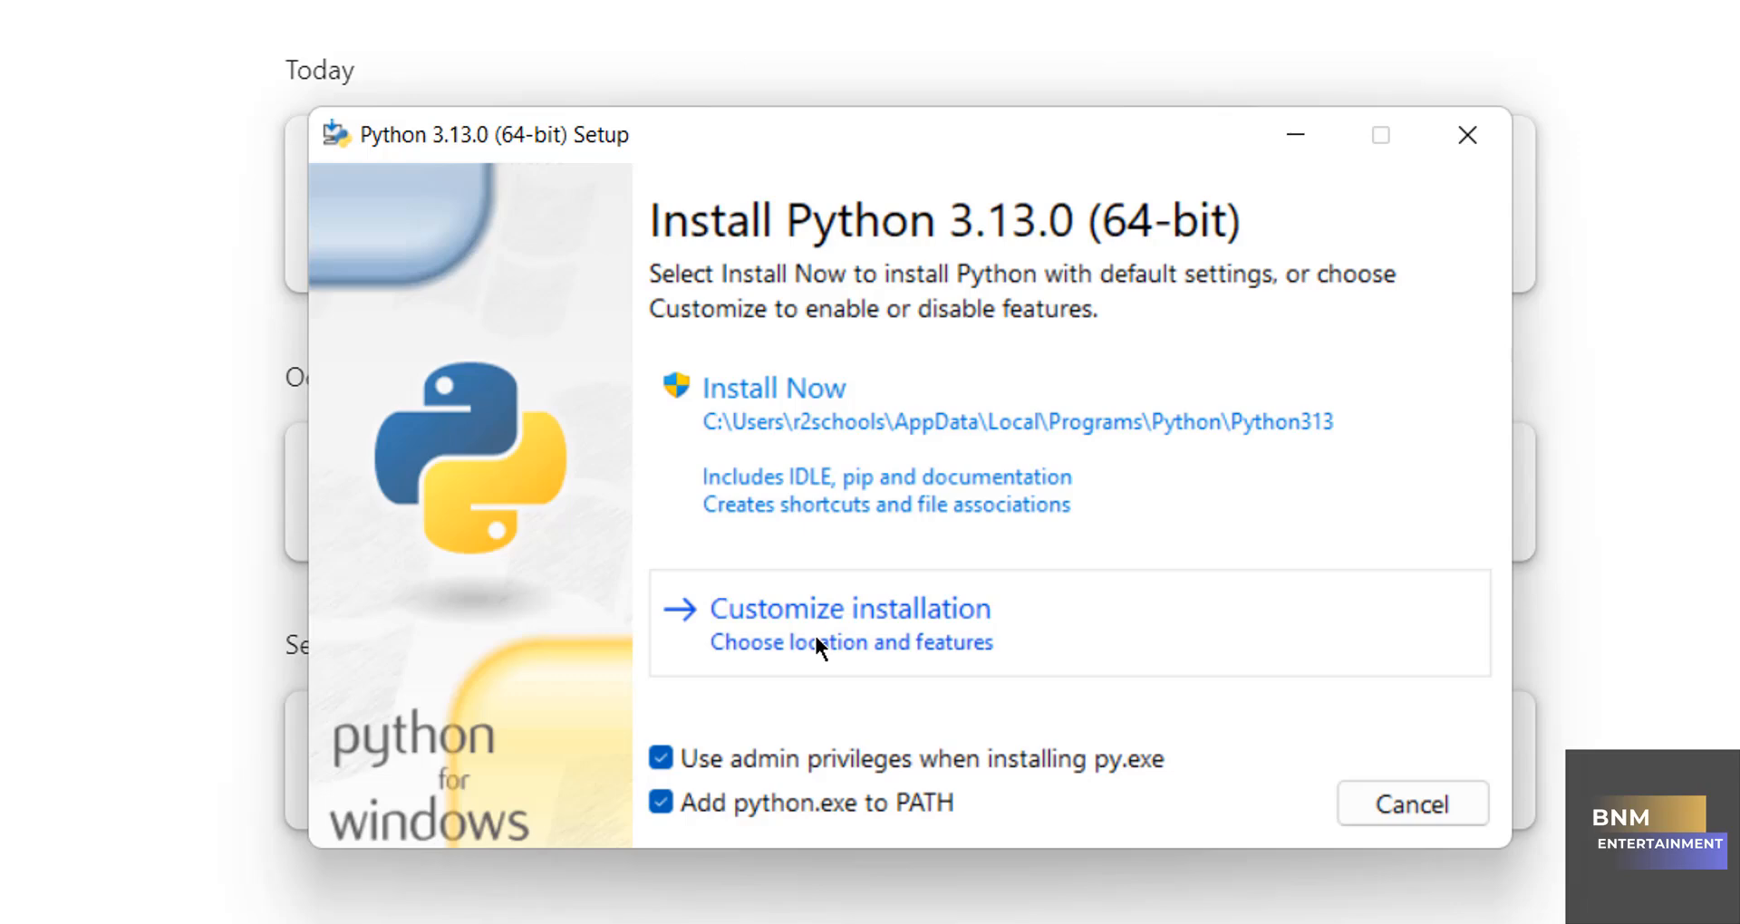
# Step: Choose Customize installation and leave every optional feature, including the test suite, selected
pyautogui.click(848, 609)
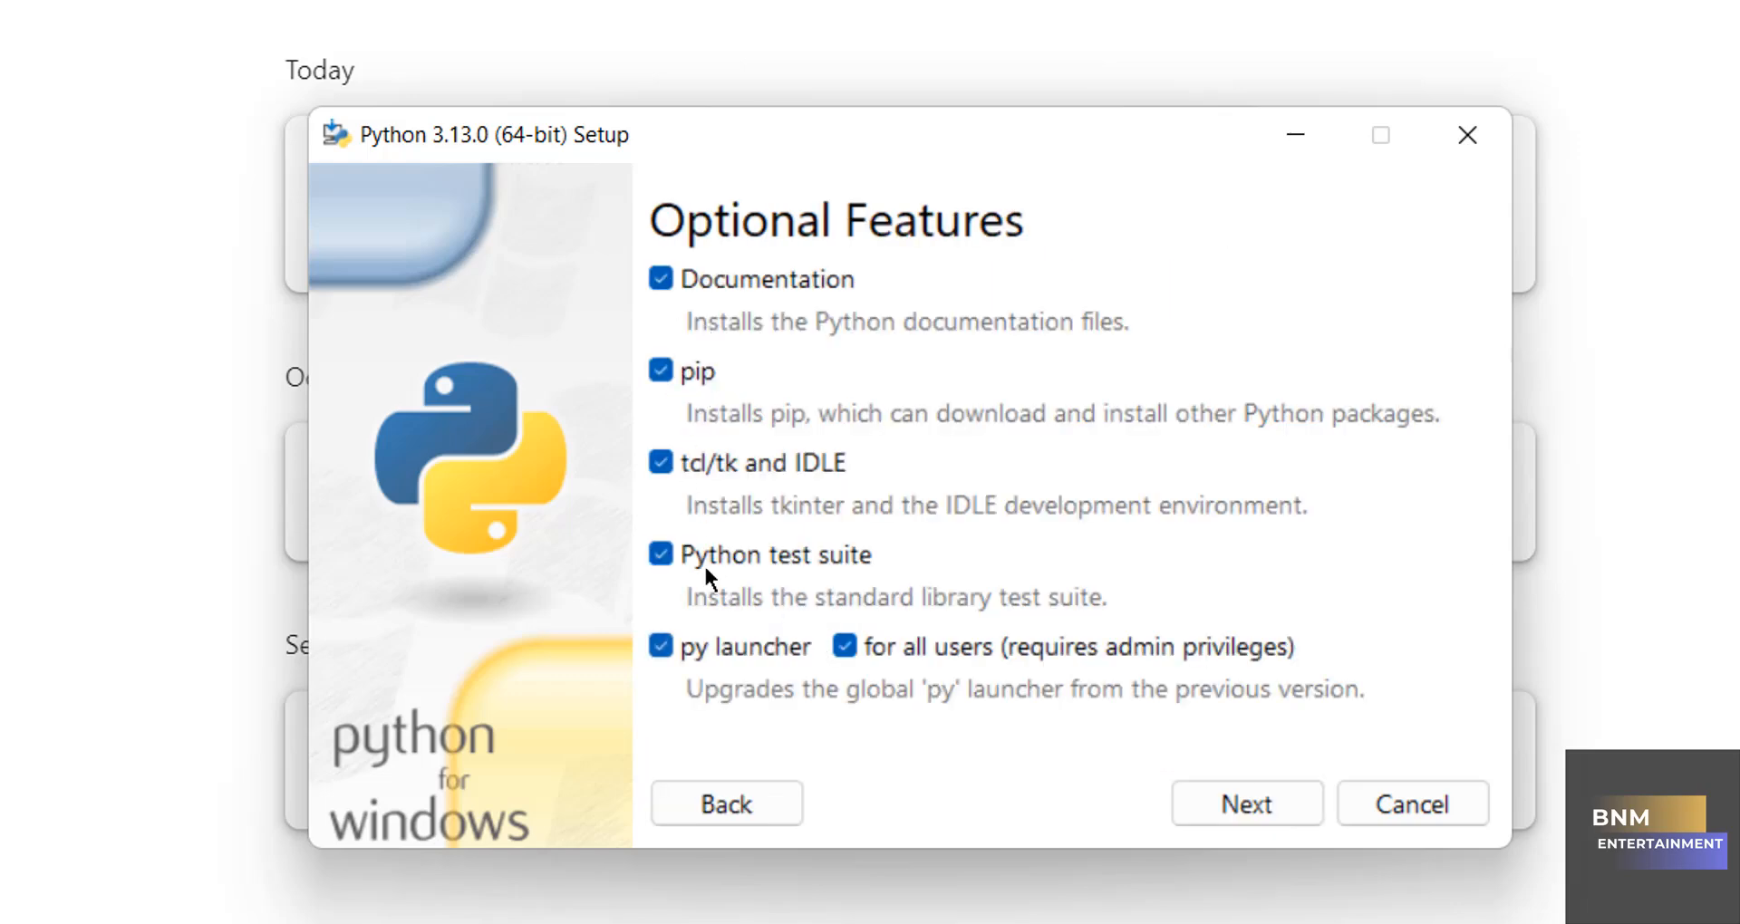
pyautogui.moveTo(859, 294)
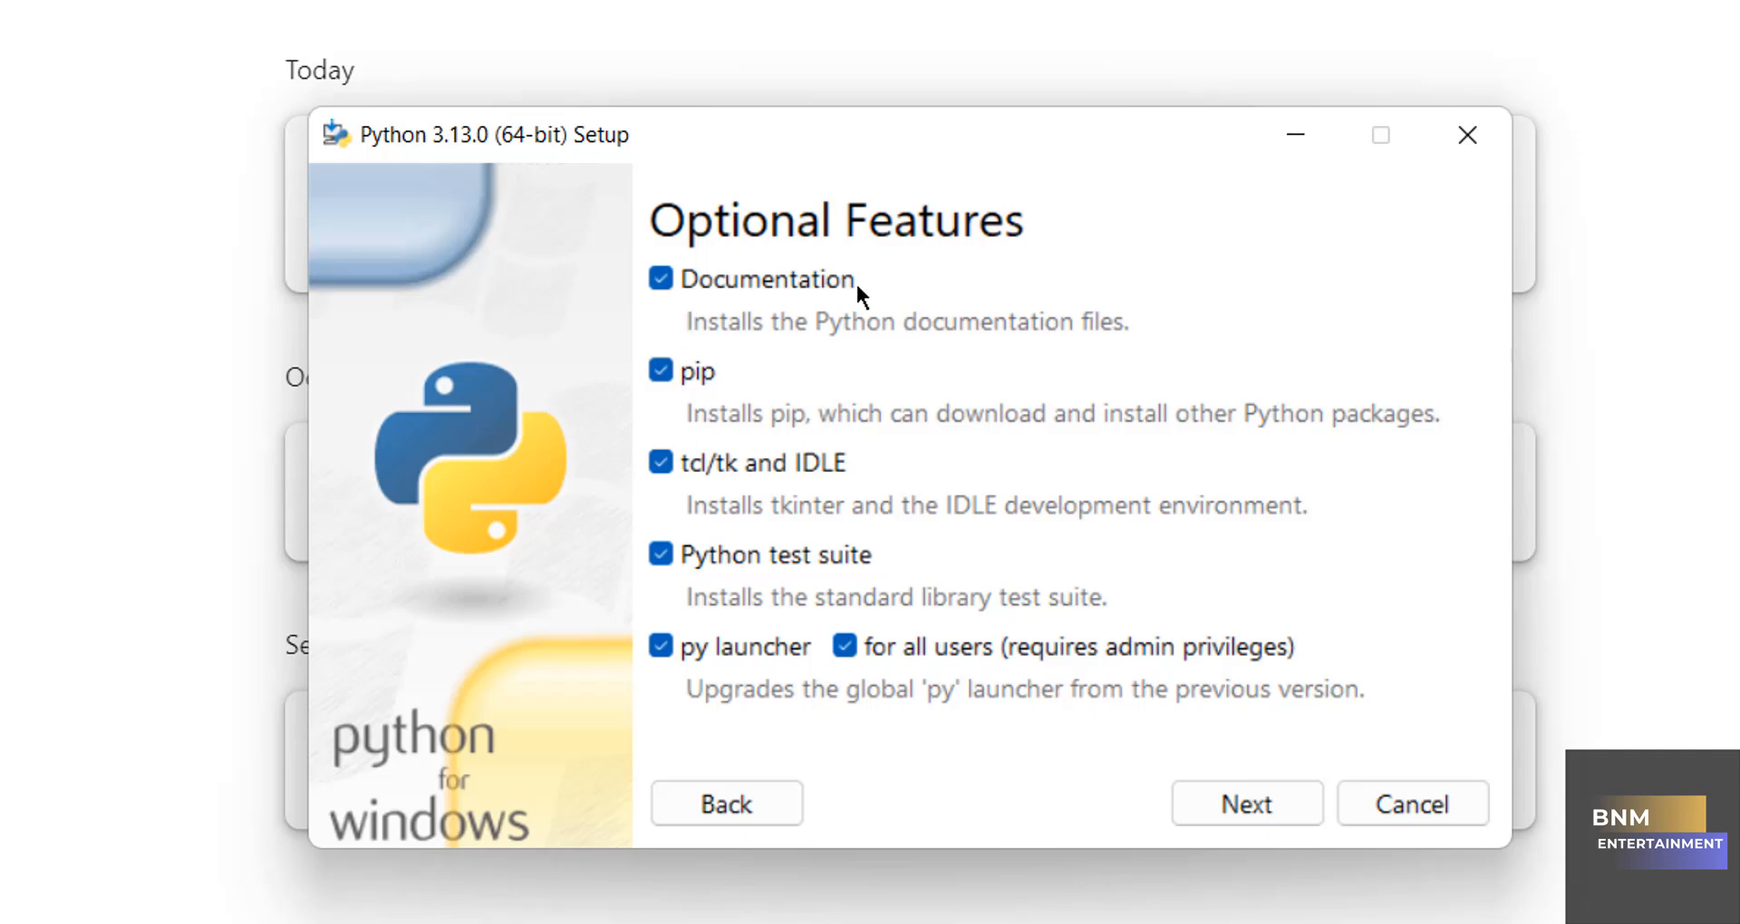
pyautogui.click(660, 555)
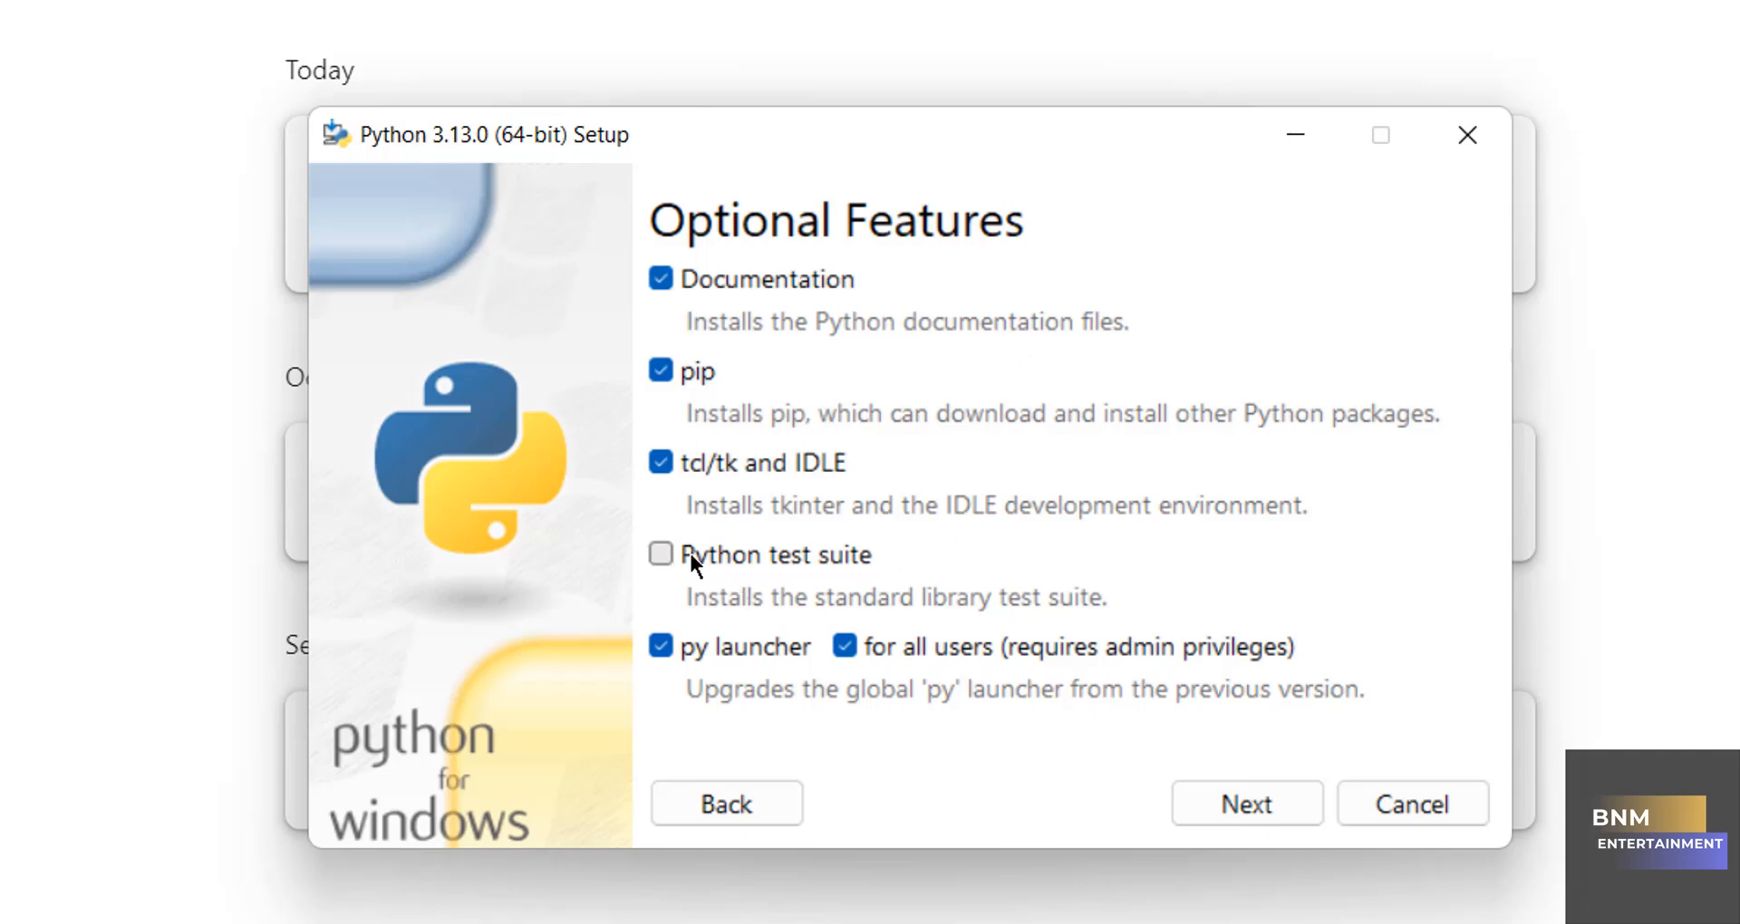
pyautogui.click(659, 554)
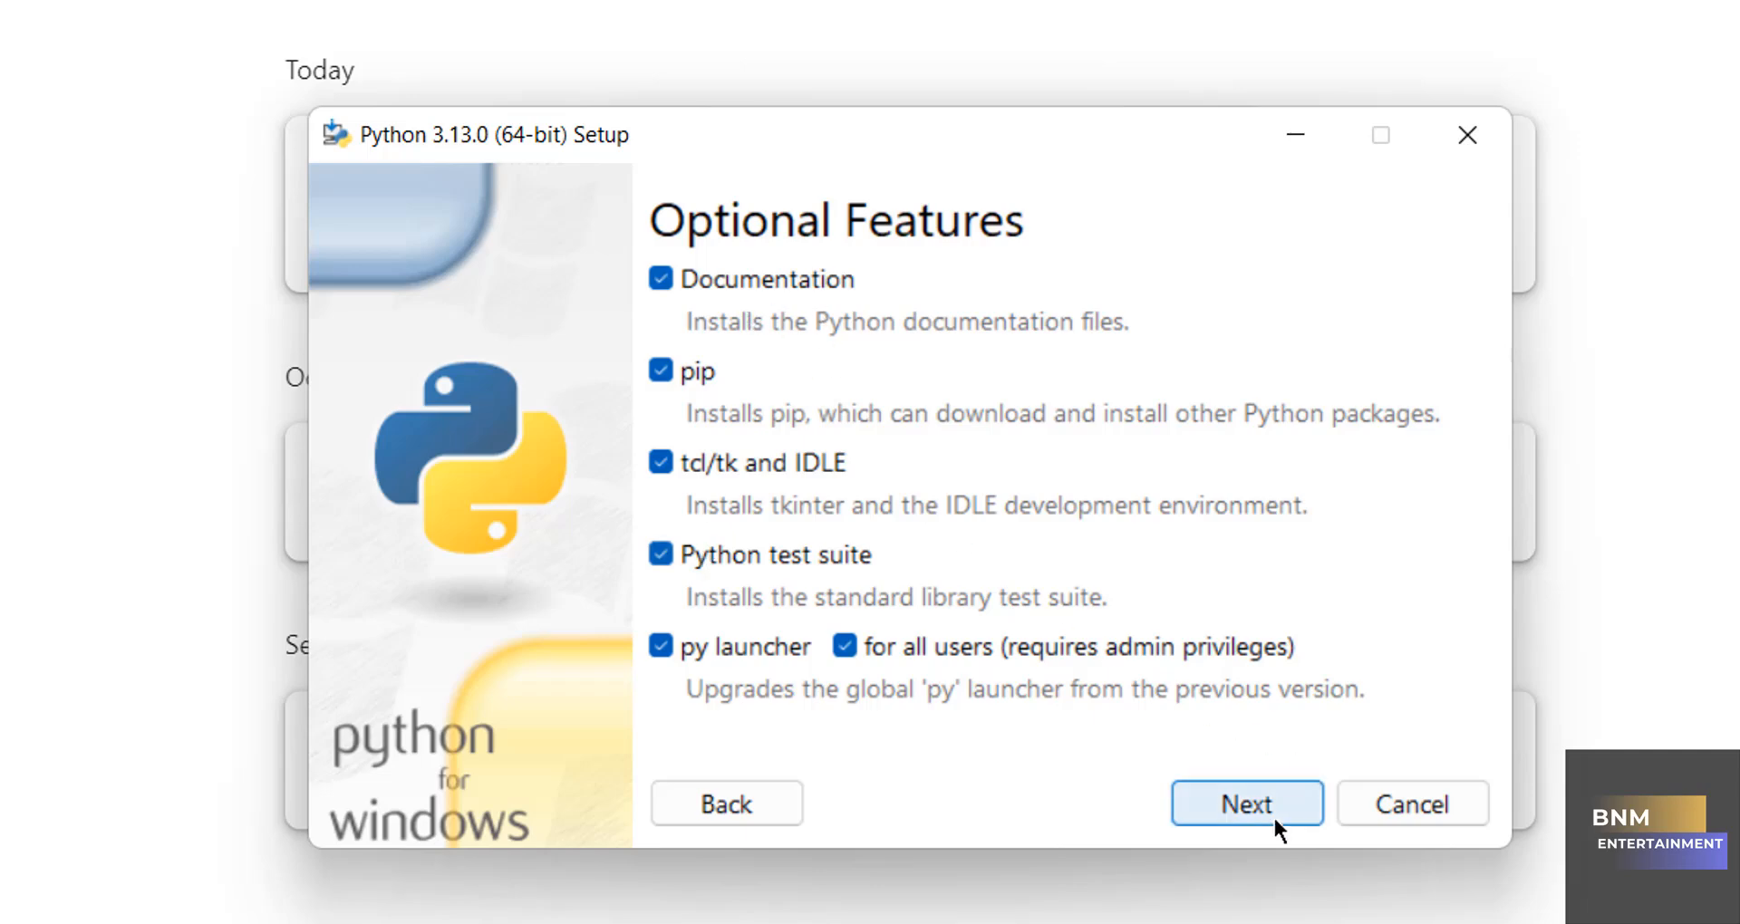
# Step: Continue to advanced options and keep the default install location C:\Program Files\Python313
pyautogui.click(1247, 803)
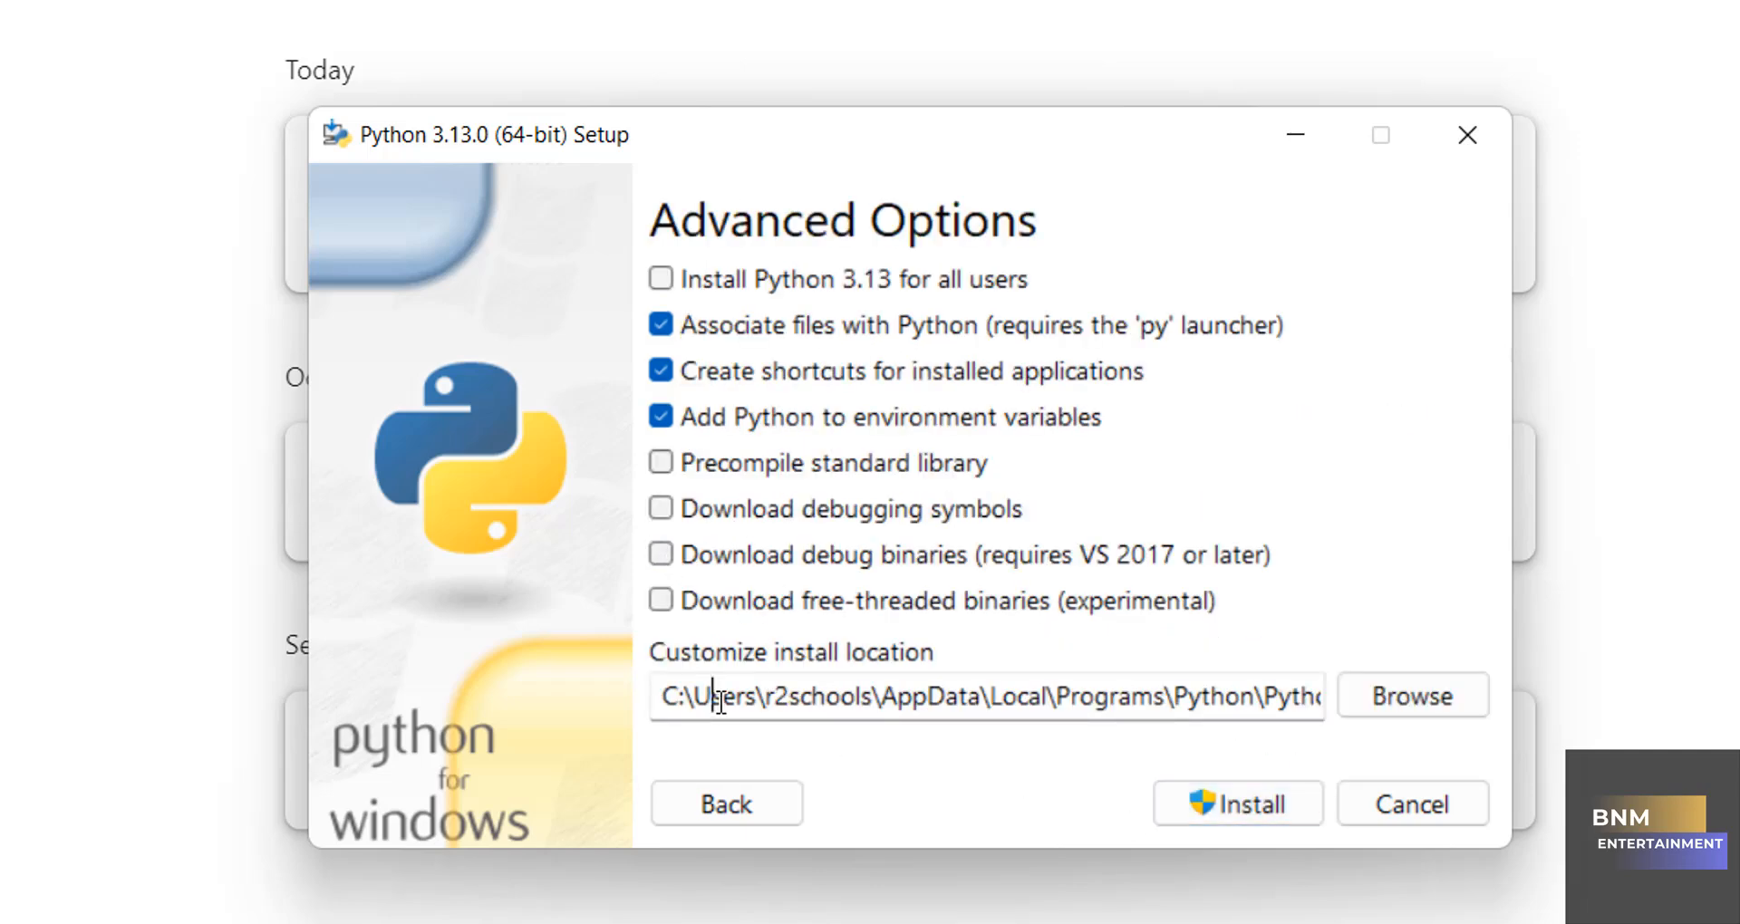
pyautogui.click(1412, 696)
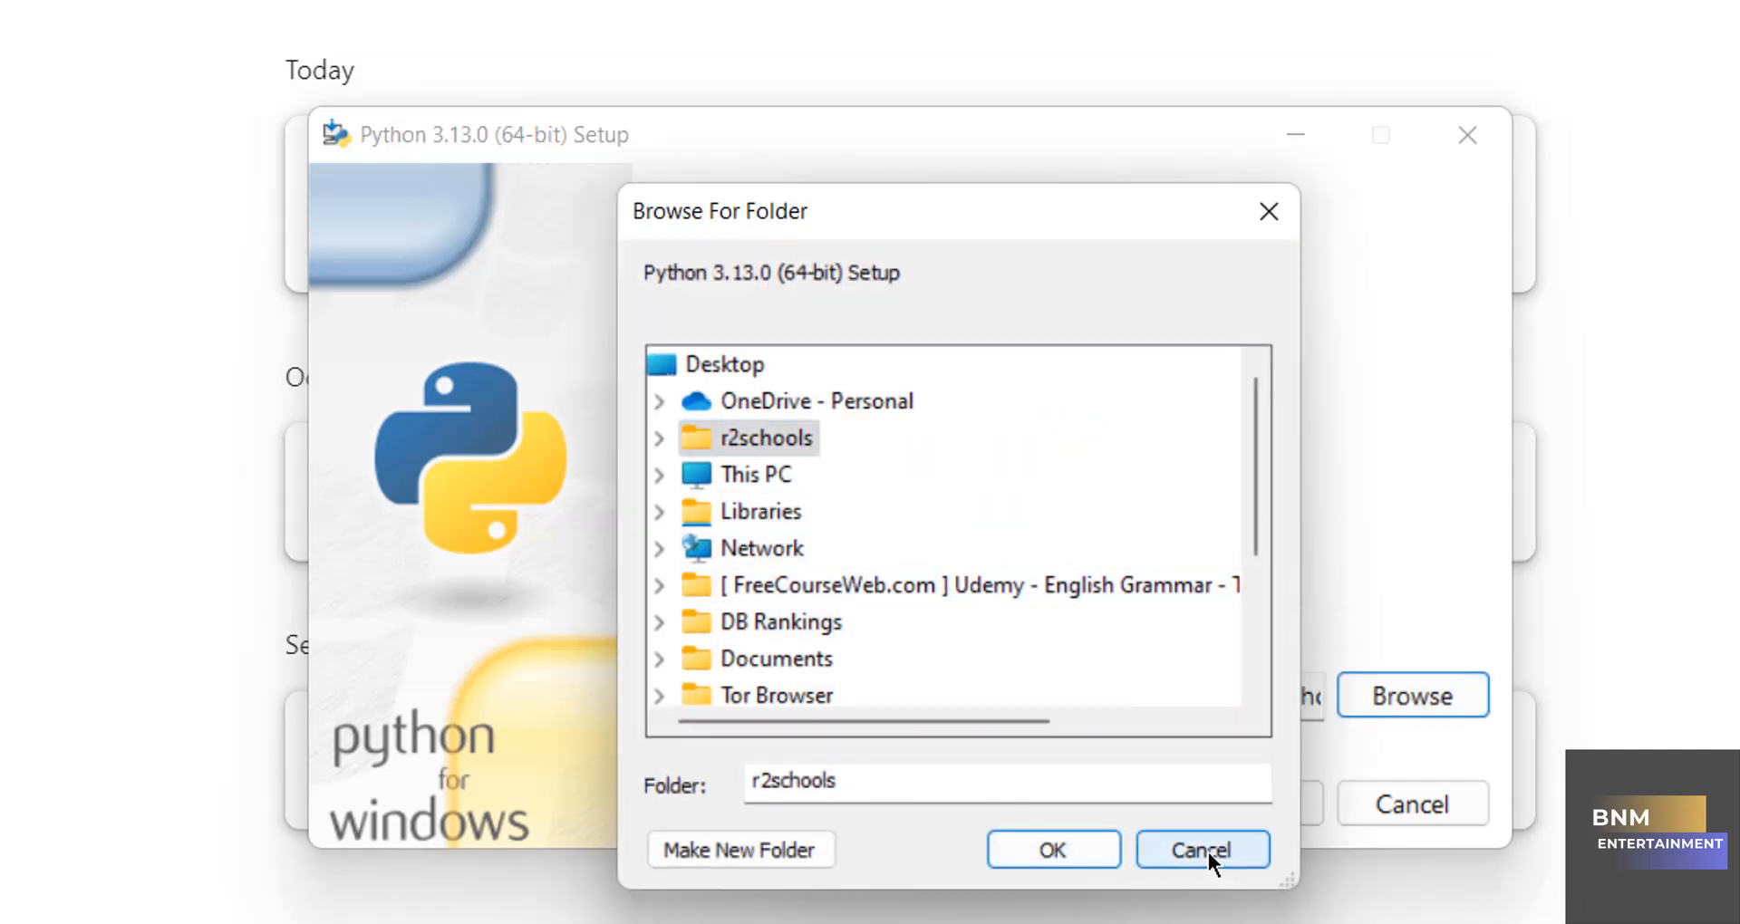
pyautogui.click(1202, 848)
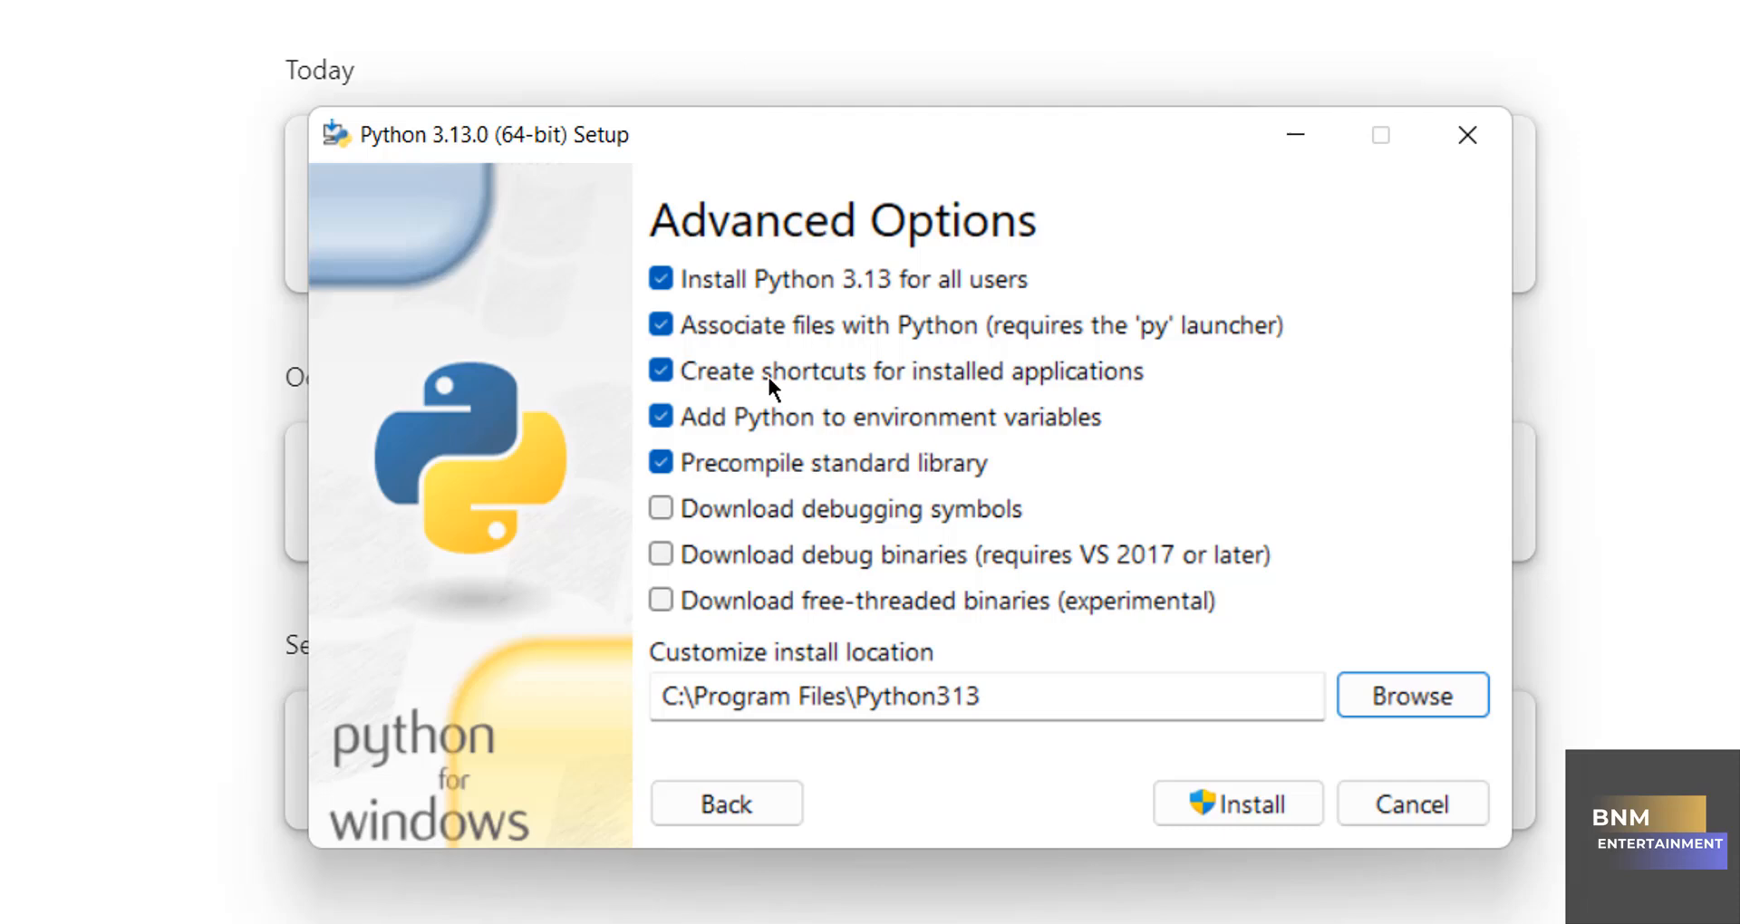
# Step: Keep 'Add Python to environment variables' enabled and start the installation
pyautogui.click(659, 417)
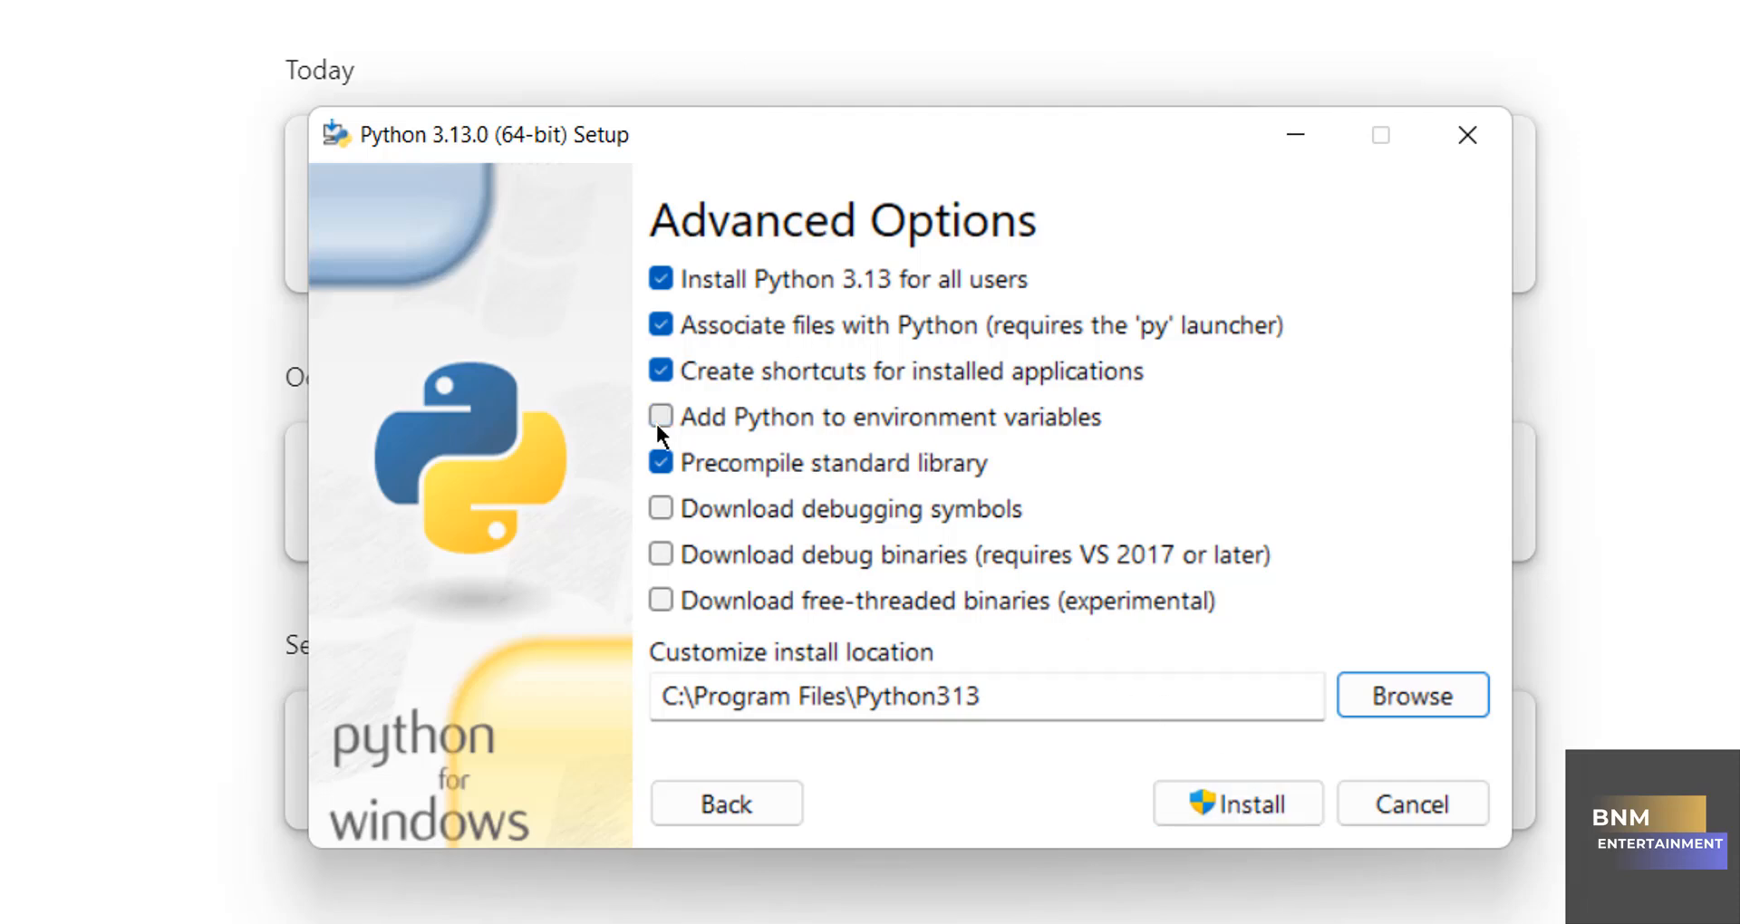
pyautogui.click(659, 417)
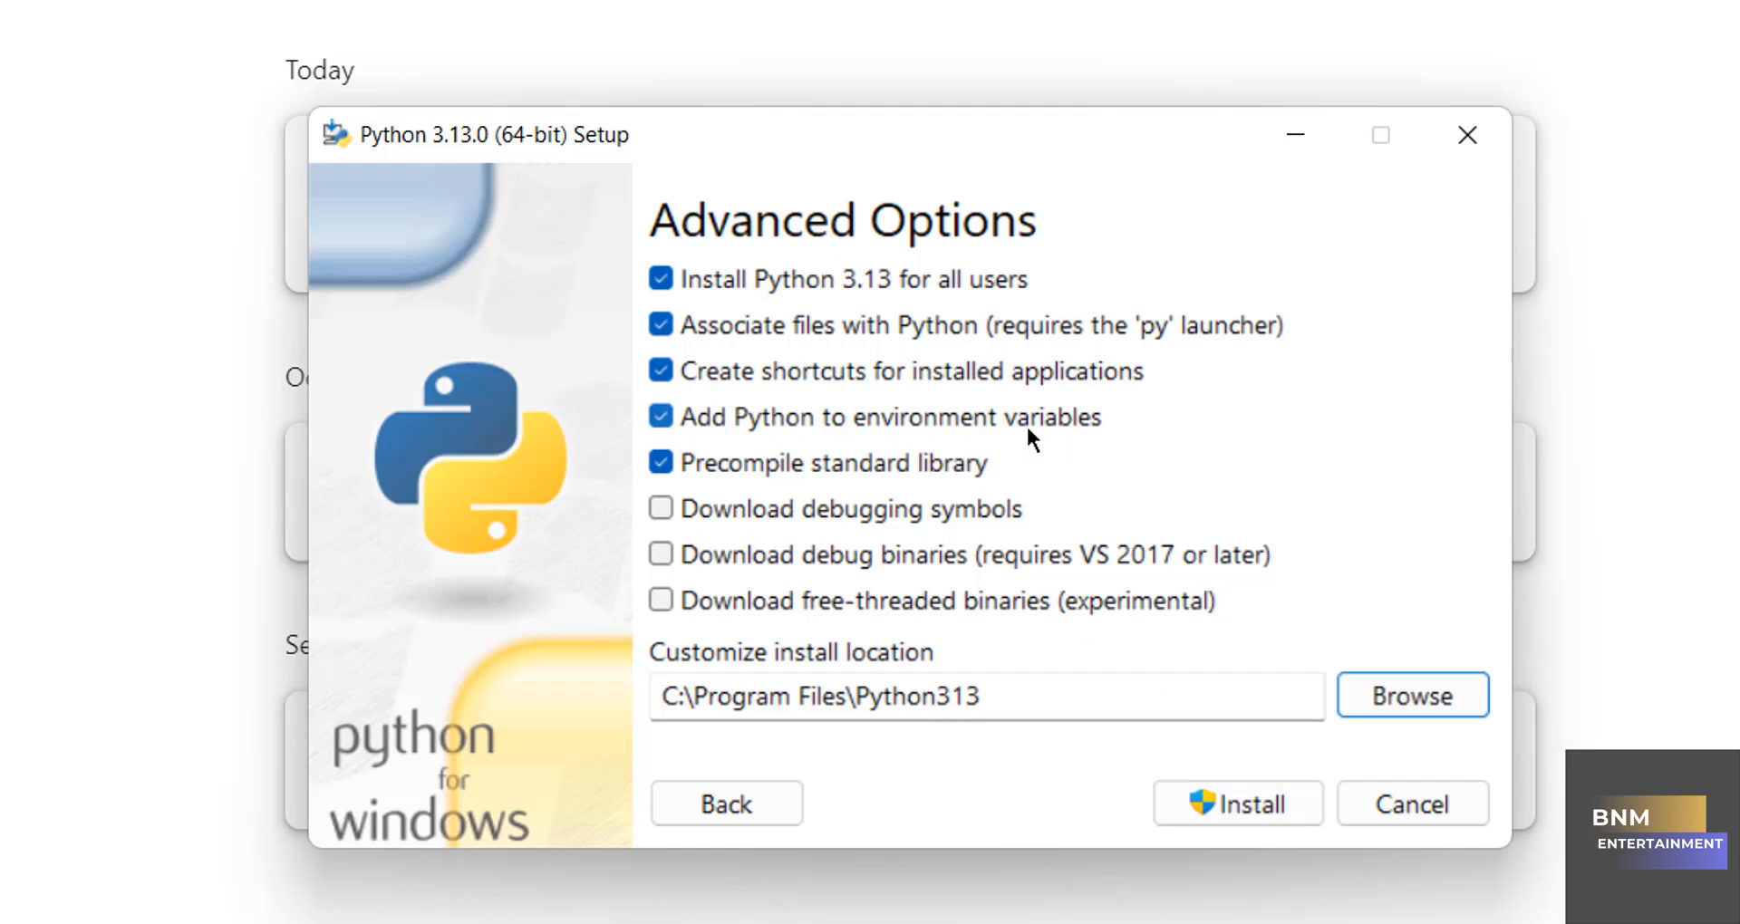
pyautogui.click(1236, 803)
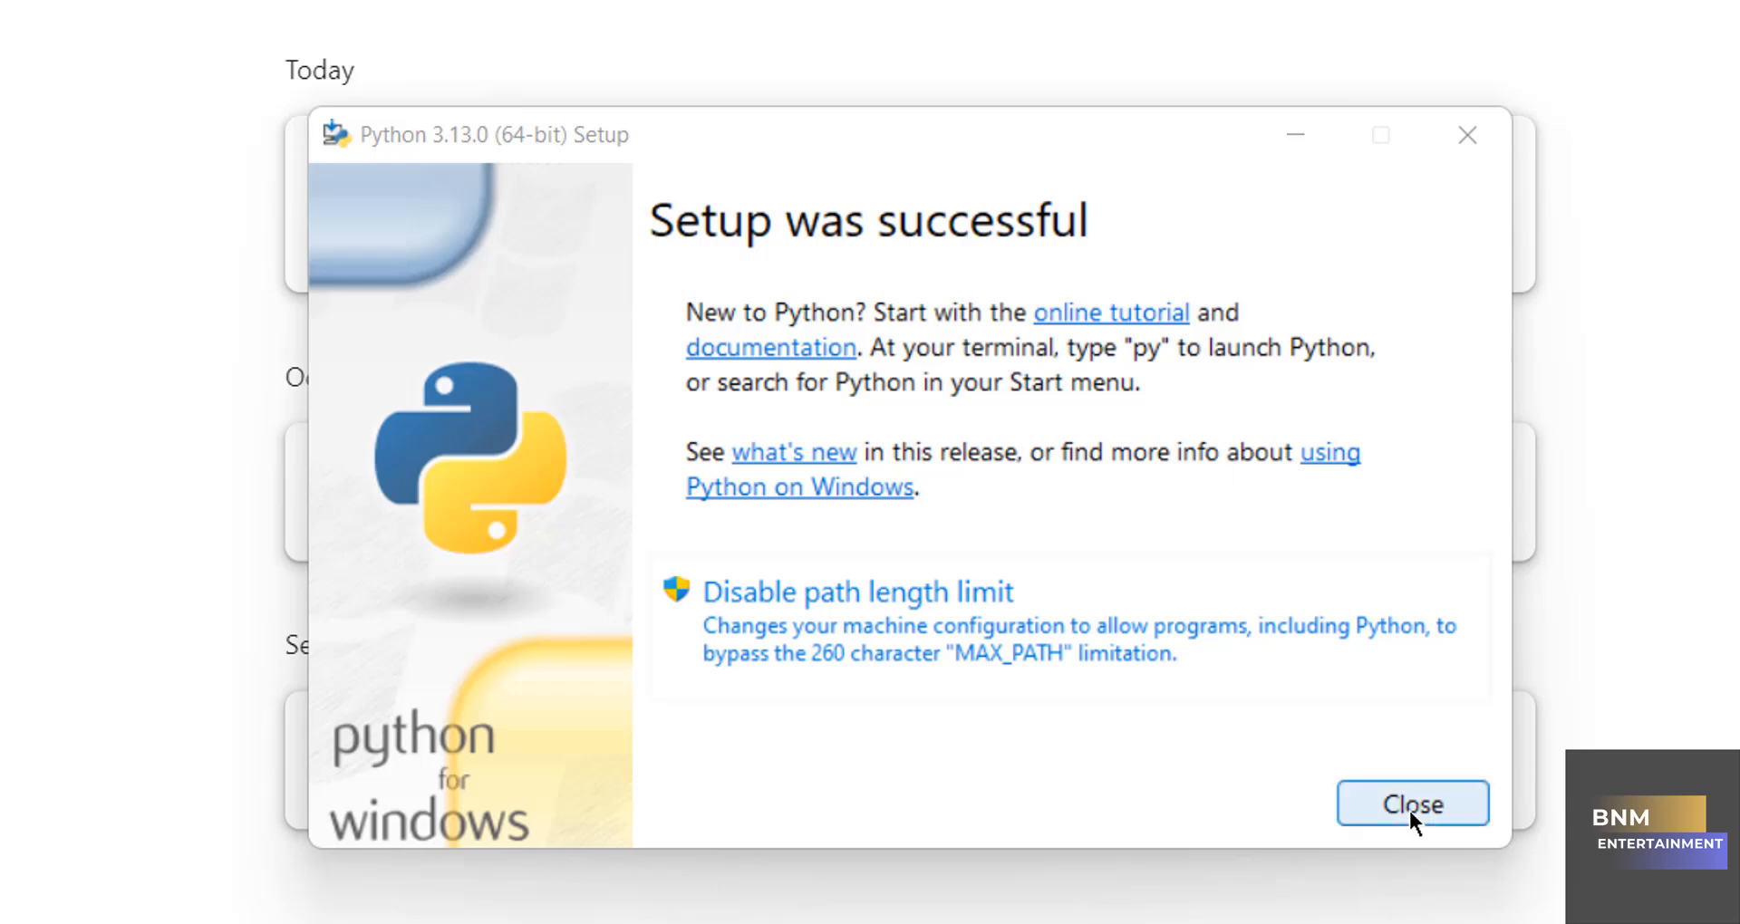
# Step: Close the installer after 'Setup was successful', leaving Chrome's download history showing
pyautogui.click(1411, 803)
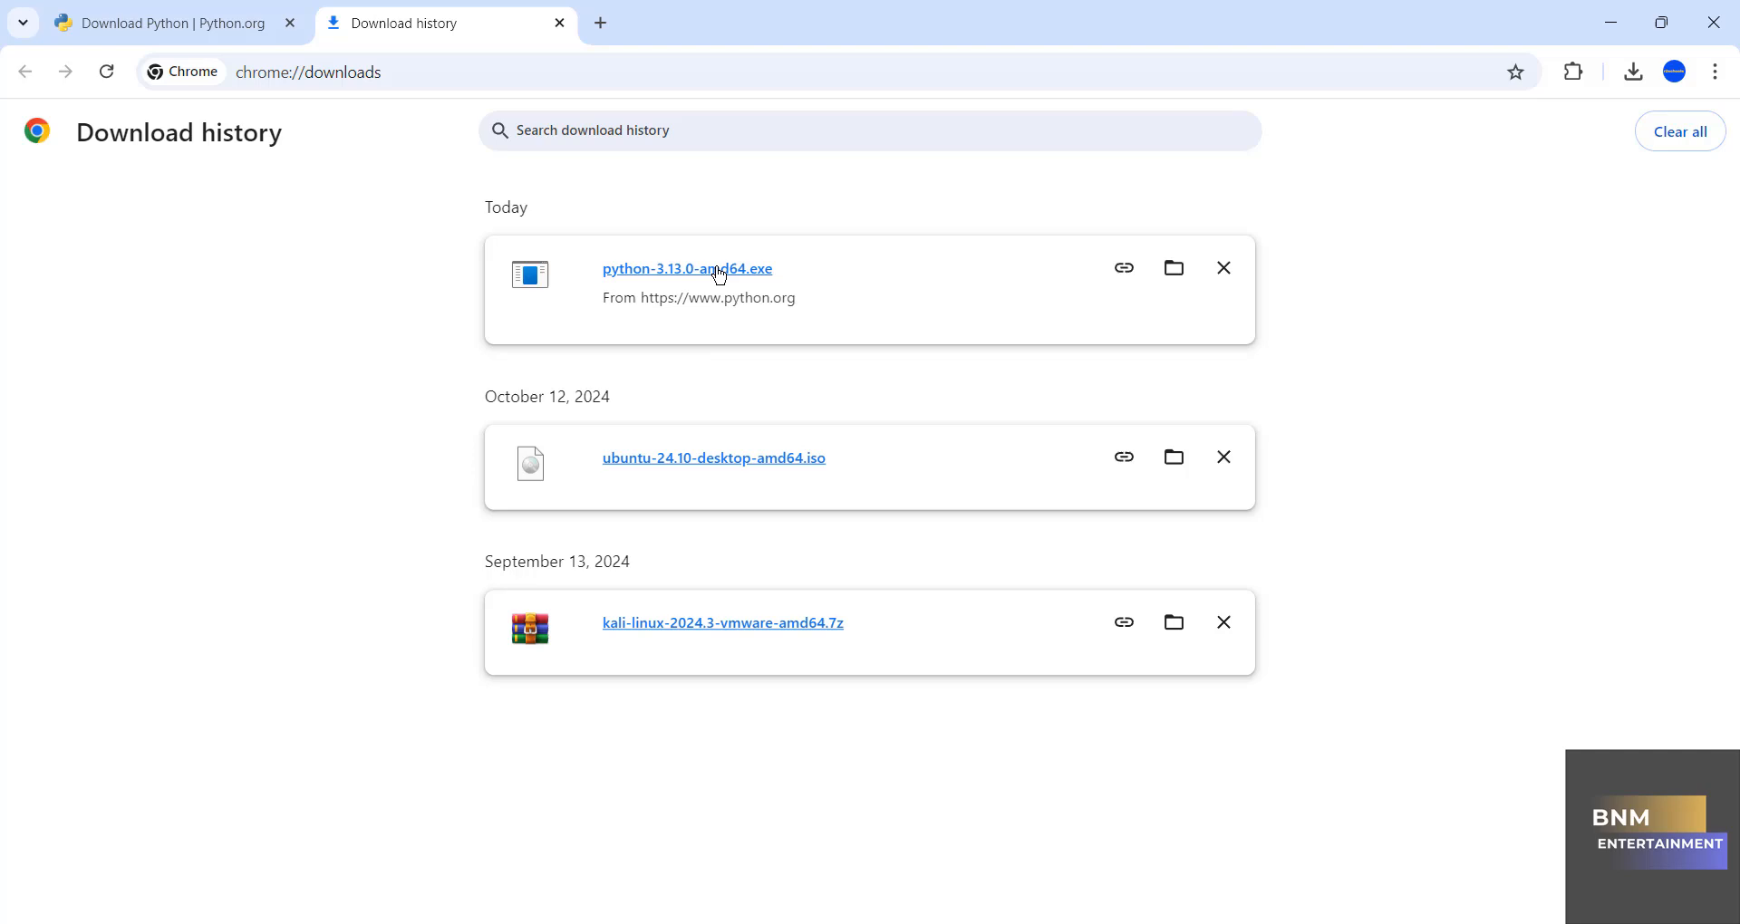
pyautogui.moveTo(475, 714)
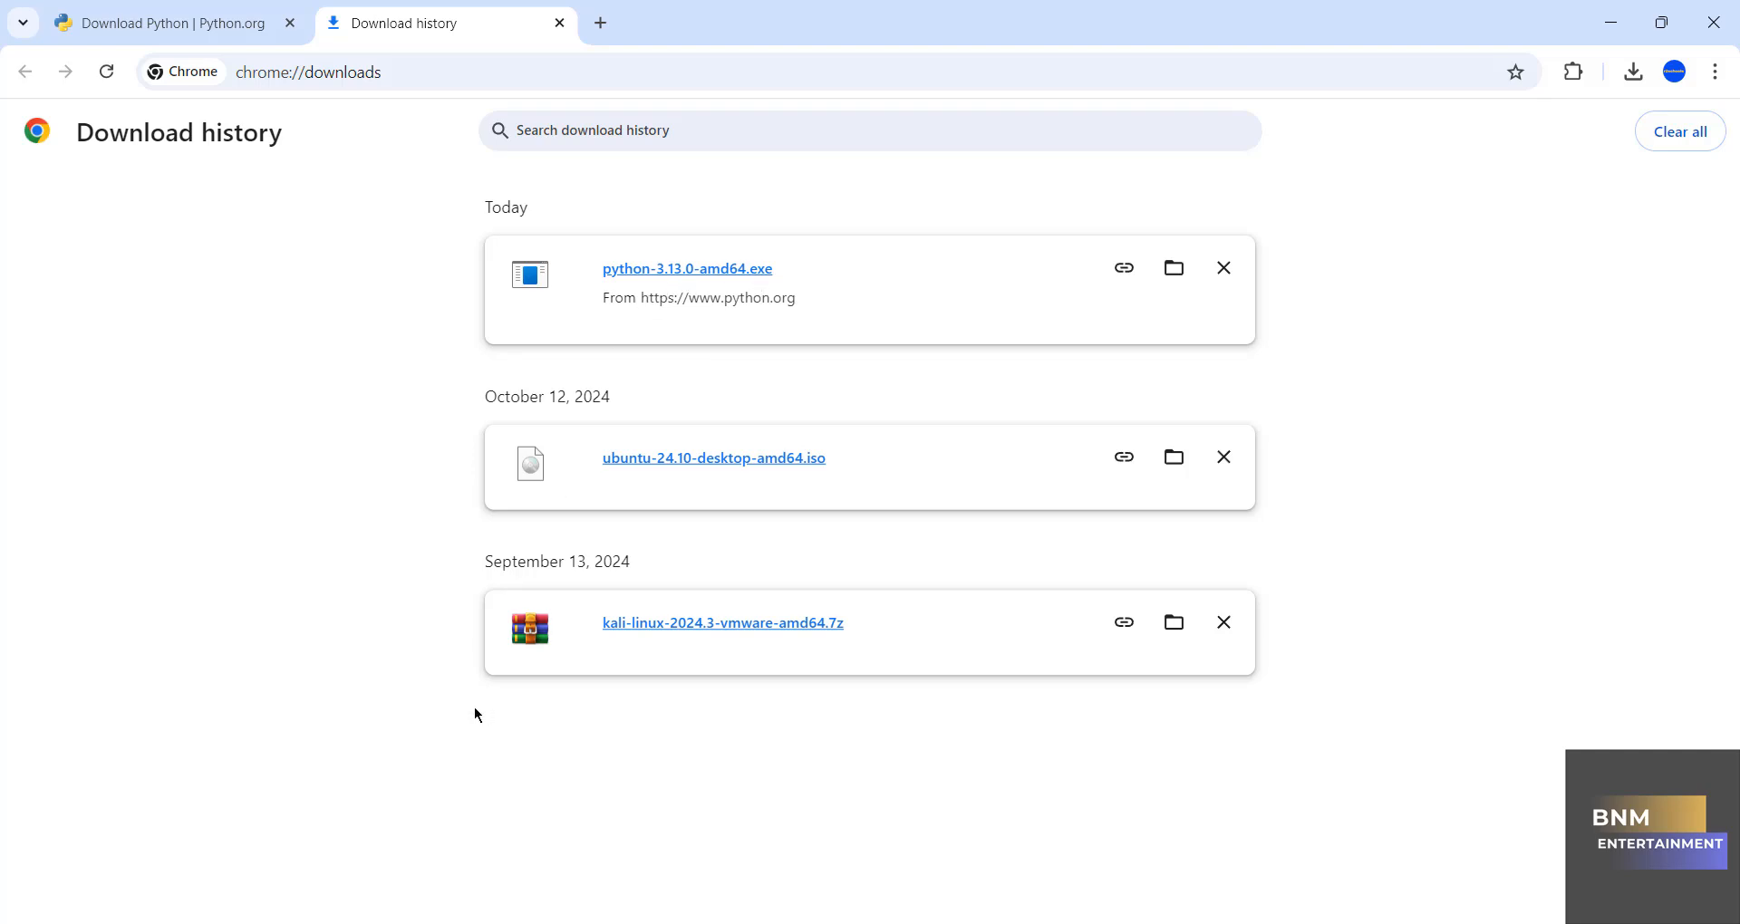
pyautogui.moveTo(672, 767)
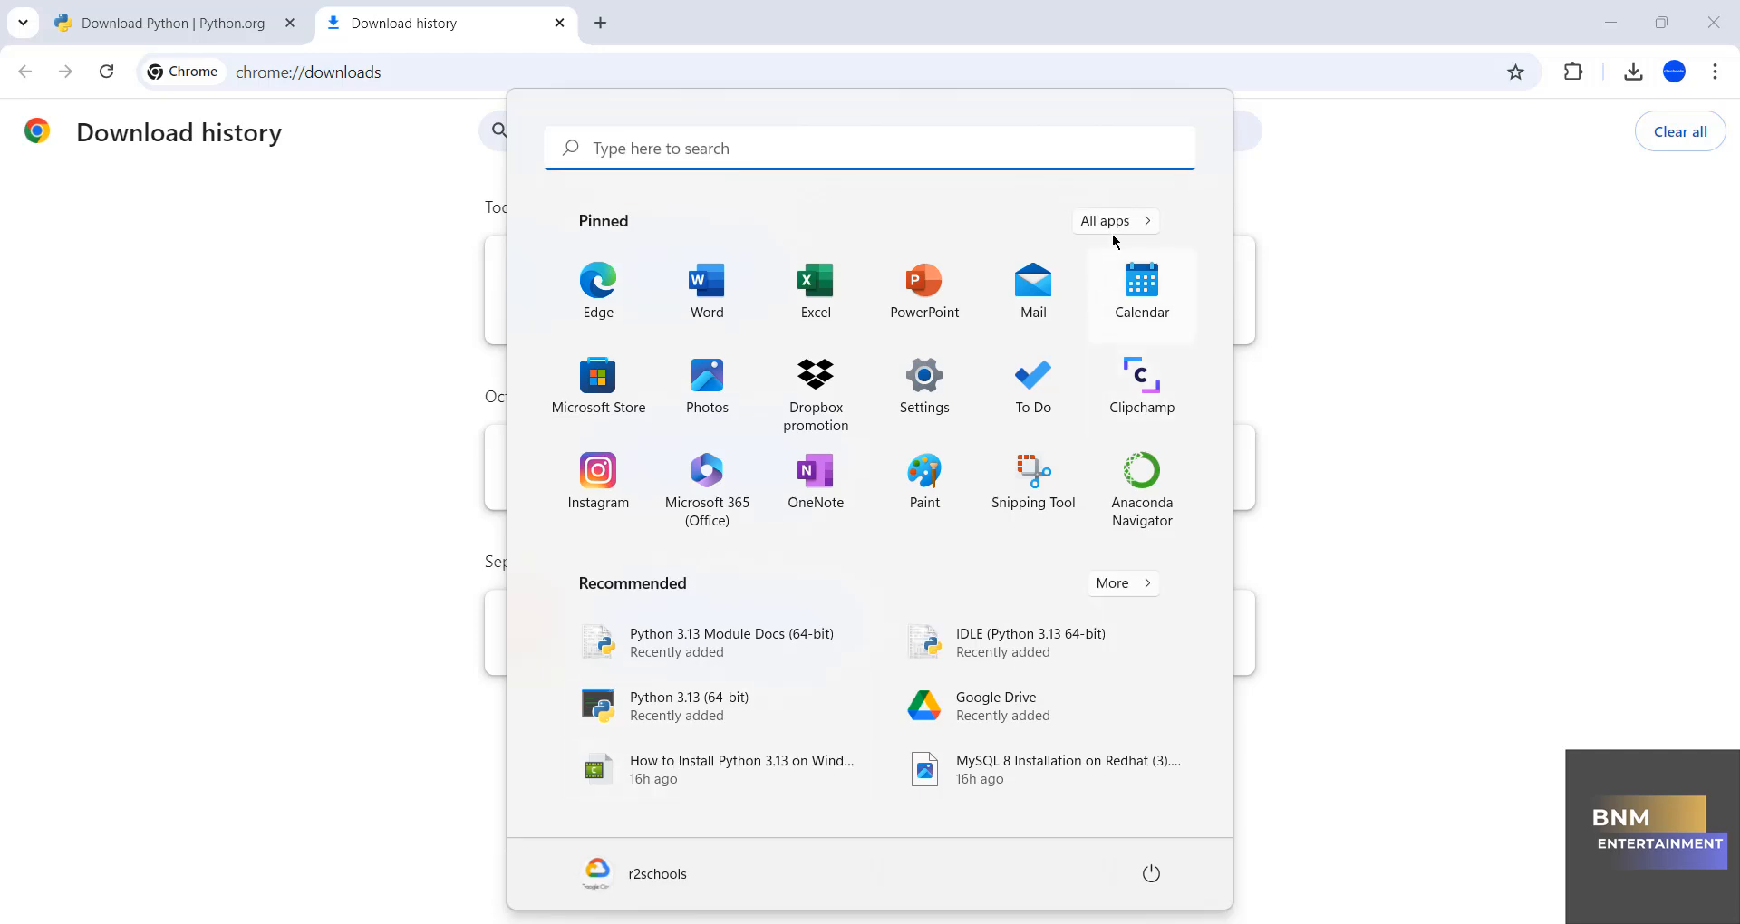
# Step: From Start's All apps list, find the Python 3.13 folder and launch IDLE (Python 3.13 64-bit)
pyautogui.click(1107, 221)
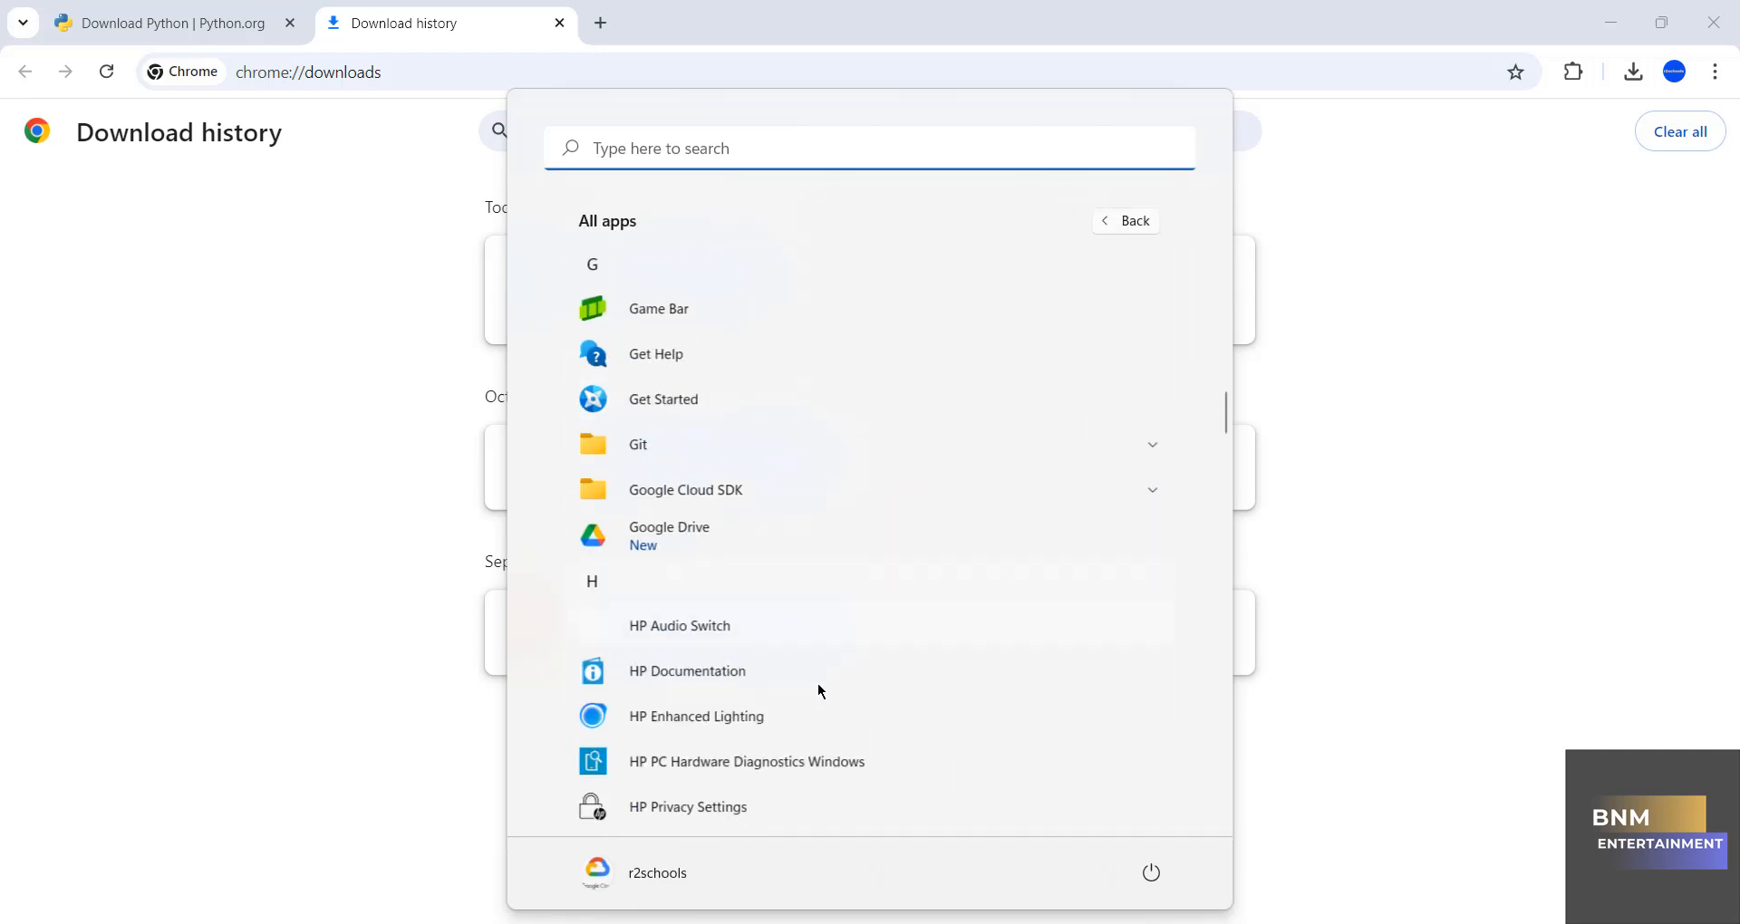
pyautogui.scroll(-3)
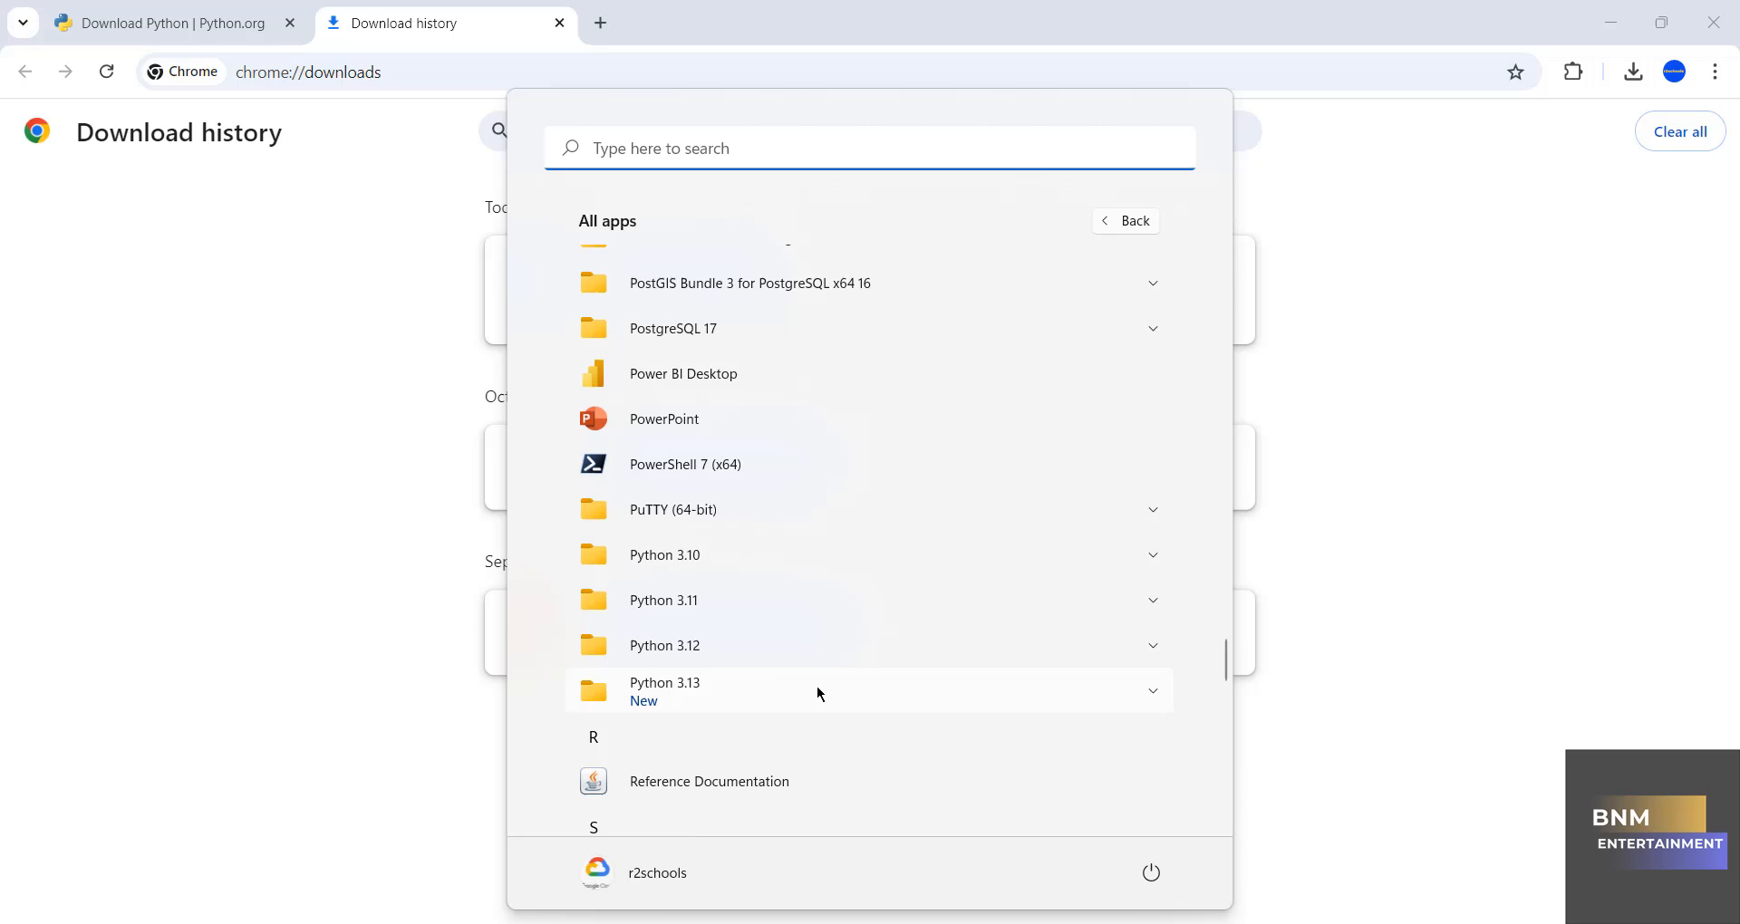
pyautogui.moveTo(701, 694)
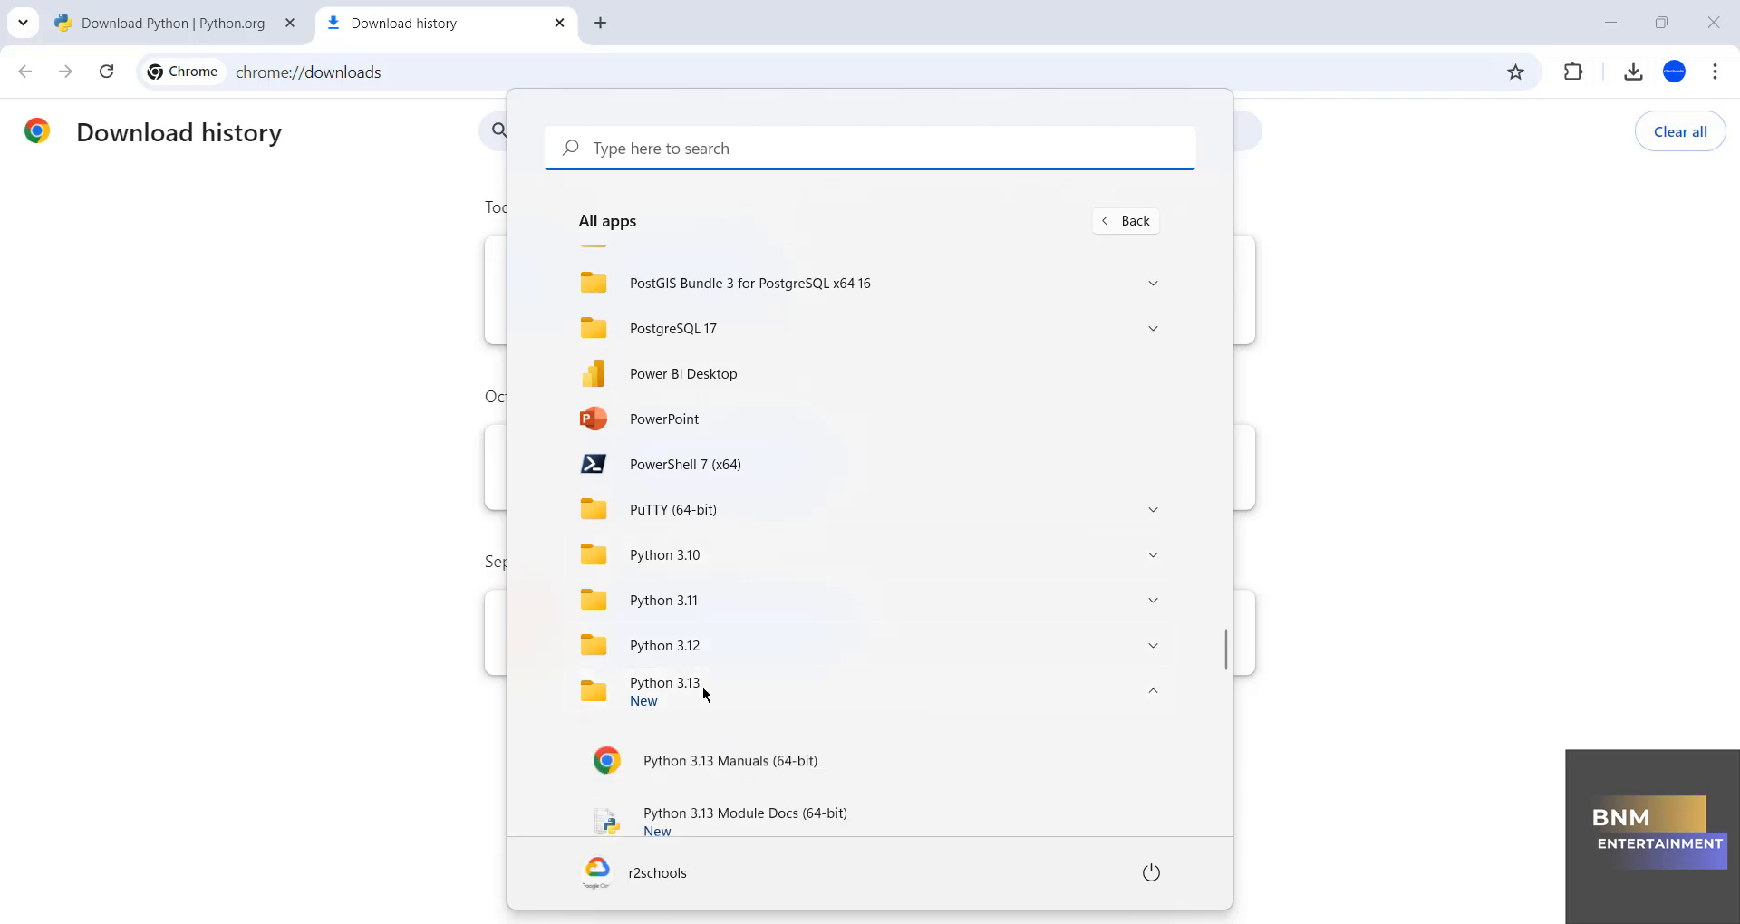
pyautogui.scroll(-3)
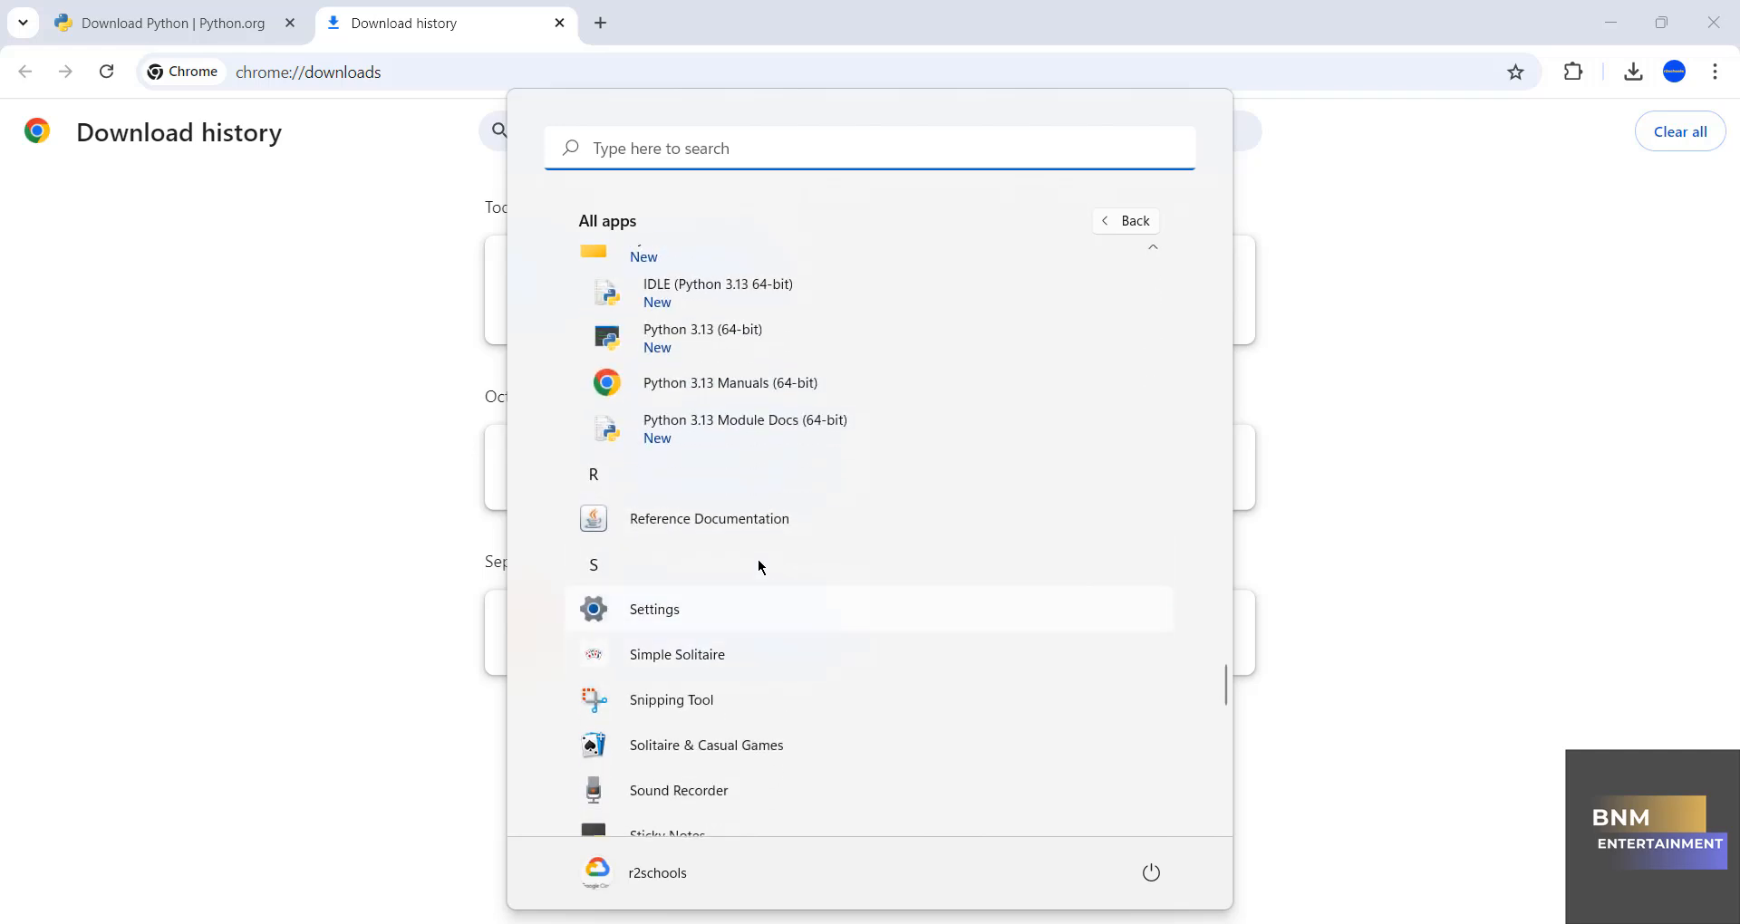
pyautogui.moveTo(694, 337)
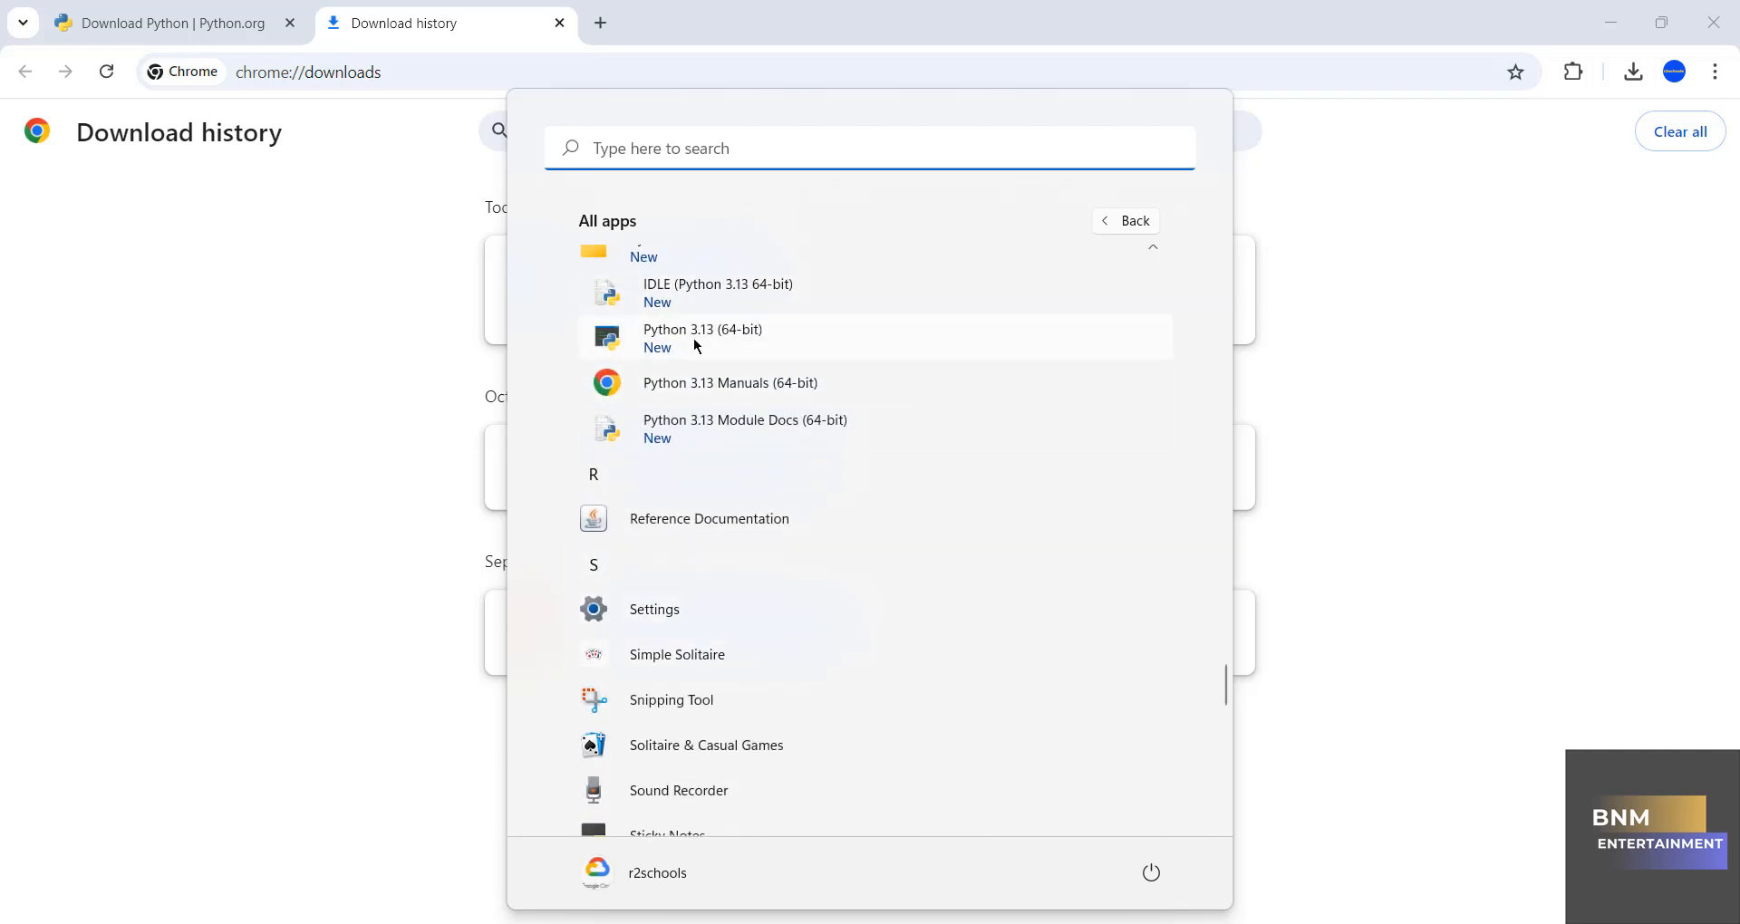
pyautogui.moveTo(729, 303)
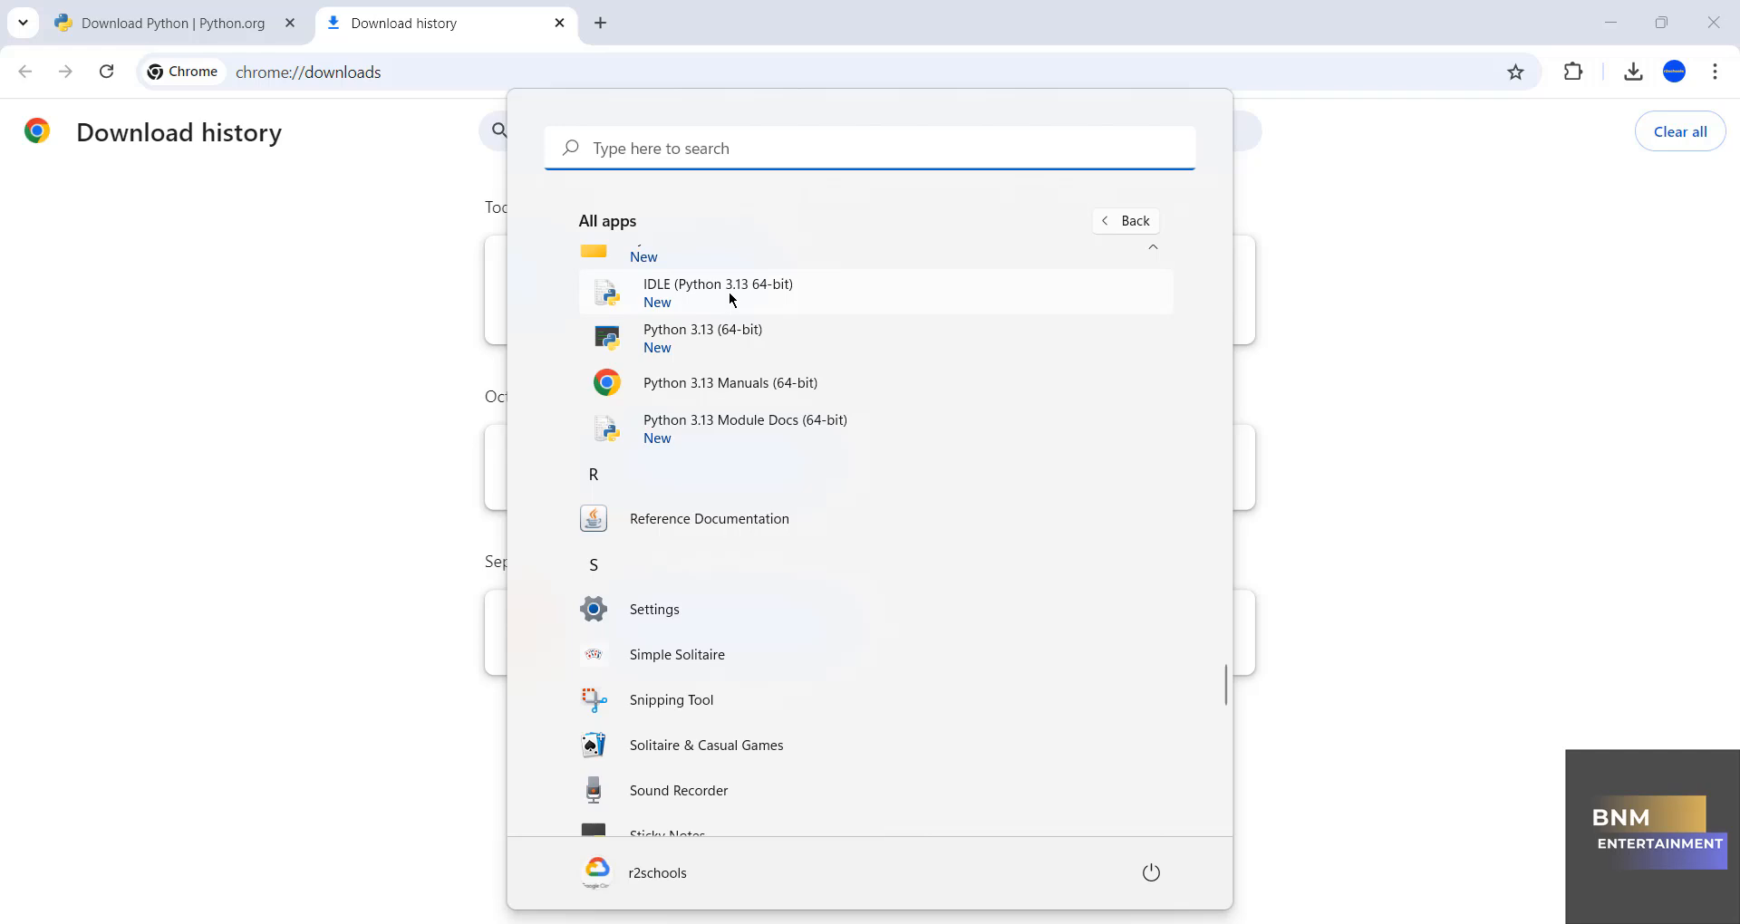
pyautogui.click(718, 291)
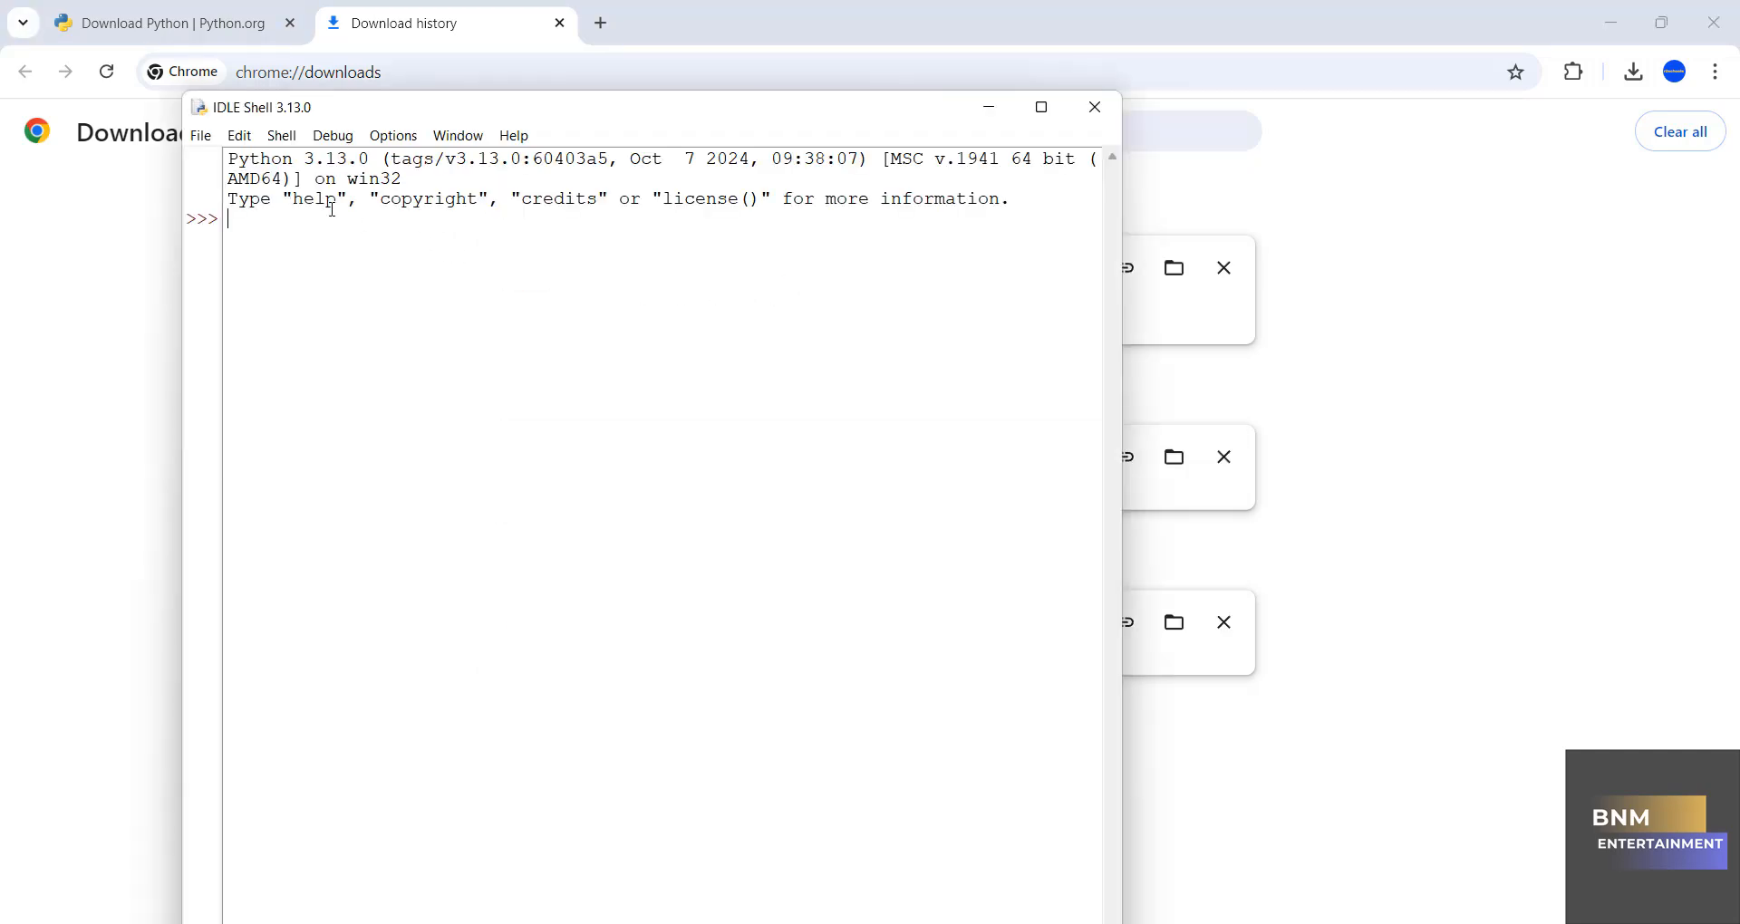
# Step: Run print('Welcome to r2schools') at the IDLE >>> prompt
pyautogui.doubleClick(259, 157)
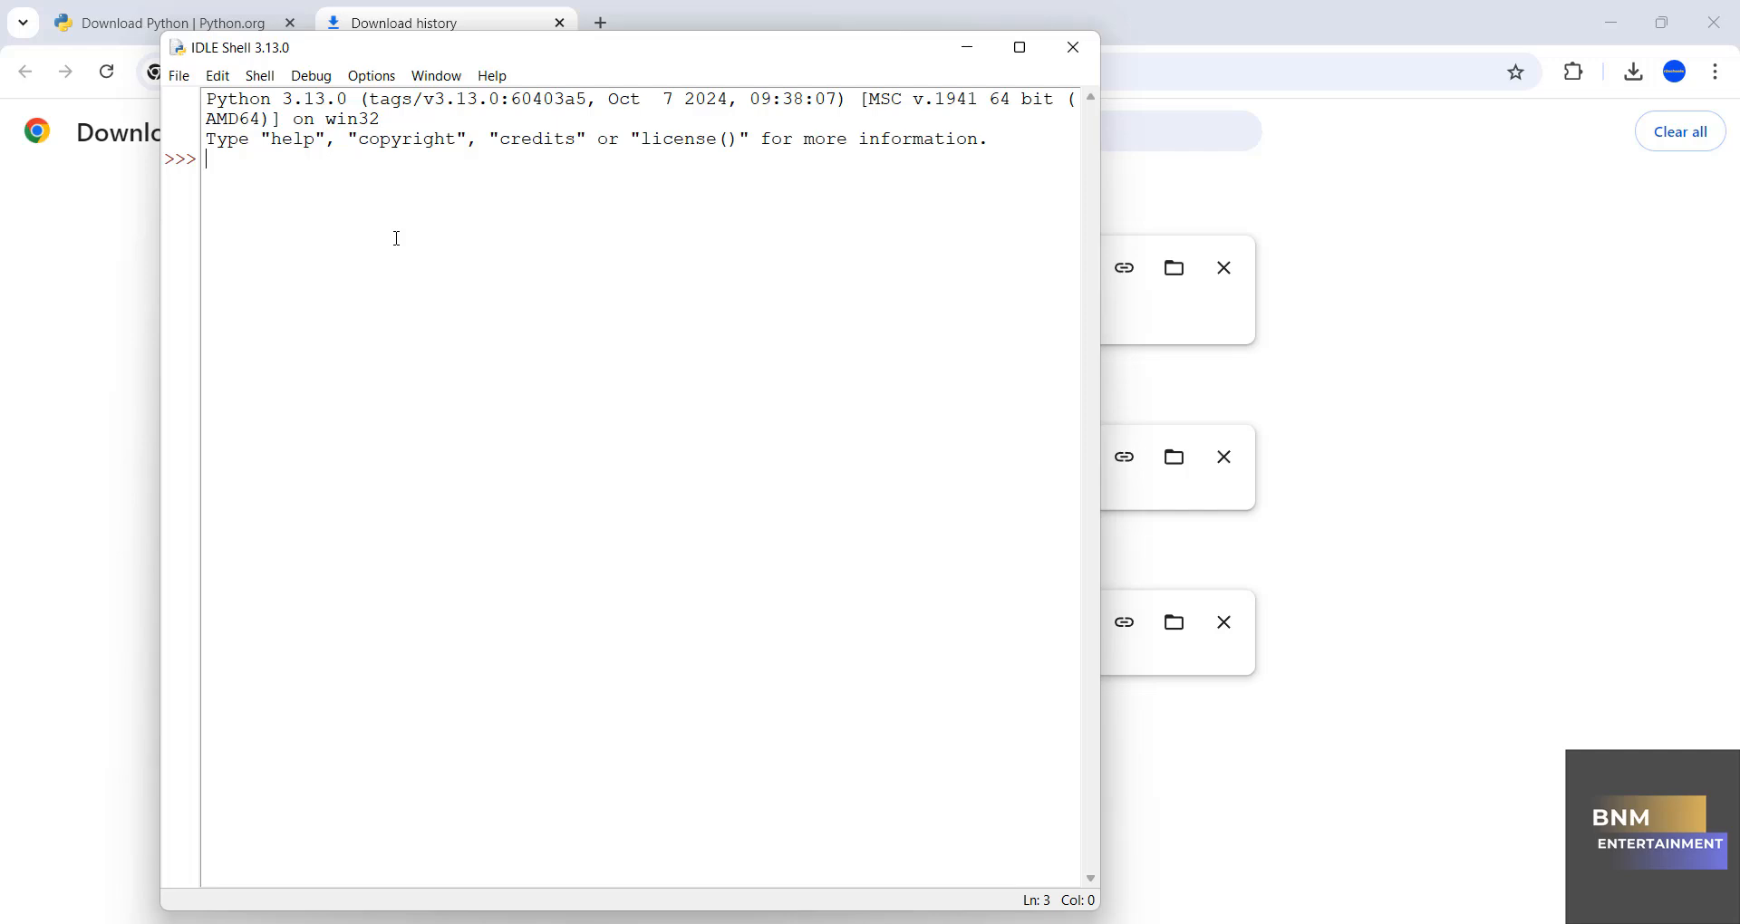
pyautogui.write("print('")
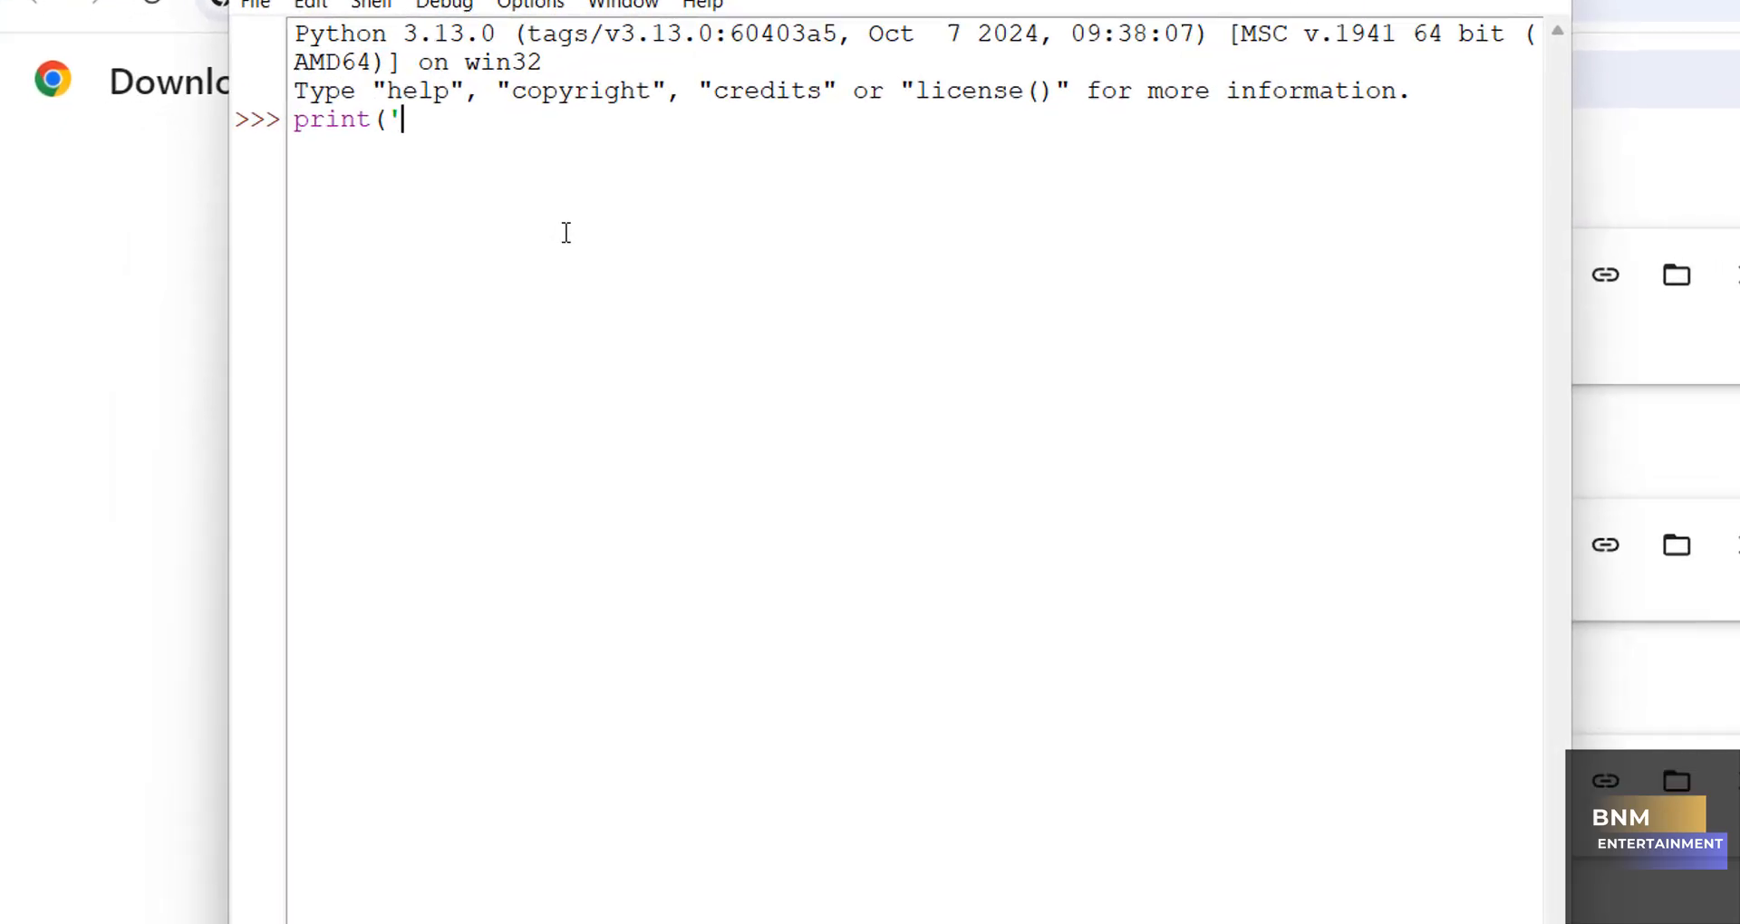
pyautogui.write('Welcome to')
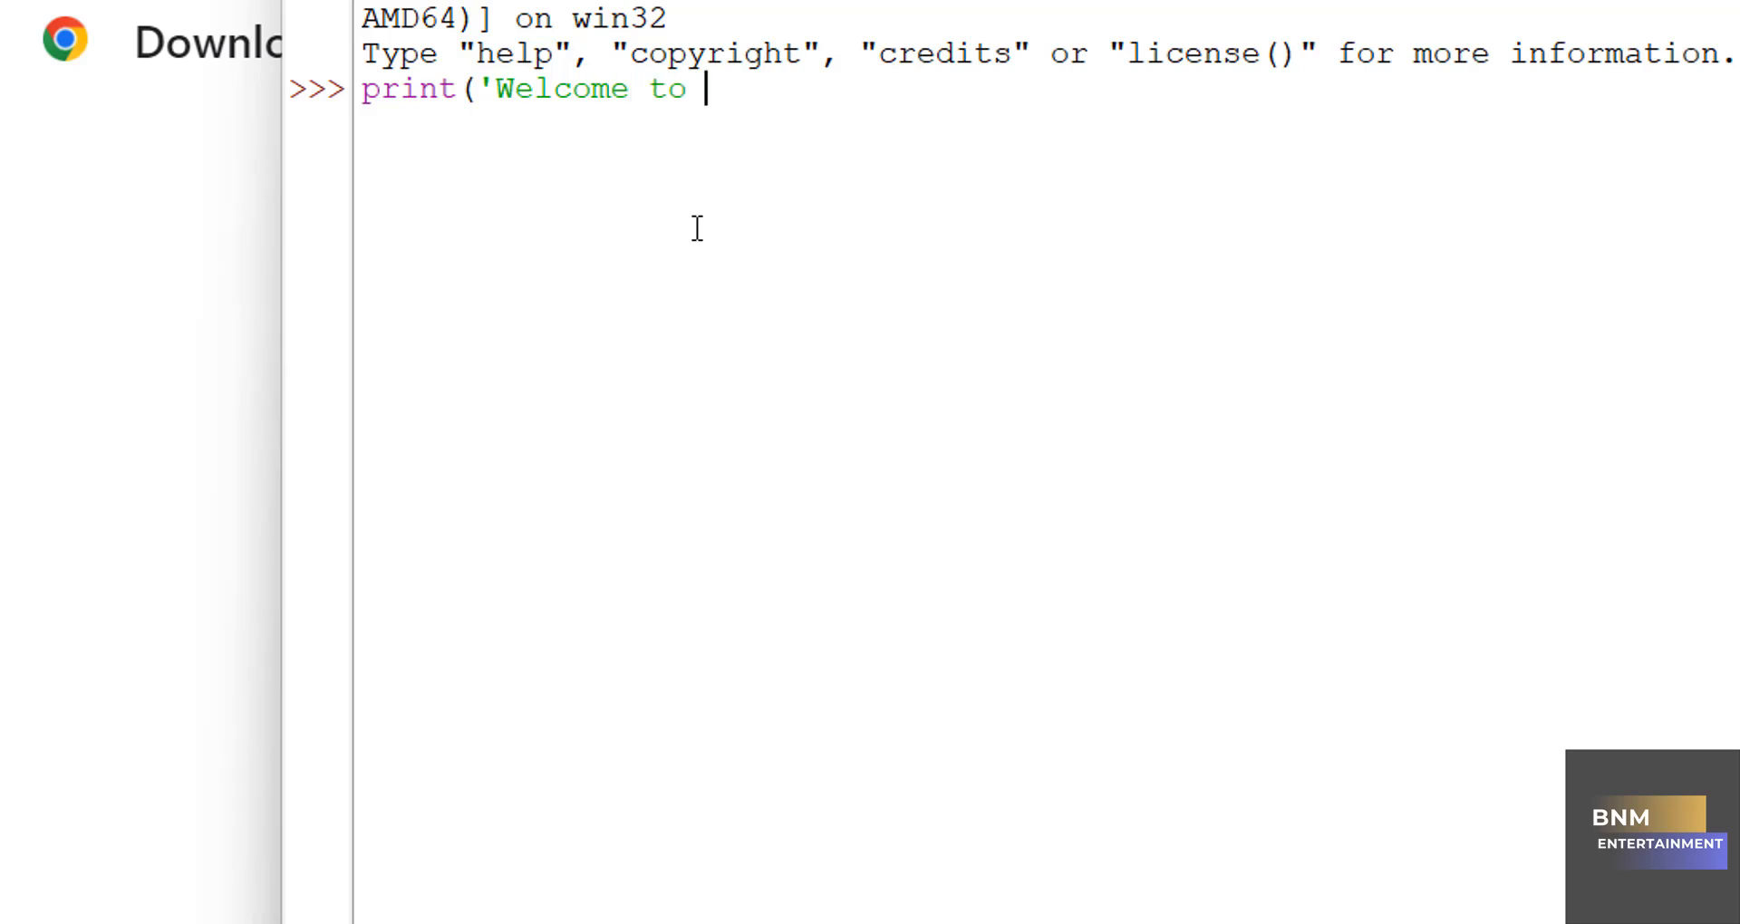
pyautogui.write('r2schools')
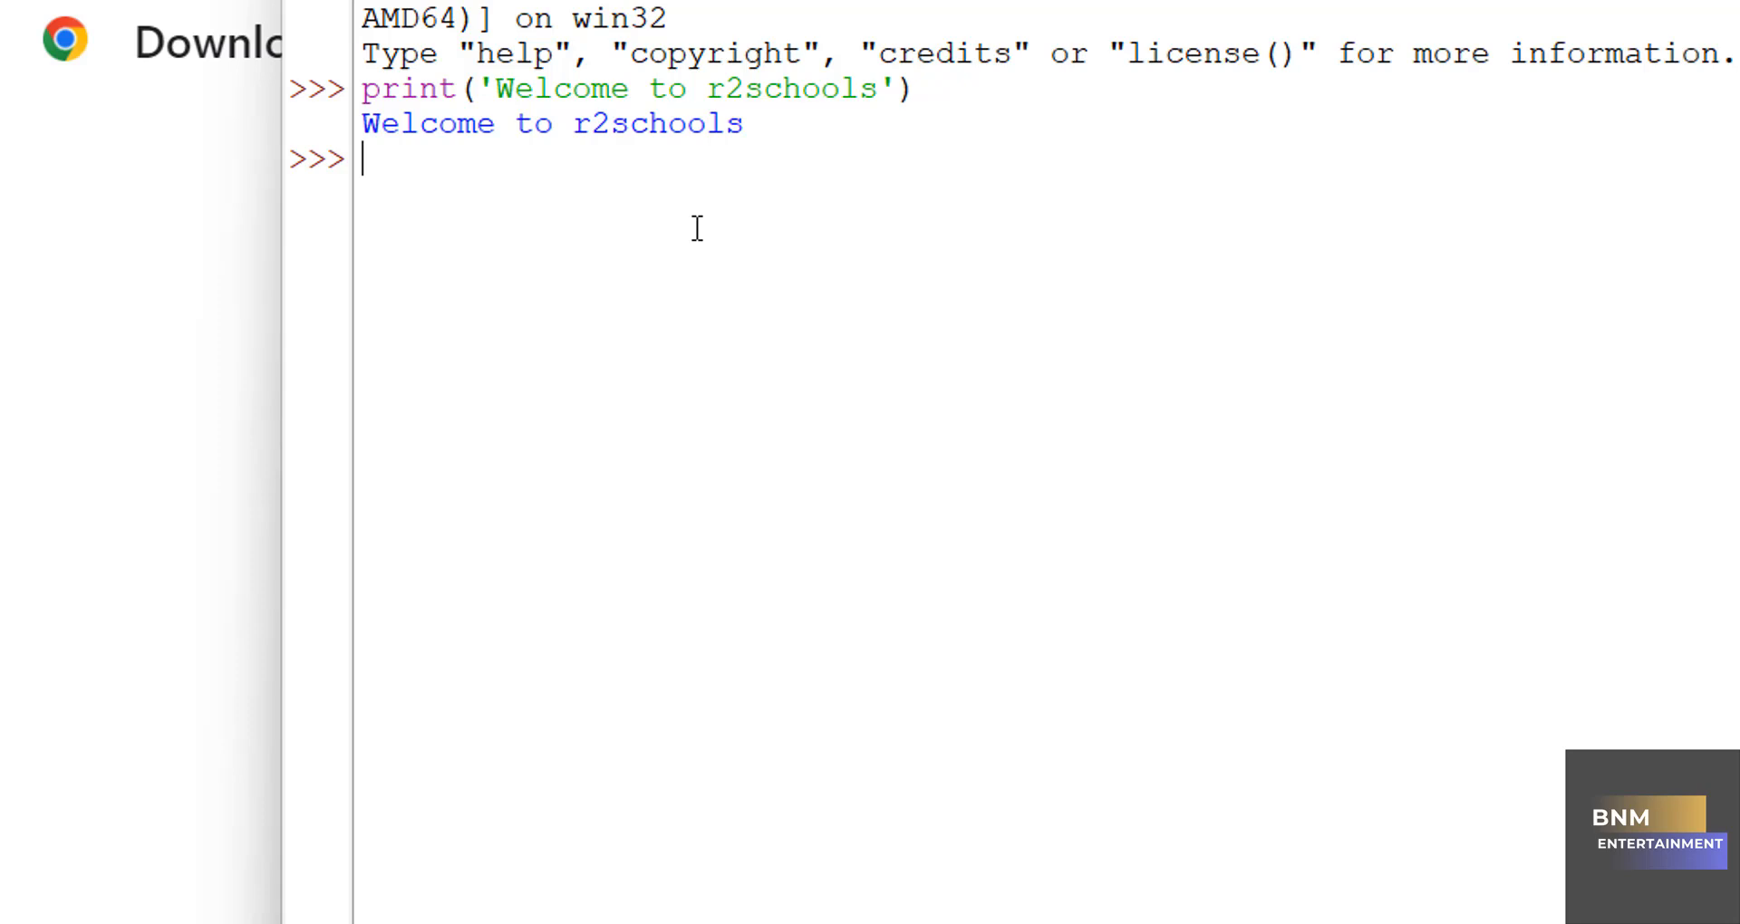
# Step: Evaluate 5+10, 10-5 and 10*8 in the shell and assign a=100
pyautogui.write('5+')
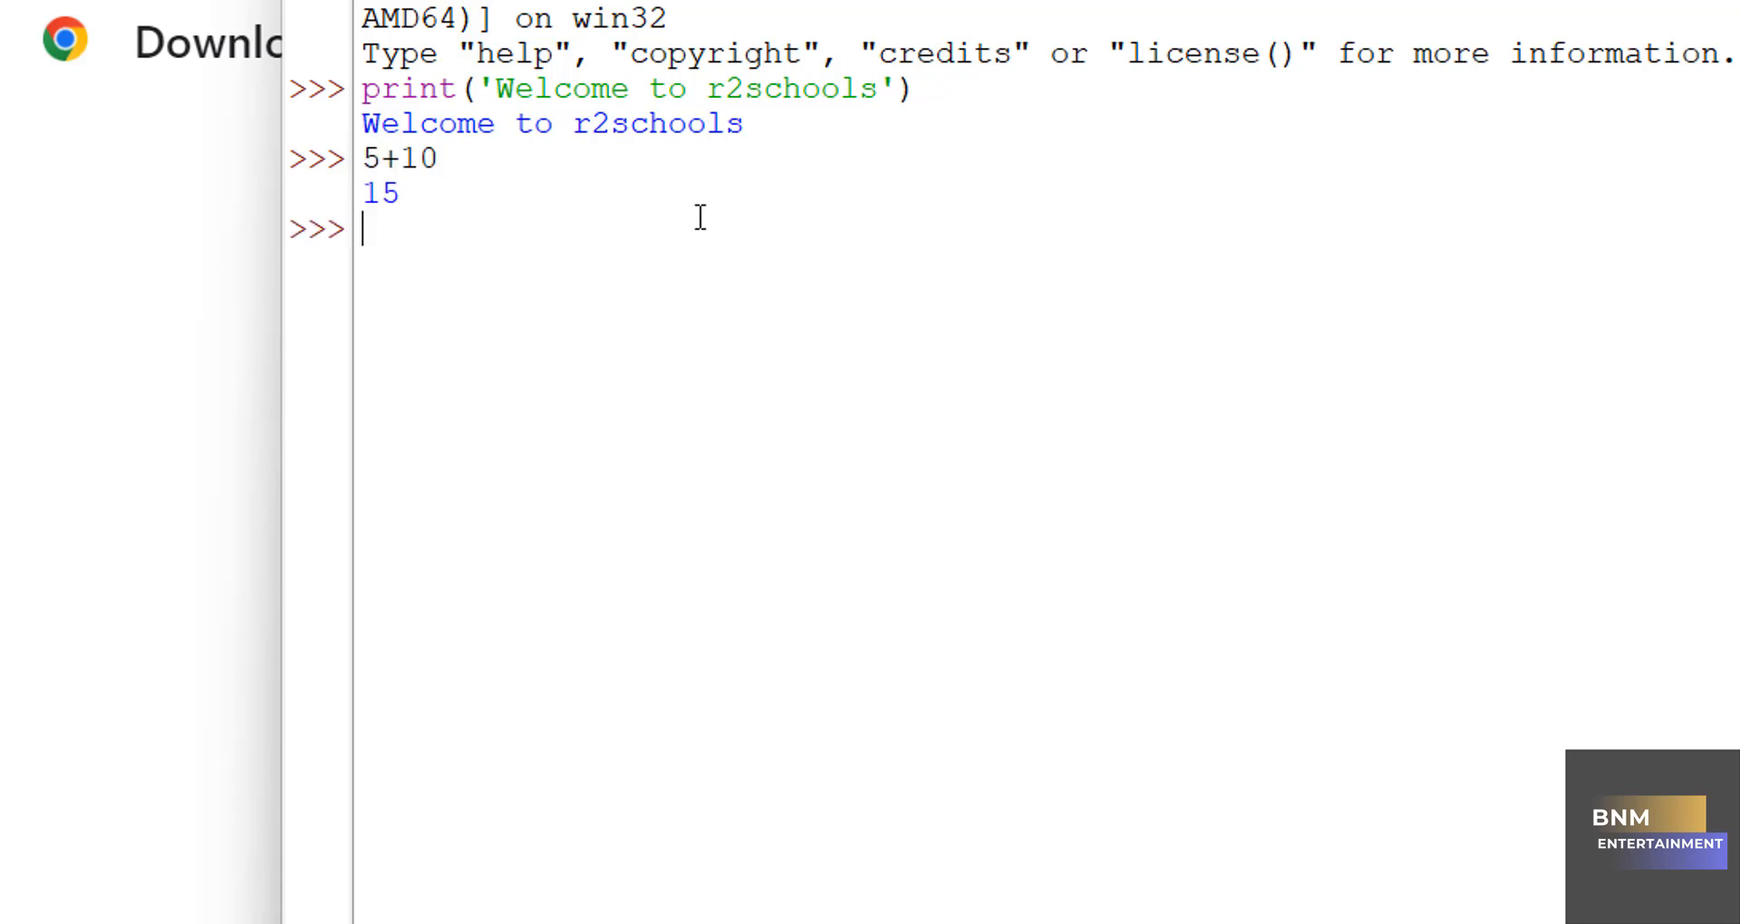
pyautogui.write('10-5')
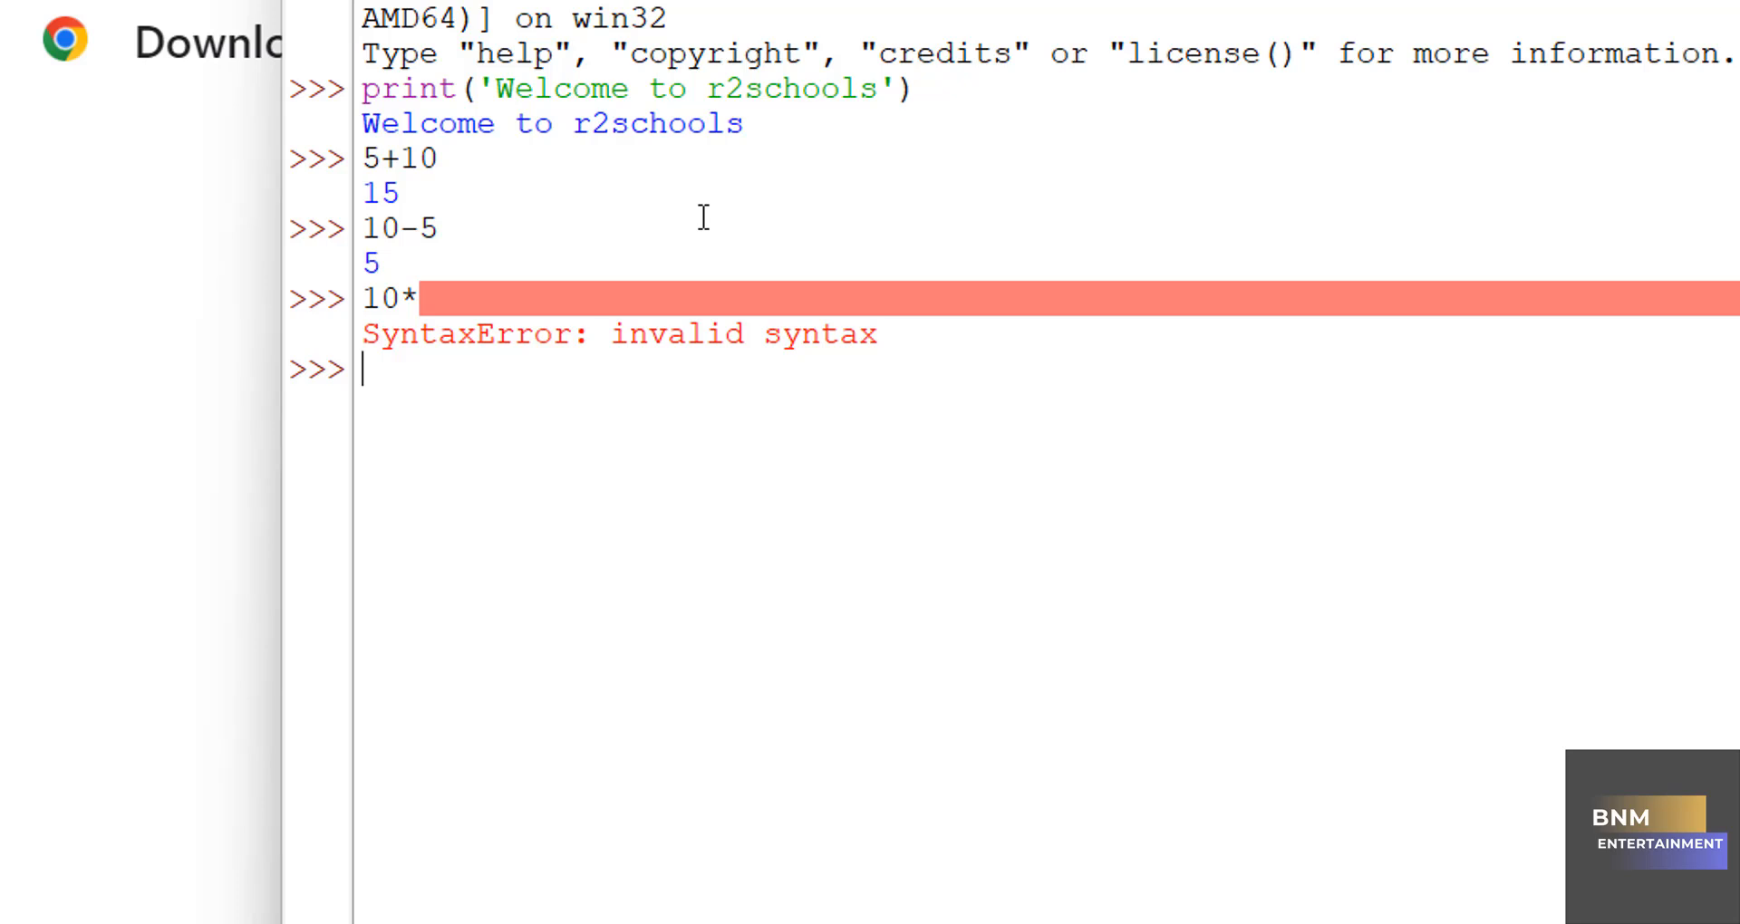
pyautogui.write('10*')
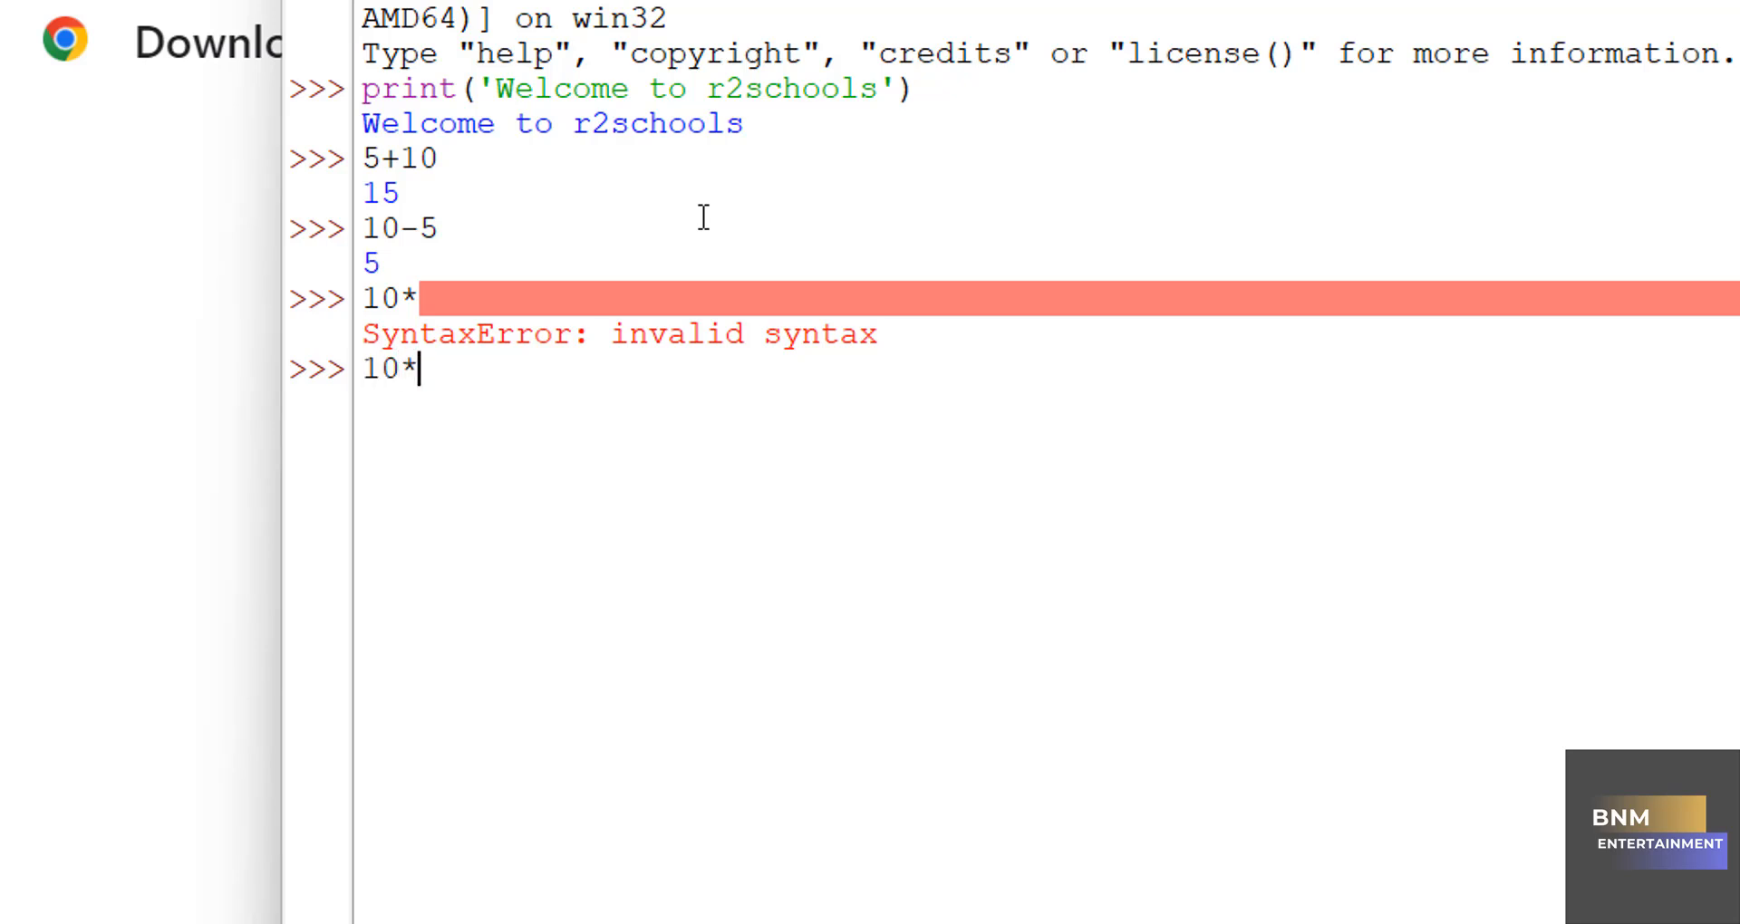
pyautogui.write('8')
pyautogui.write('b=')
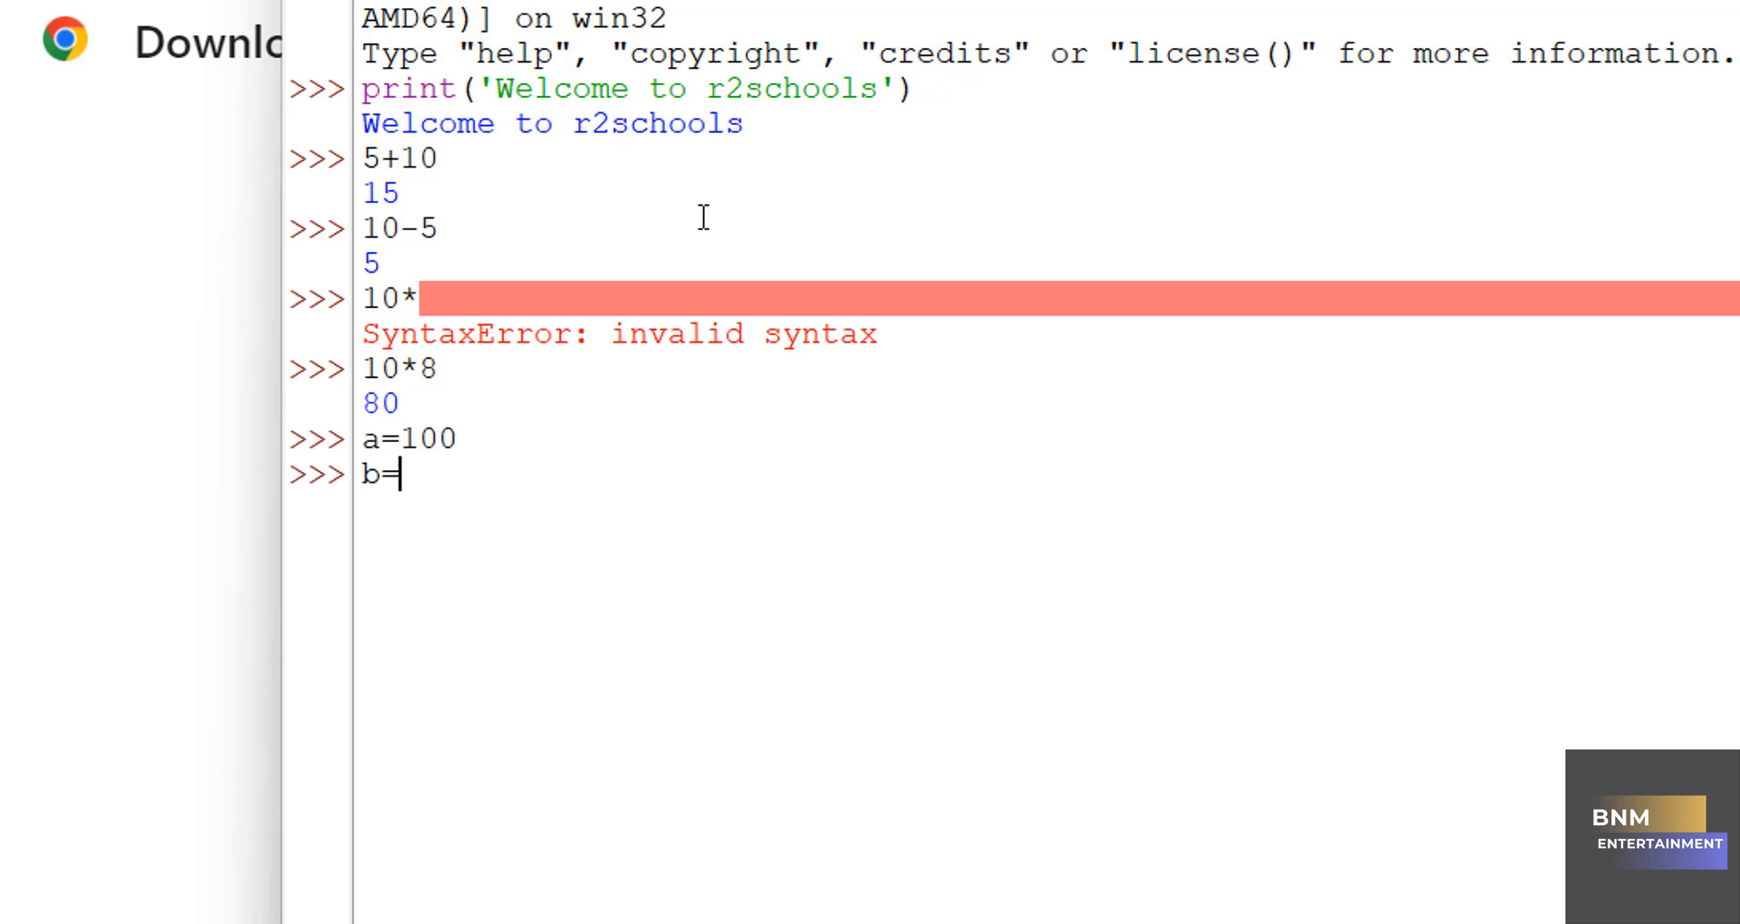
# Step: Set b to 200 and evaluate b to get 200
pyautogui.write('45')
pyautogui.write('a')
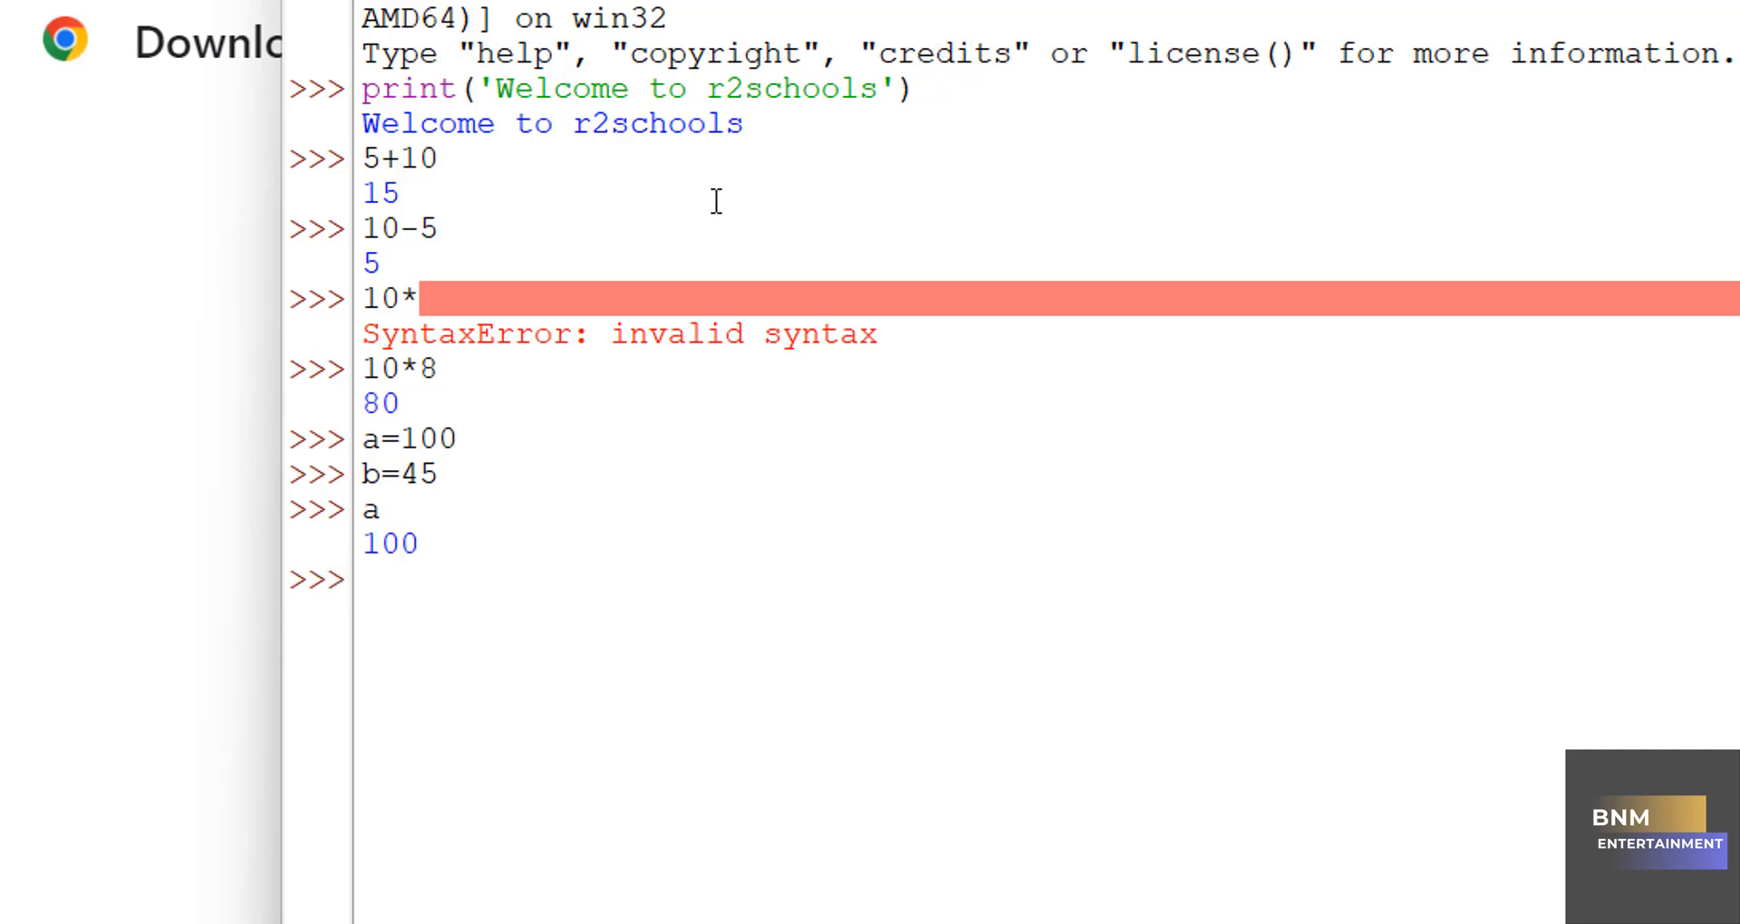
pyautogui.write('b')
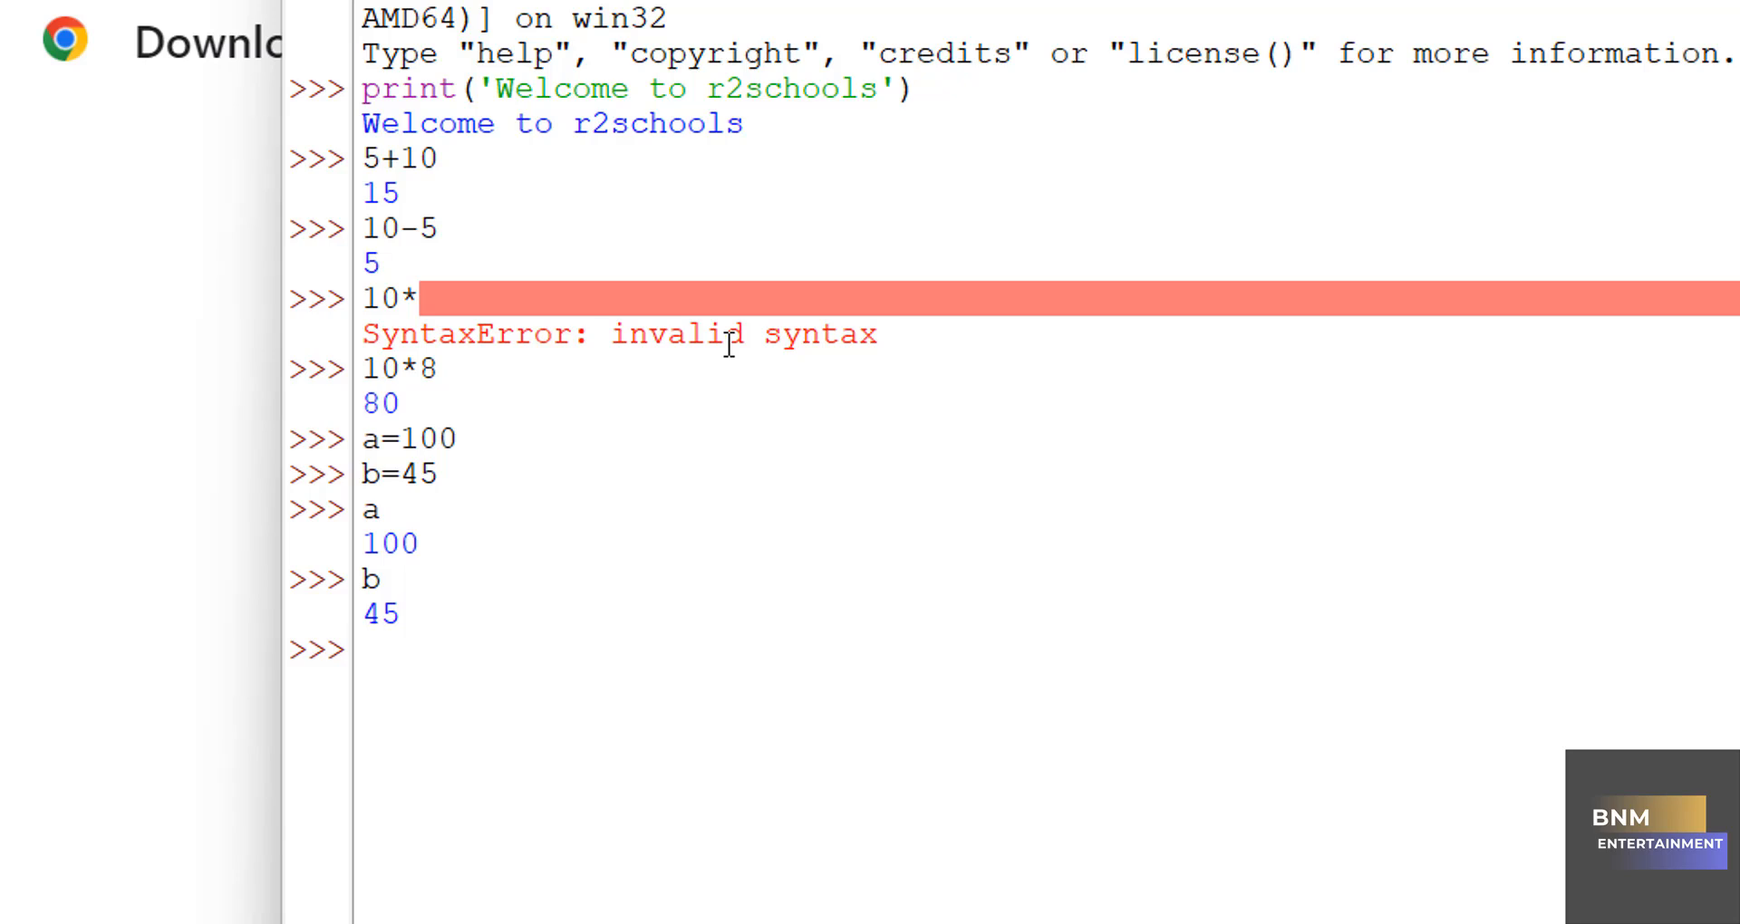
pyautogui.write('b=200')
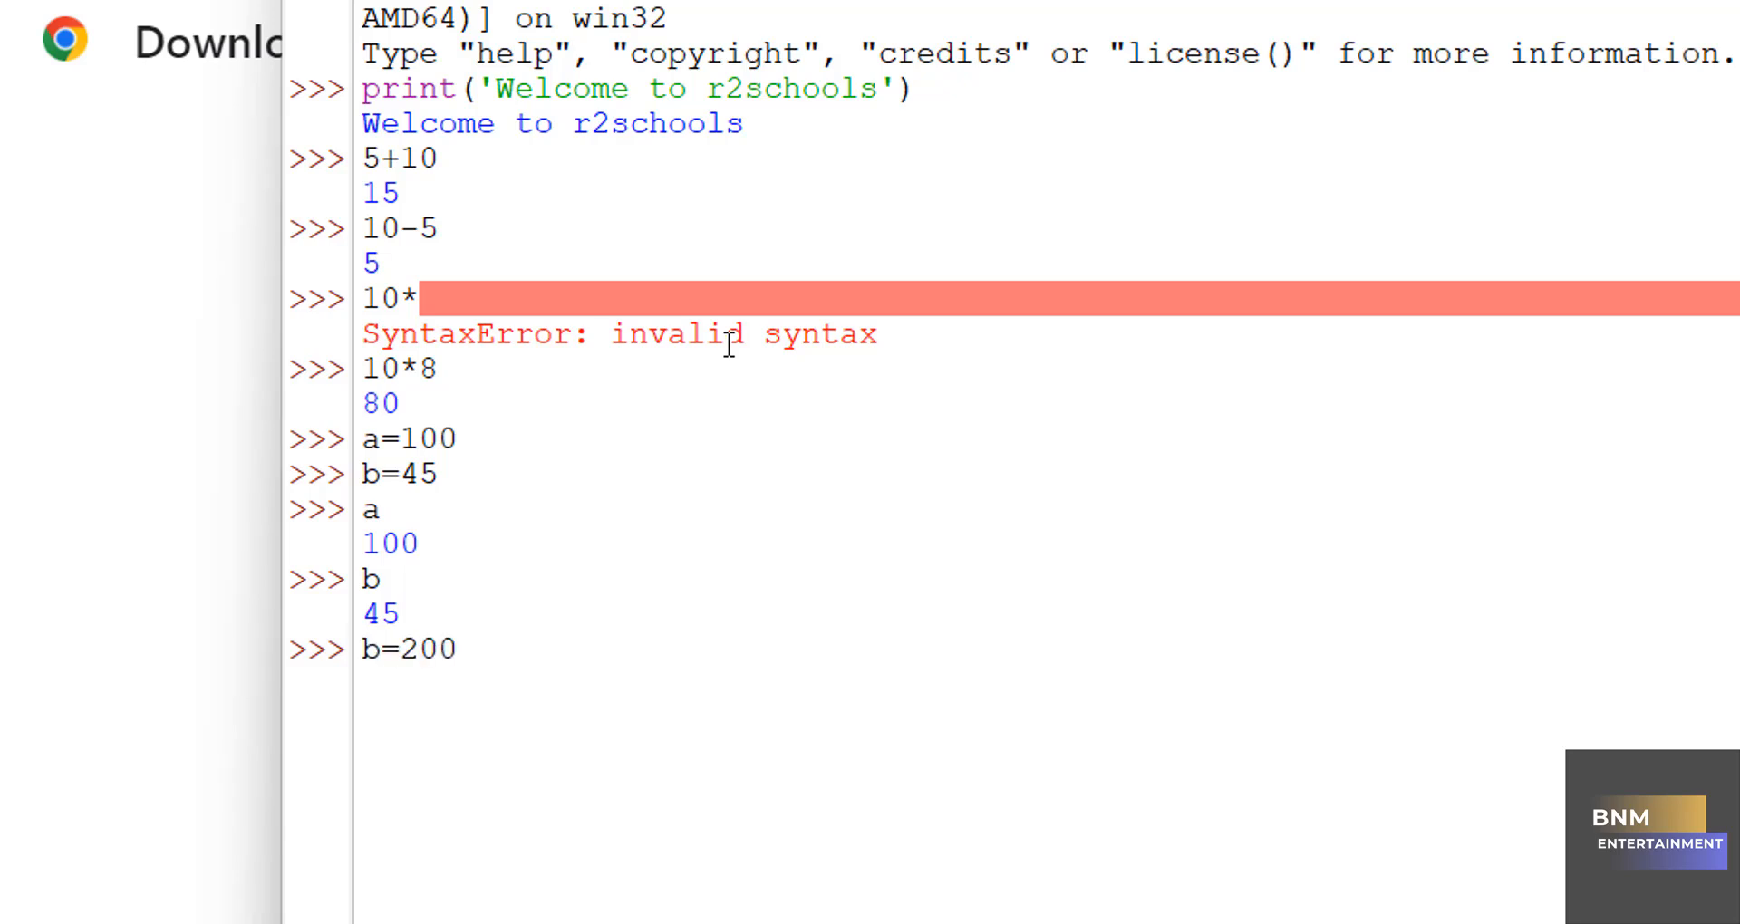
pyautogui.press('enter')
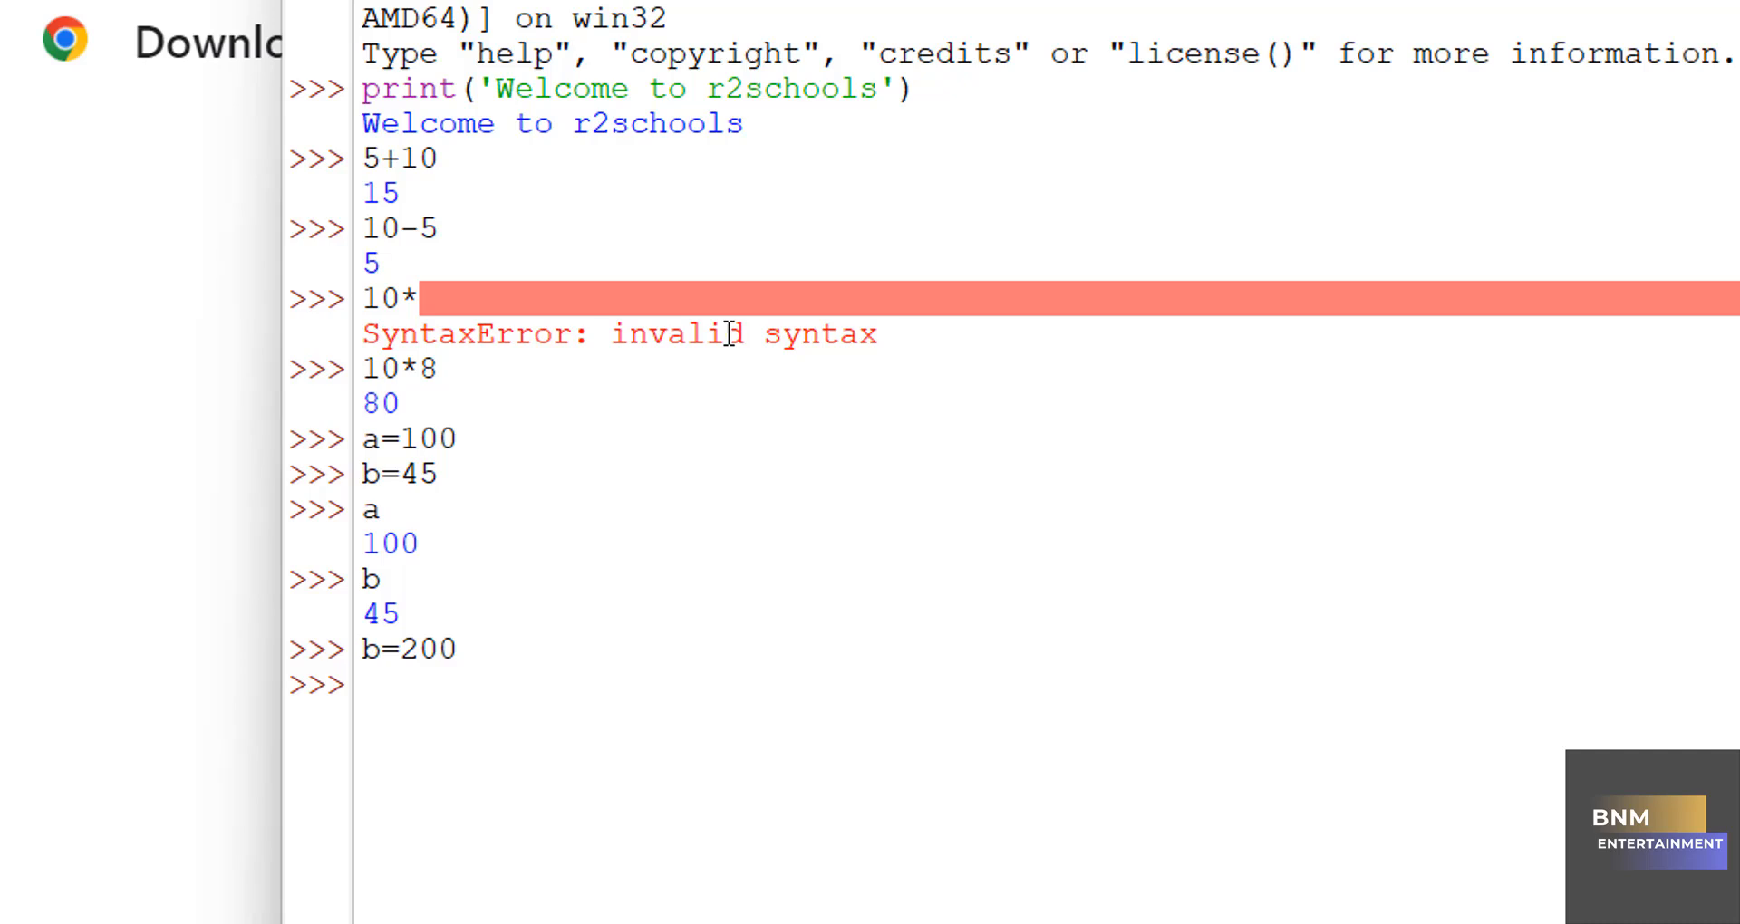
pyautogui.write('b')
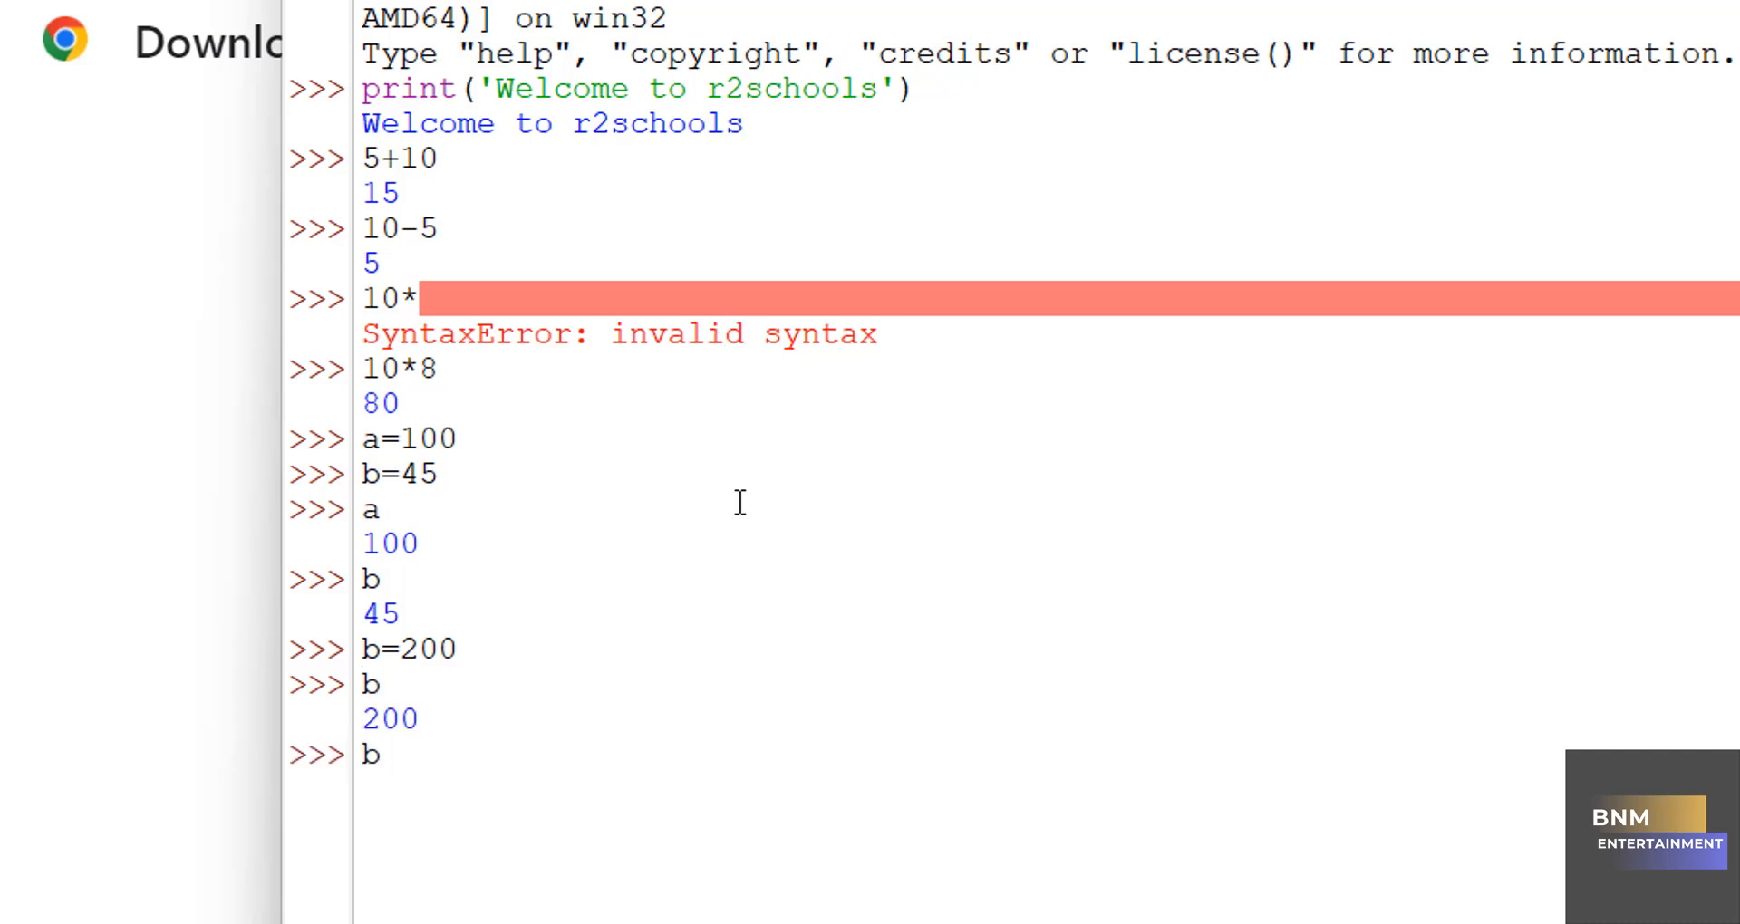
# Step: Evaluate b-a, b+a, a==b and a!=b, getting 100, 300, False and True
pyautogui.write('b-a')
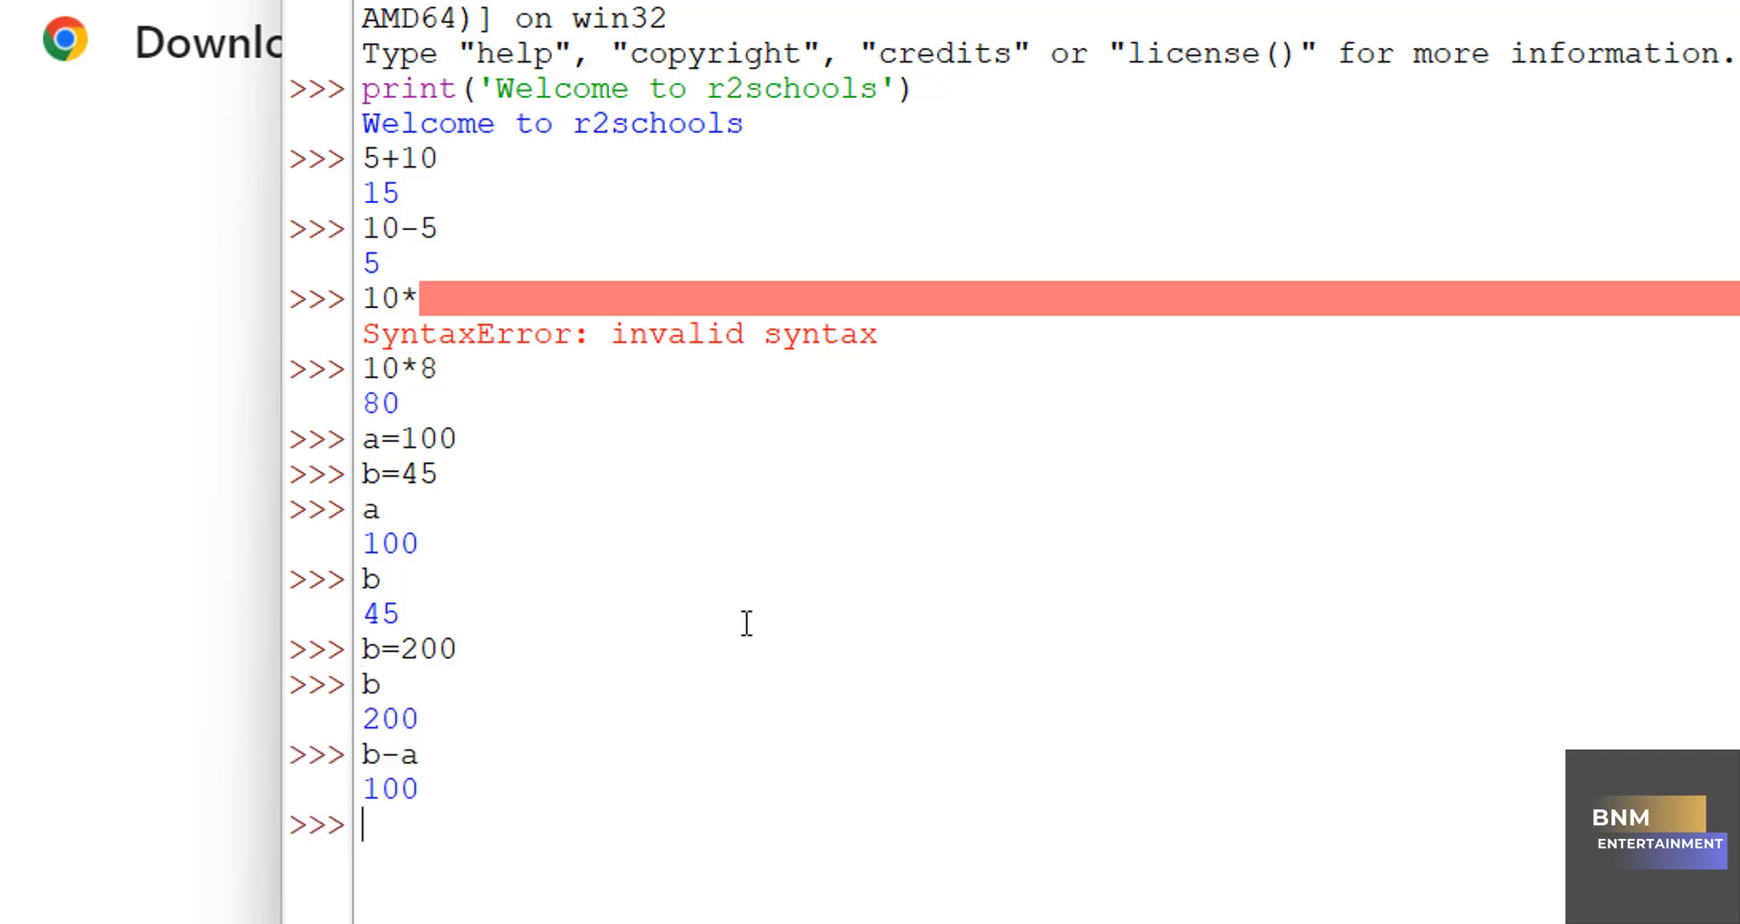
pyautogui.write('b+a')
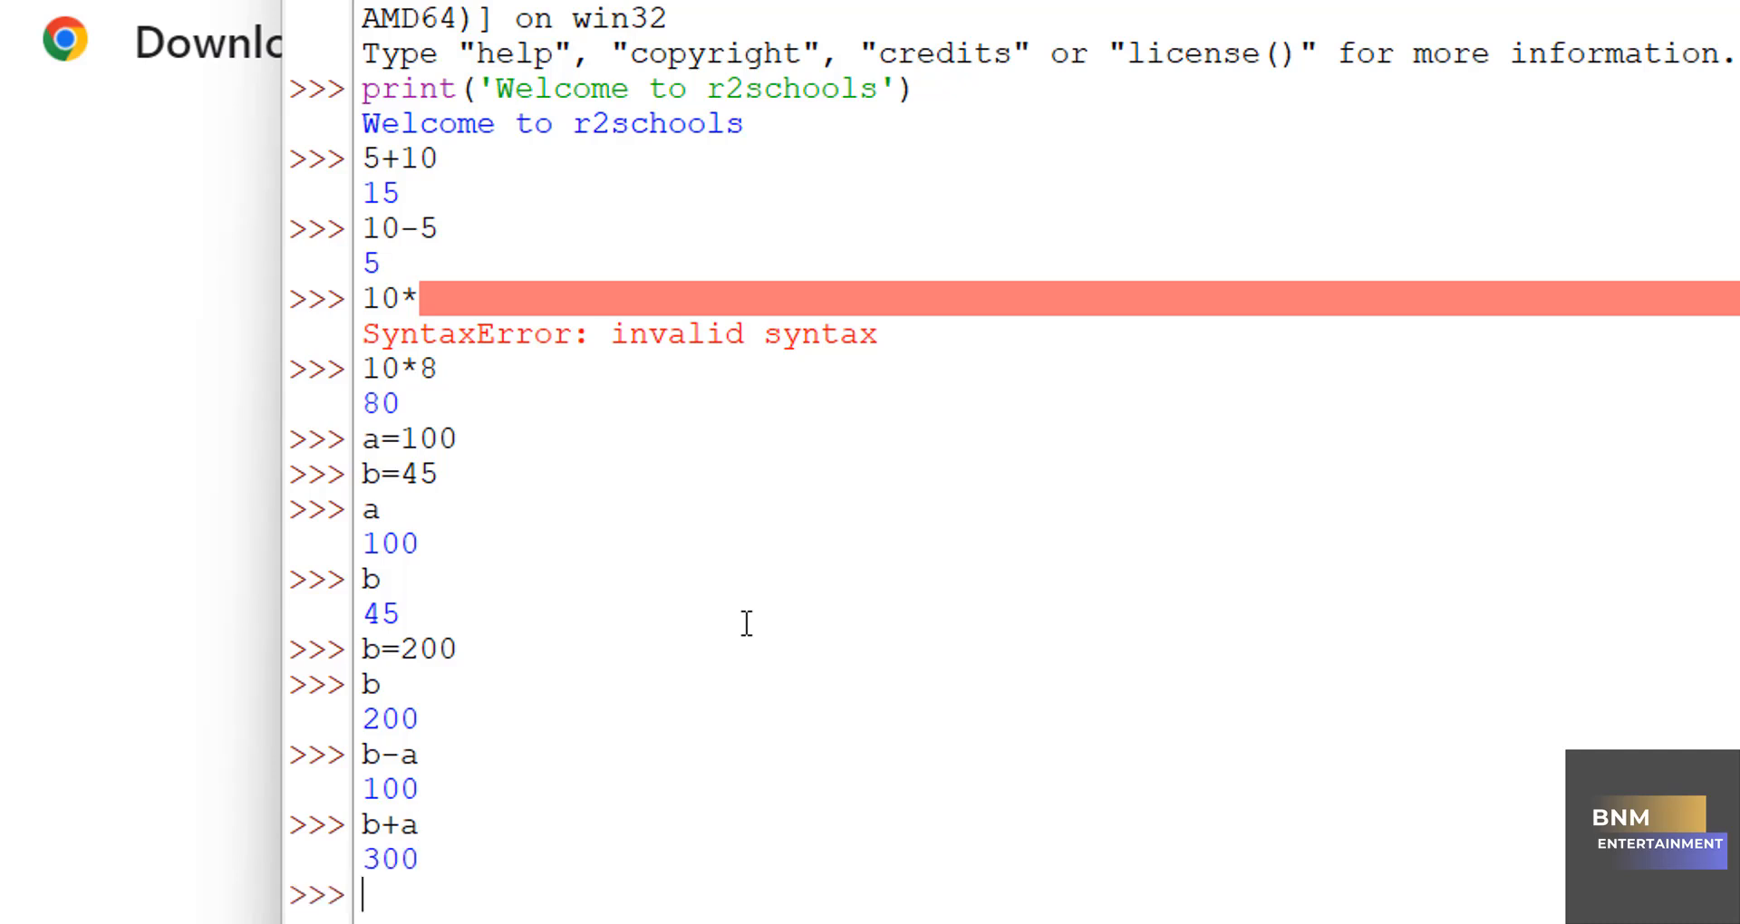
pyautogui.write('a==b')
pyautogui.write('a!+')
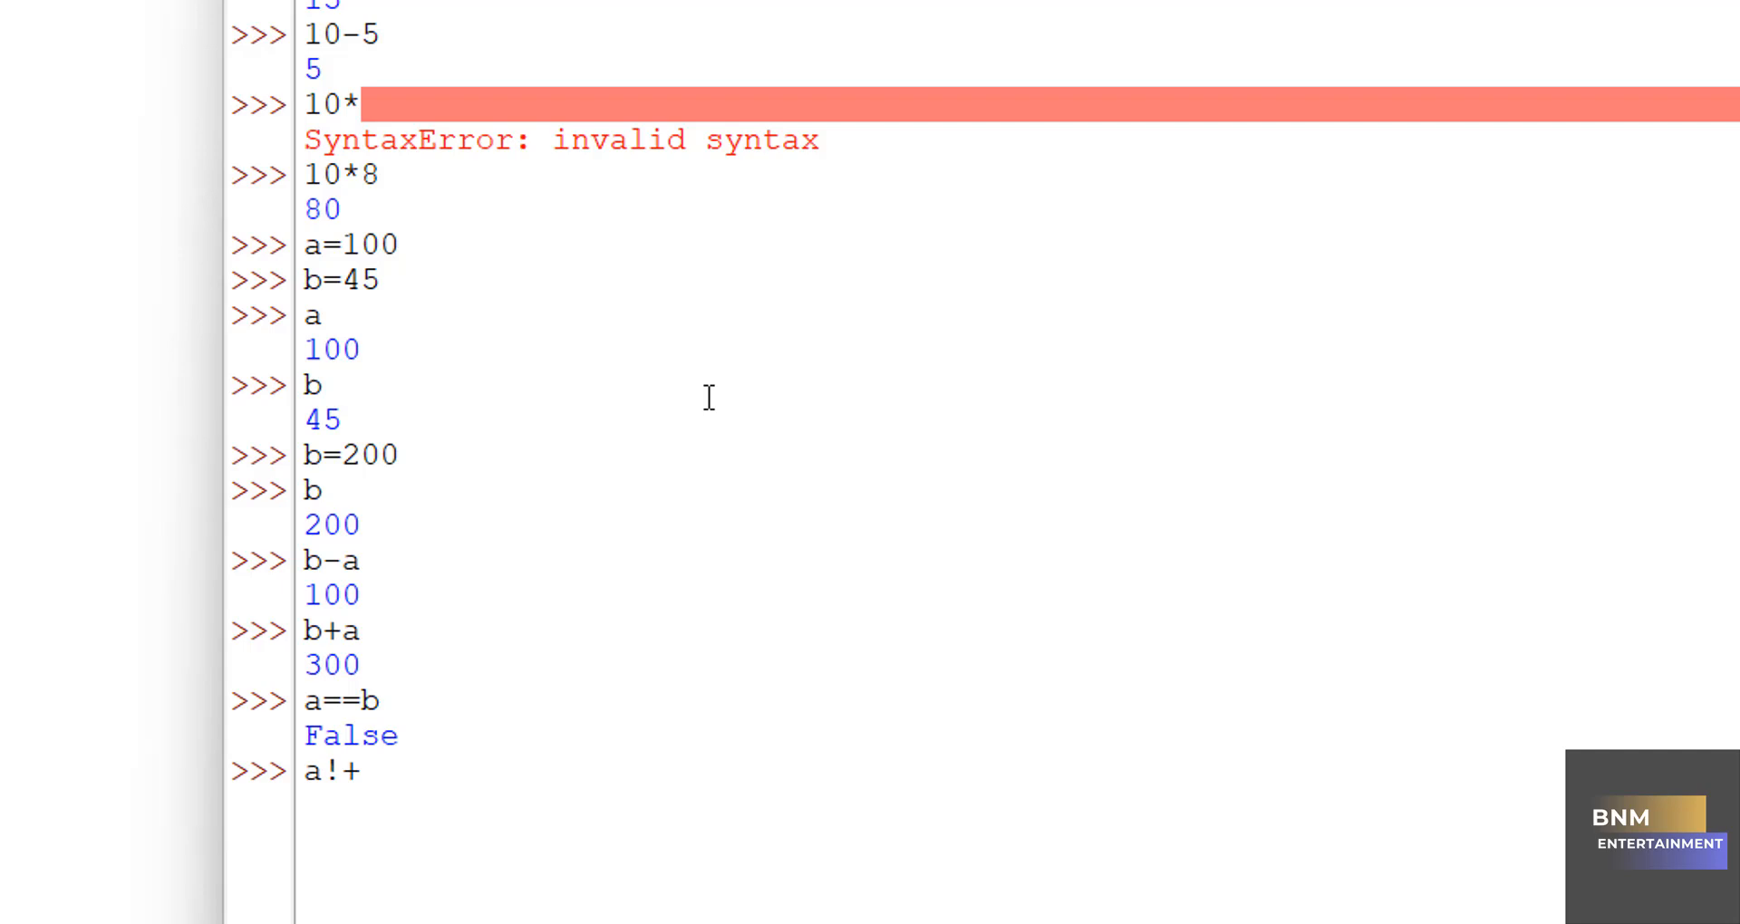
pyautogui.write('=')
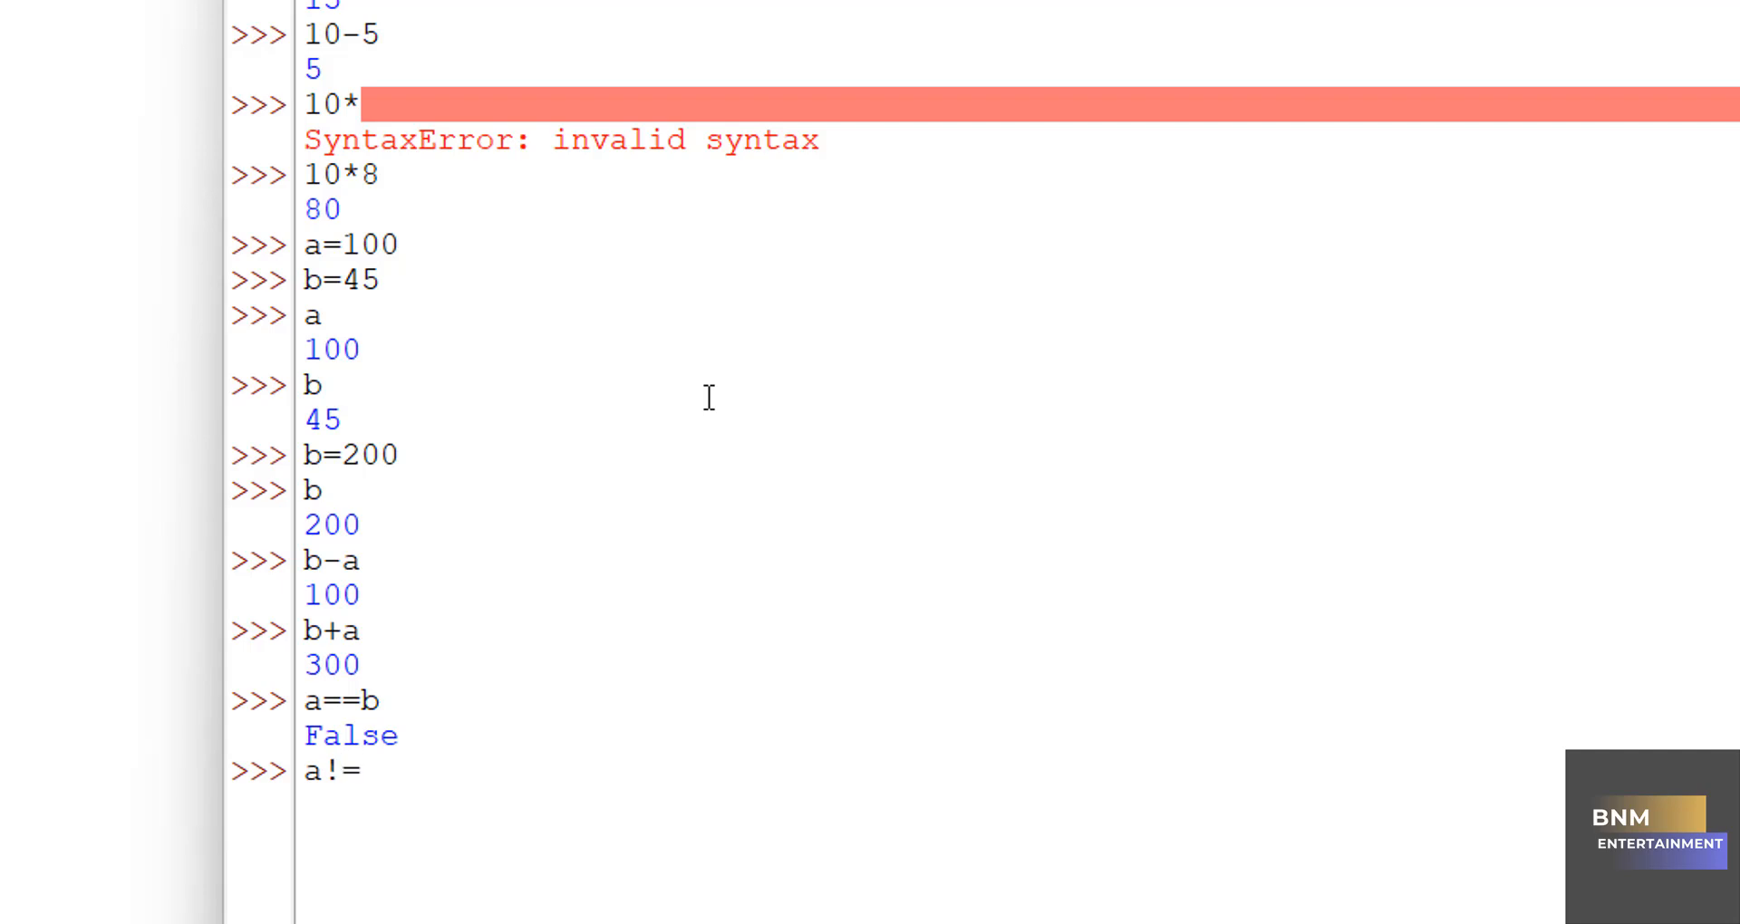
pyautogui.write('b')
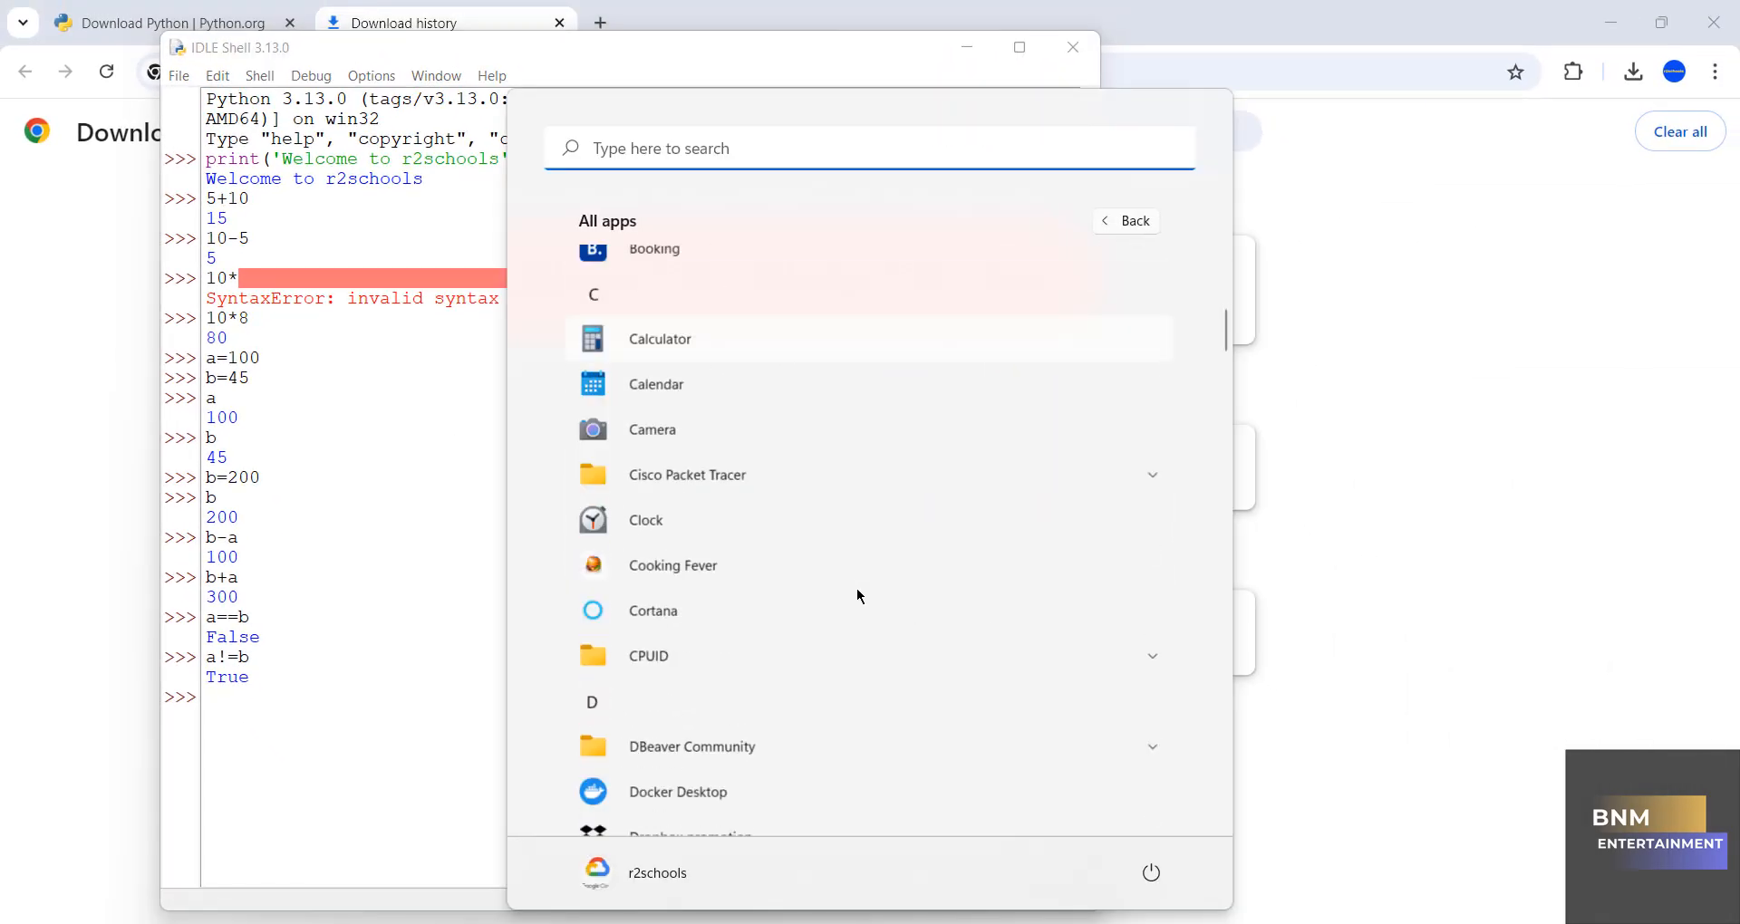
# Step: Start the Python 3.13.0 interpreter with python in Command Prompt, then exit it with Ctrl+Z
pyautogui.scroll(-3)
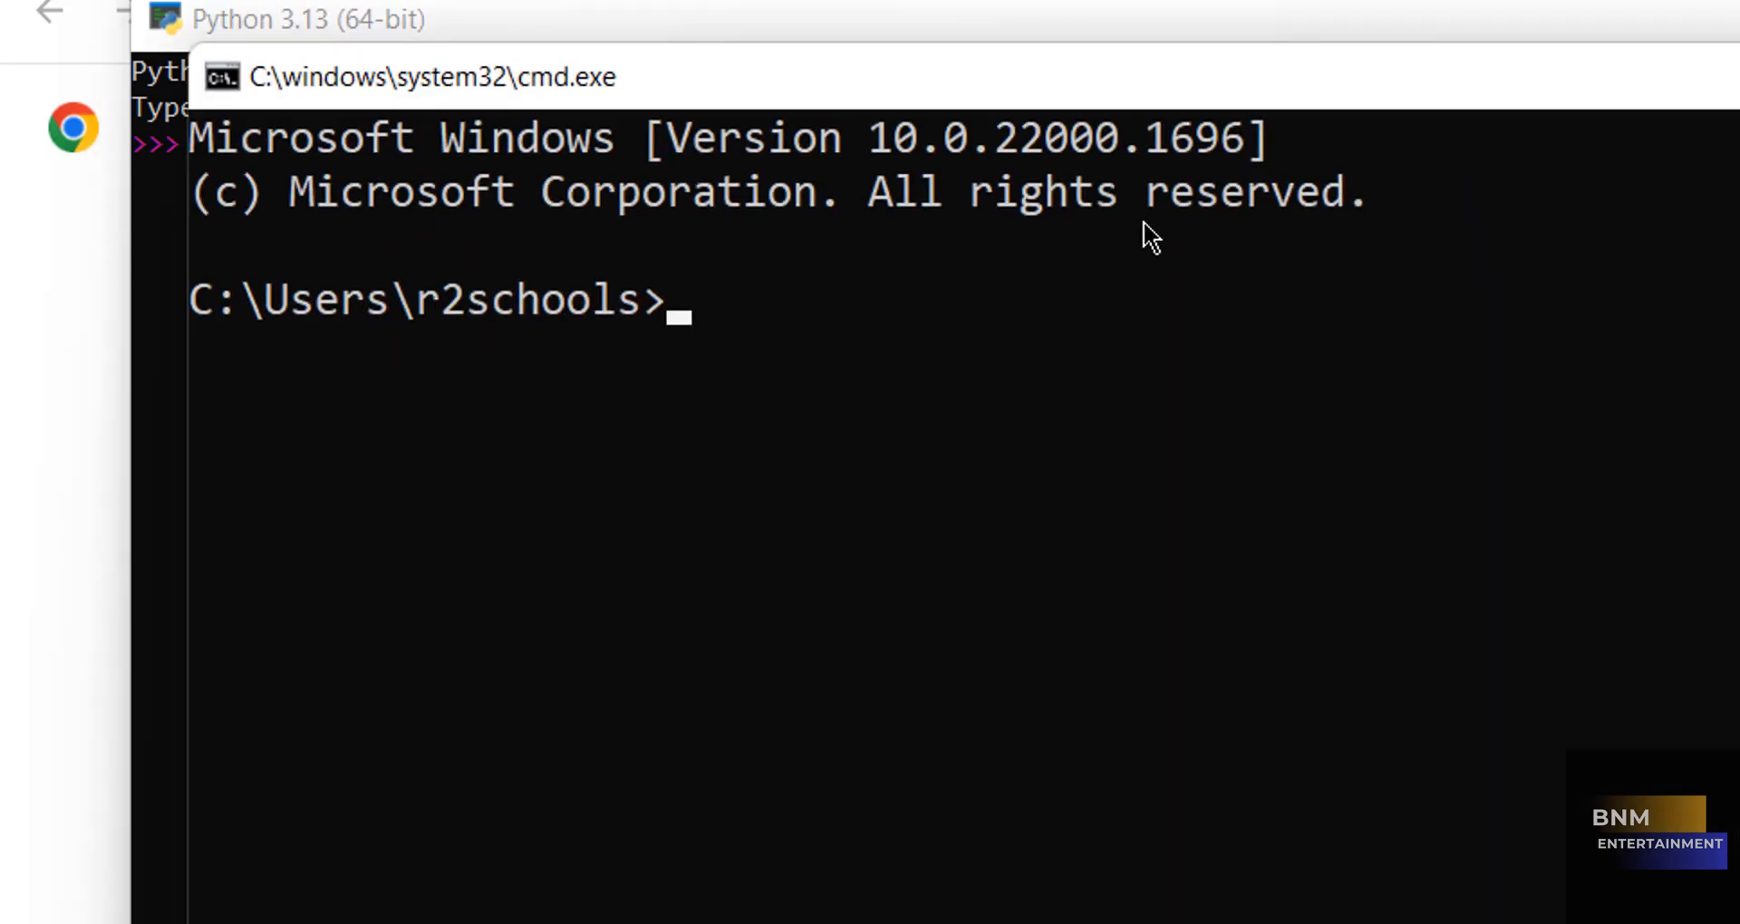
pyautogui.write('python')
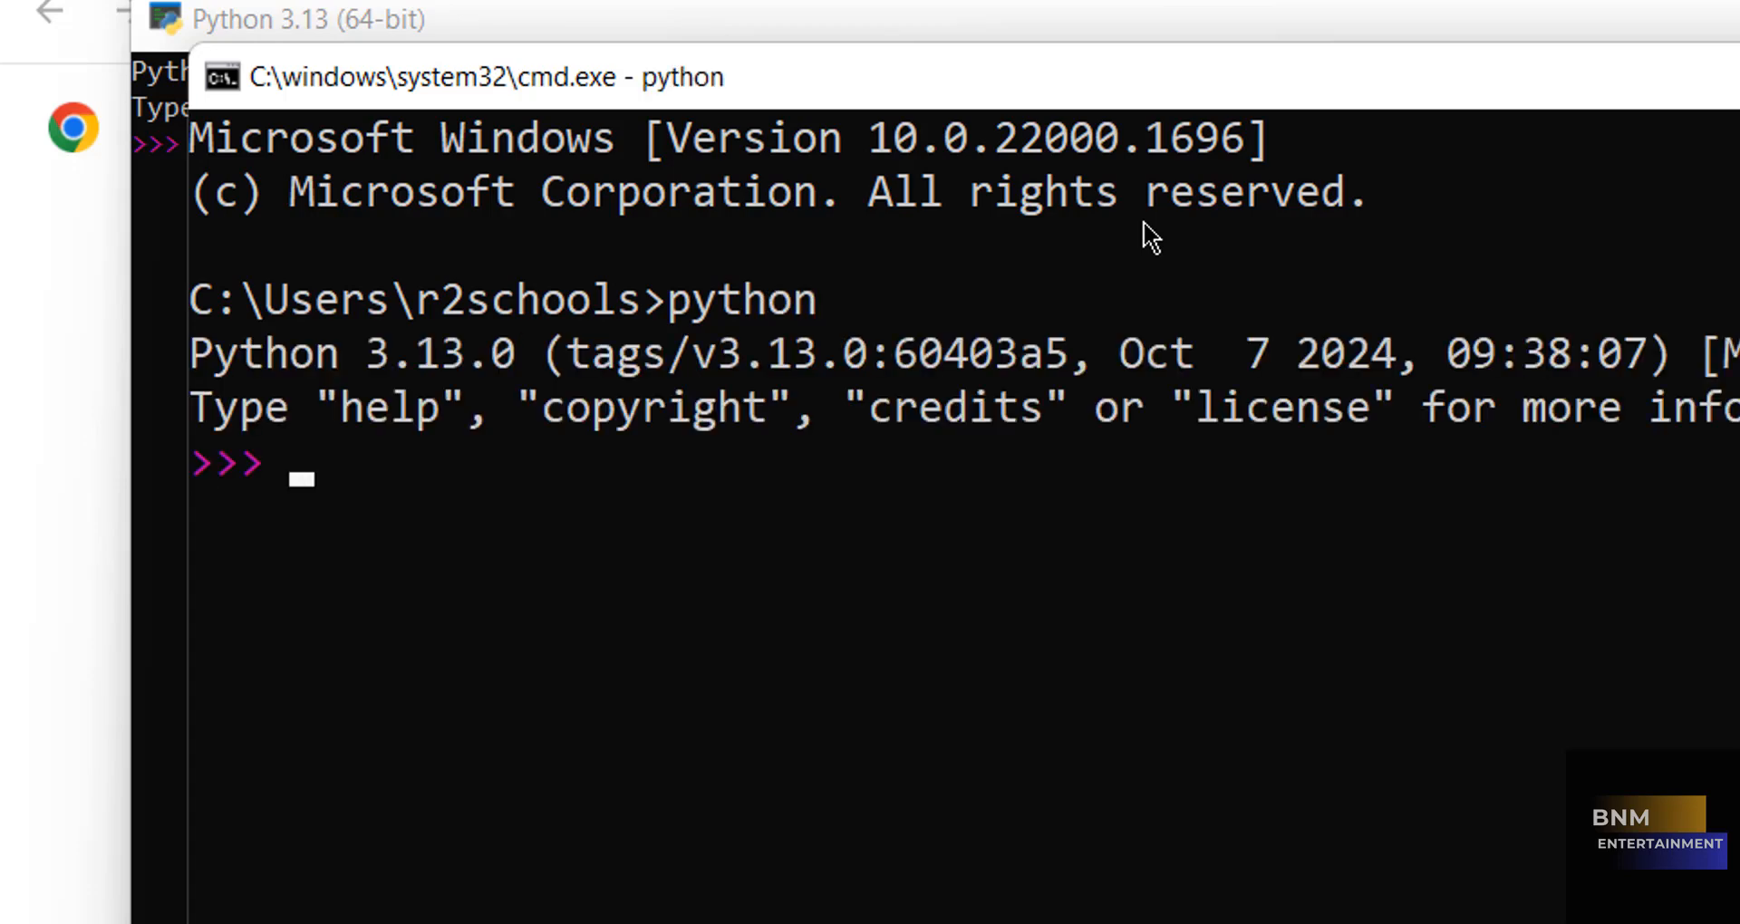
pyautogui.moveTo(397, 371)
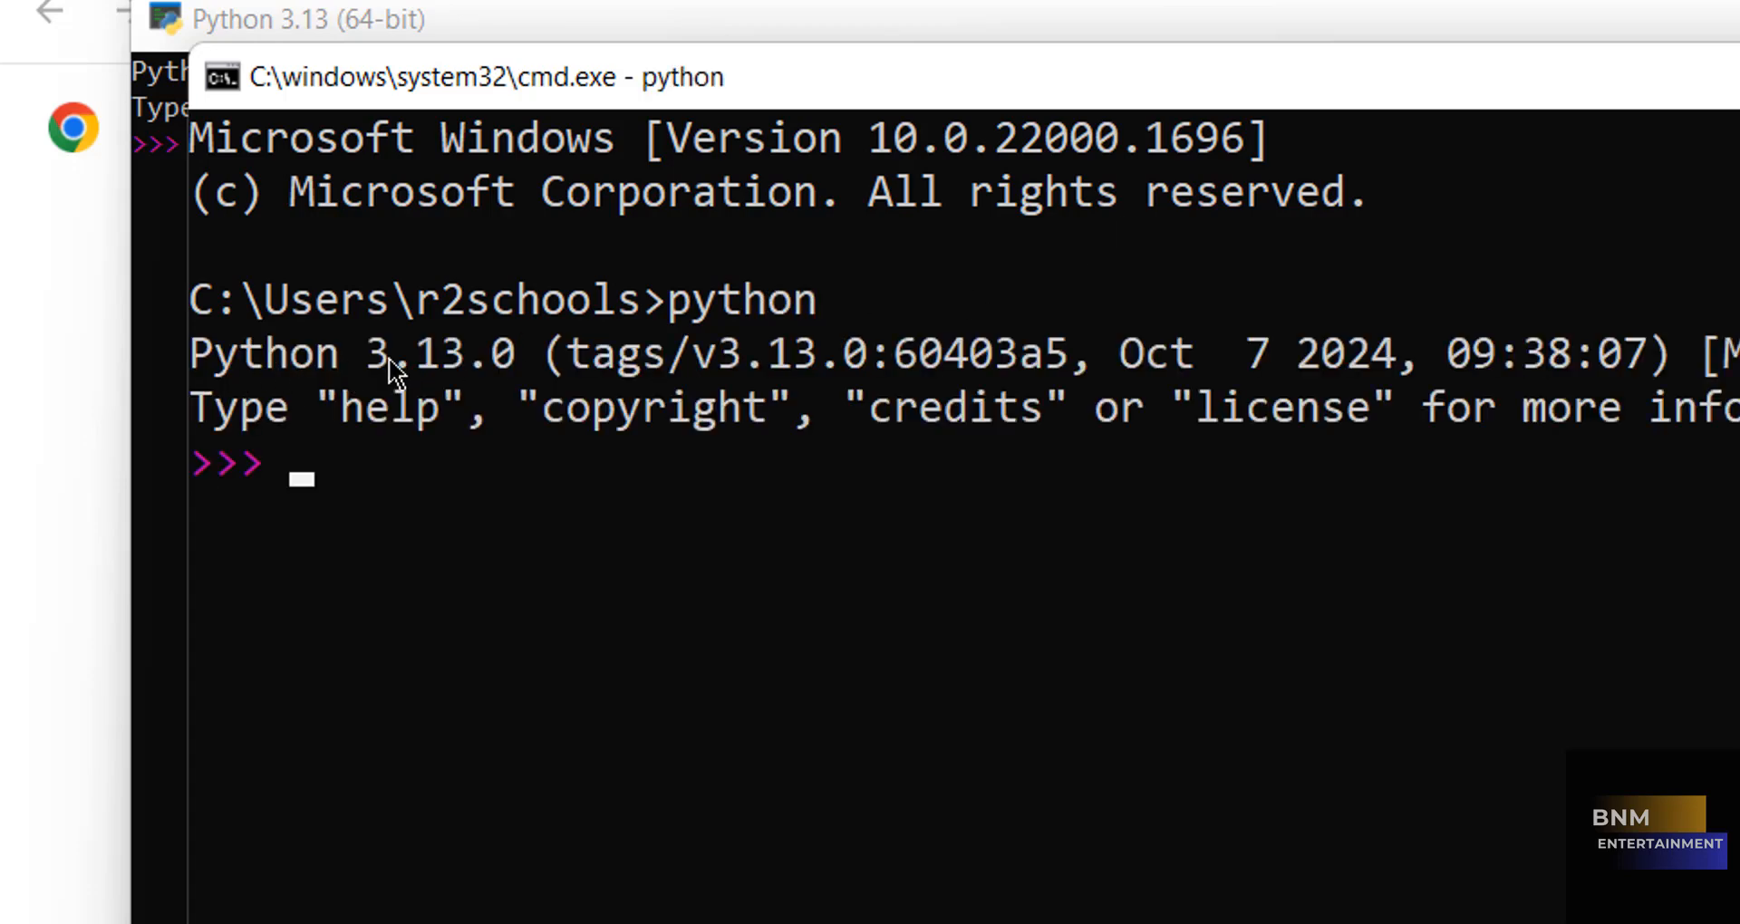
pyautogui.moveTo(527, 433)
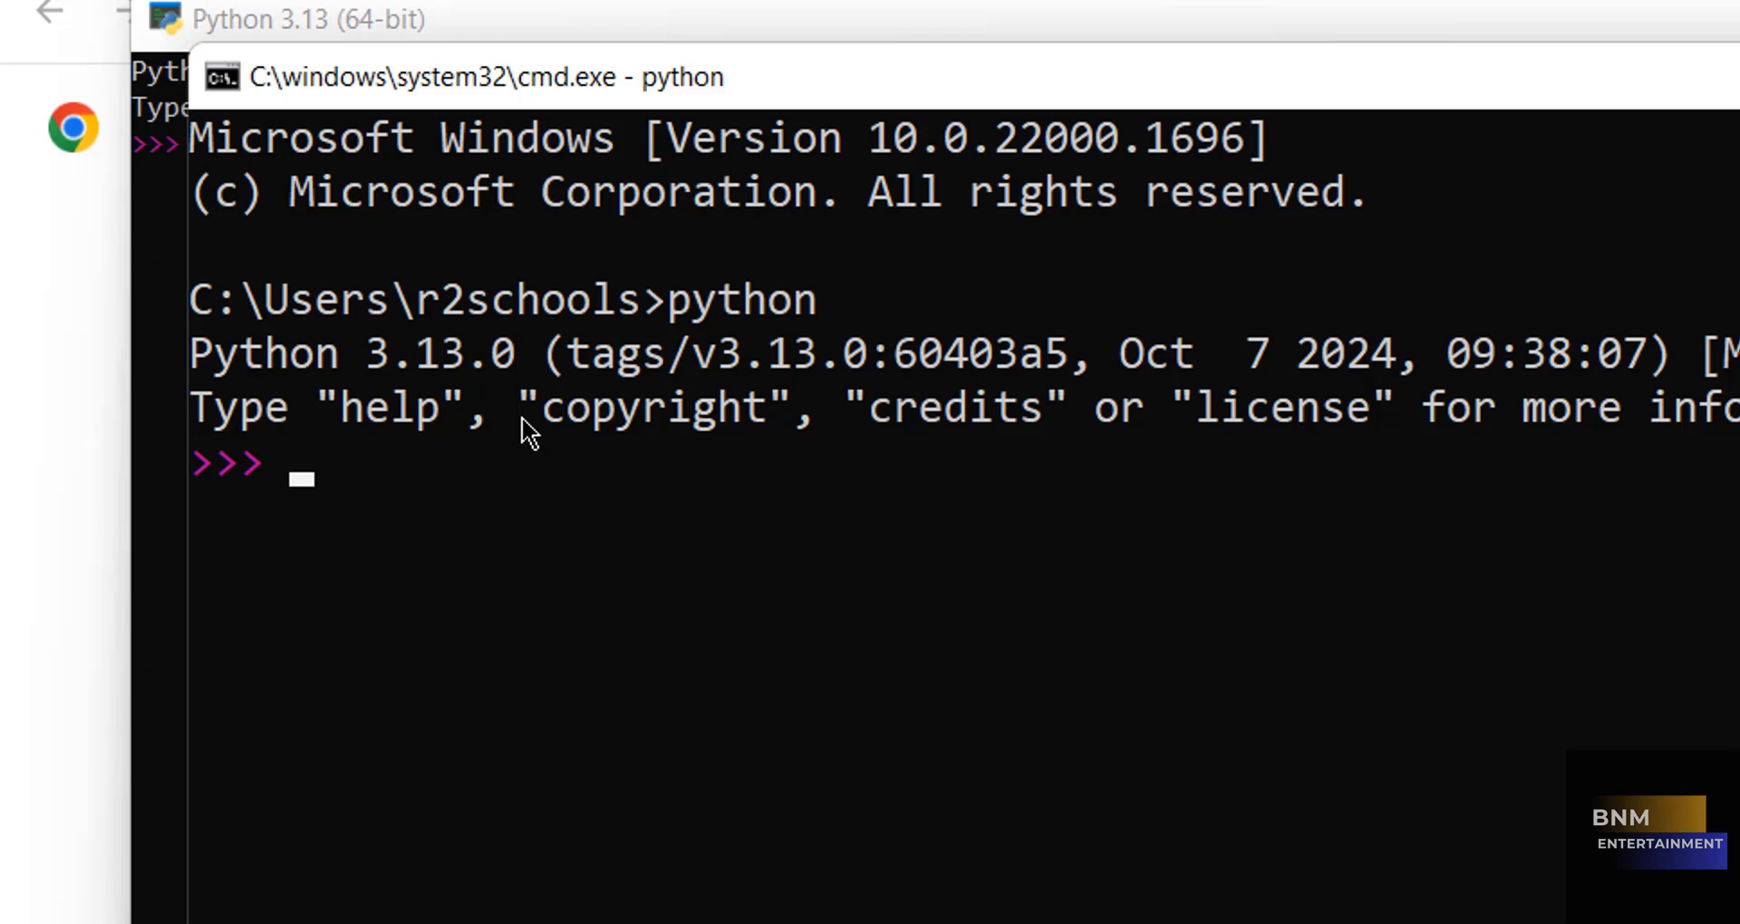
pyautogui.press('ctrl+z')
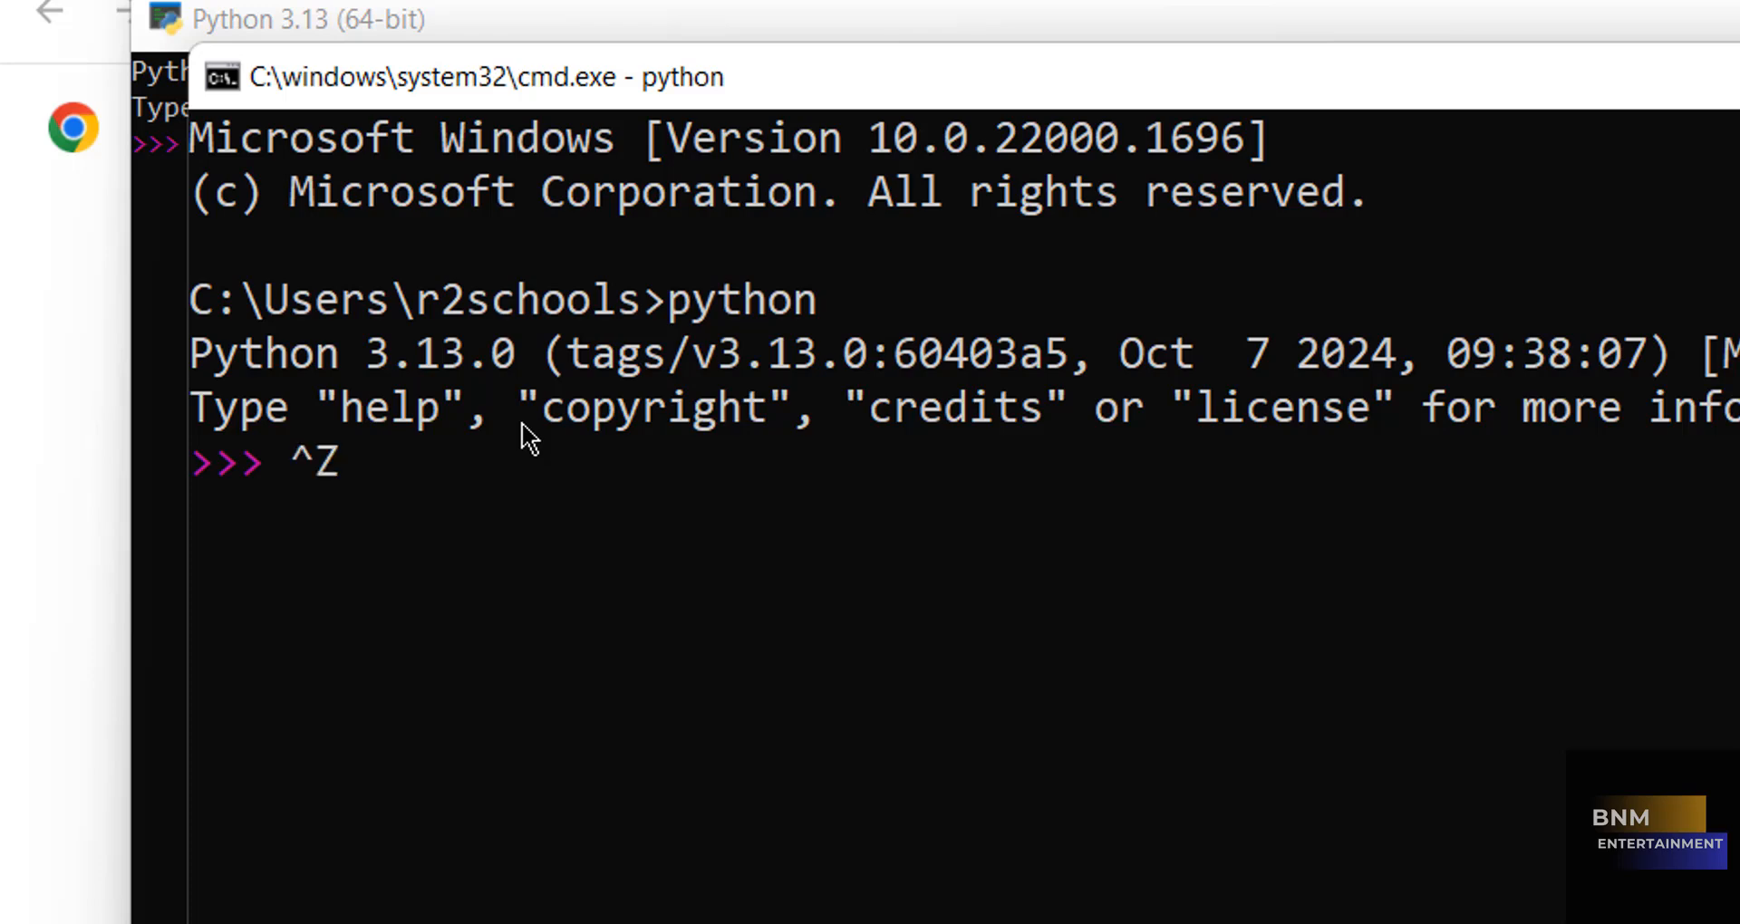
pyautogui.press('enter')
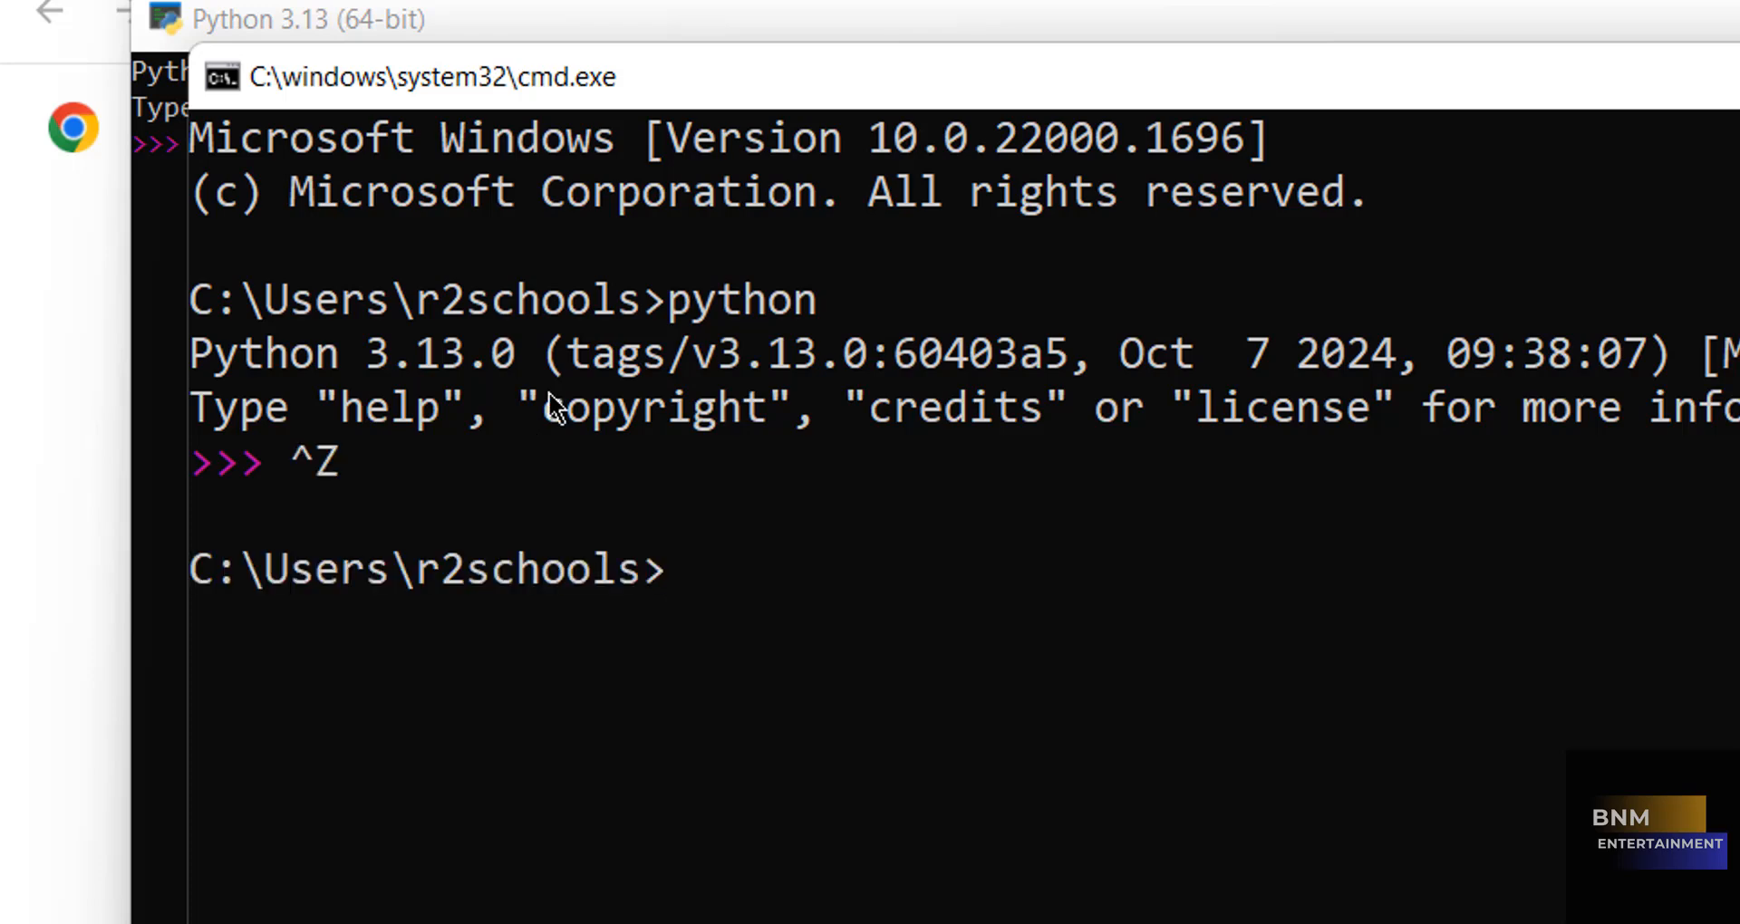
pyautogui.moveTo(542, 422)
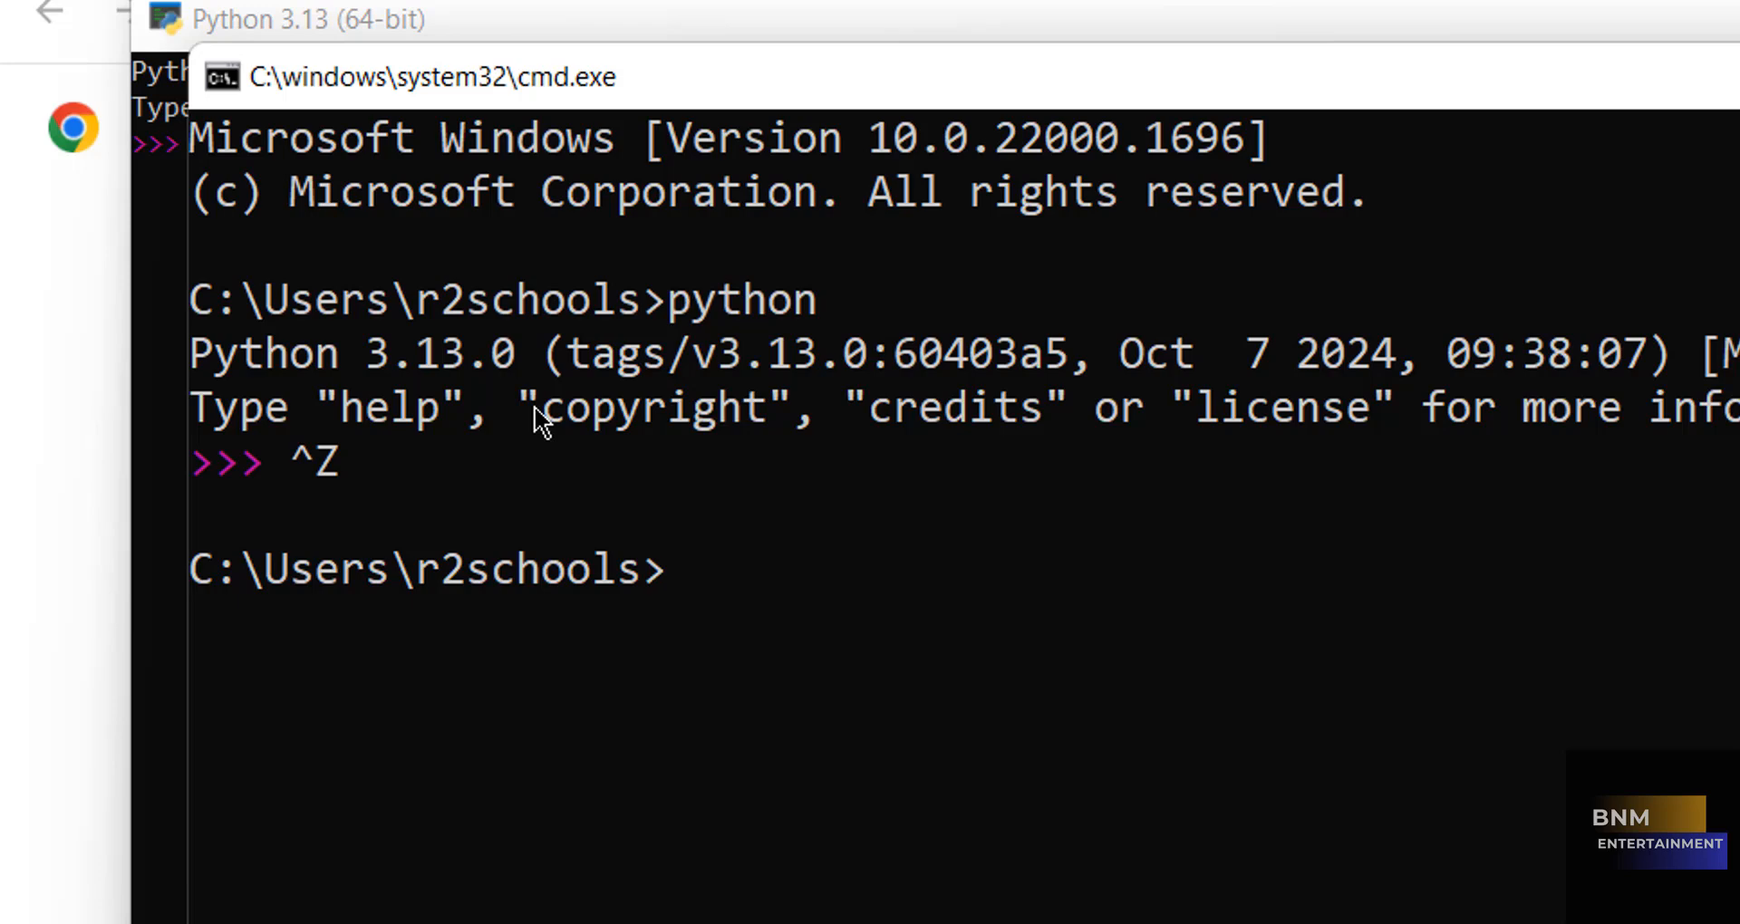
# Step: Run notepad pythonexample1.py to open a new empty pythonexample1.py in Notepad
pyautogui.write('note')
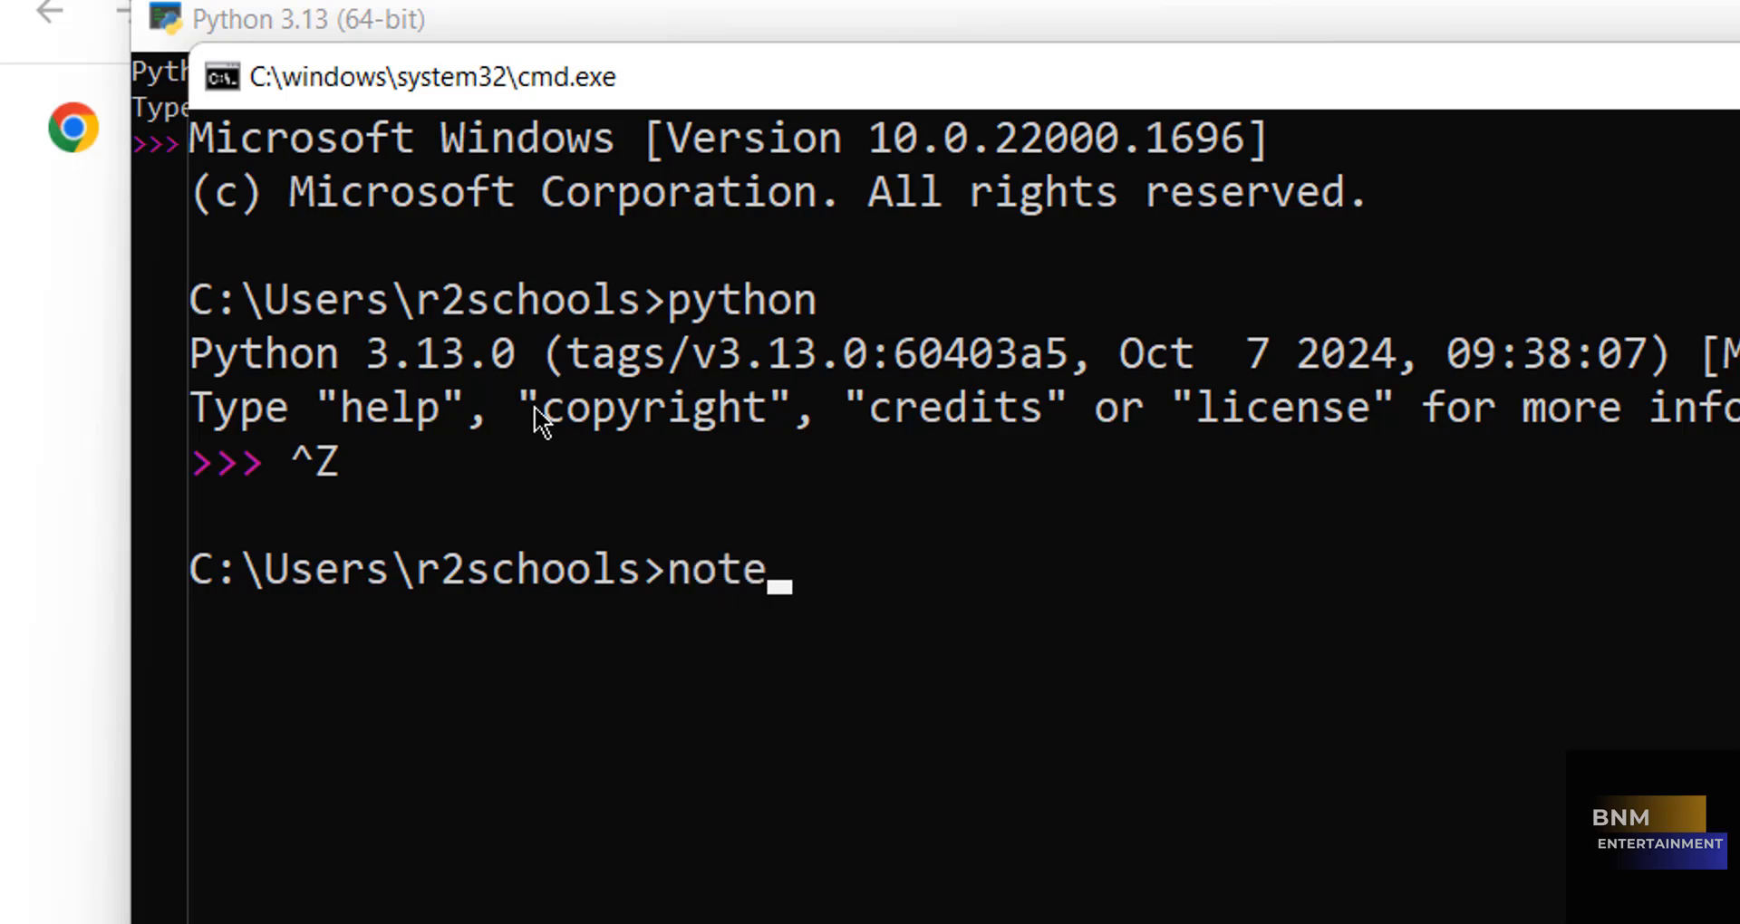
pyautogui.write('pad')
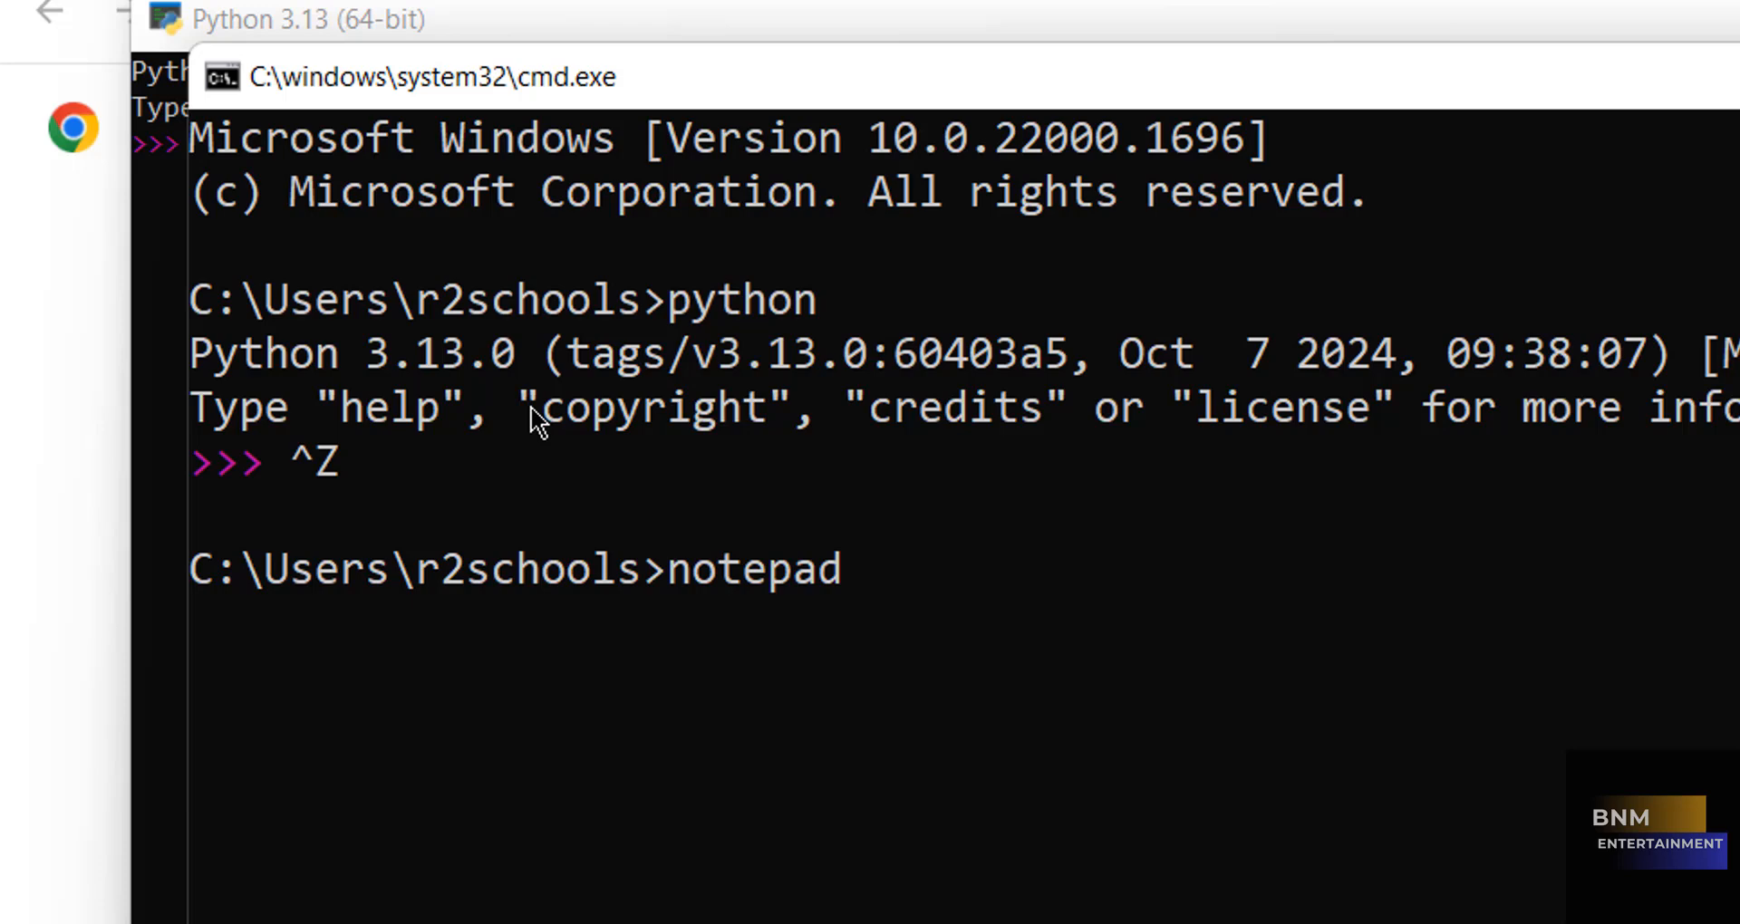
pyautogui.write('pyh')
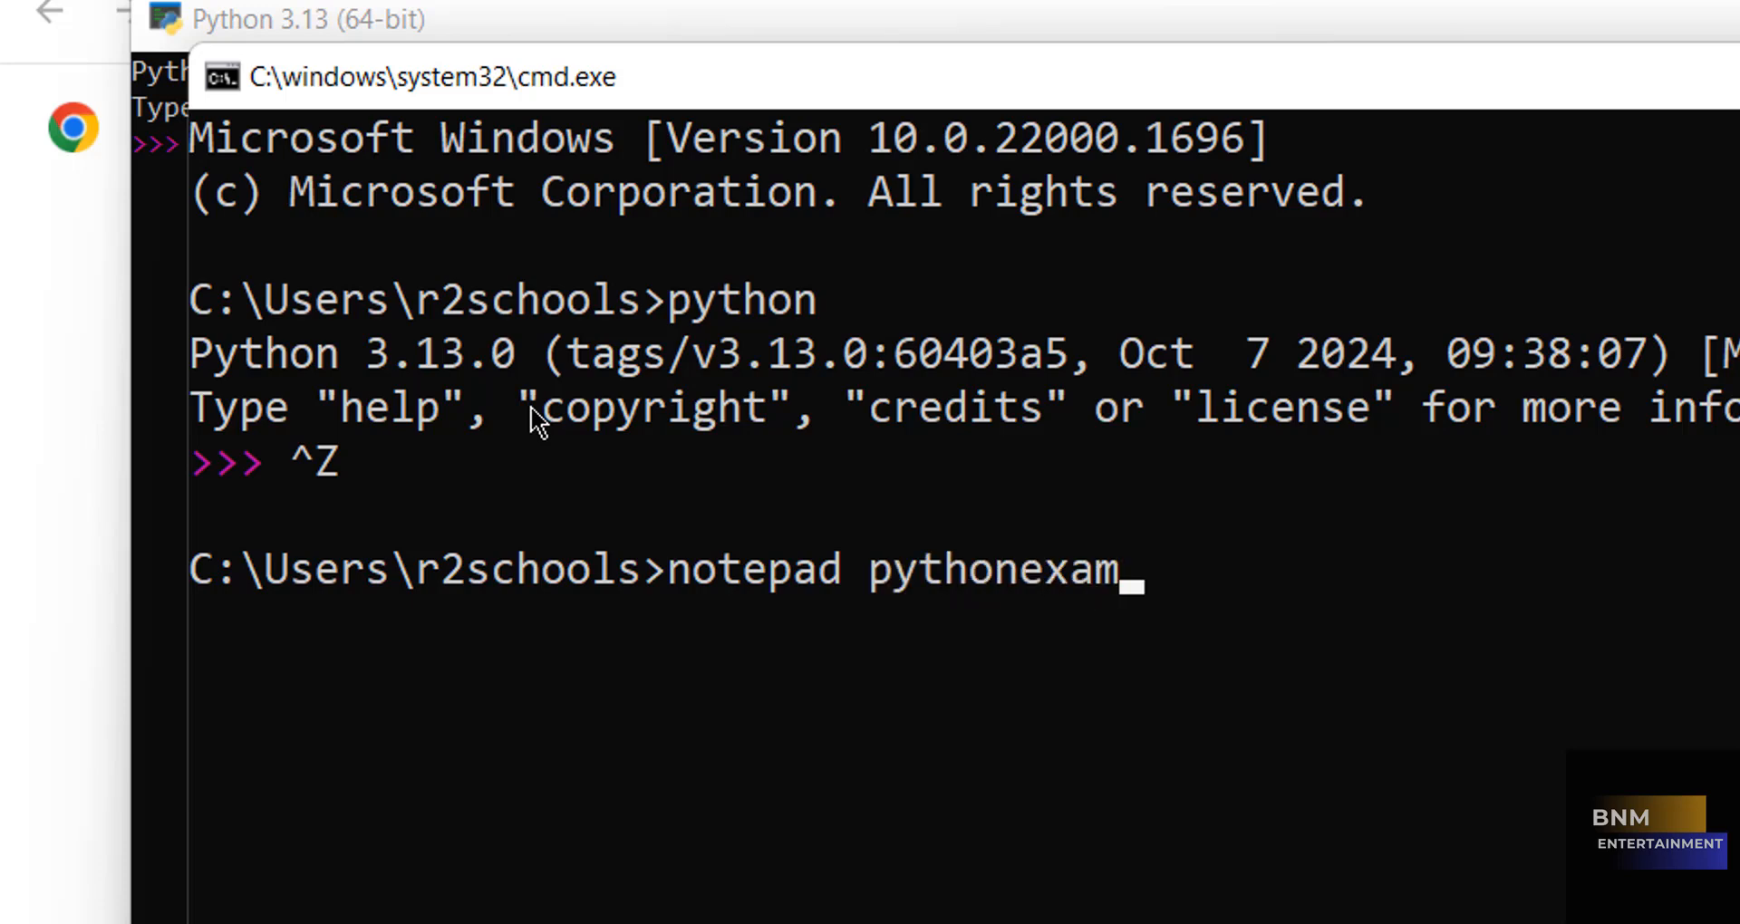
pyautogui.write('ple1')
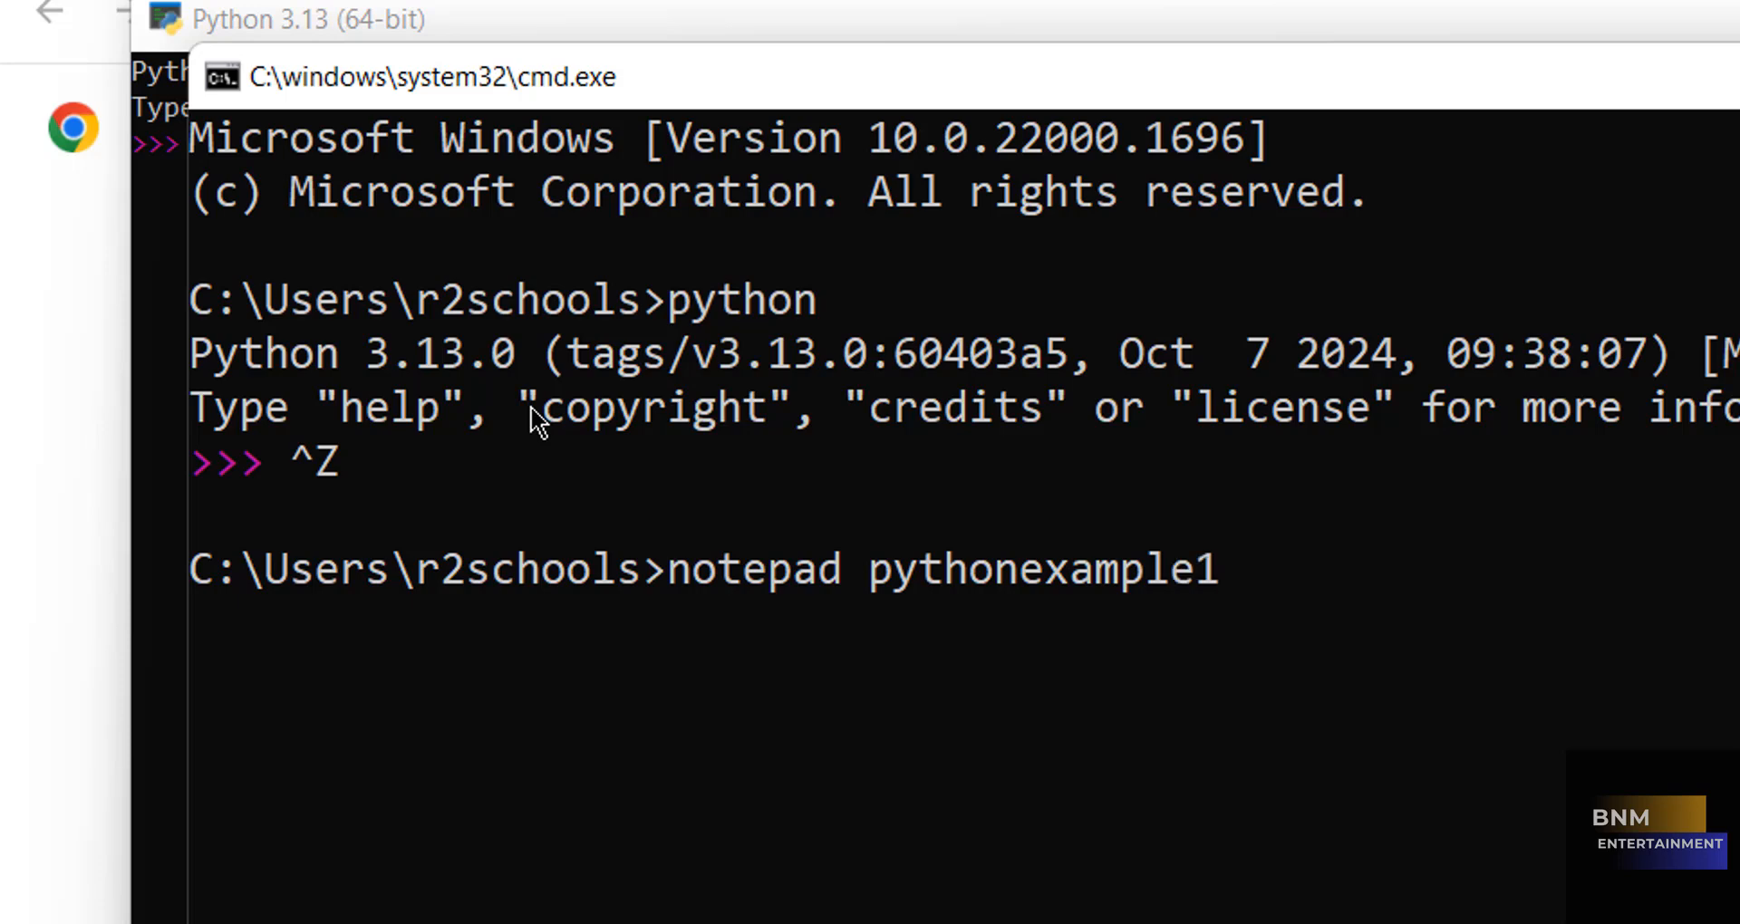
pyautogui.write('.py')
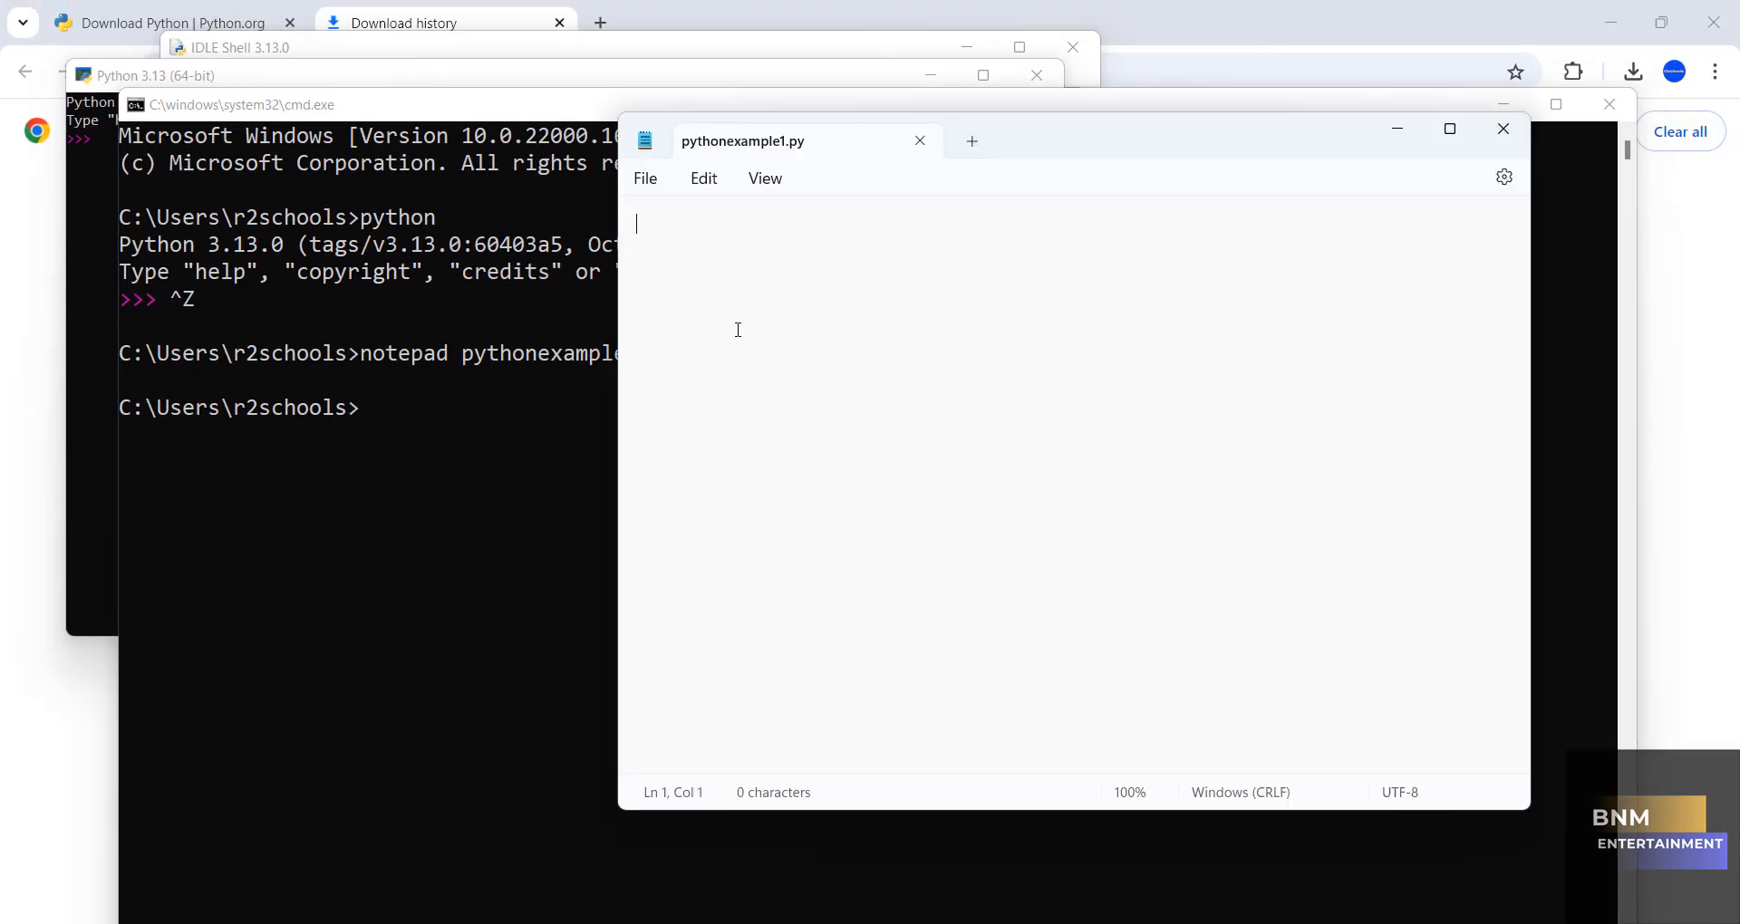
# Step: Write the welcome print line for r2schools channel, then print(5+8) and print(4-1)
pyautogui.write('print')
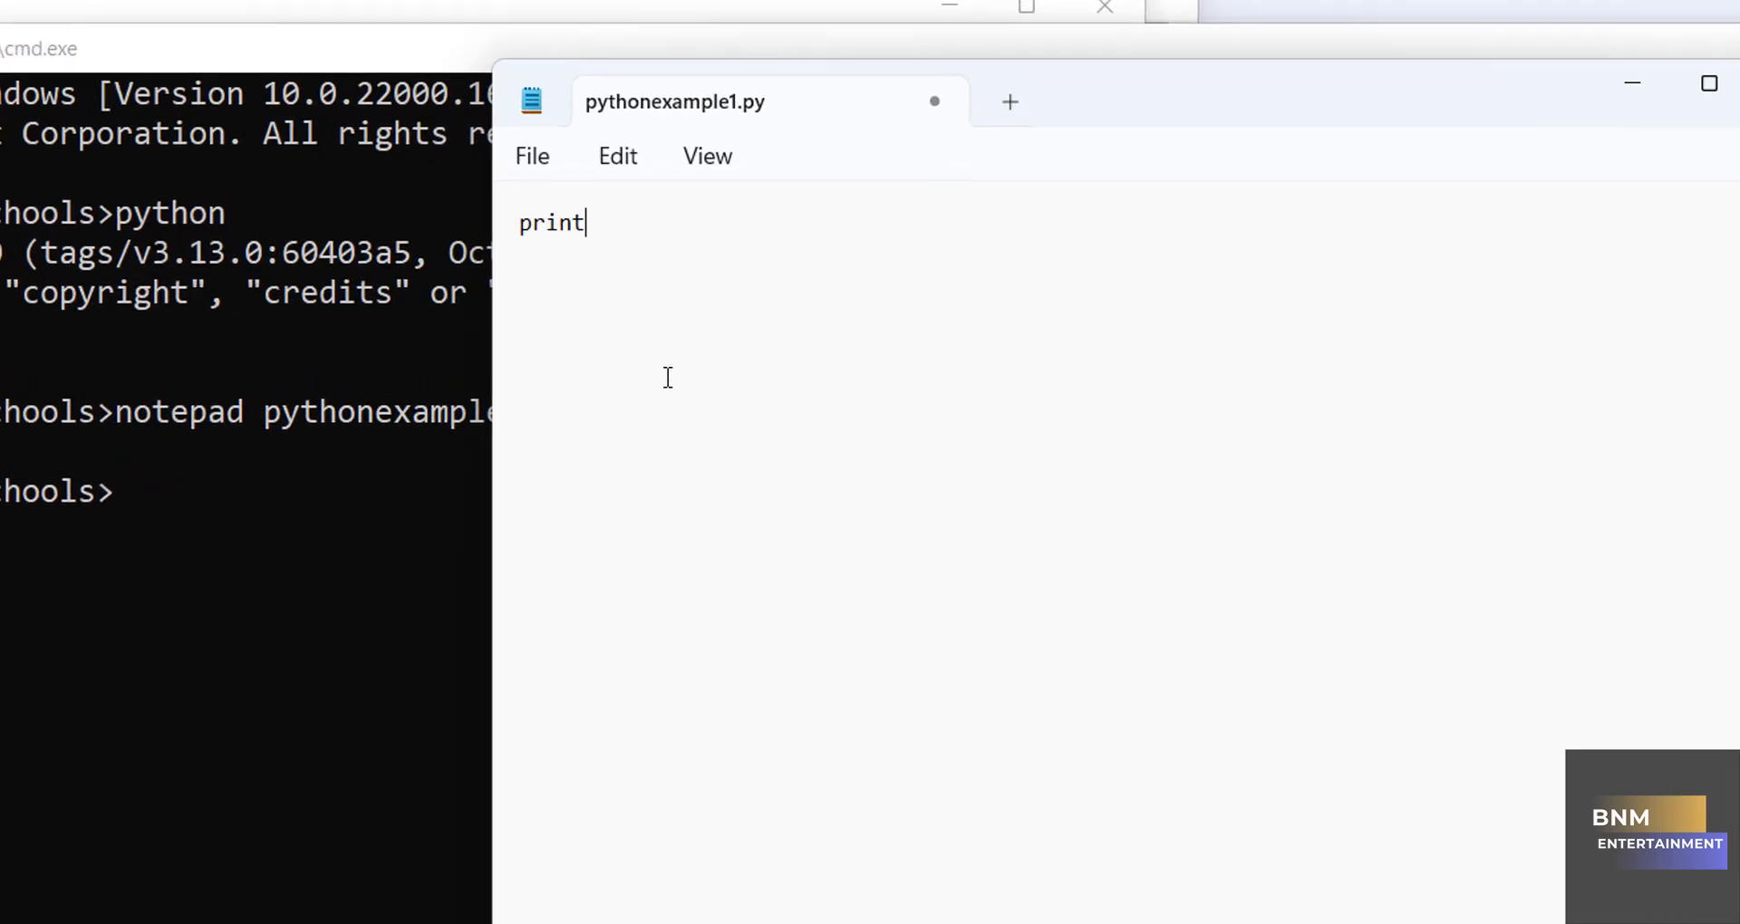
pyautogui.write("('")
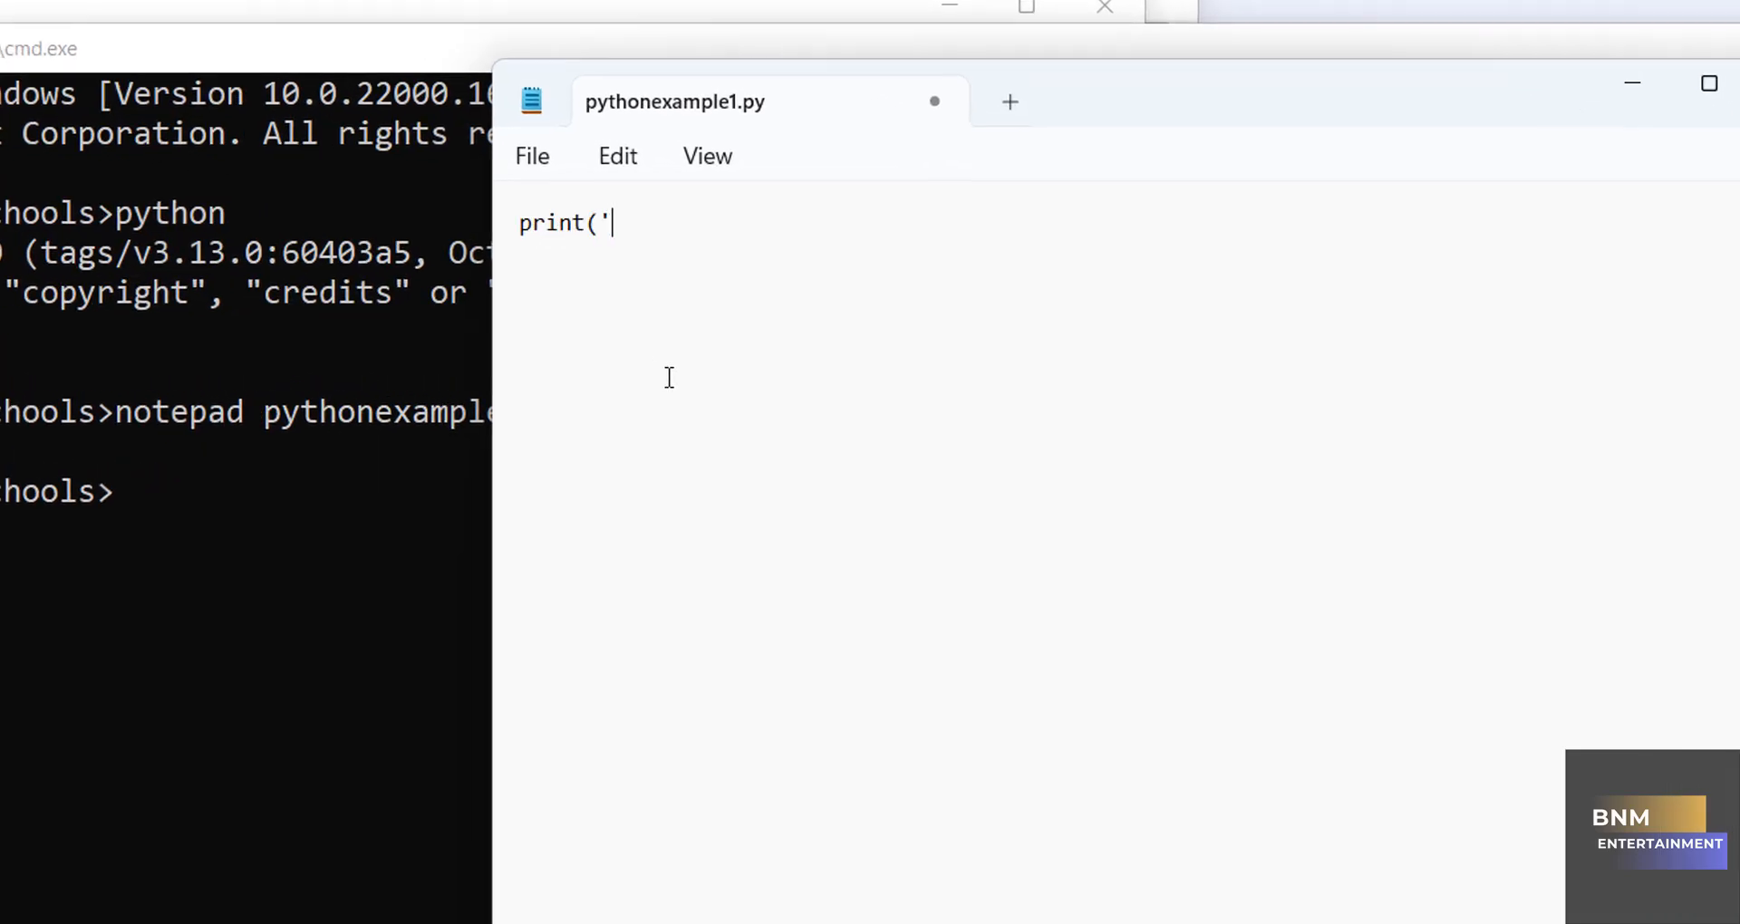
pyautogui.write('Welcome to')
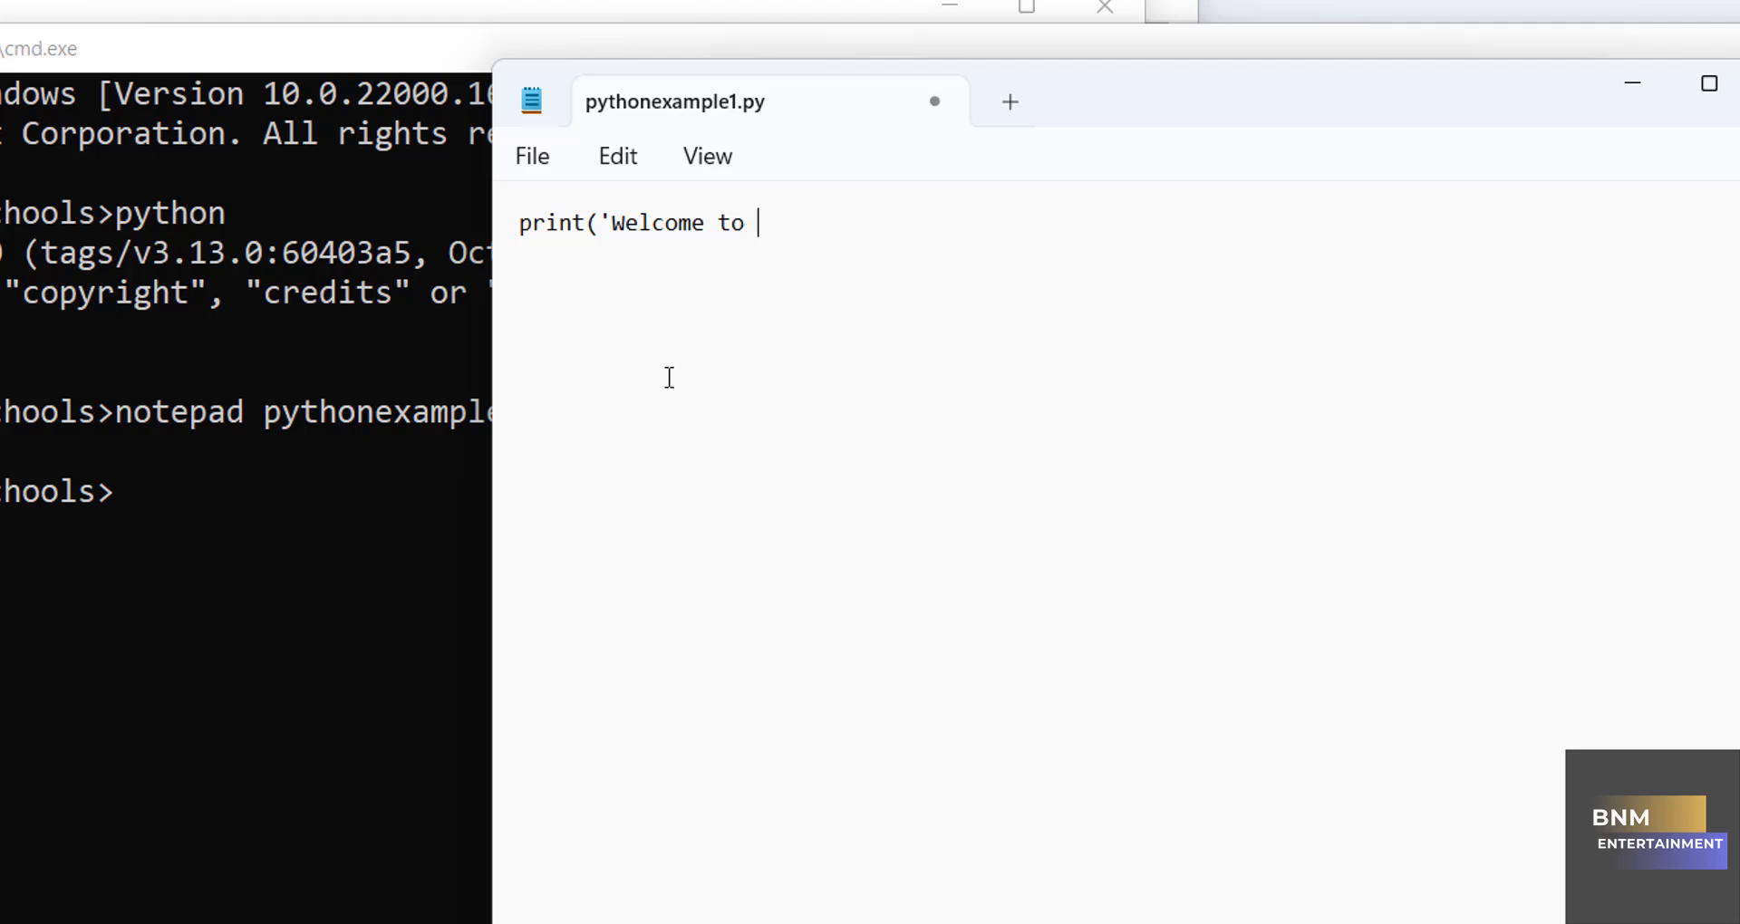
pyautogui.write('r2school')
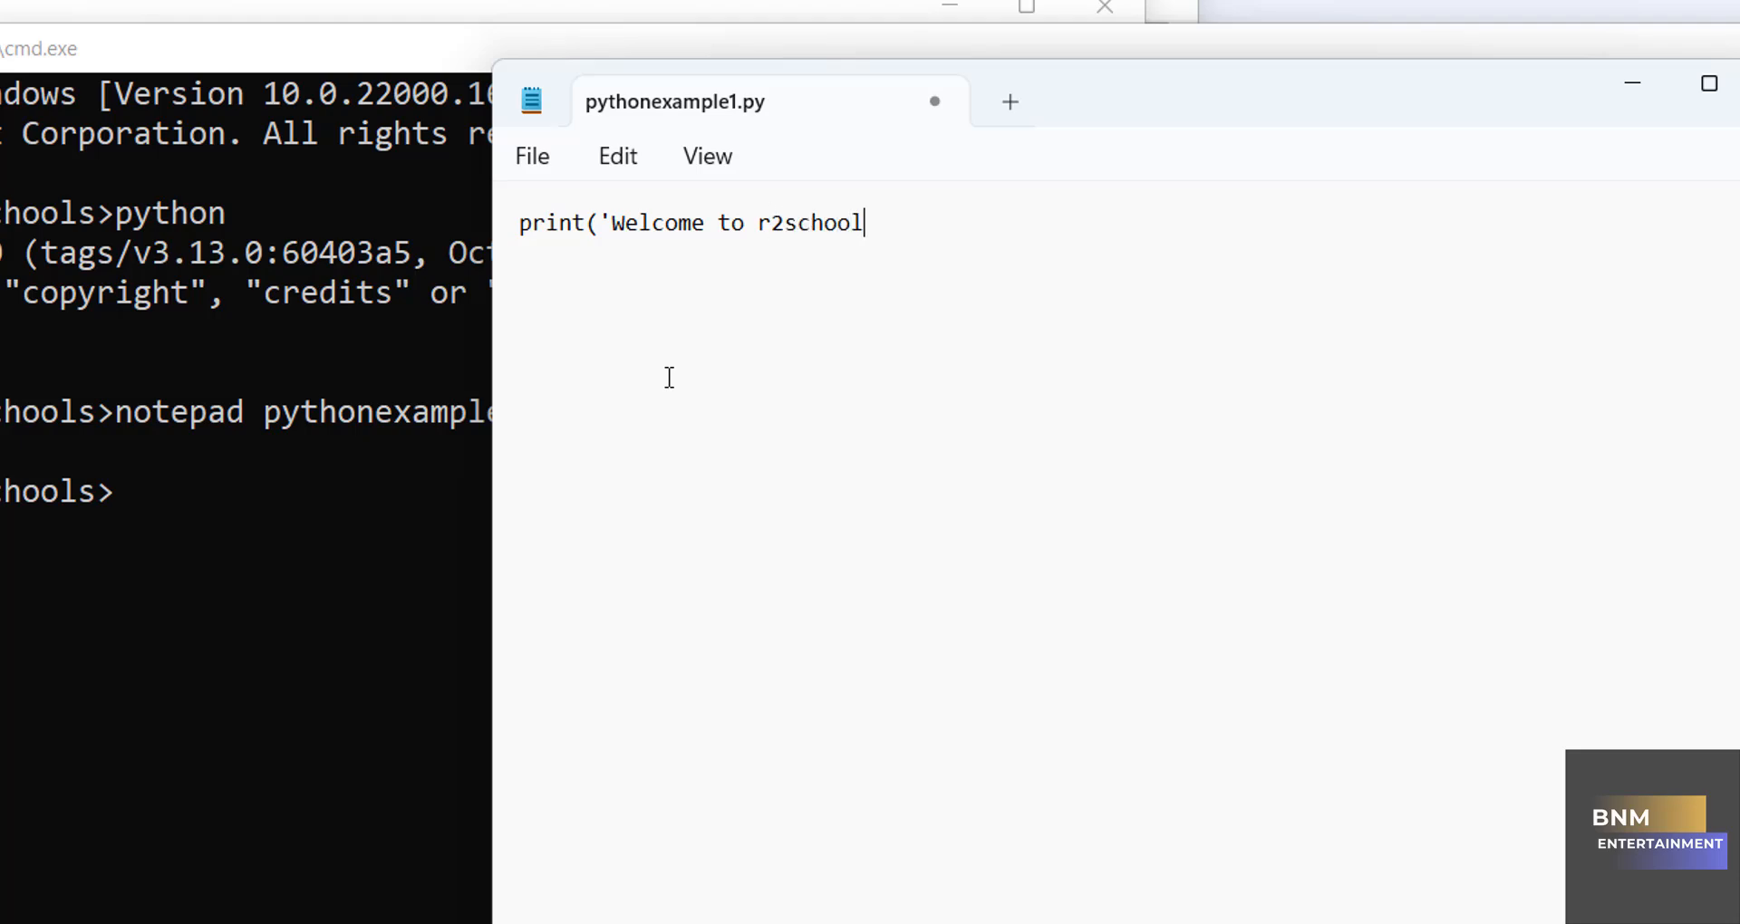
pyautogui.write('s channel')
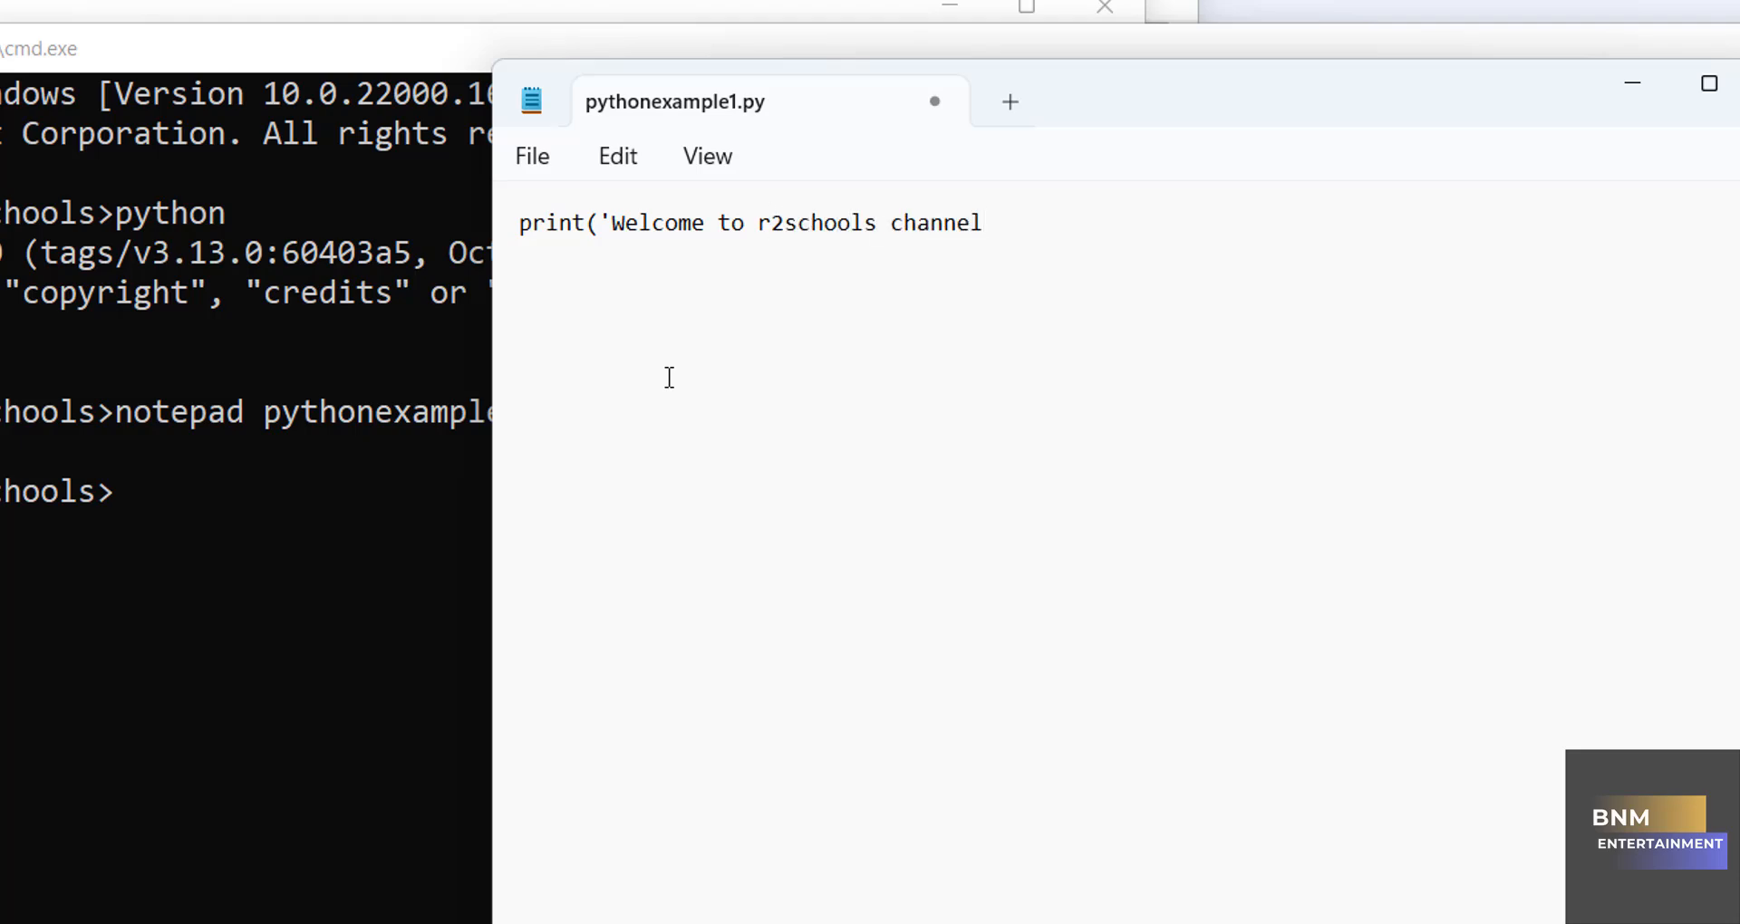
pyautogui.write("')")
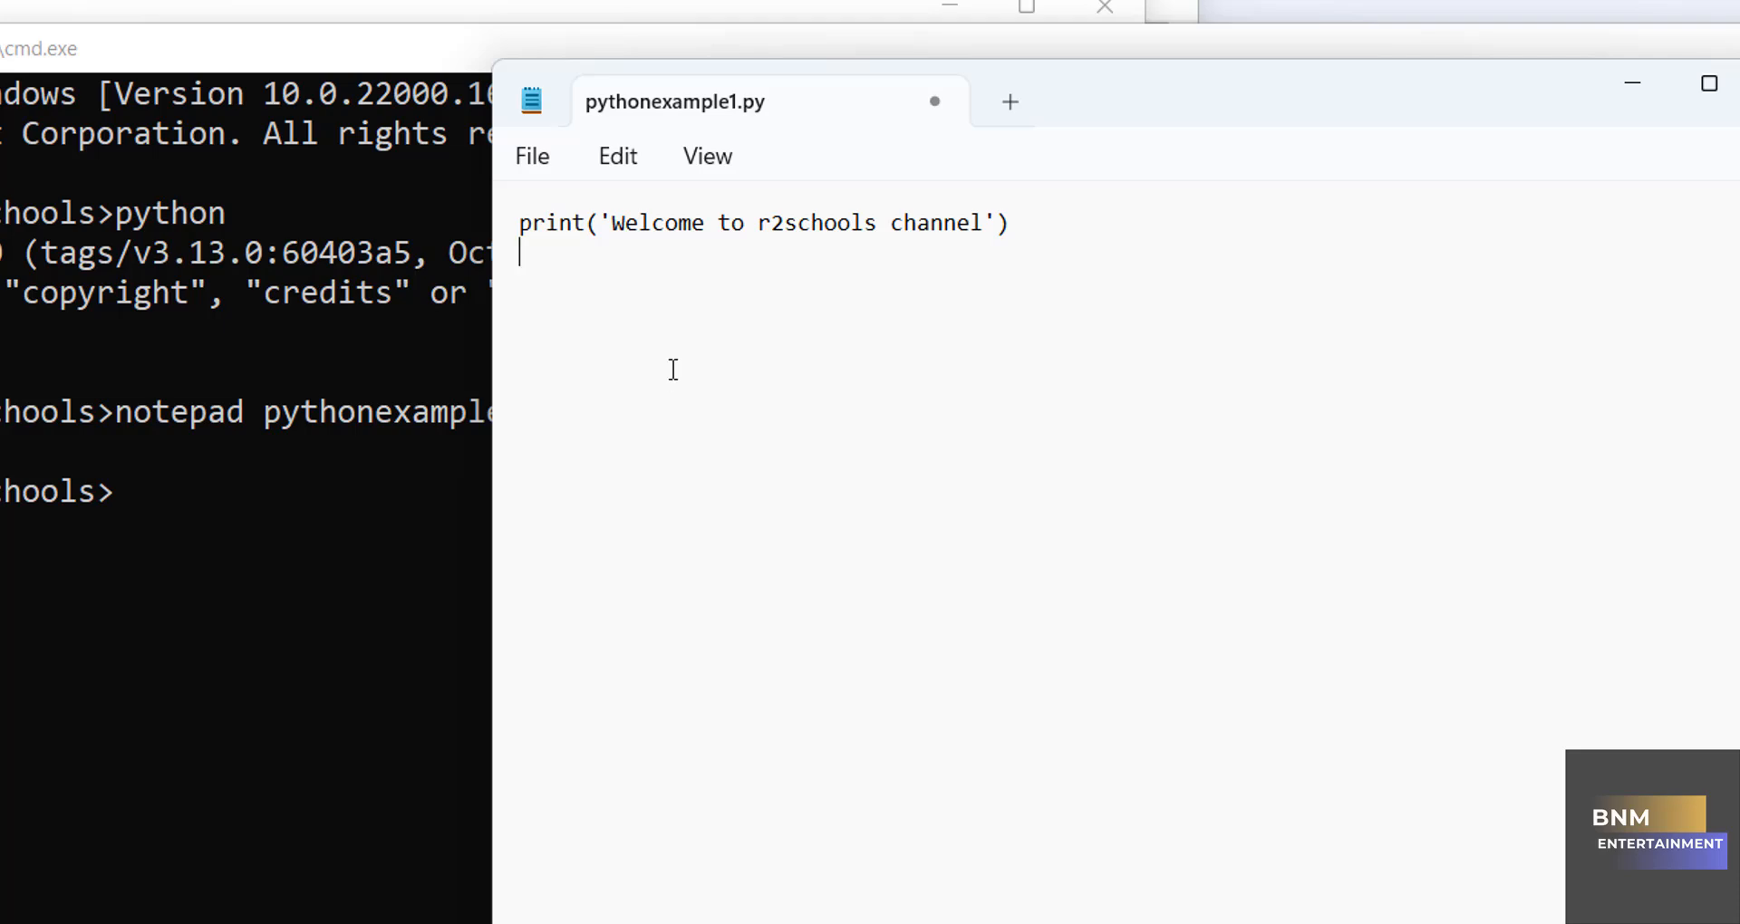
pyautogui.write('5+')
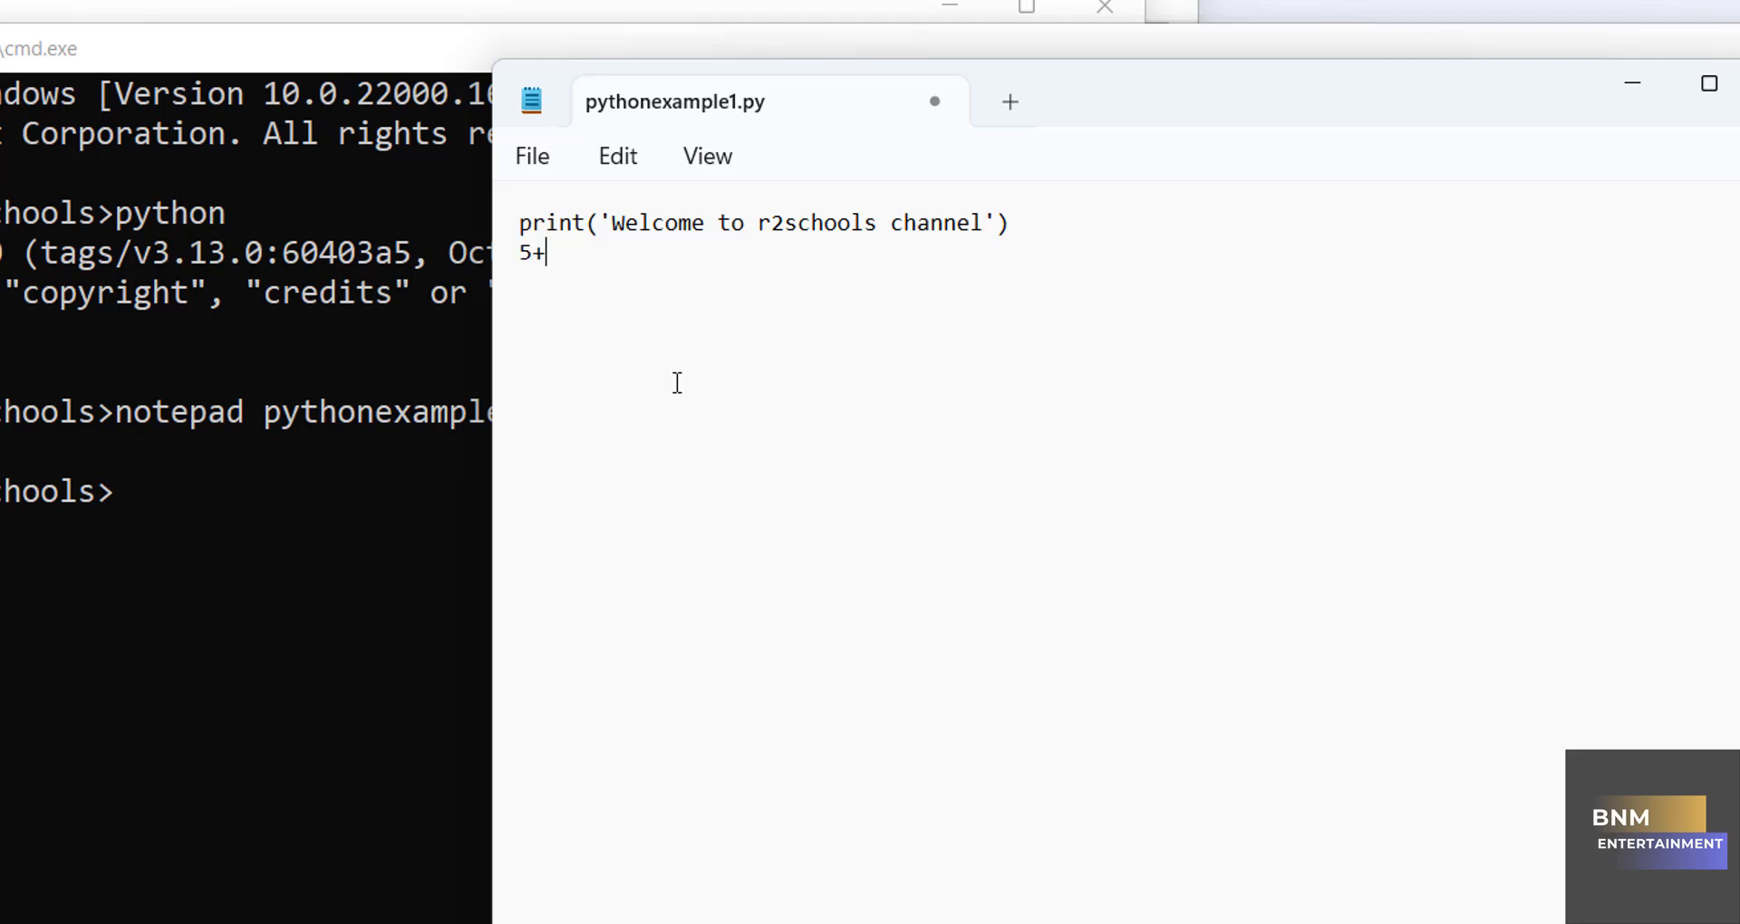
pyautogui.write('8')
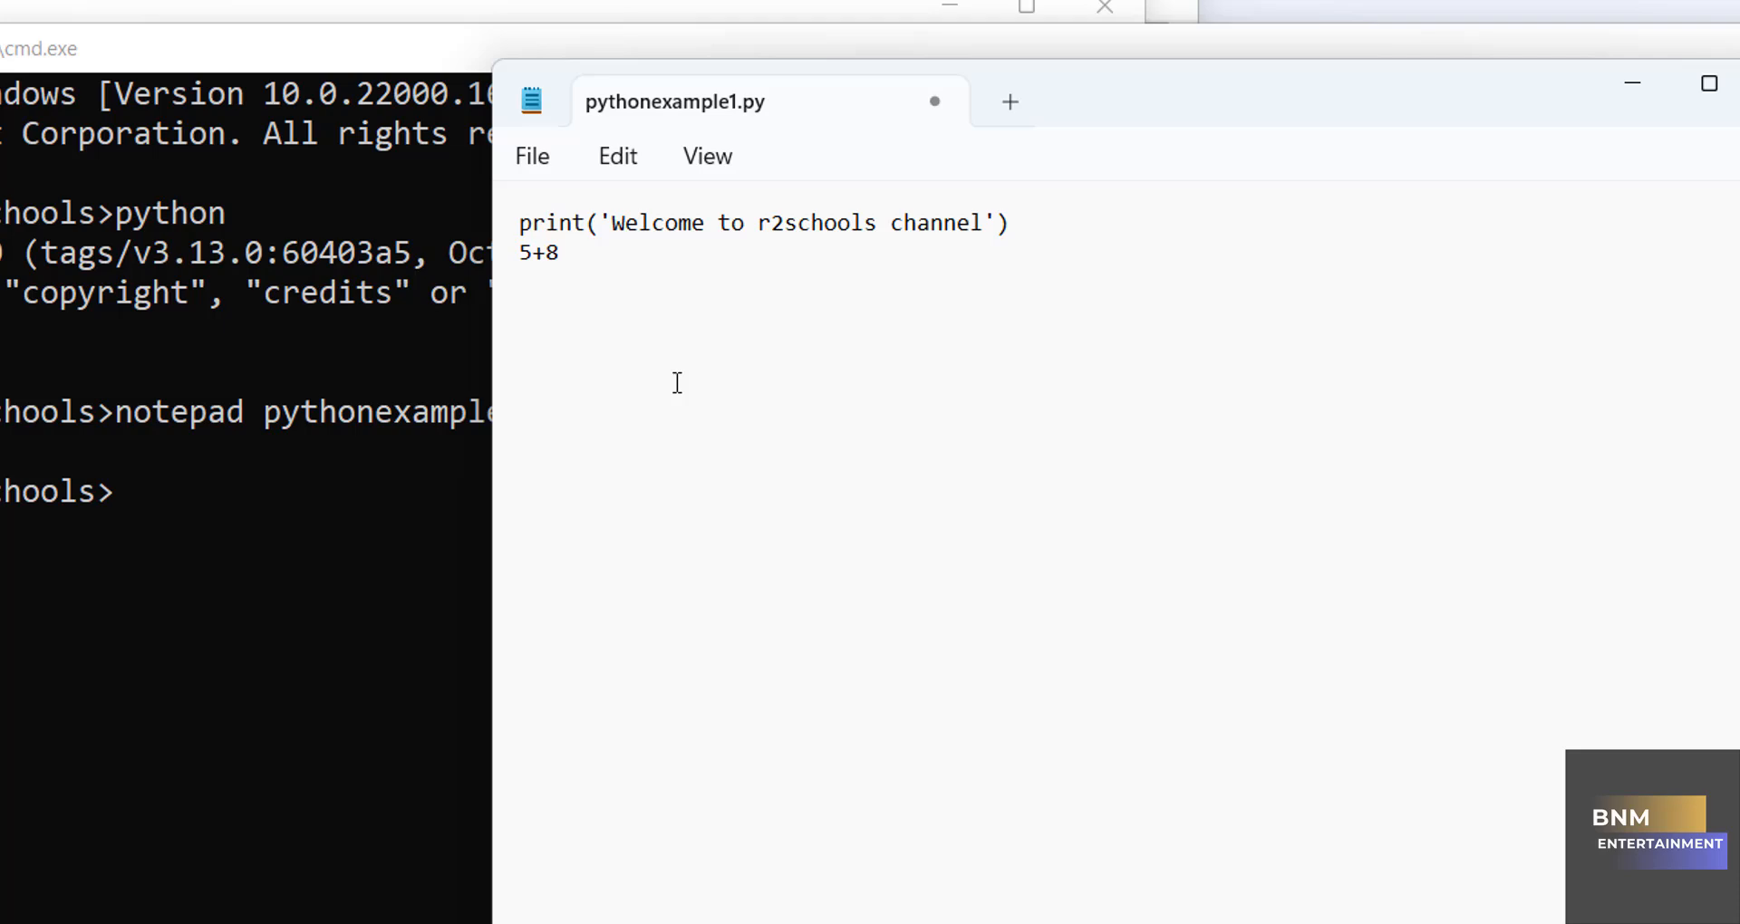
pyautogui.write('4-1')
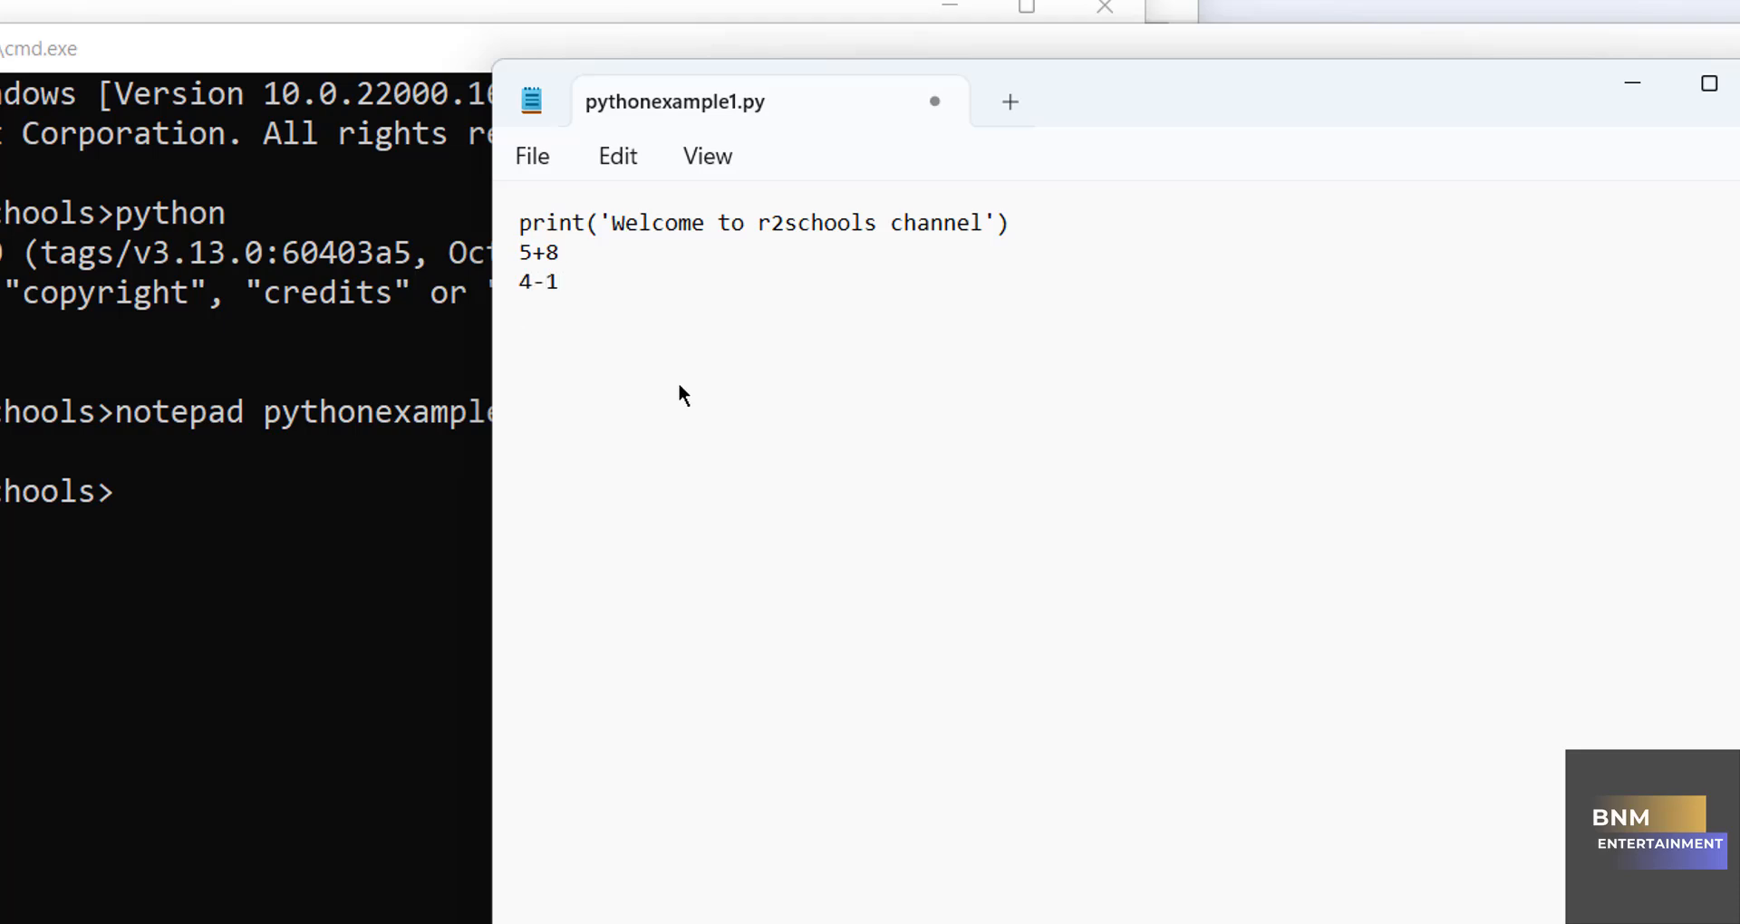
pyautogui.write('print(')
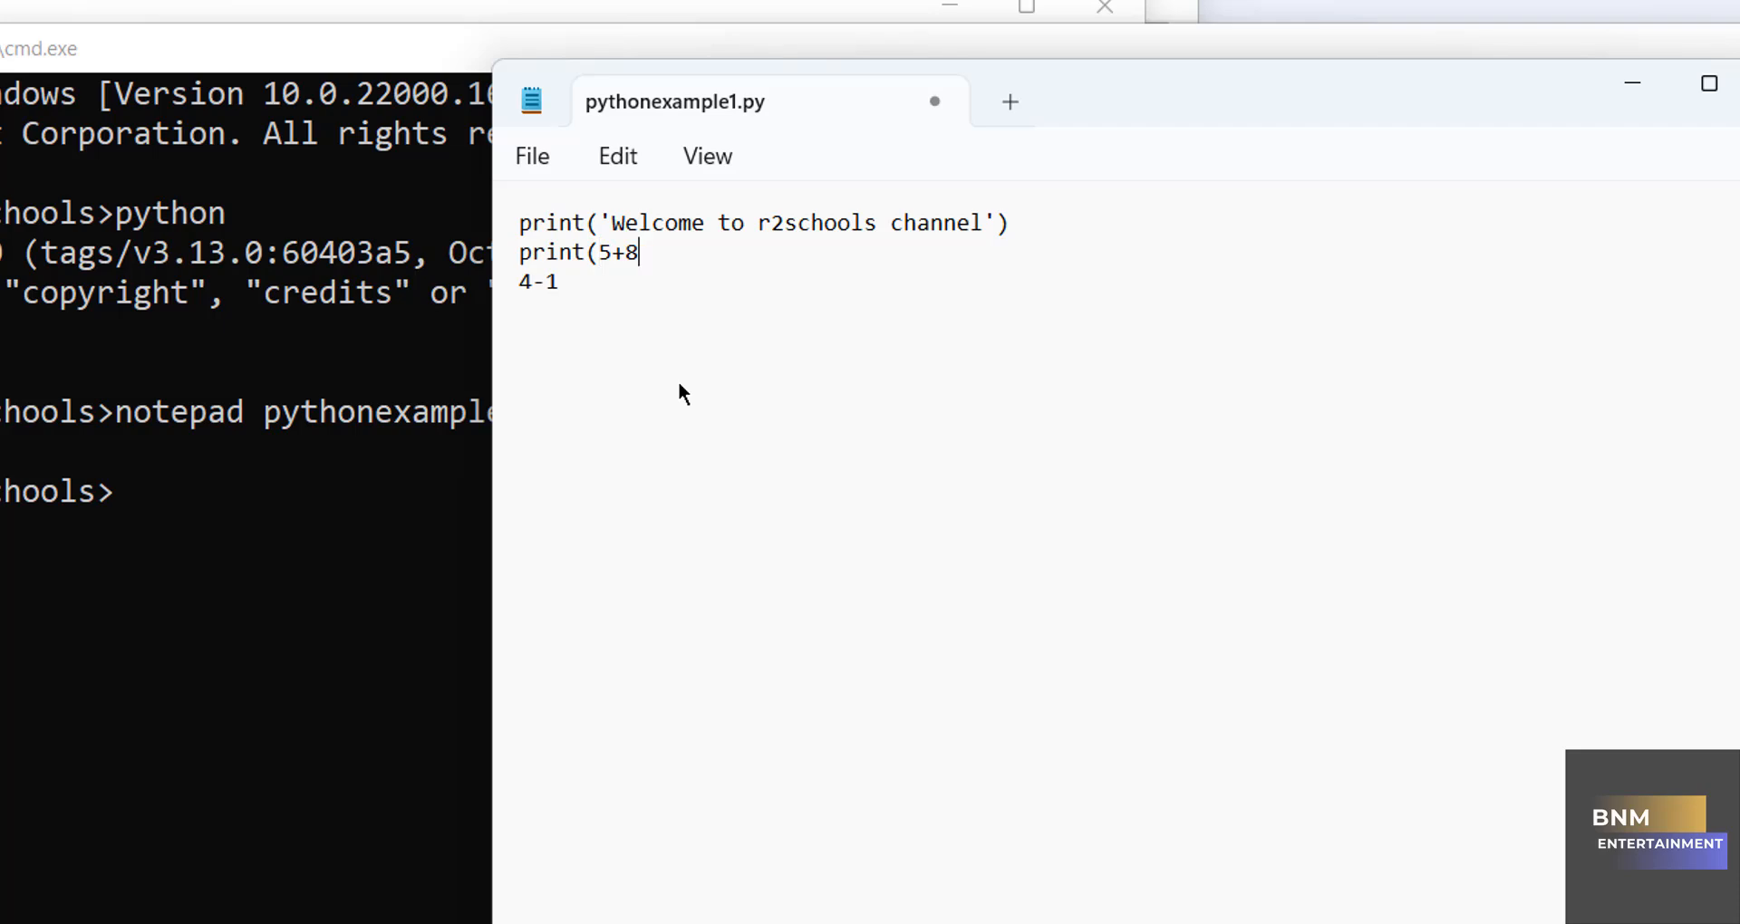
pyautogui.write(')')
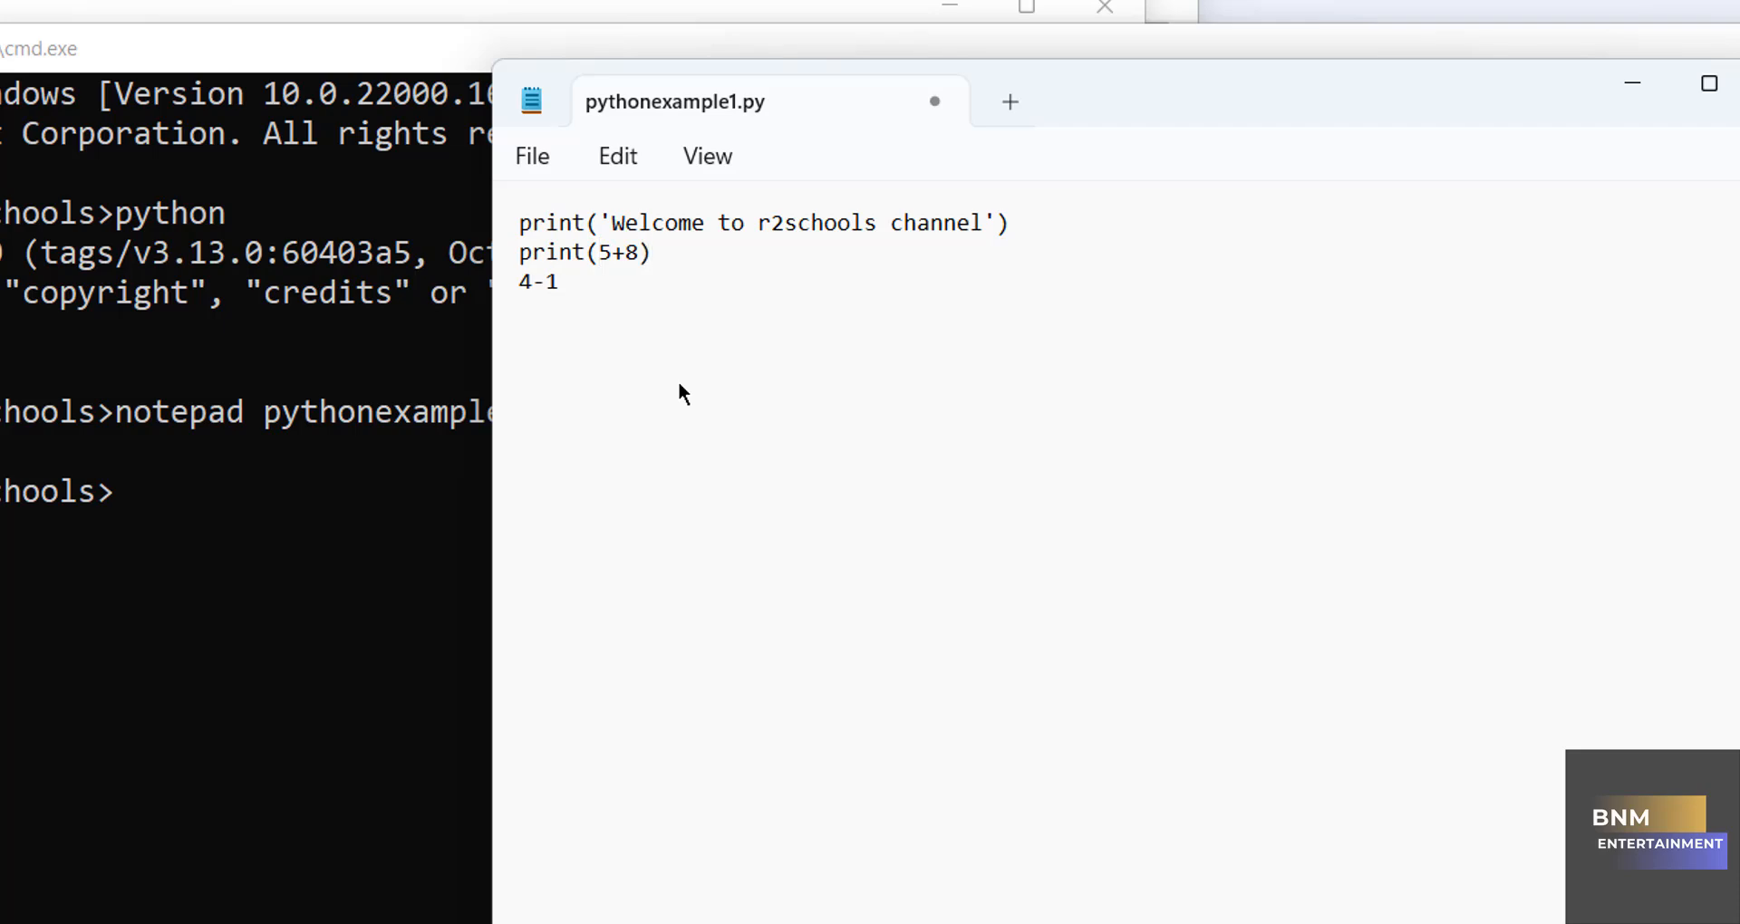
pyautogui.write('print(')
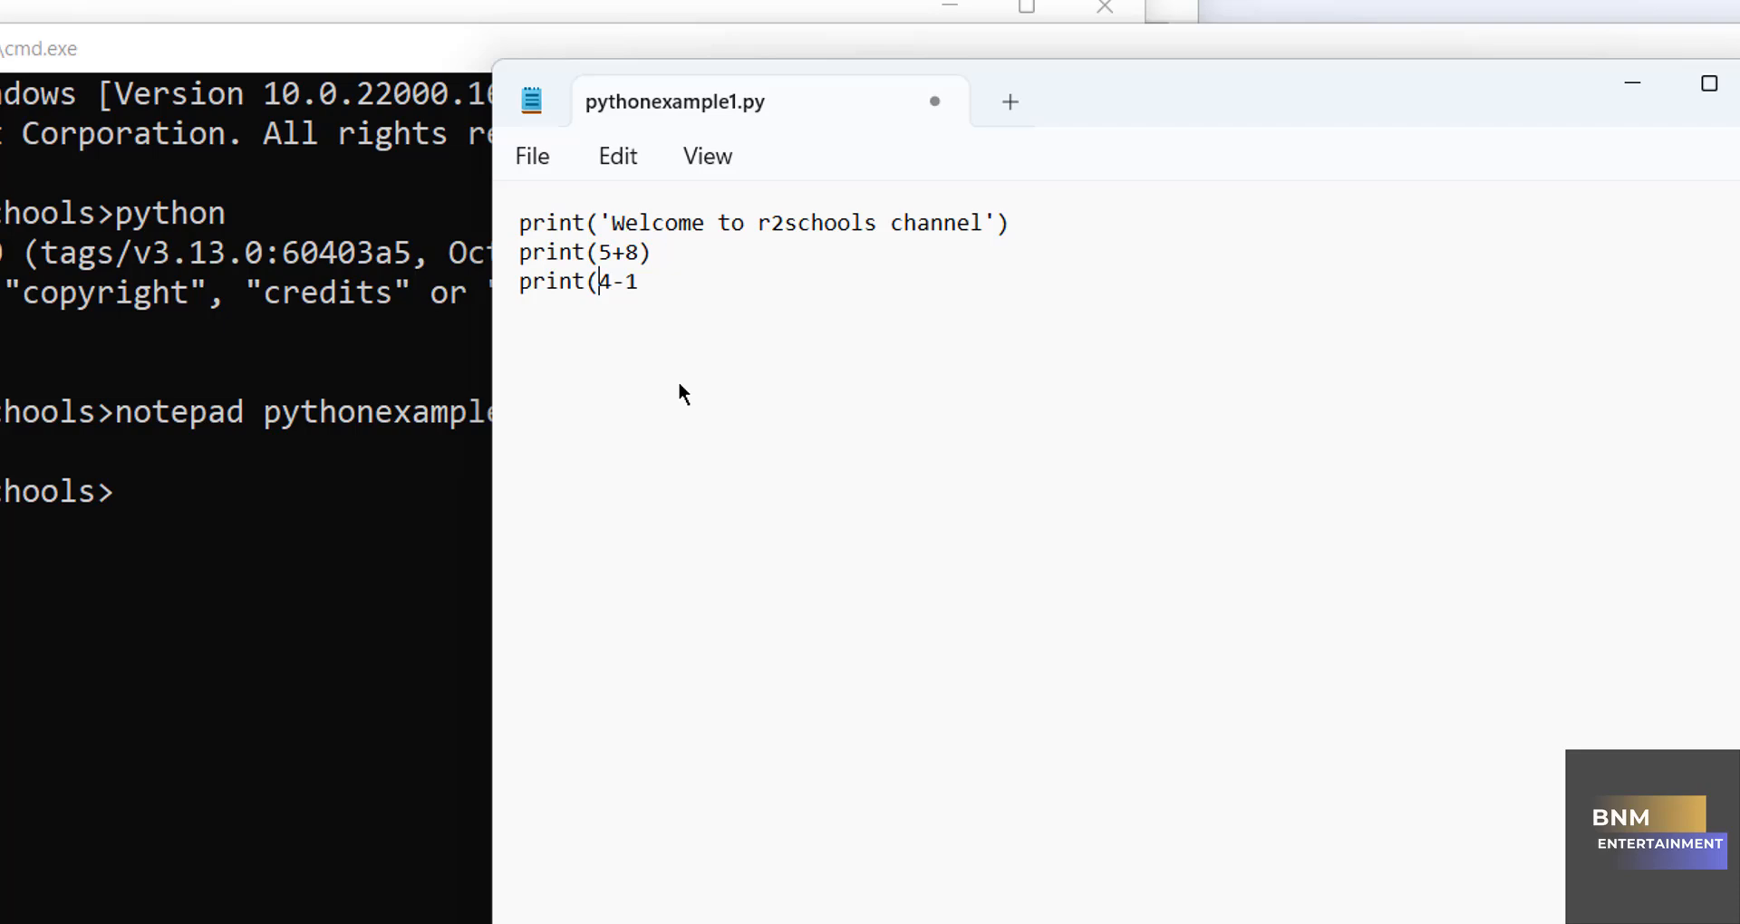
pyautogui.write(')')
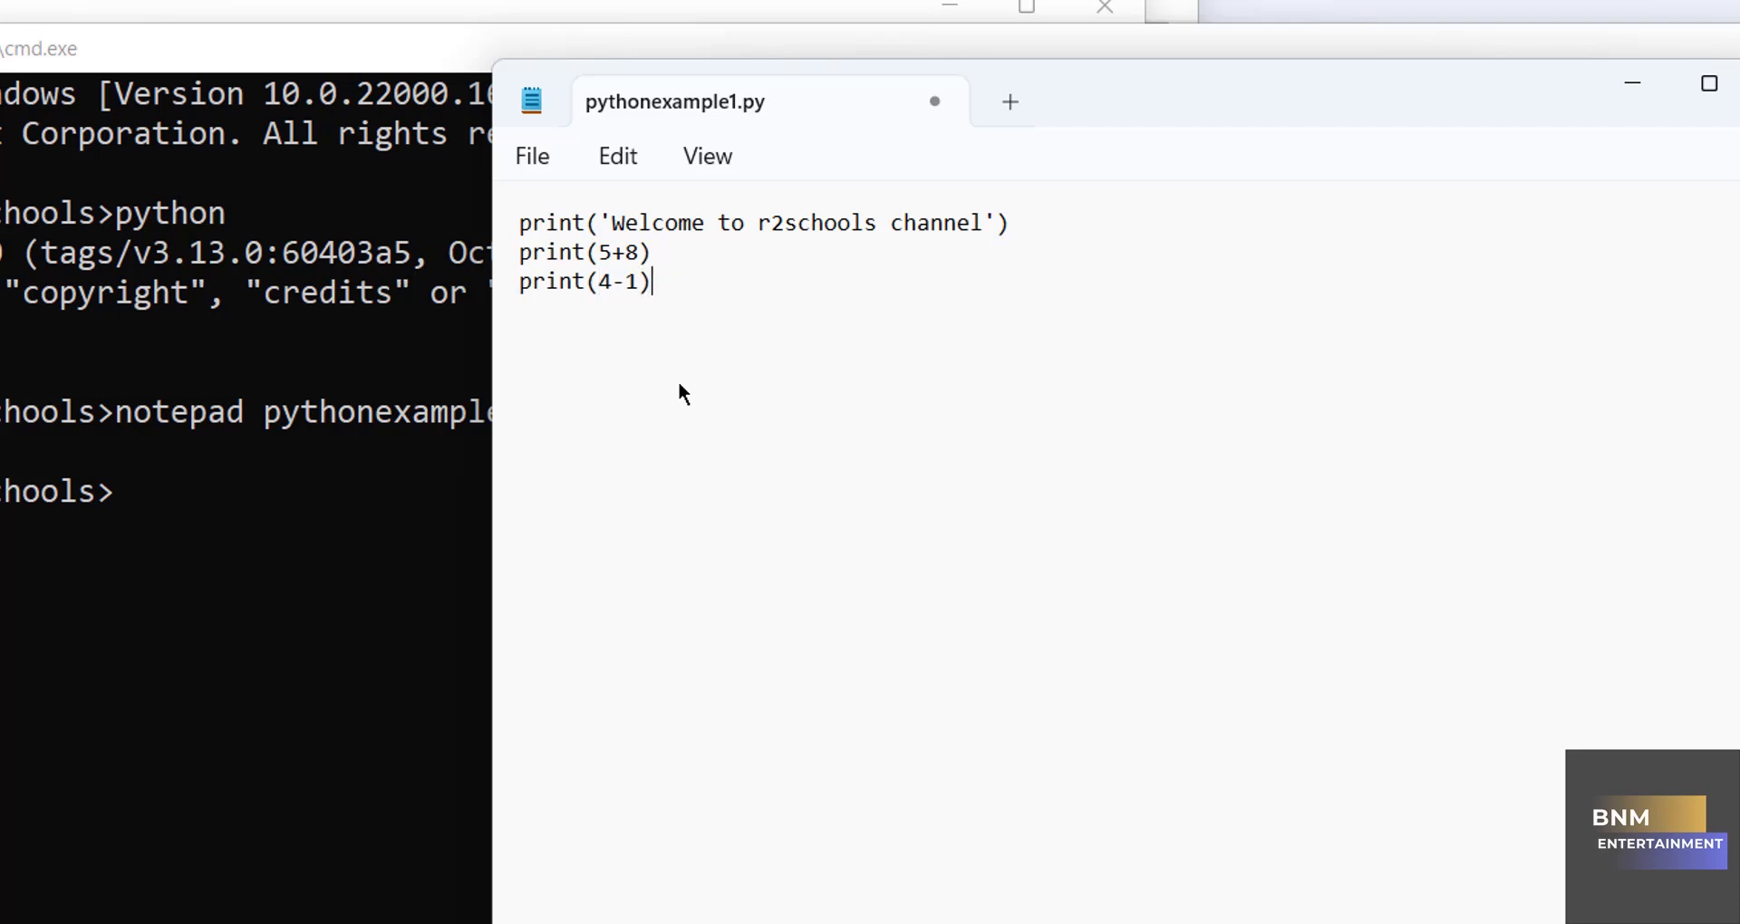
# Step: Add a=100, b=8 and print(a+b), print(a-b), print(a*b), then return to Command Prompt
pyautogui.write('a=100')
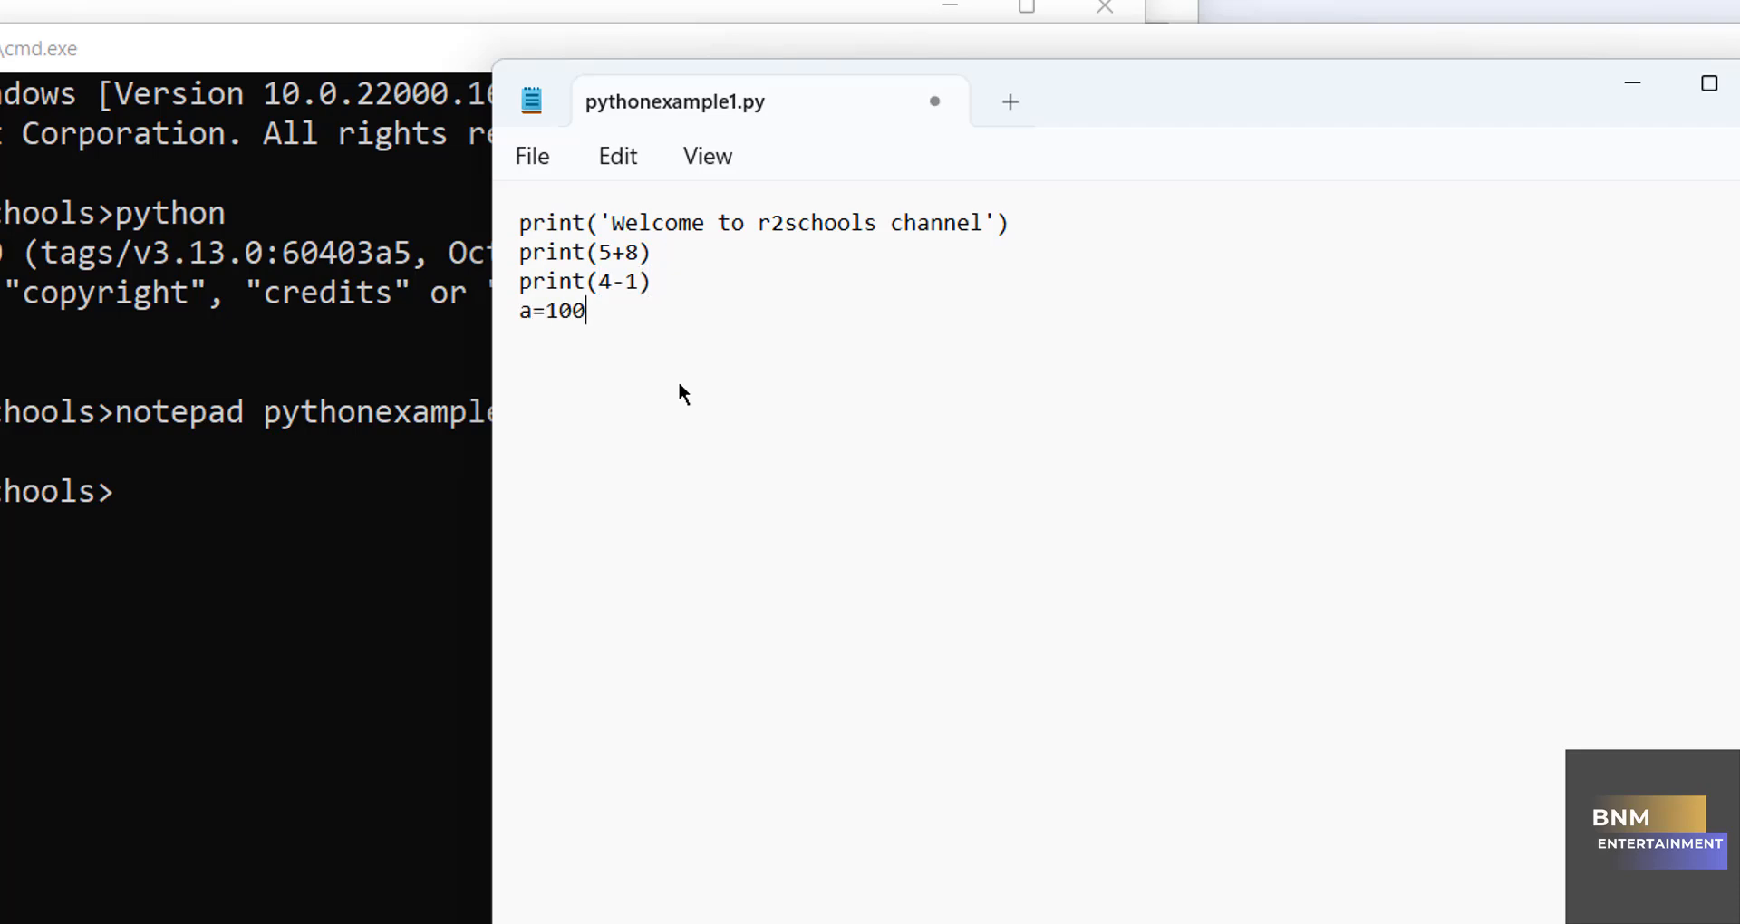
pyautogui.write('b=')
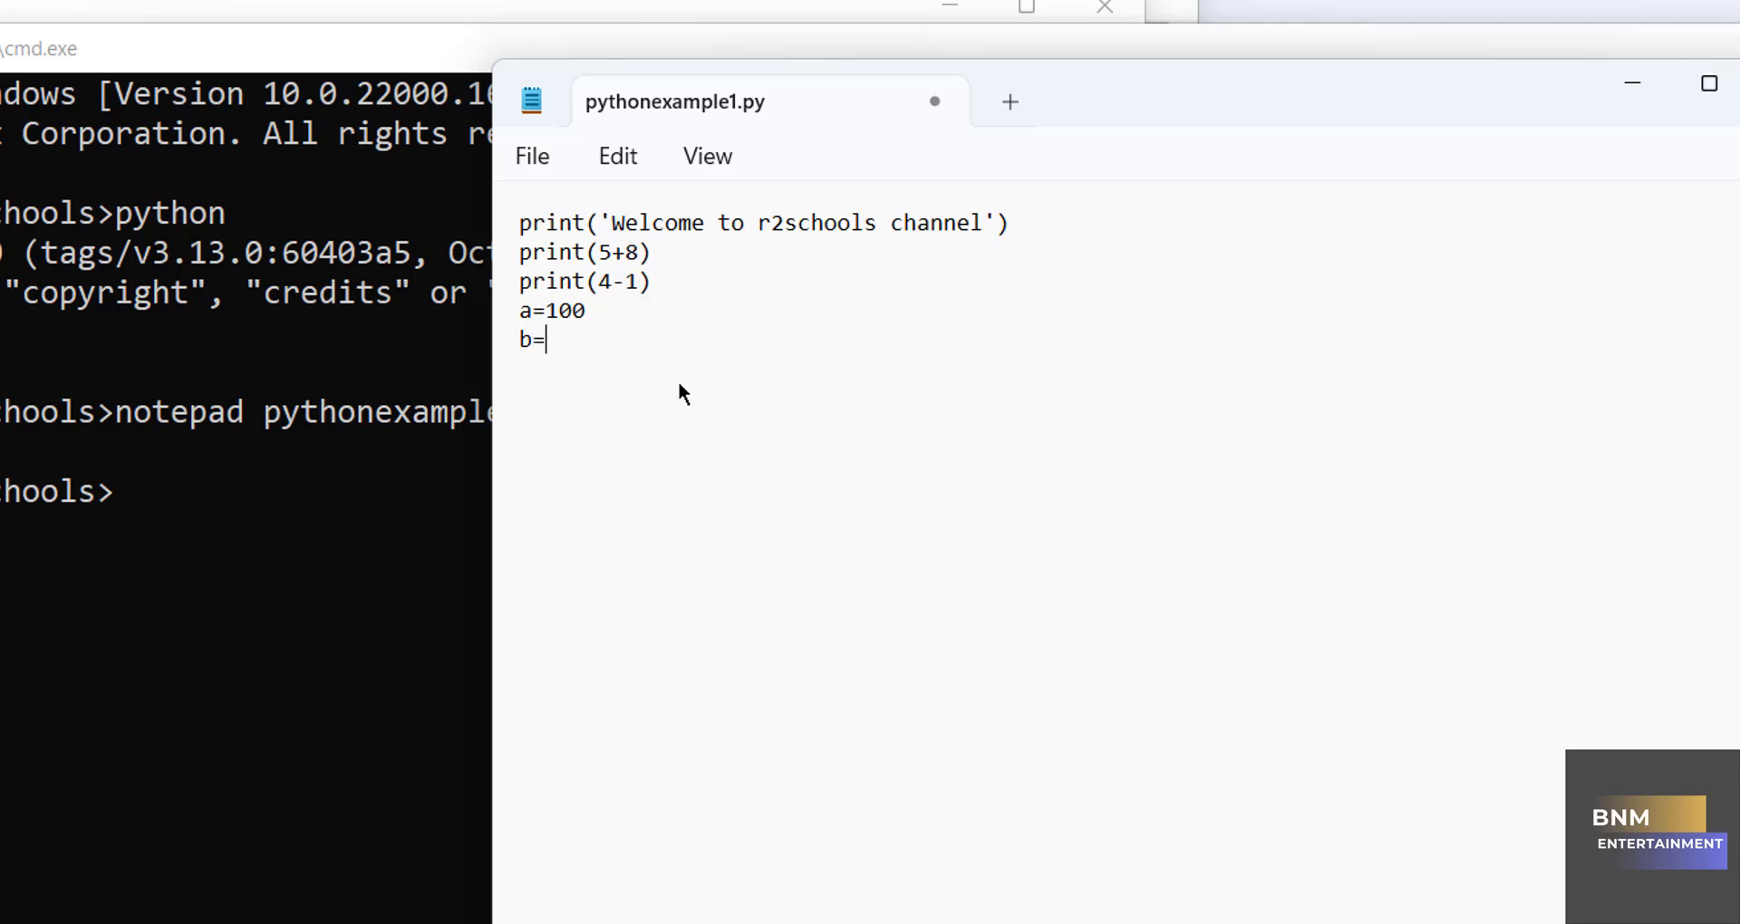
pyautogui.write('8')
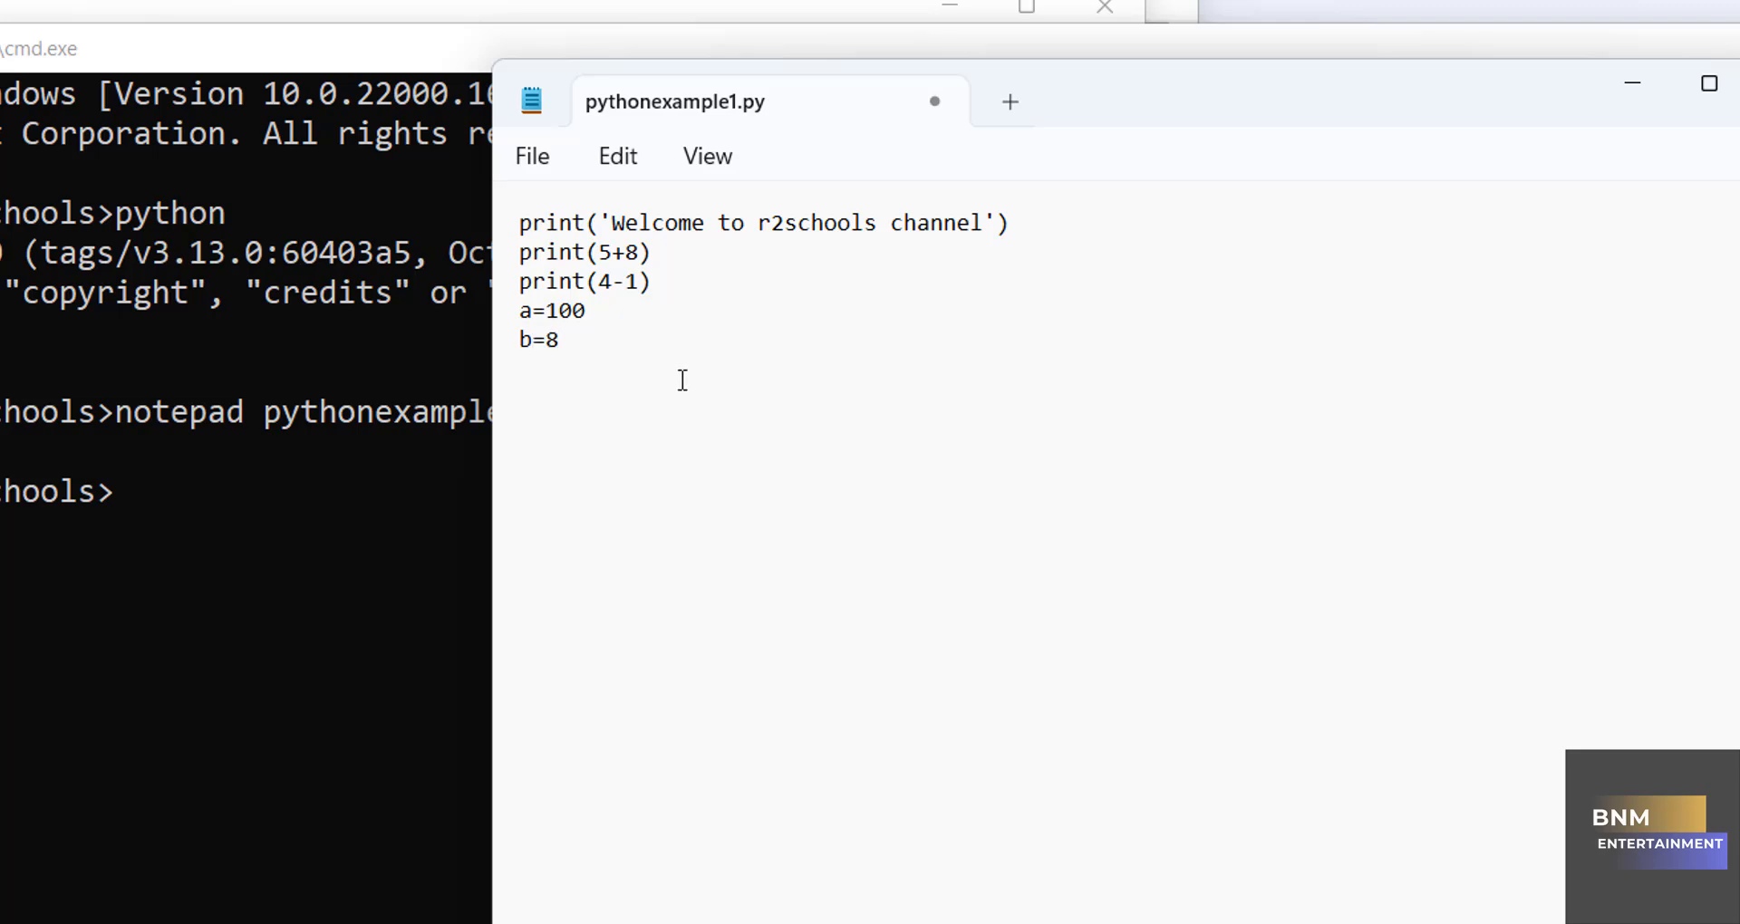
pyautogui.write('print')
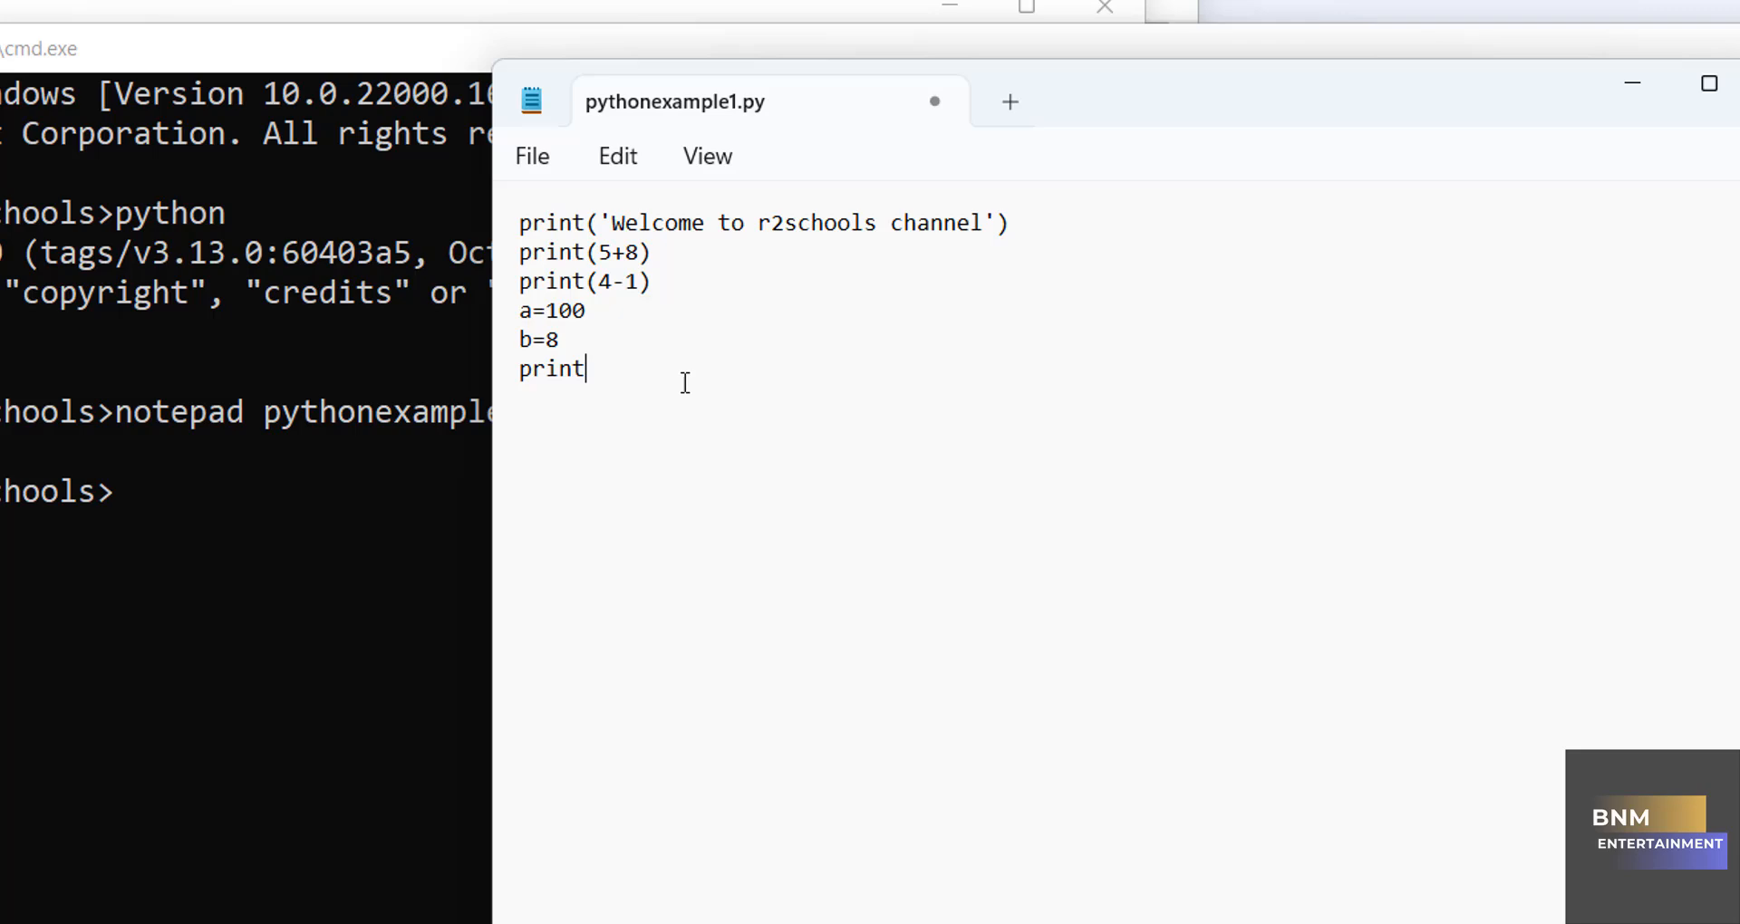
pyautogui.write('(a')
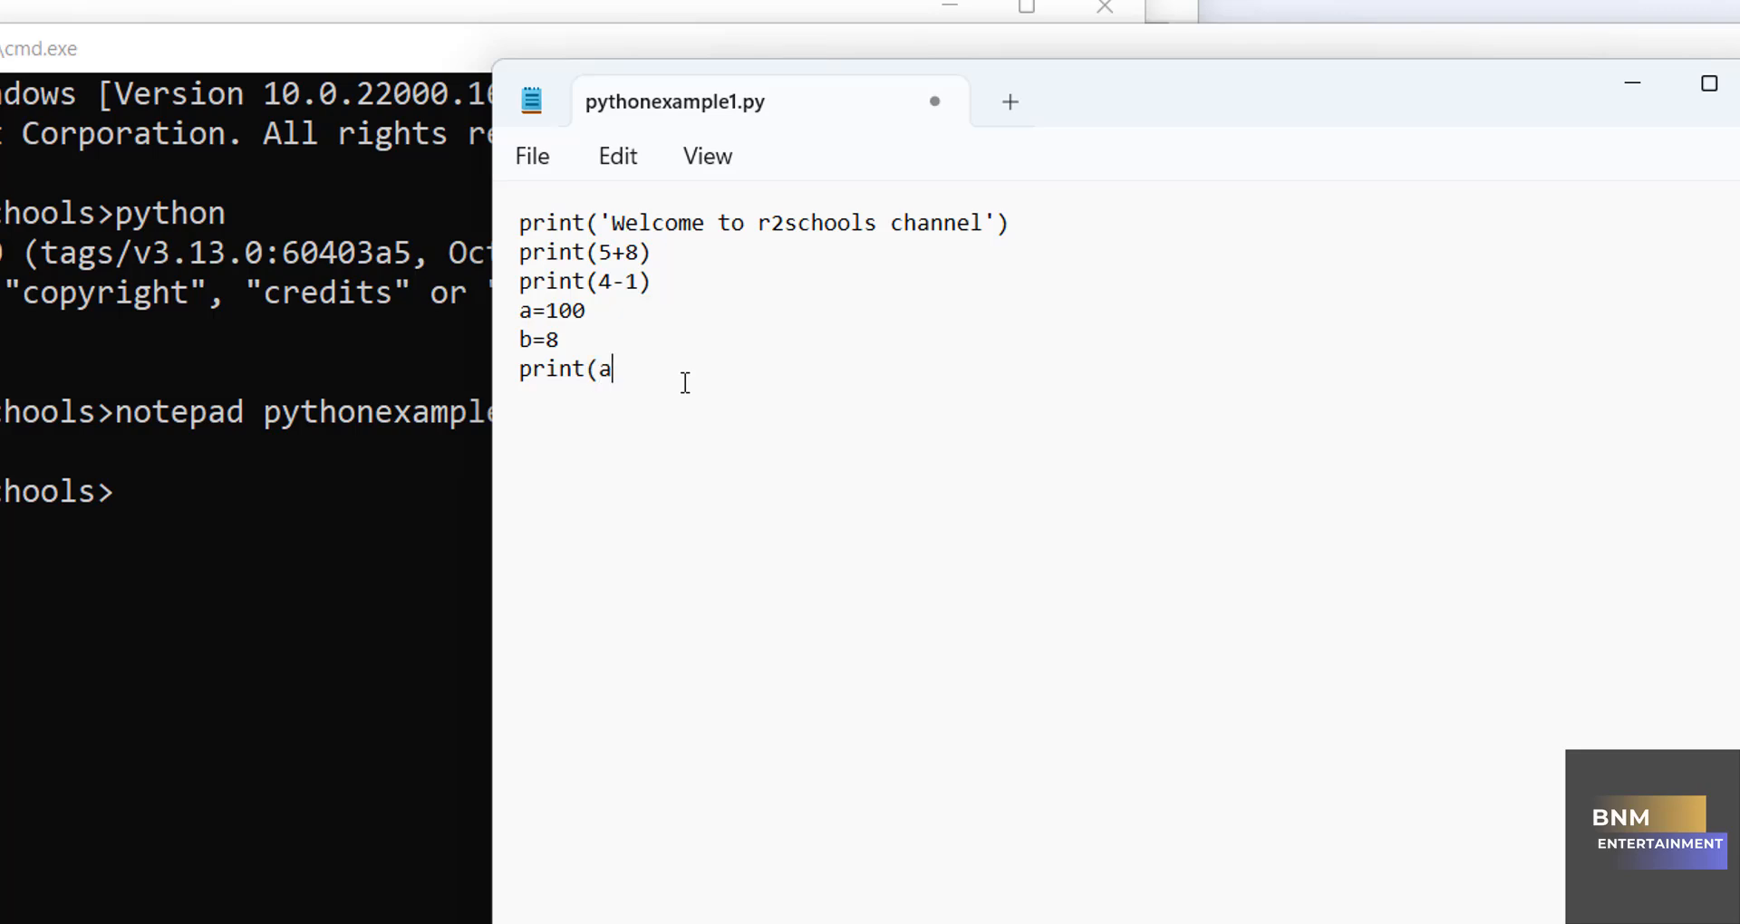
pyautogui.write('+')
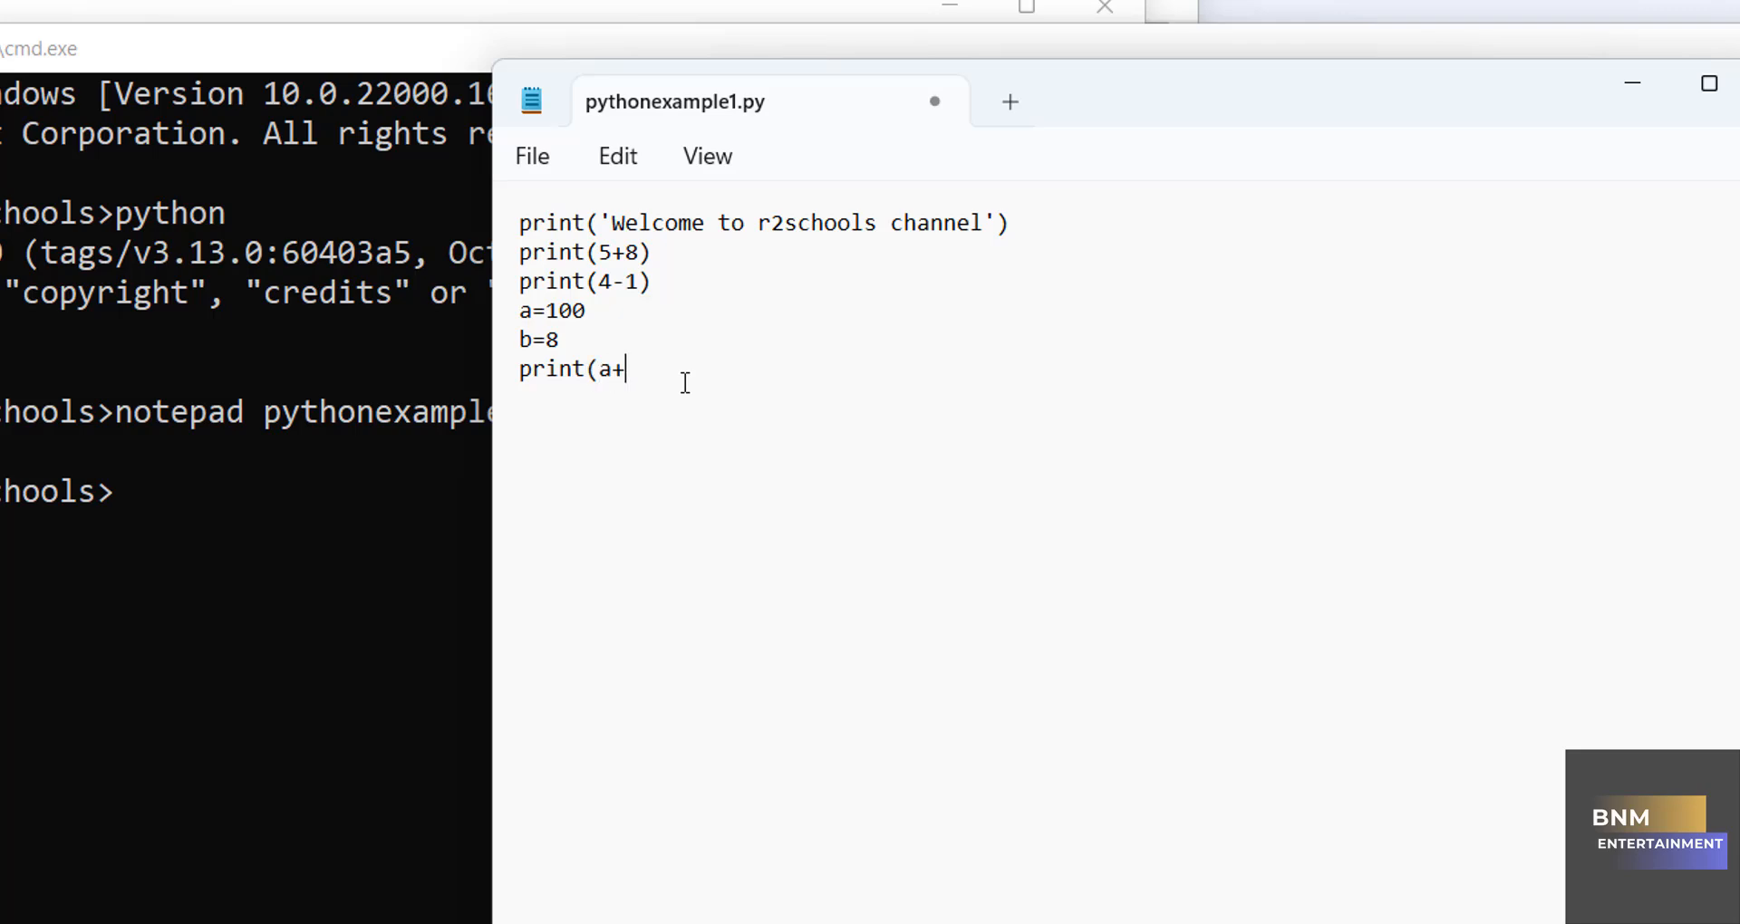
pyautogui.write('b)')
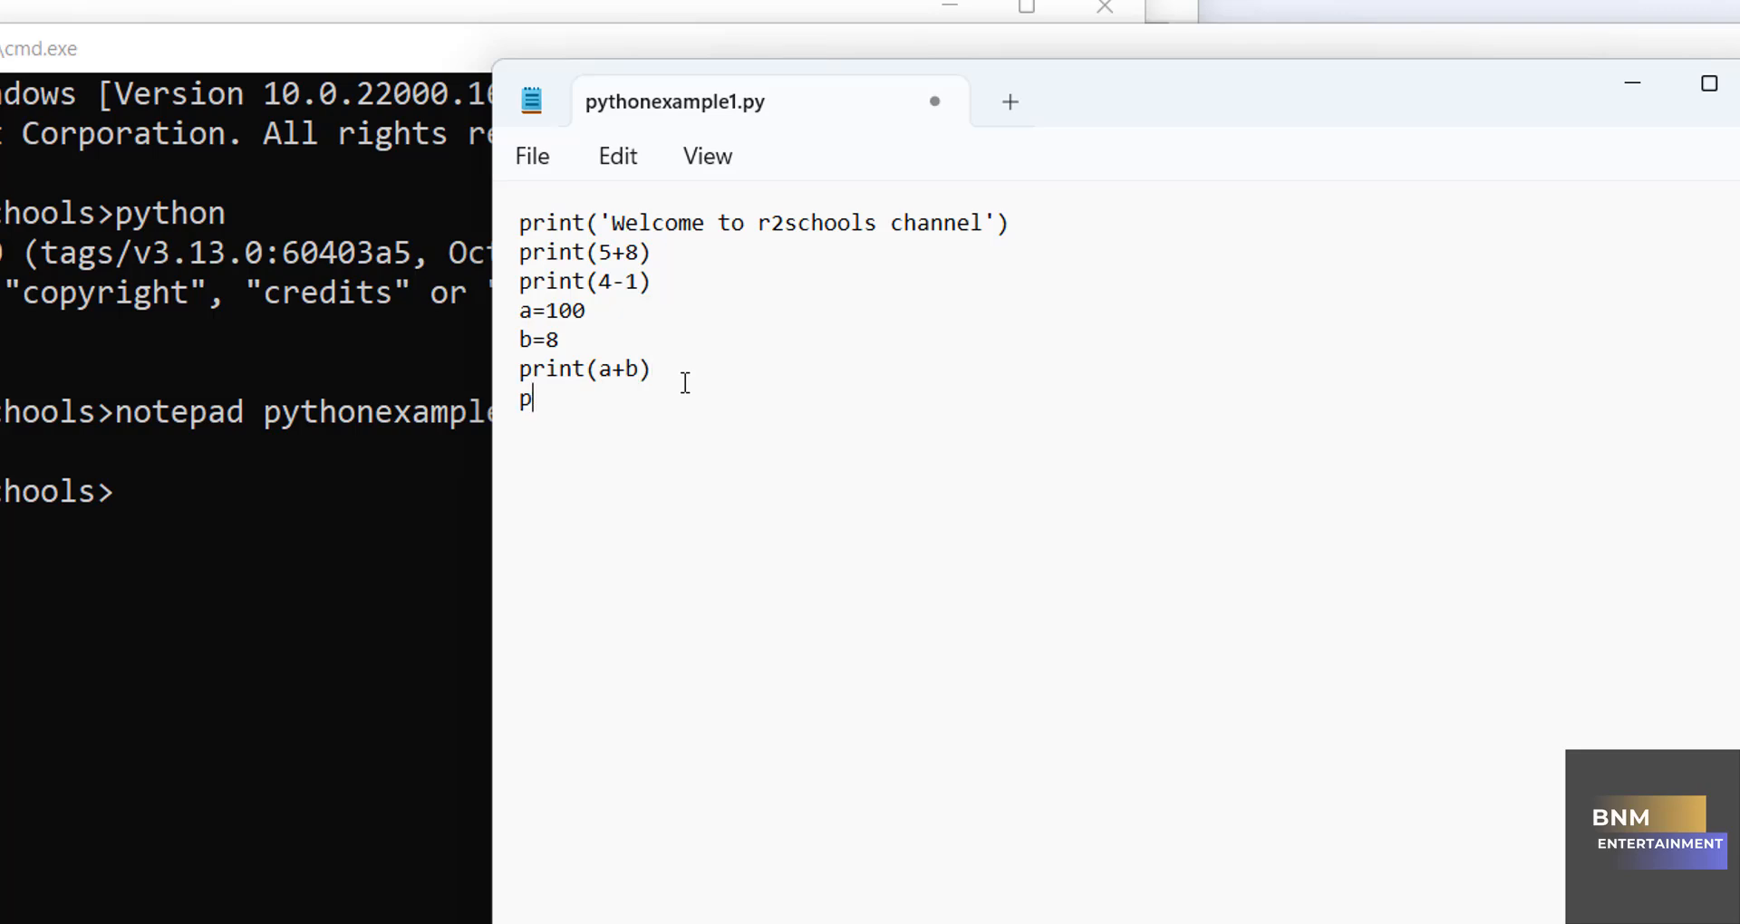
pyautogui.write('rint(a-b')
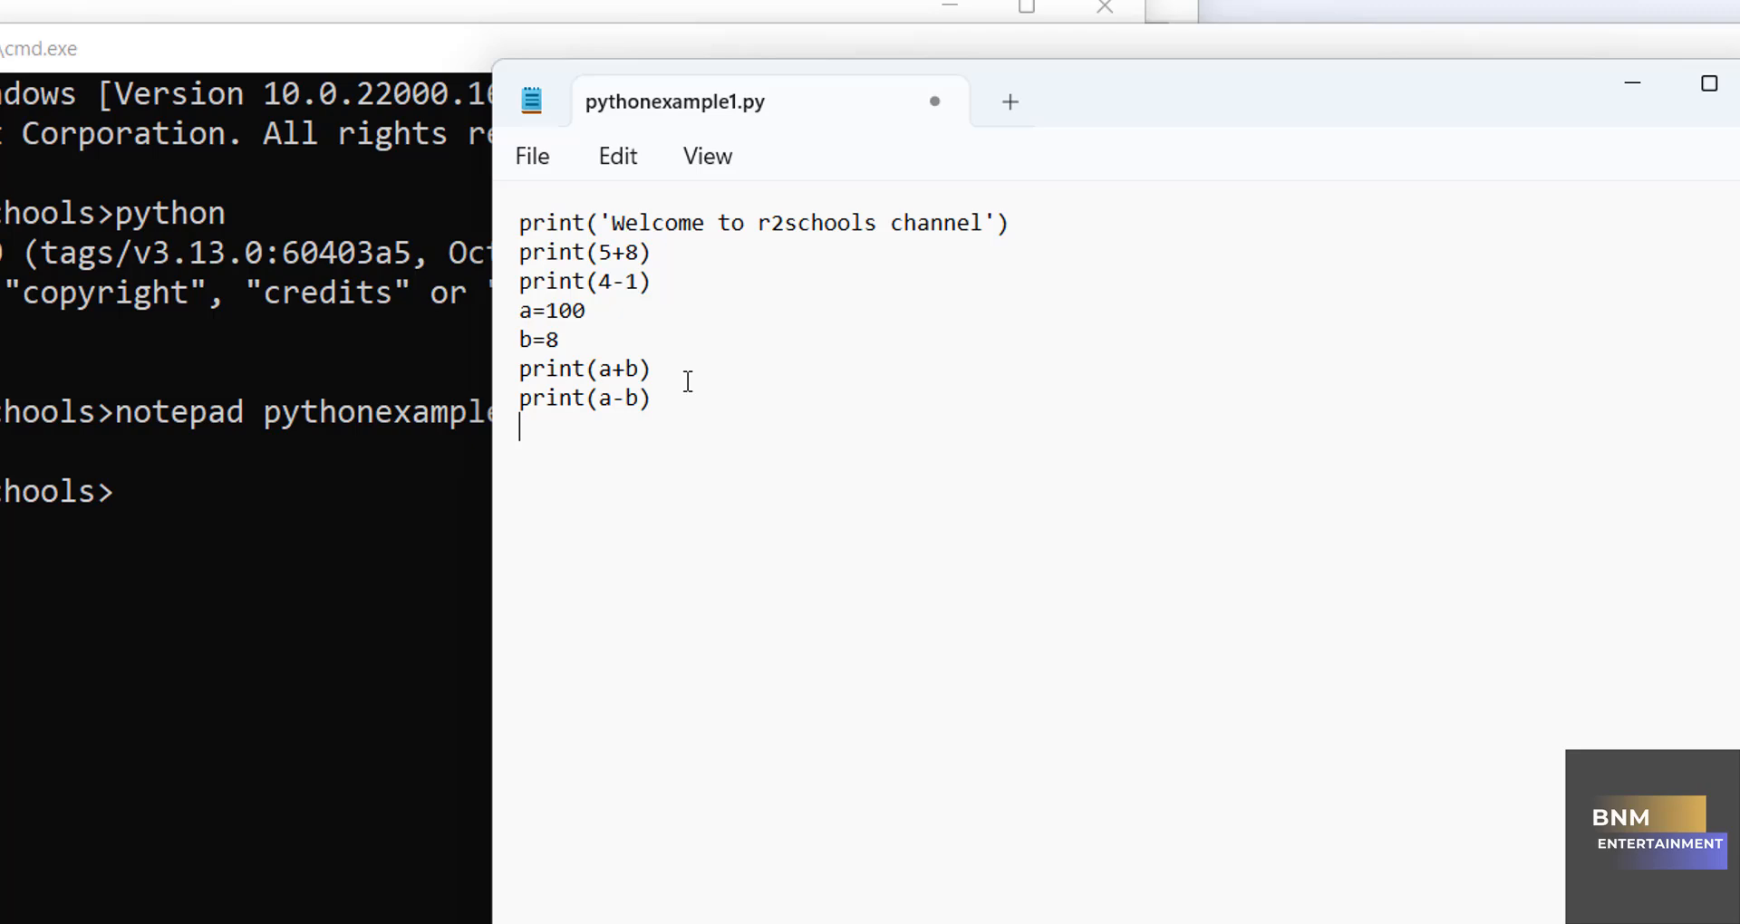
pyautogui.write('print(a')
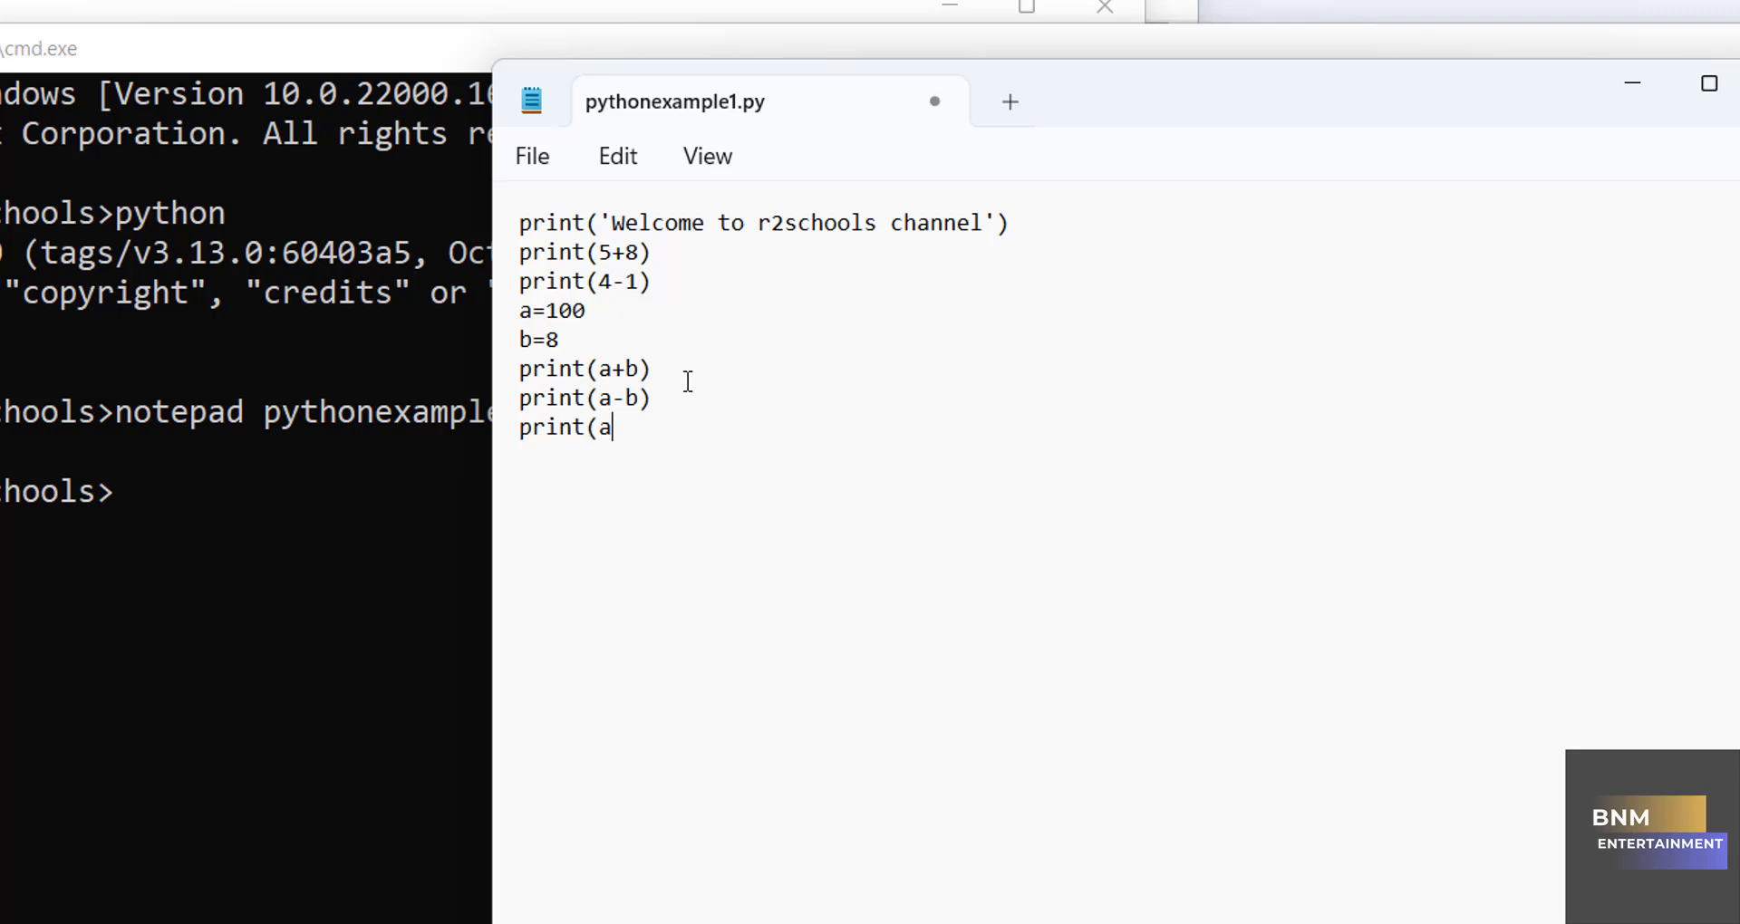
pyautogui.write('*b)')
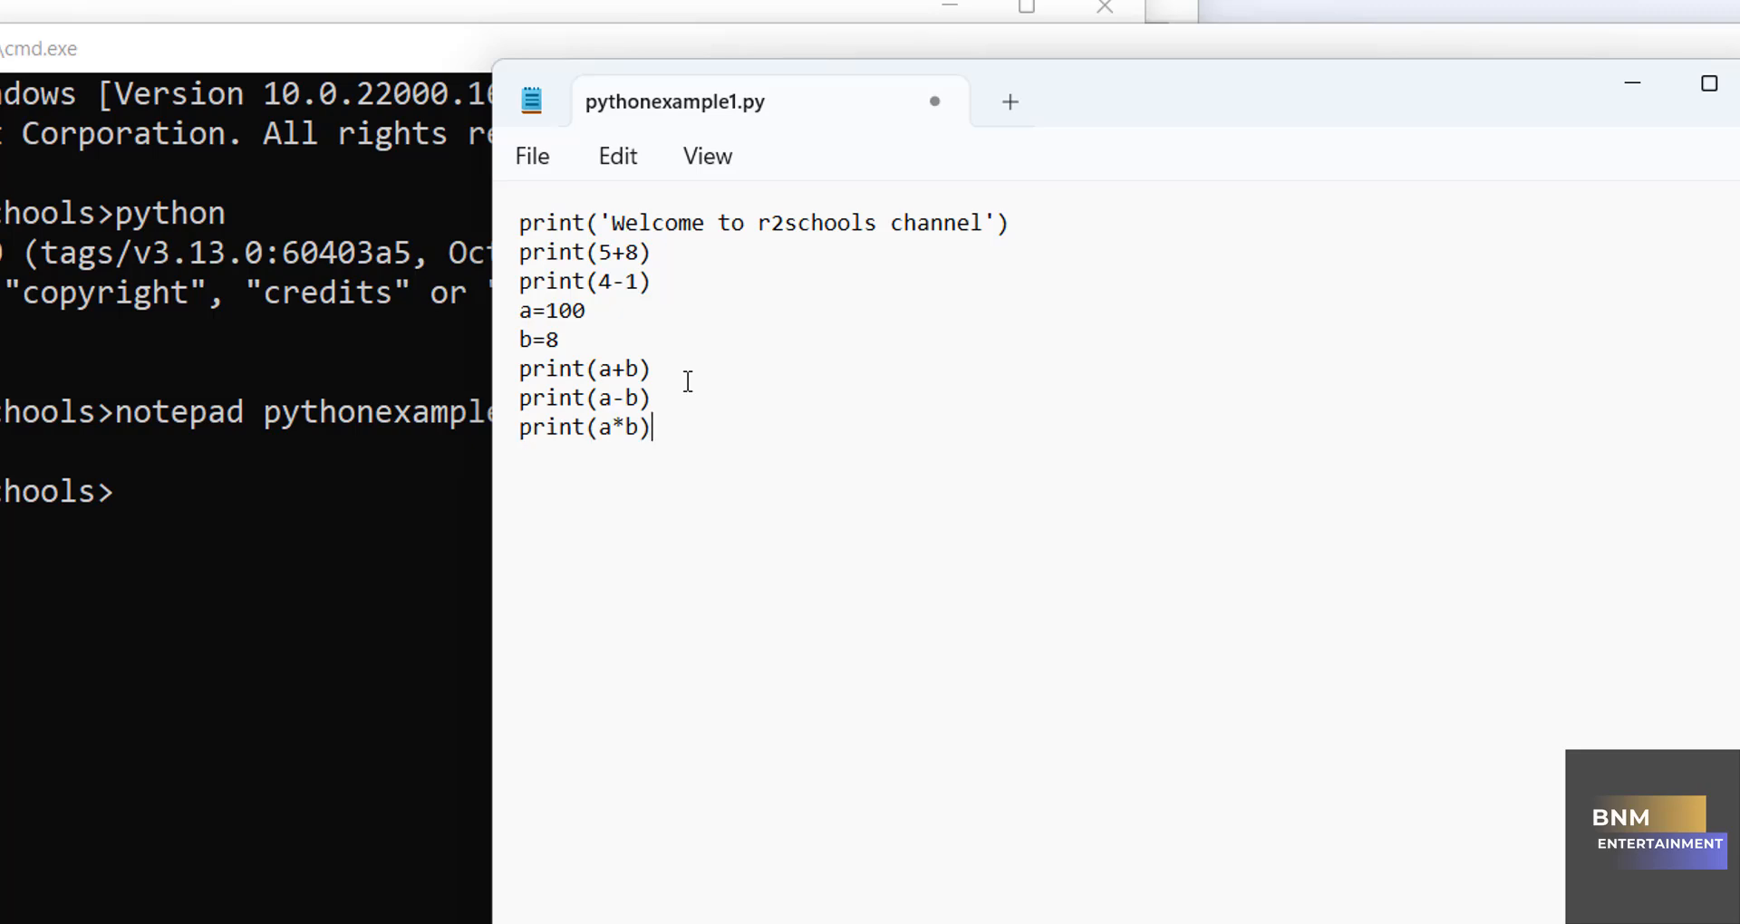
pyautogui.click(531, 156)
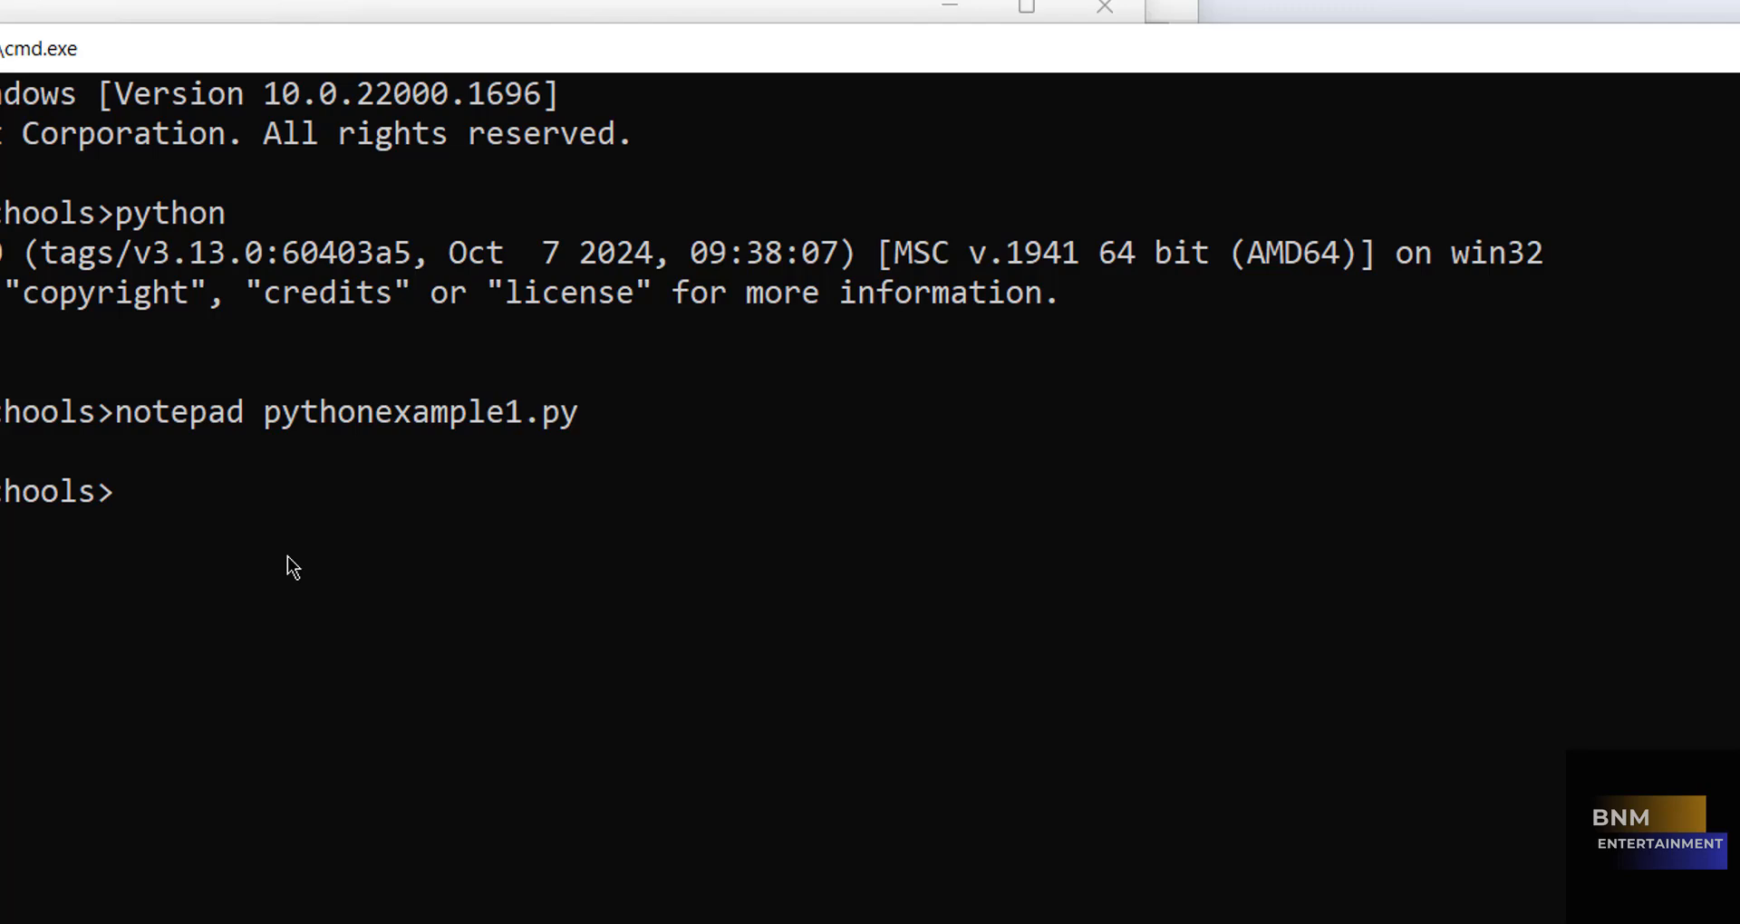
# Step: Run python pythonexample1.py, printing the welcome line, 13, 3, 108, 92 and 800
pyautogui.write('python')
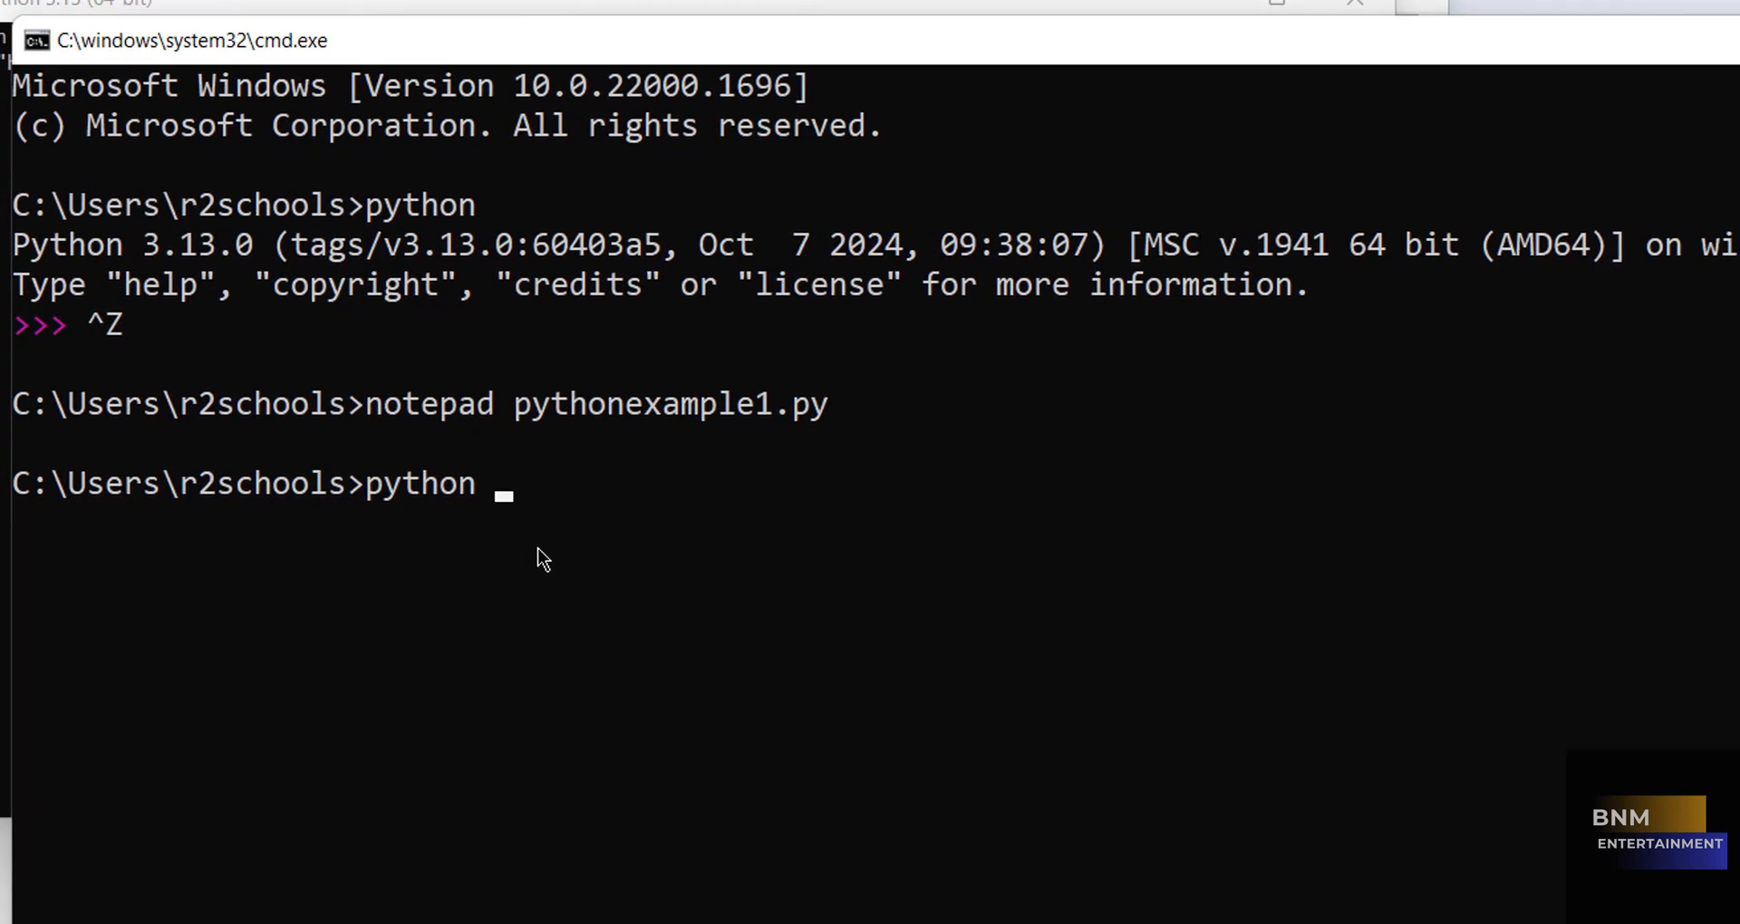
pyautogui.write('pythonexample1.py')
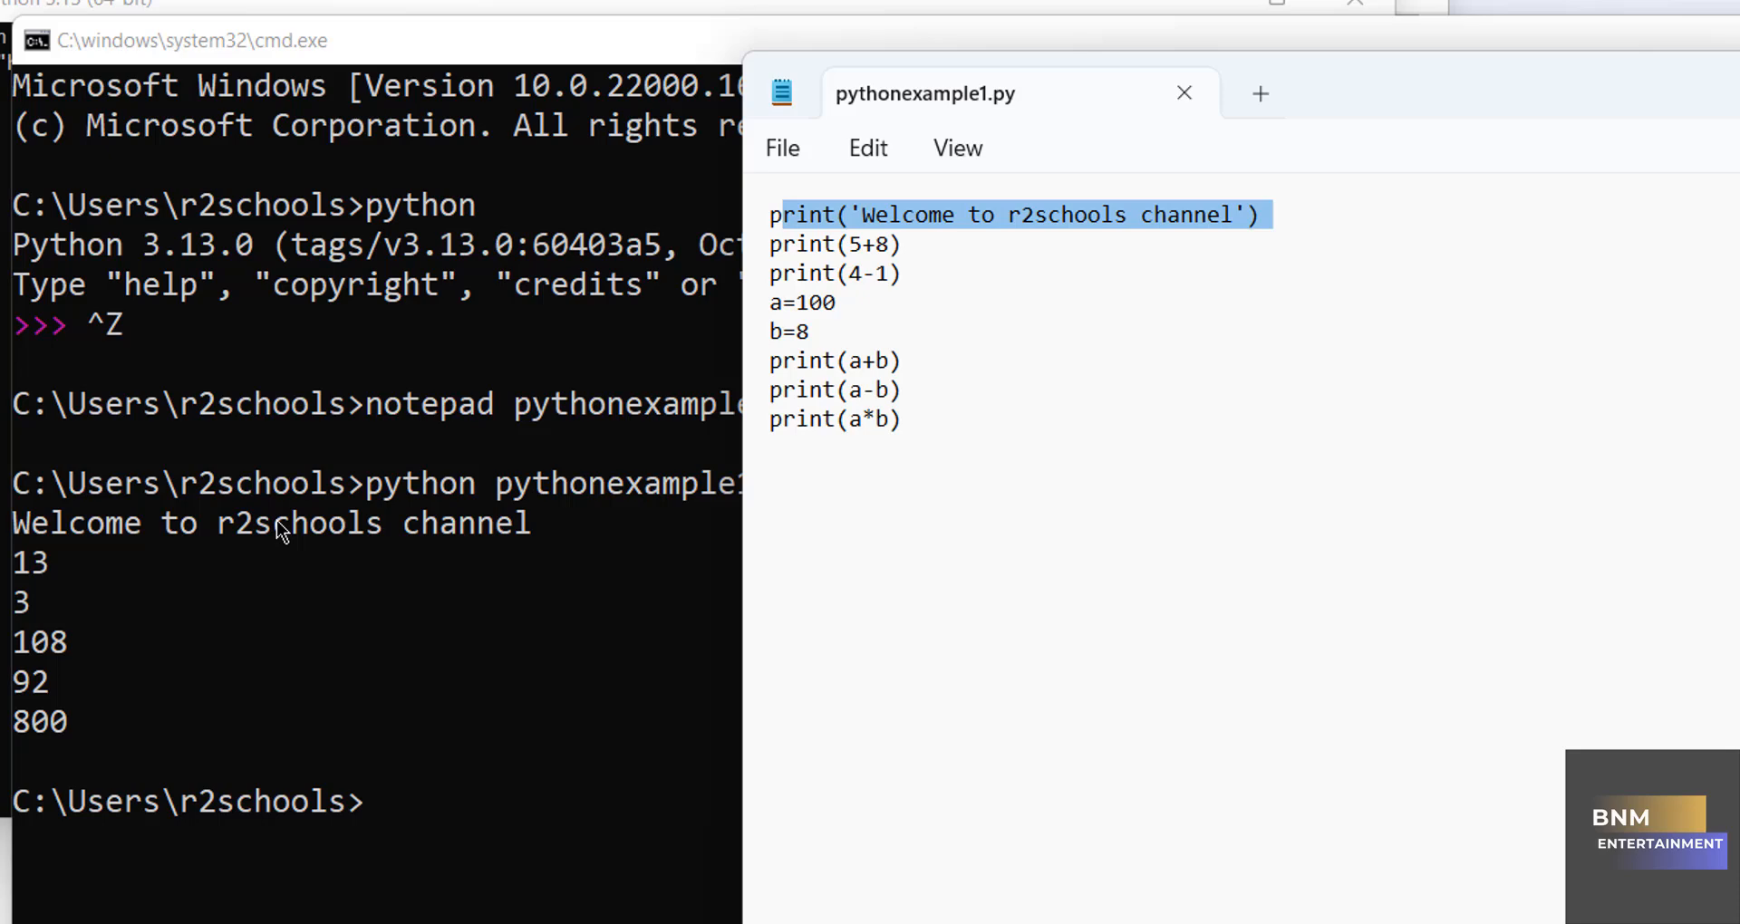
pyautogui.moveTo(848, 290)
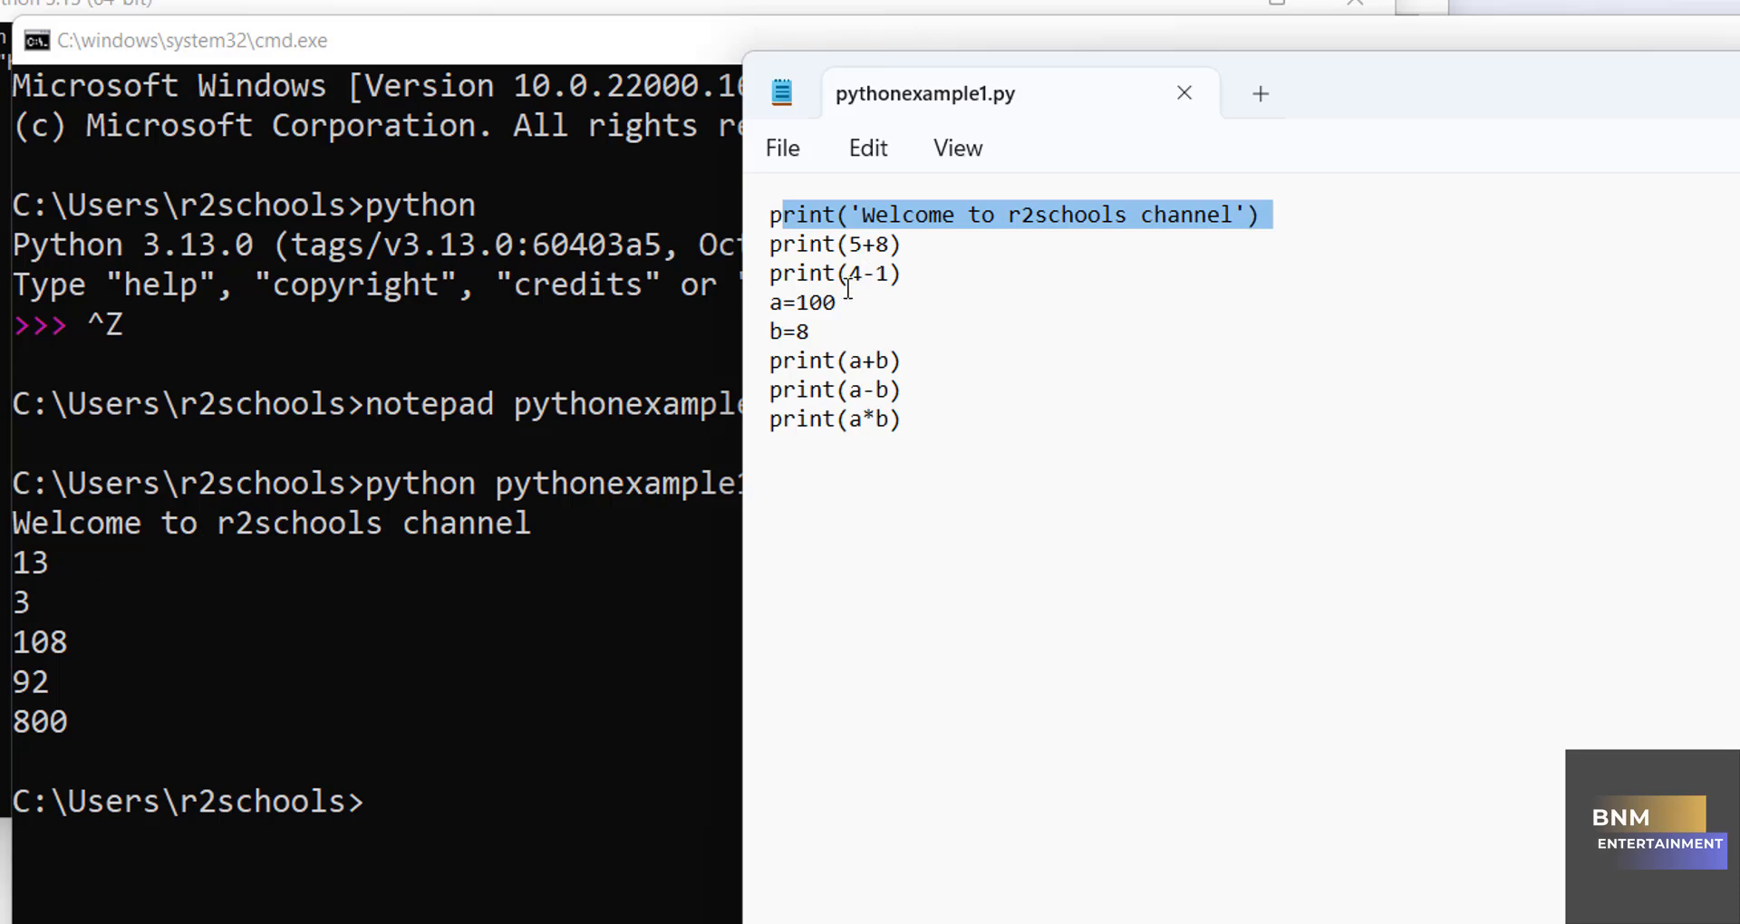
pyautogui.moveTo(787, 303)
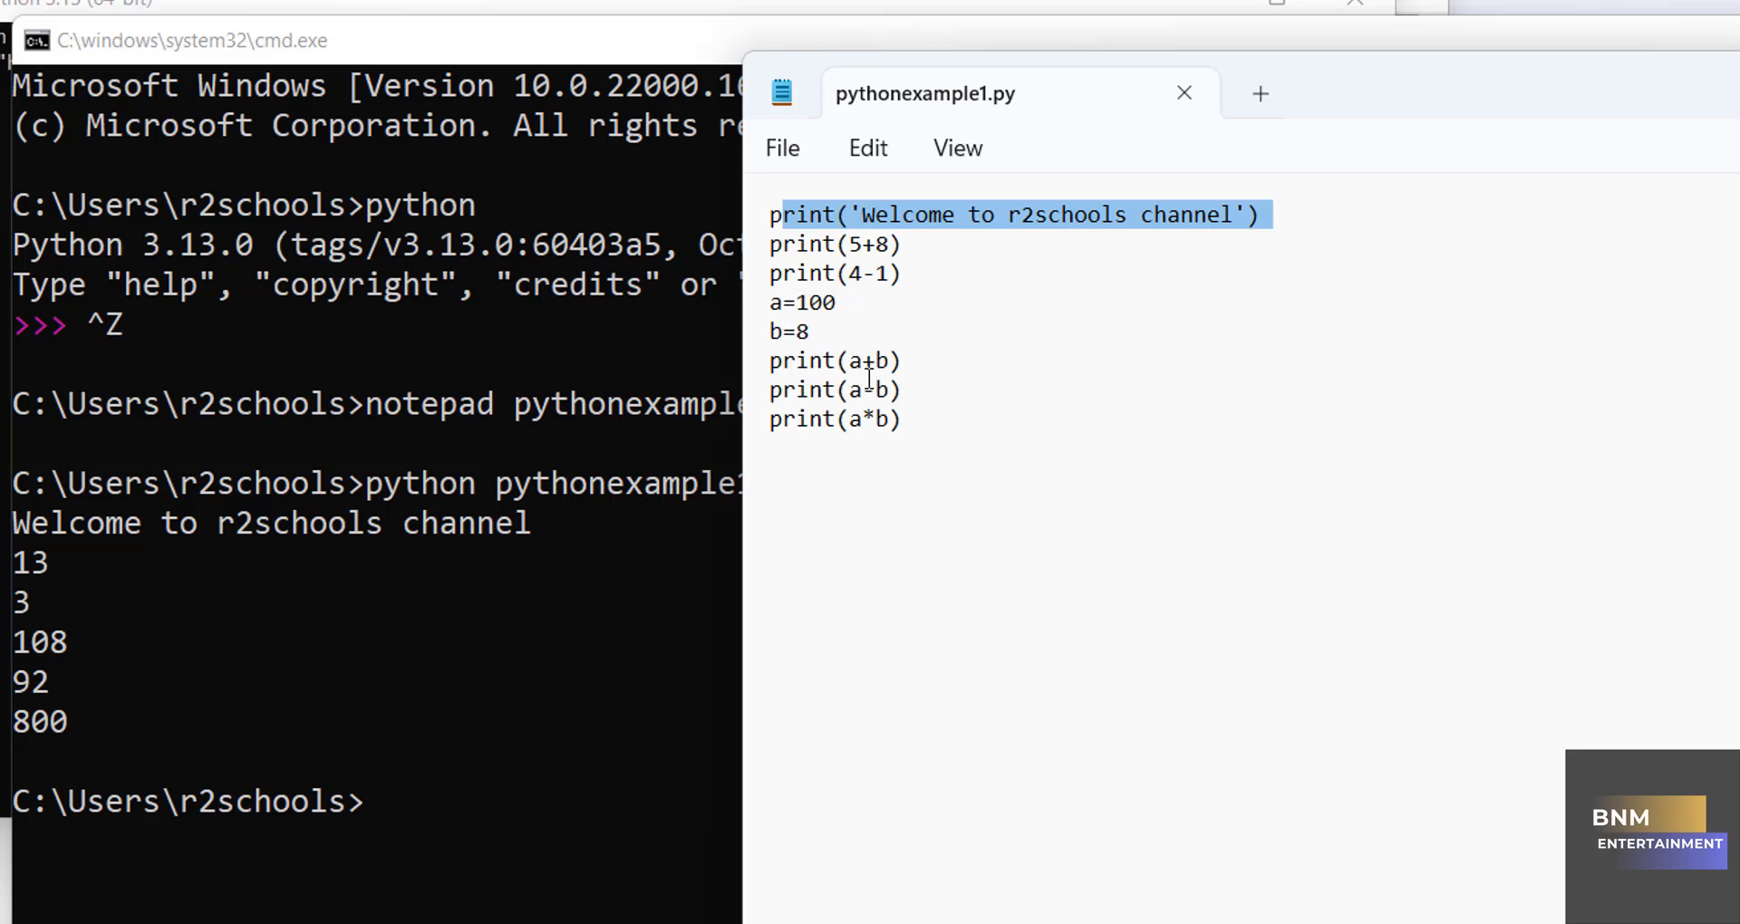
pyautogui.click(1182, 92)
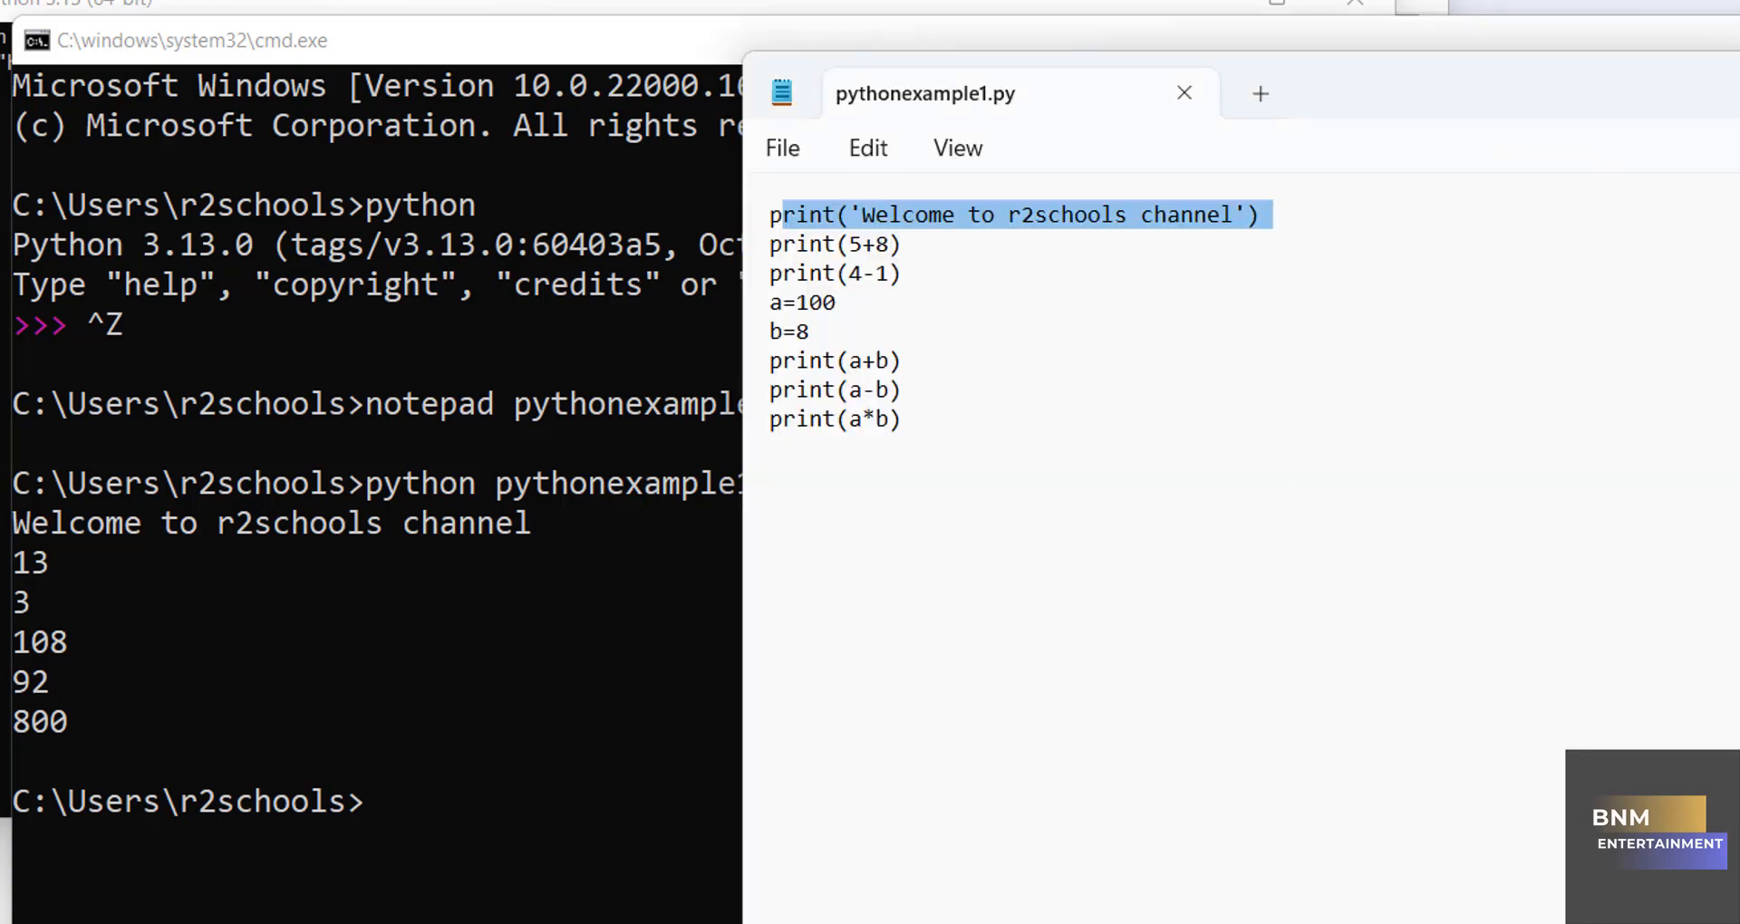
pyautogui.click(83, 110)
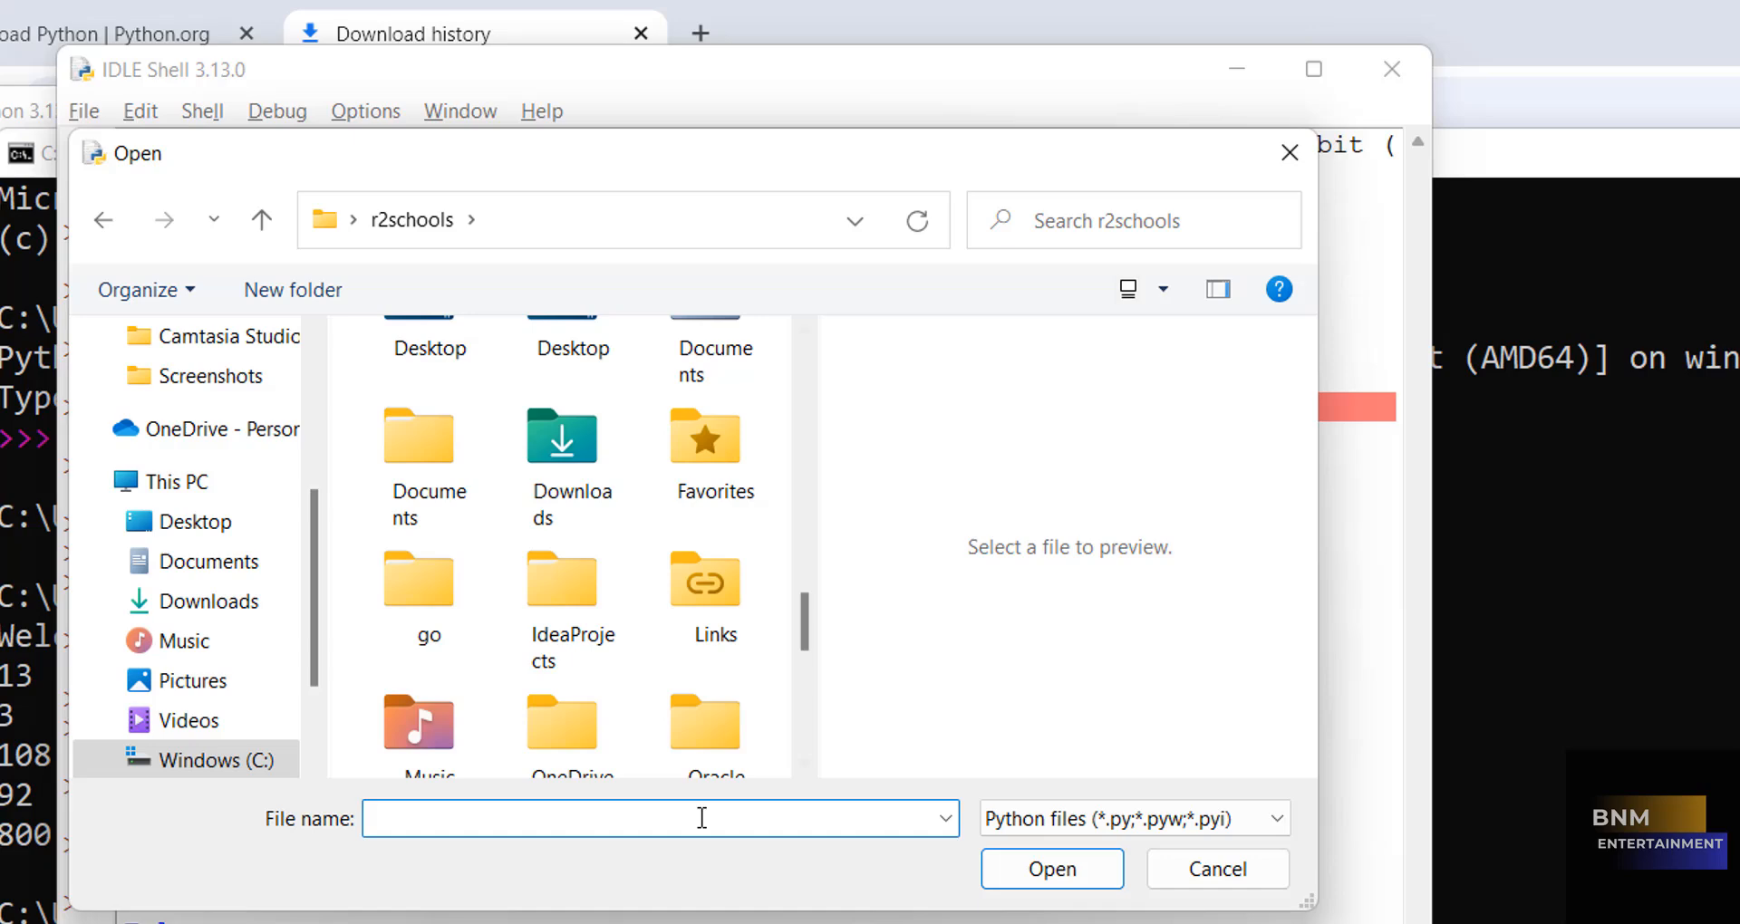
# Step: Choose pythonexample1.py in IDLE's file-open dialog by its 'pyth' suggestion
pyautogui.write('pyth')
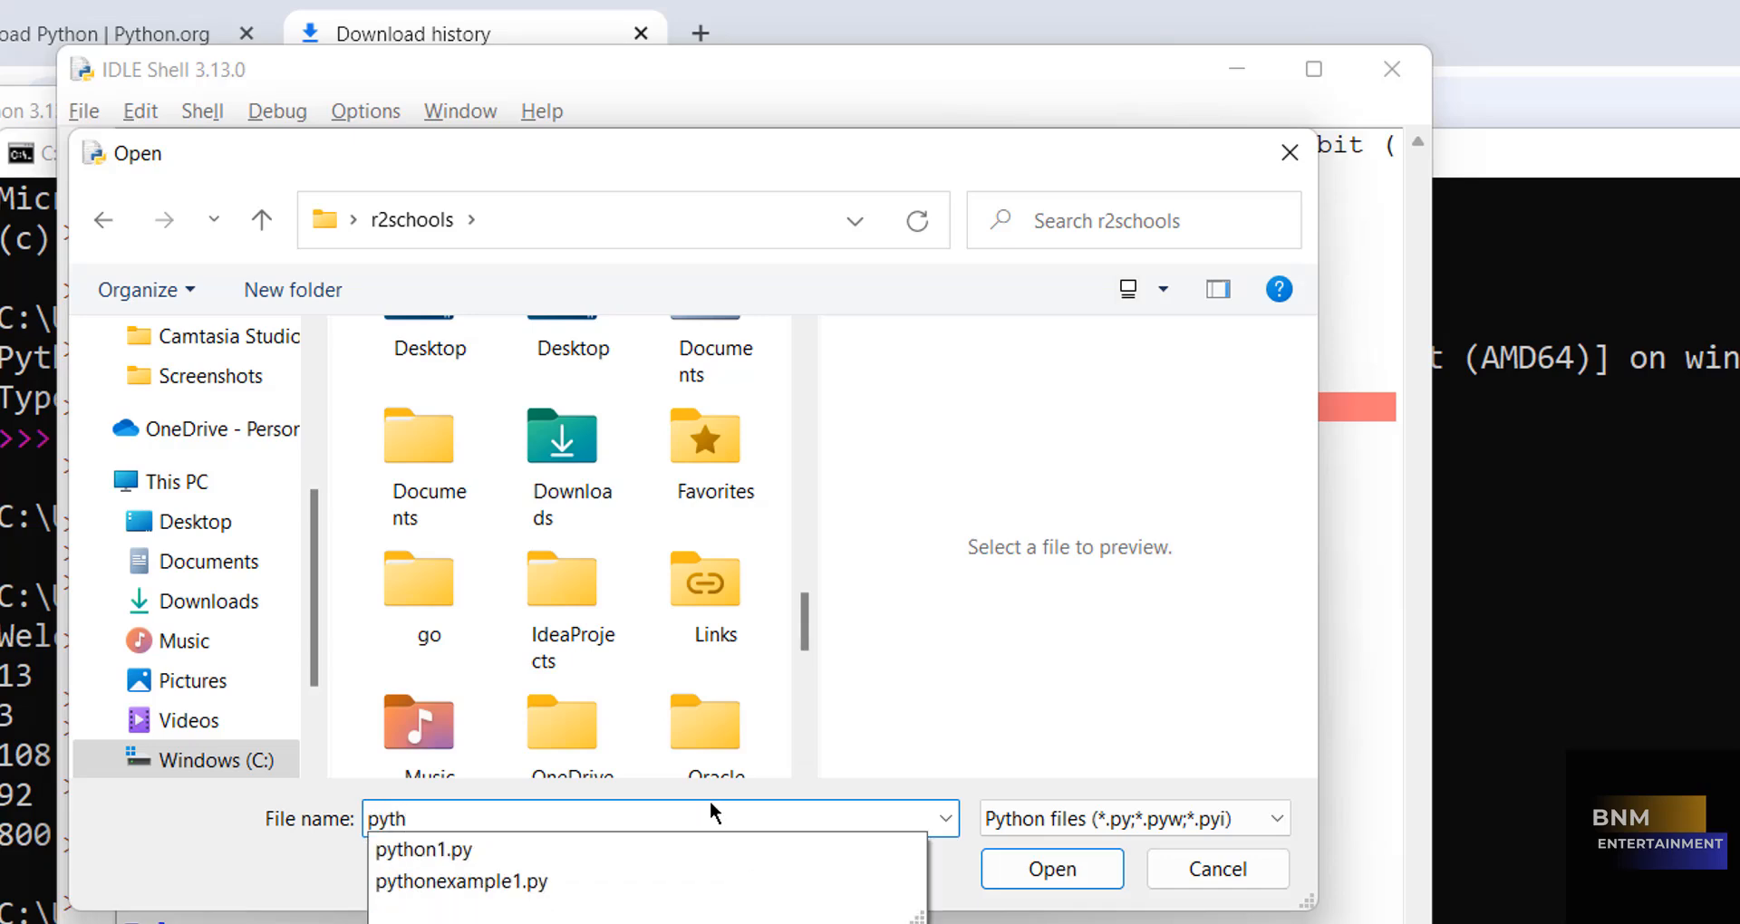
pyautogui.click(1216, 868)
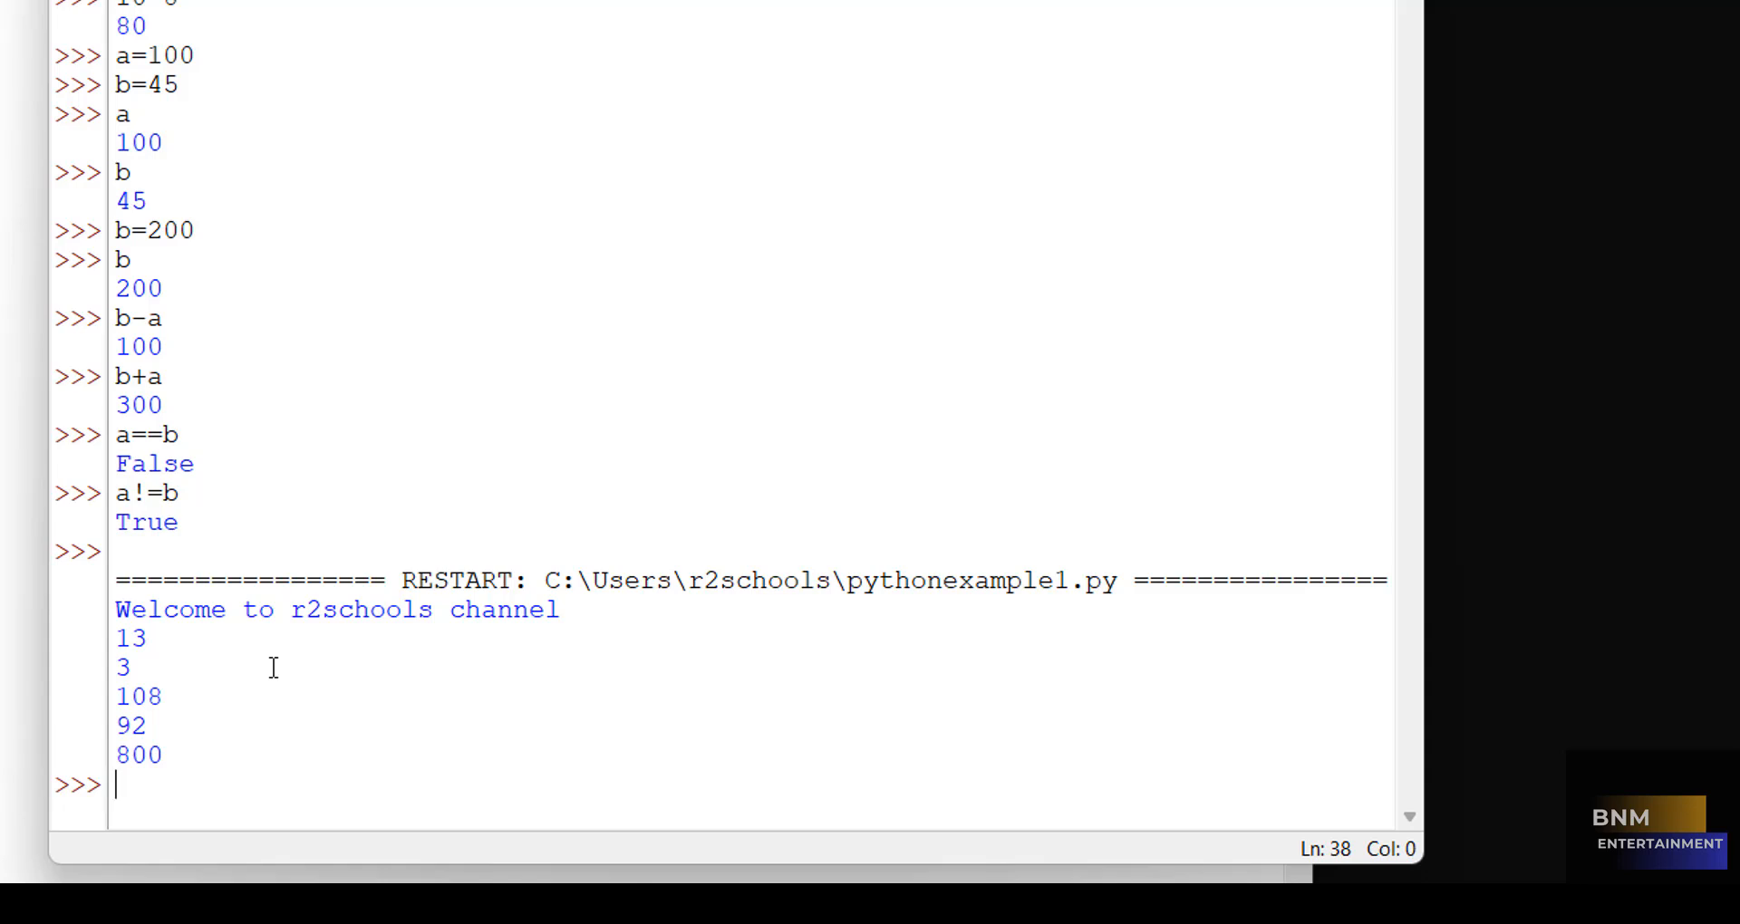
pyautogui.moveTo(377, 245)
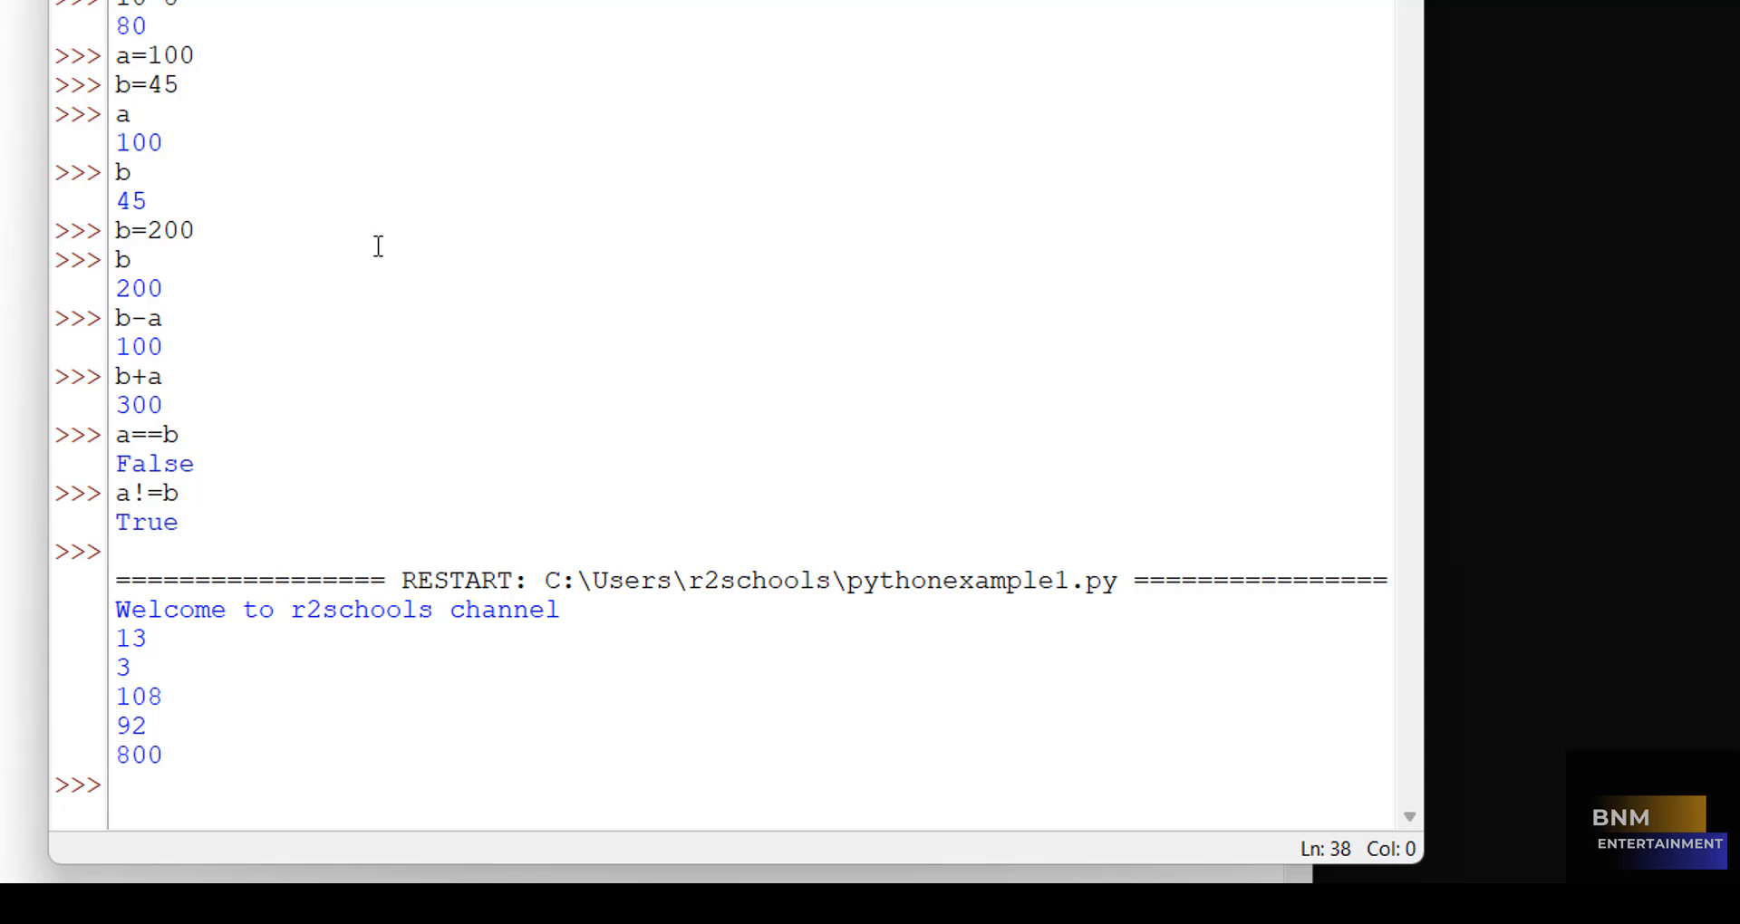